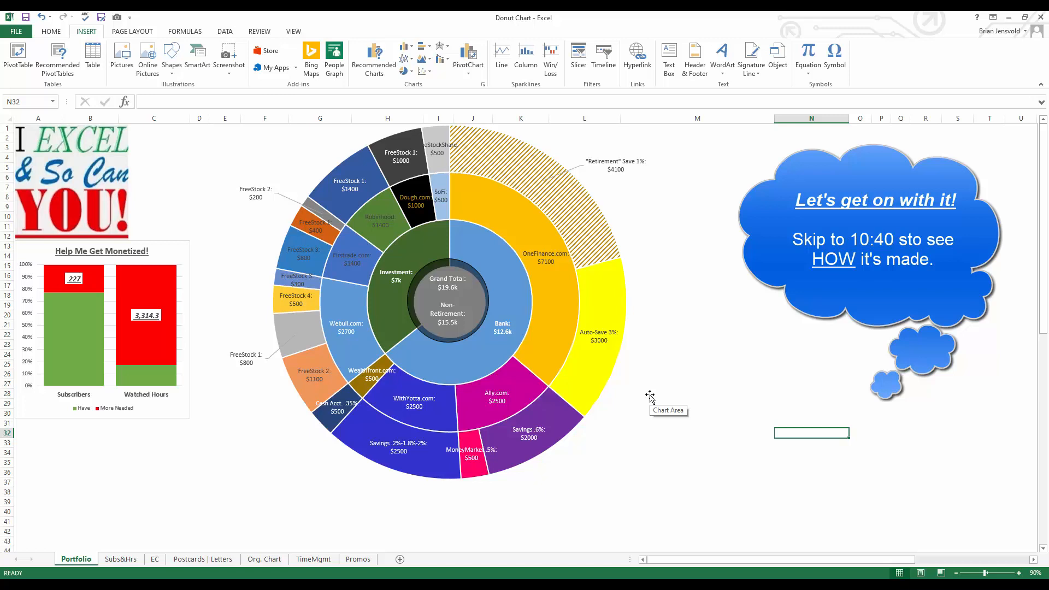
pyautogui.moveTo(258, 394)
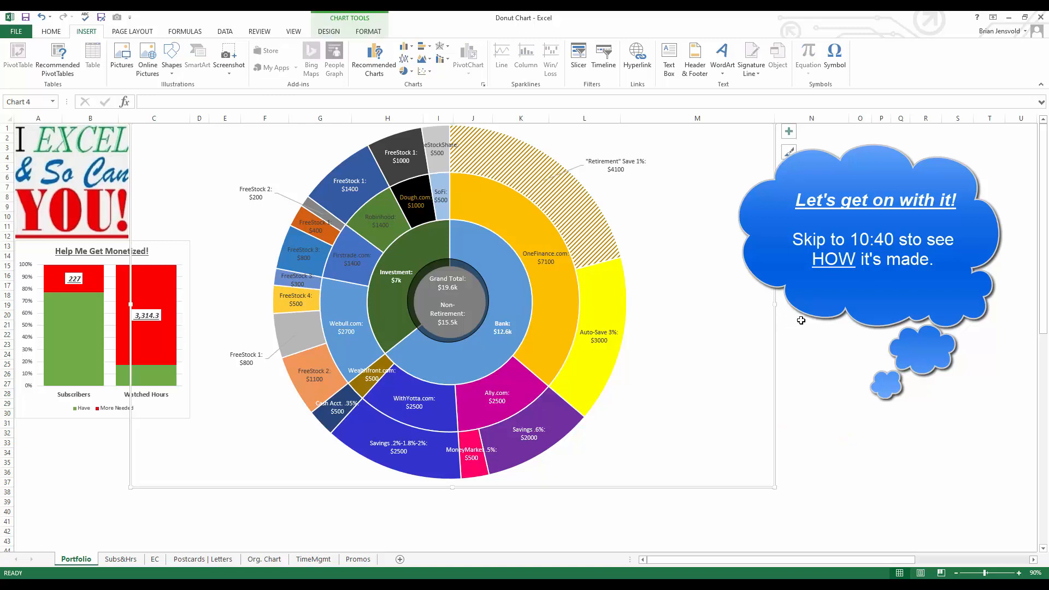
pyautogui.moveTo(725, 317)
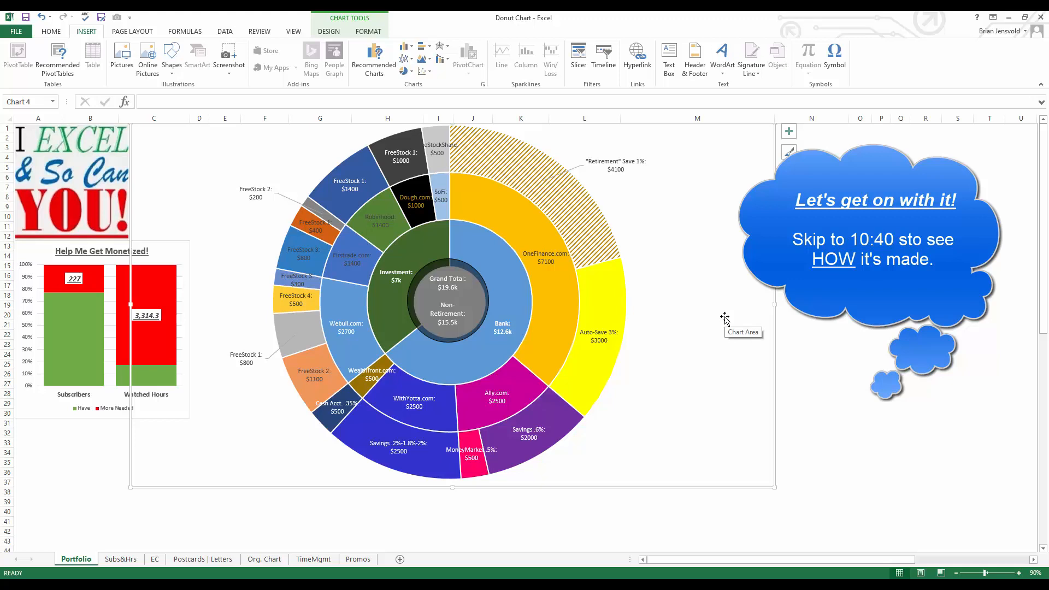
pyautogui.moveTo(721, 315)
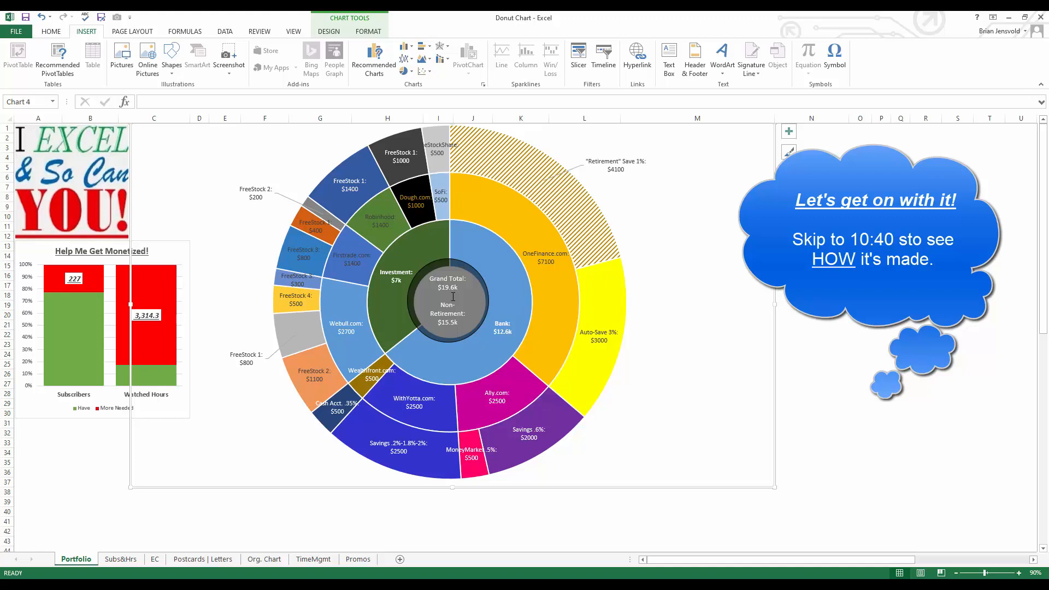
pyautogui.moveTo(472, 300)
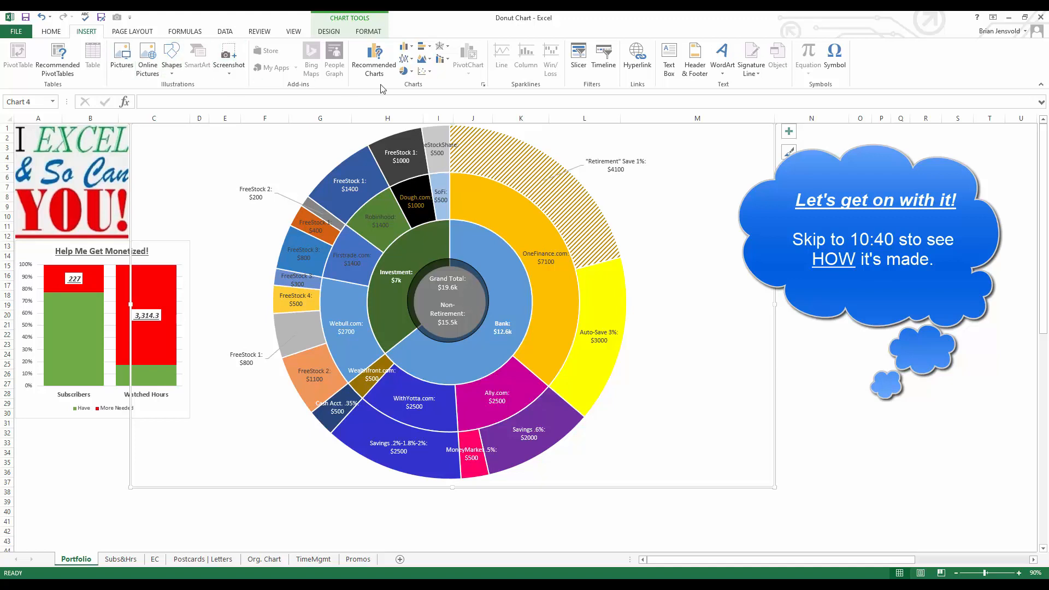
pyautogui.moveTo(404, 72)
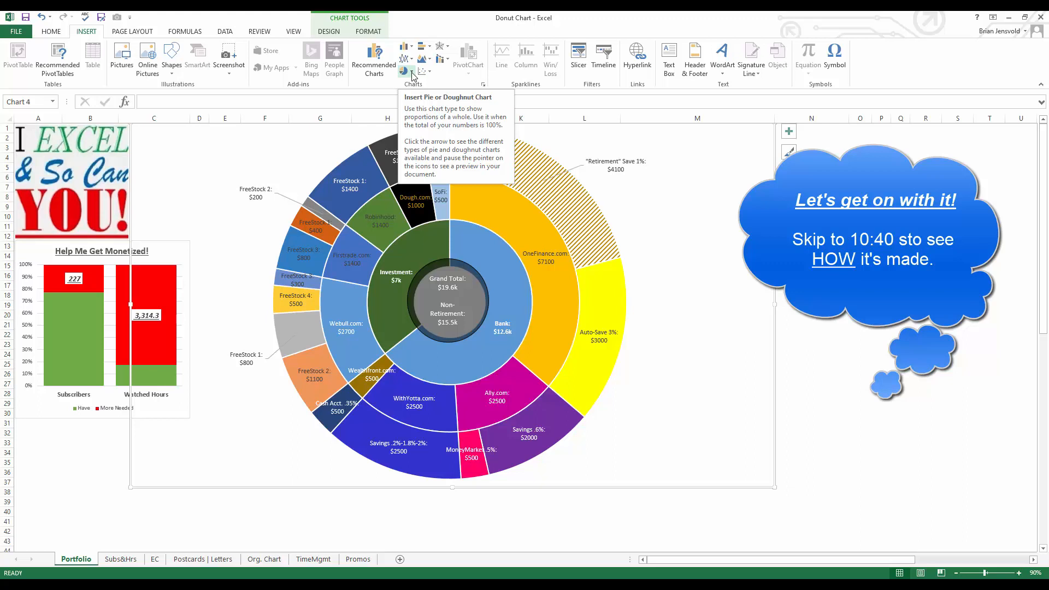
# Review the account table's bank and investment entries, including the FreeStock accounts and first three balances
pyautogui.click(406, 71)
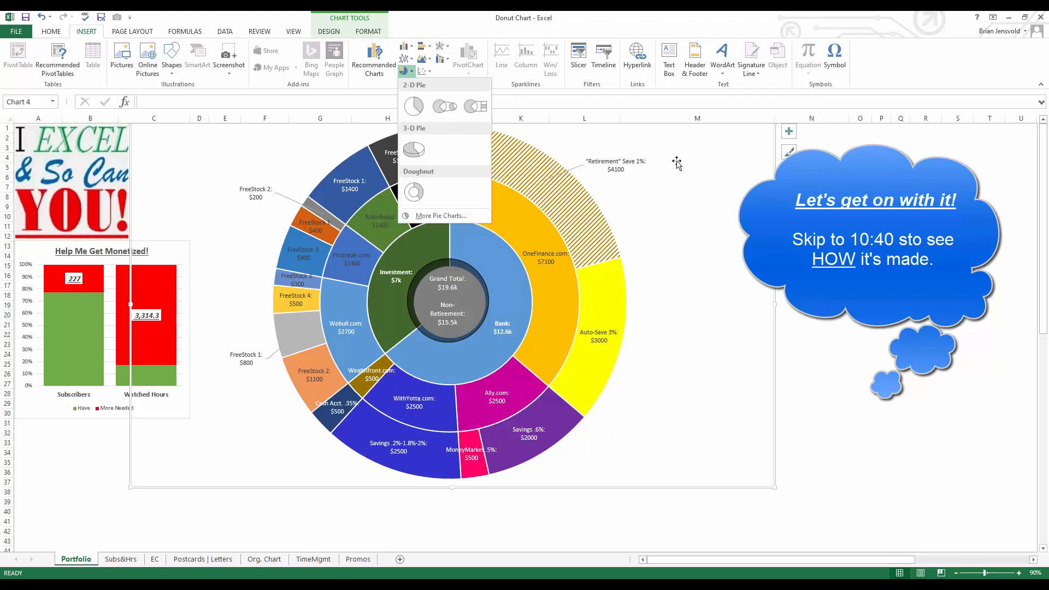
pyautogui.moveTo(717, 328)
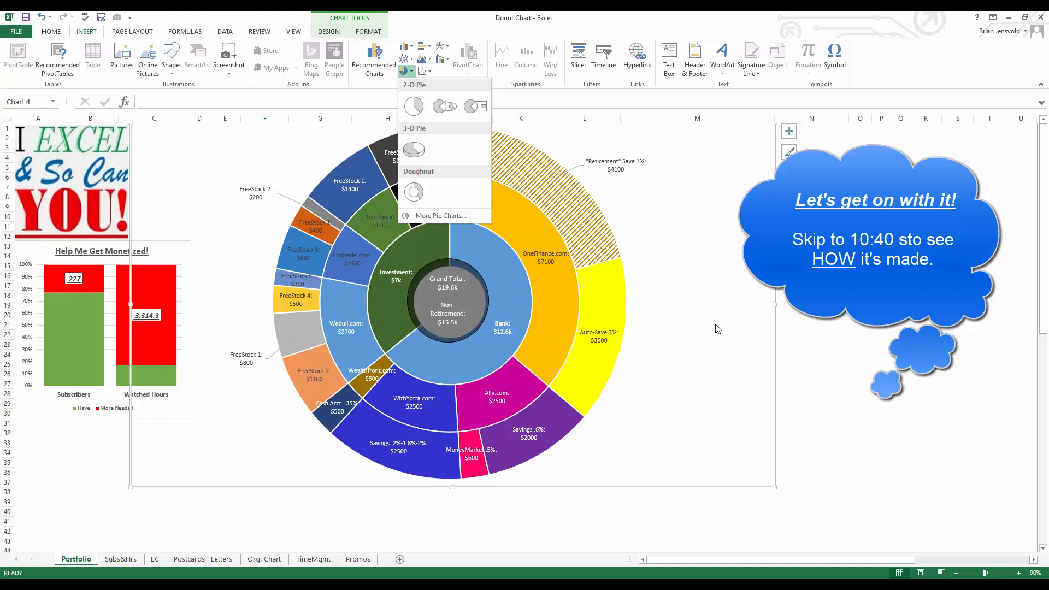
pyautogui.moveTo(846, 313)
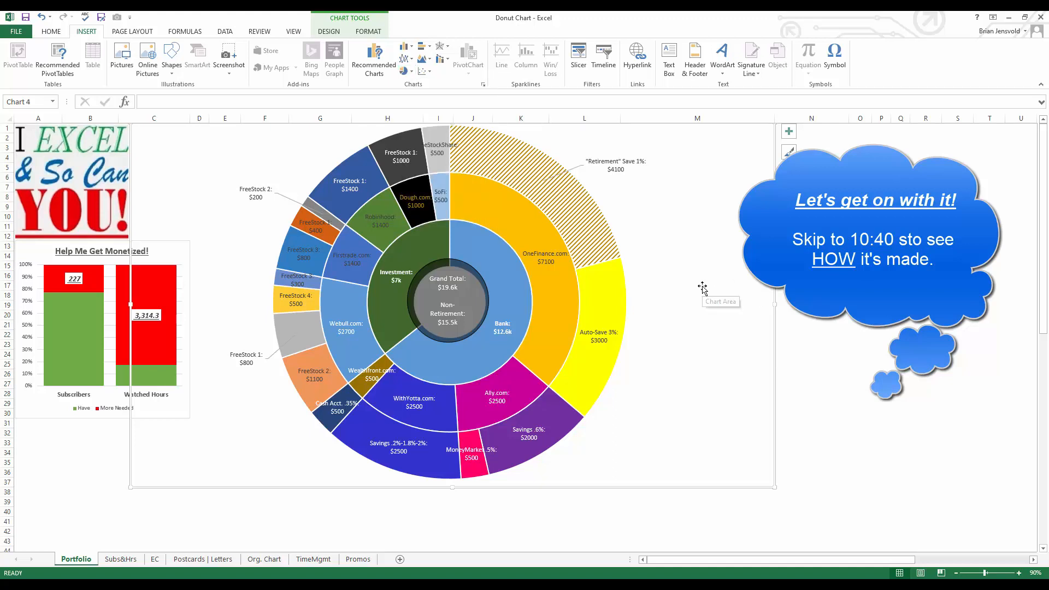
pyautogui.moveTo(562, 319)
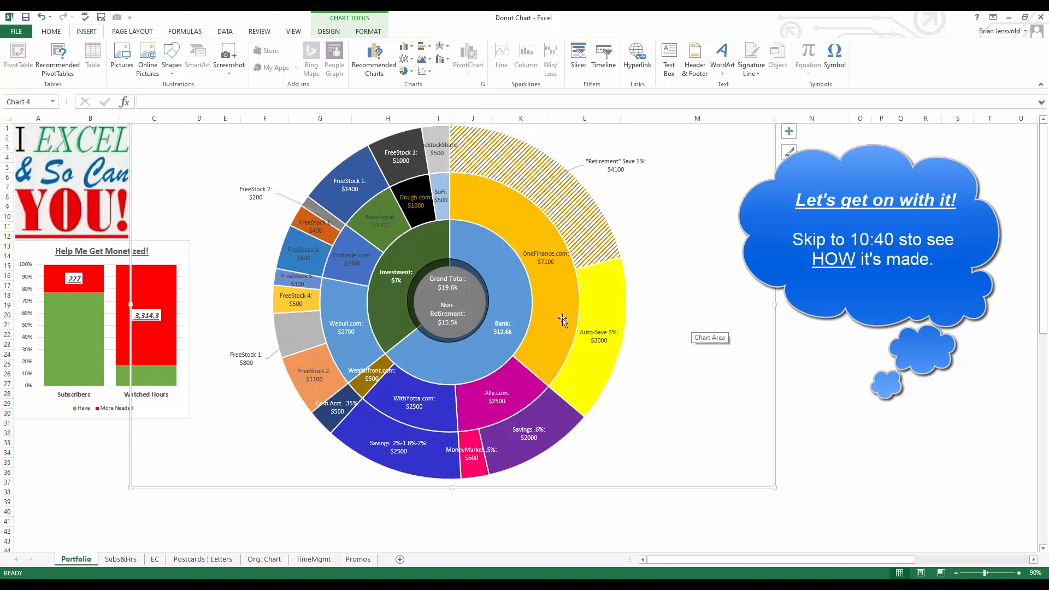
pyautogui.moveTo(562, 297)
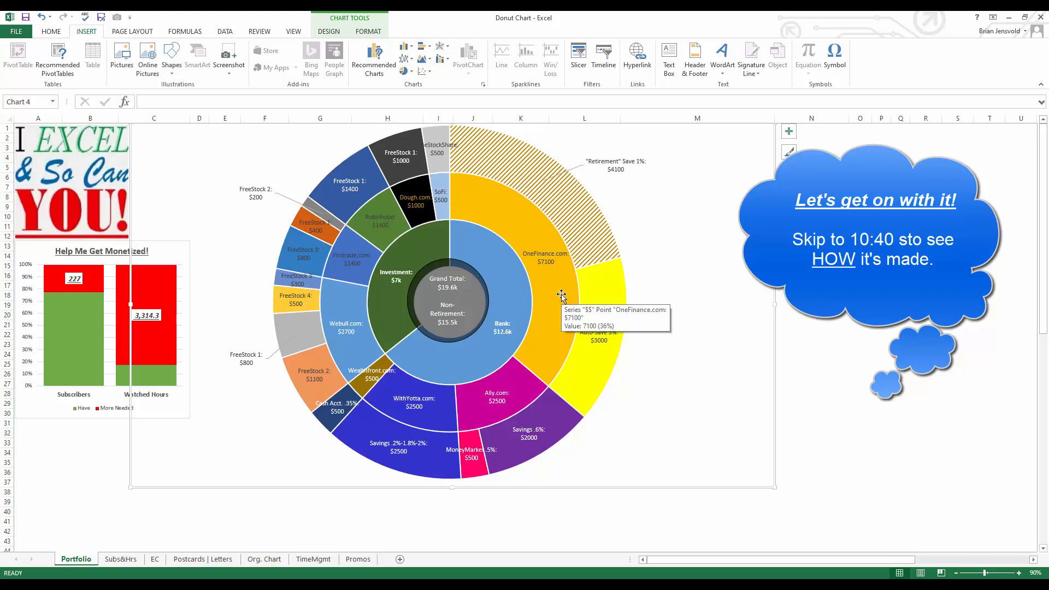
pyautogui.moveTo(558, 297)
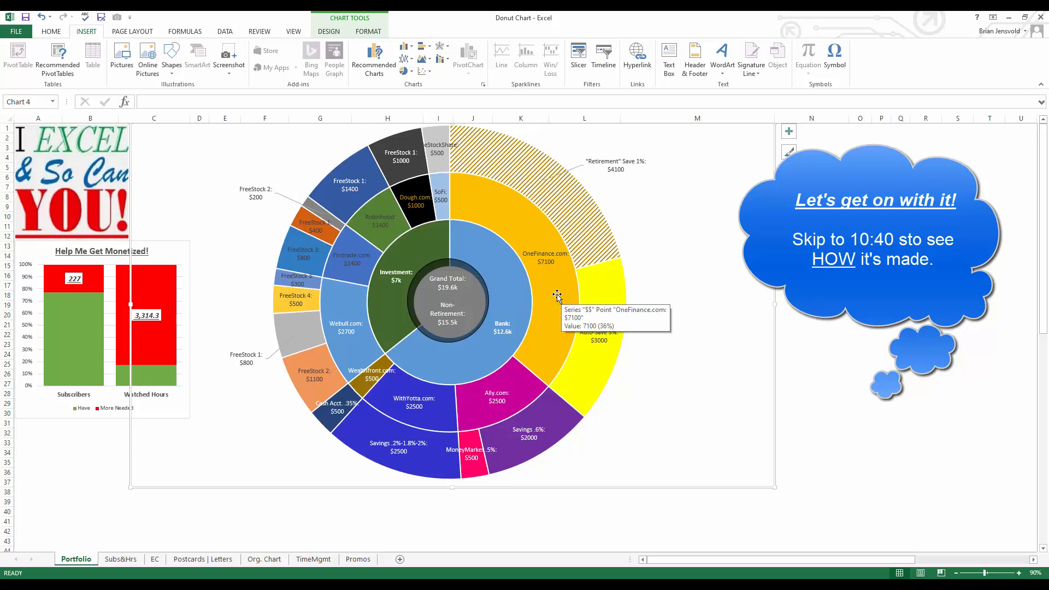
pyautogui.moveTo(452, 296)
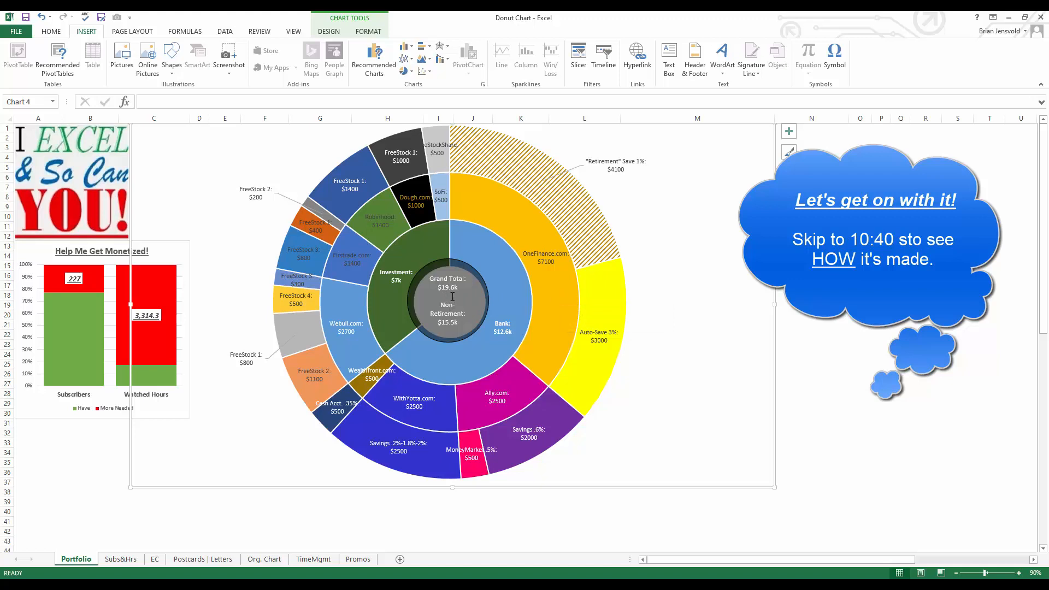
pyautogui.moveTo(443, 253)
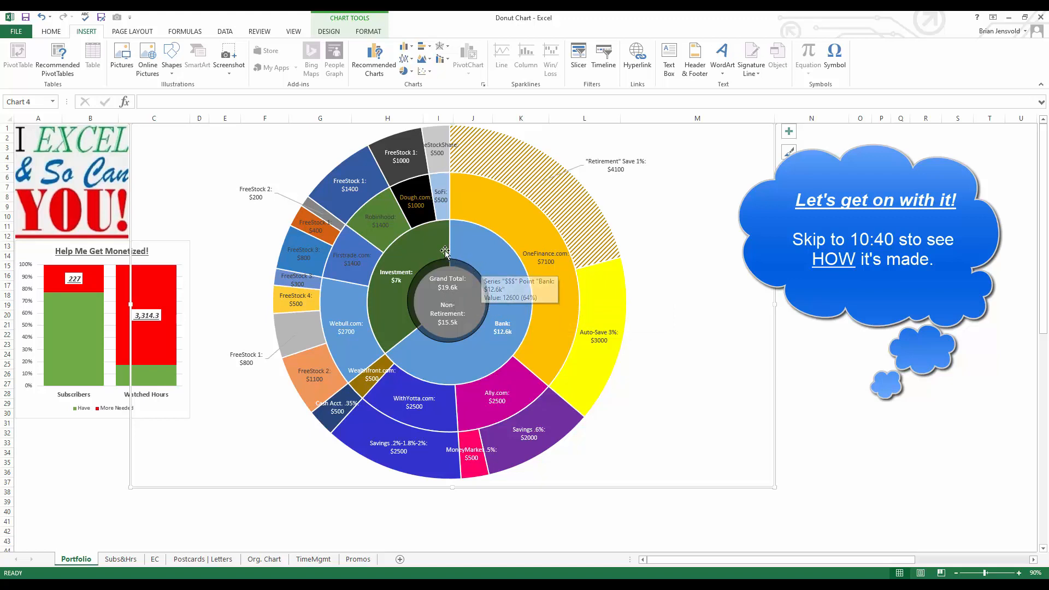
pyautogui.moveTo(488, 254)
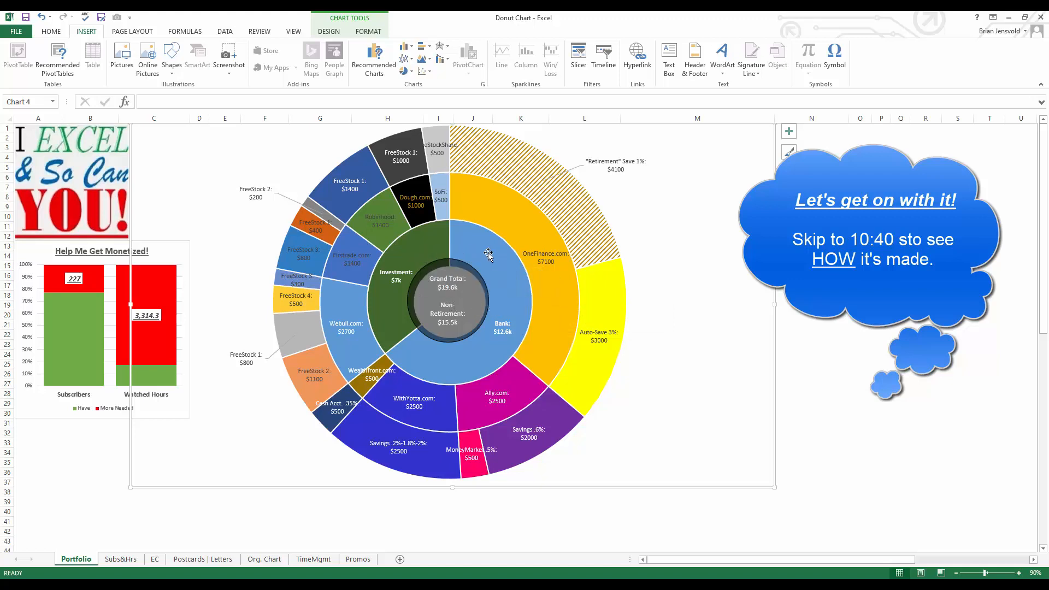
pyautogui.moveTo(498, 333)
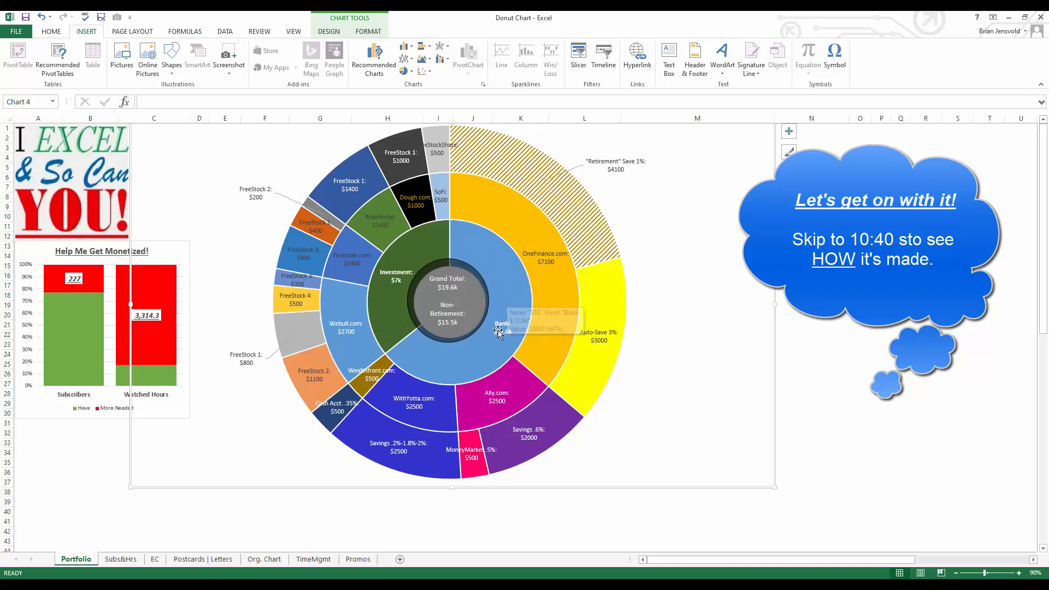
pyautogui.moveTo(391, 315)
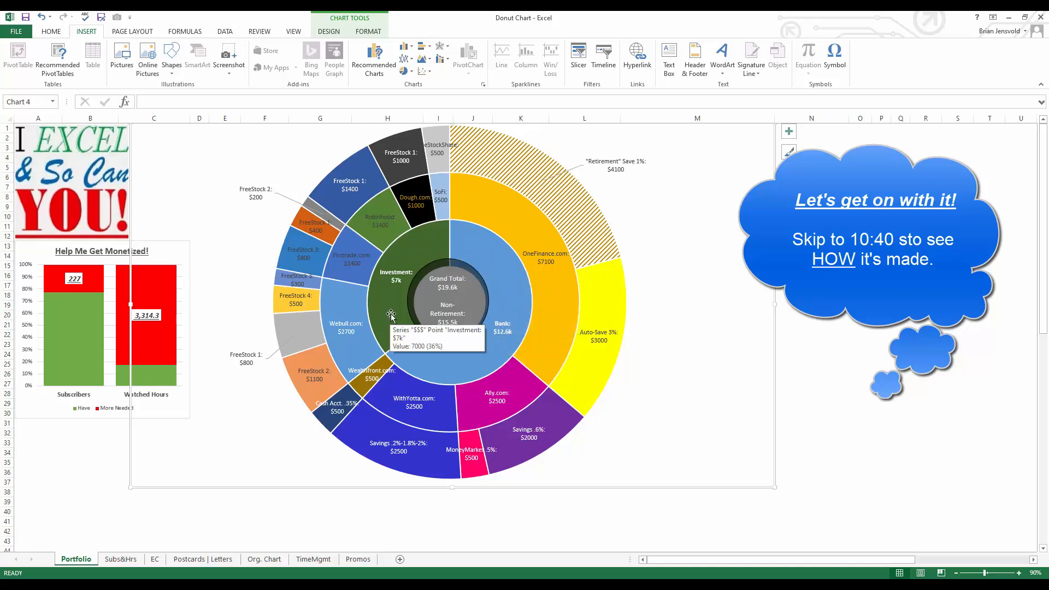
pyautogui.moveTo(475, 247)
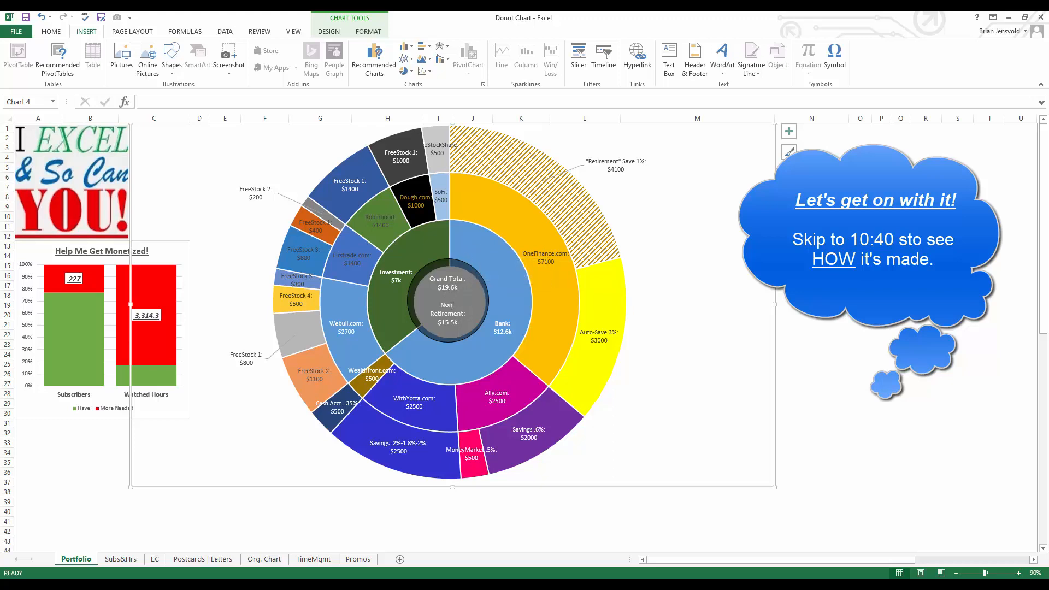
pyautogui.moveTo(475, 251)
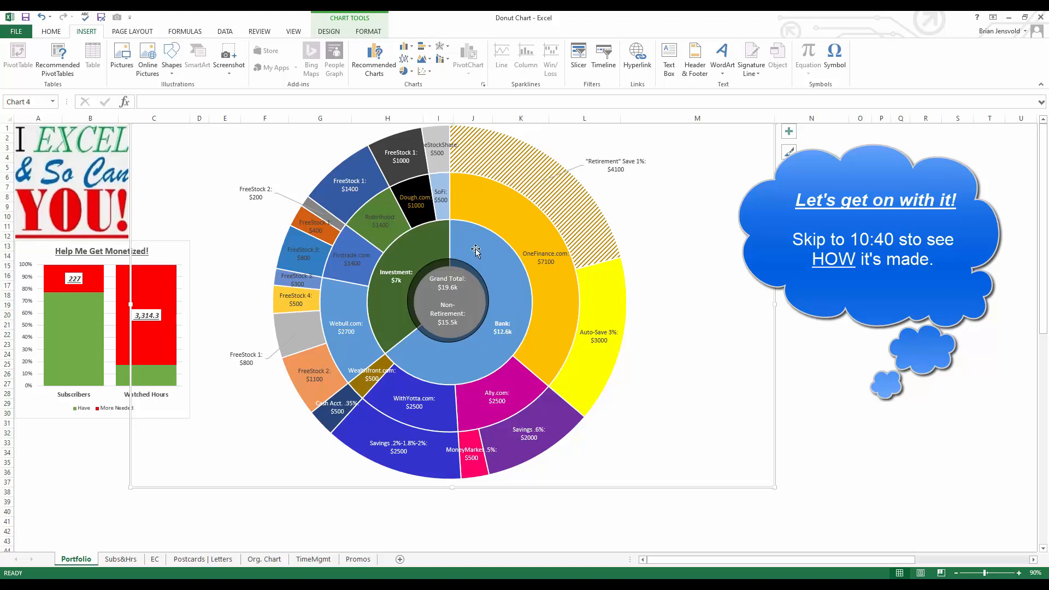
pyautogui.moveTo(476, 253)
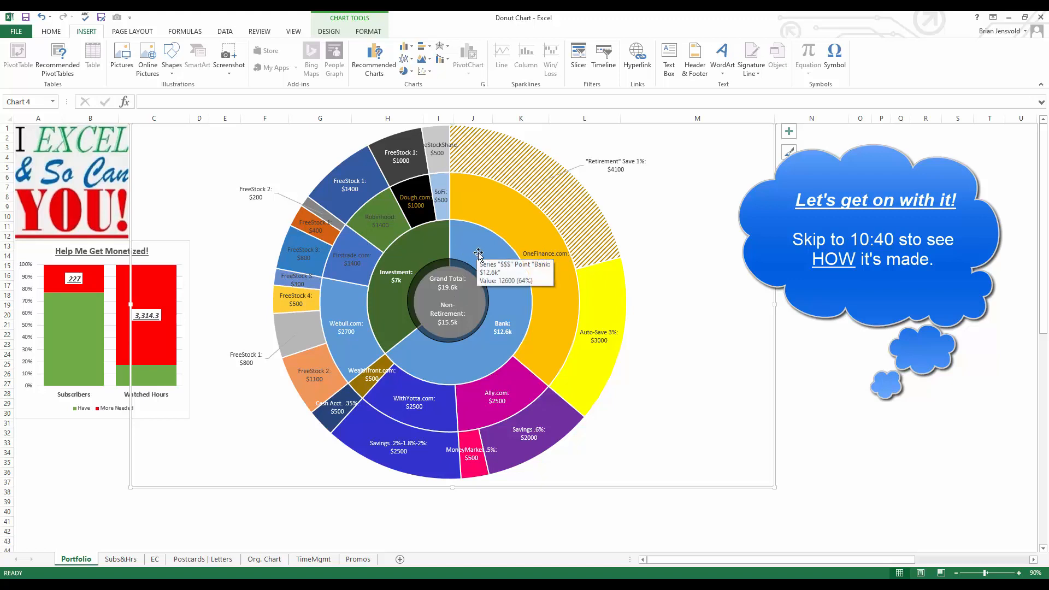
pyautogui.moveTo(552, 299)
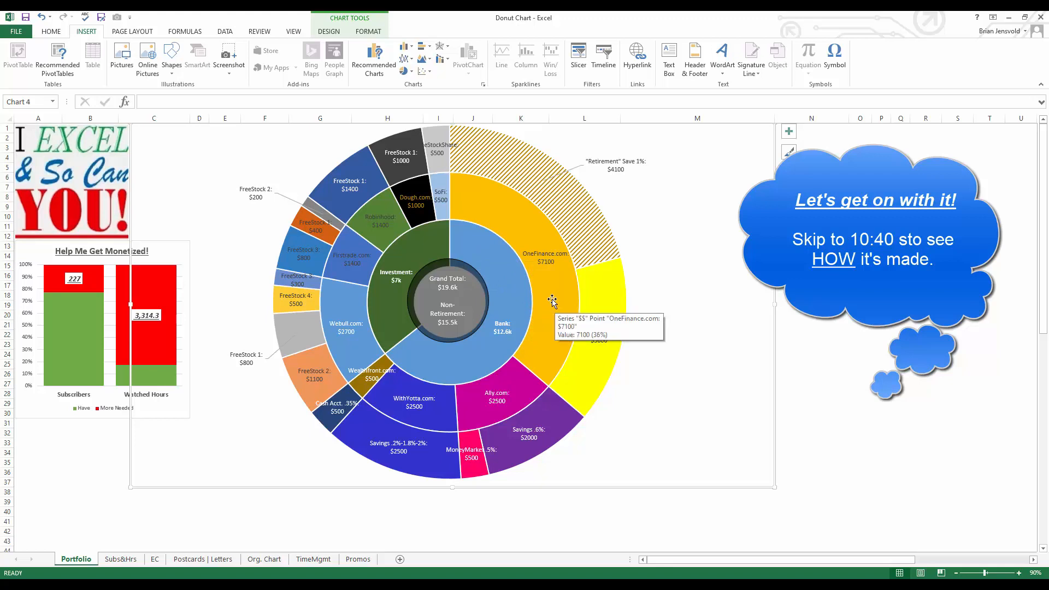
pyautogui.moveTo(550, 279)
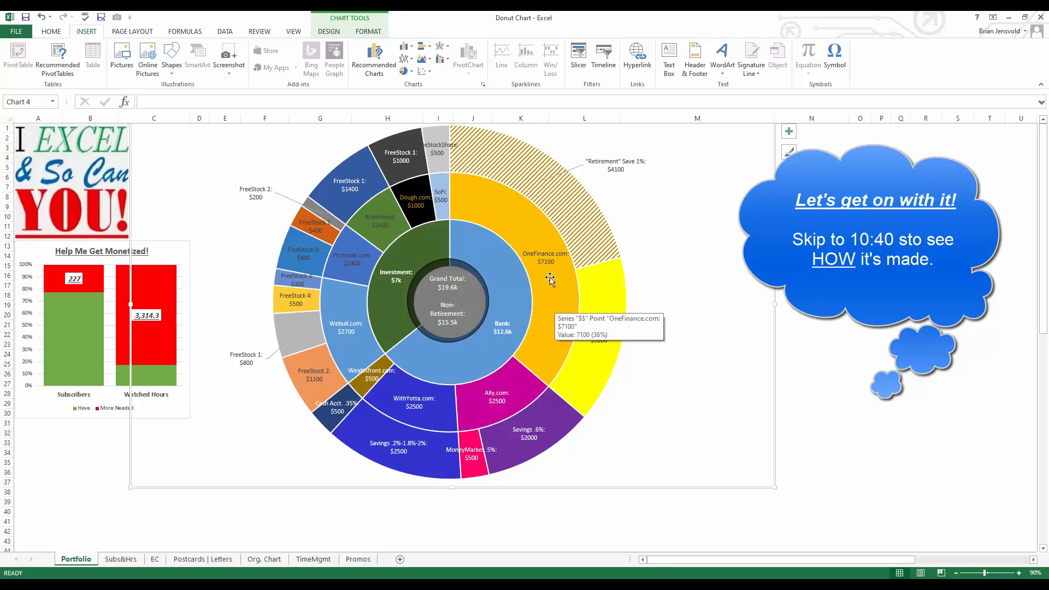
pyautogui.moveTo(548, 280)
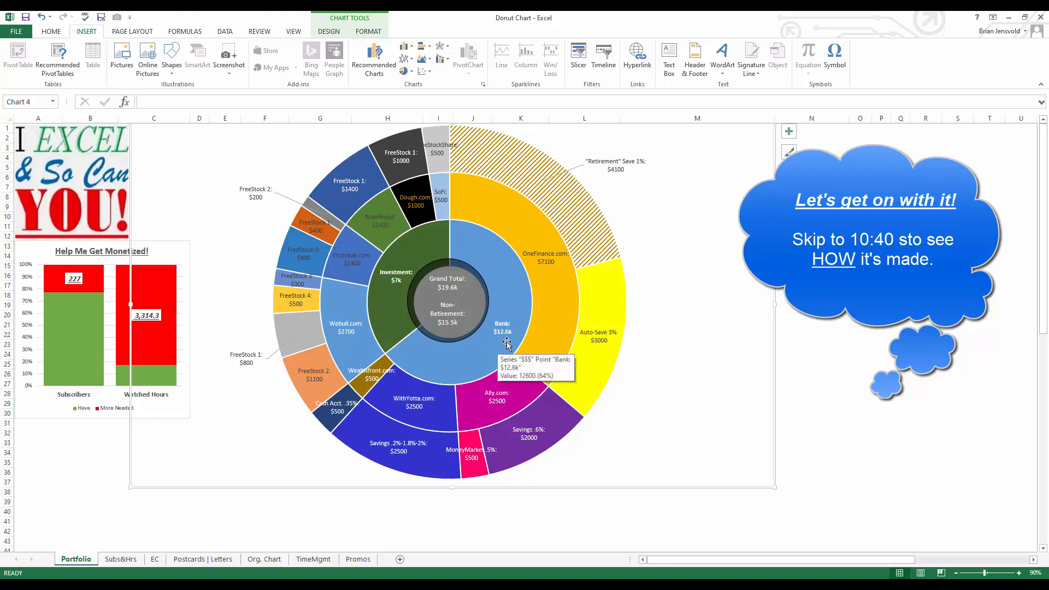
pyautogui.moveTo(543, 281)
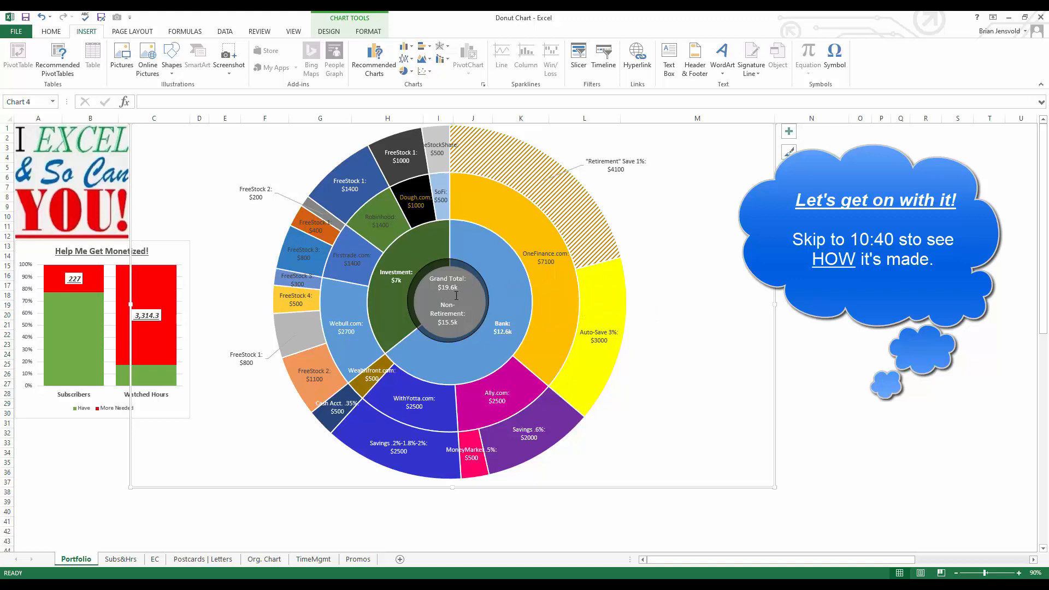
pyautogui.moveTo(555, 289)
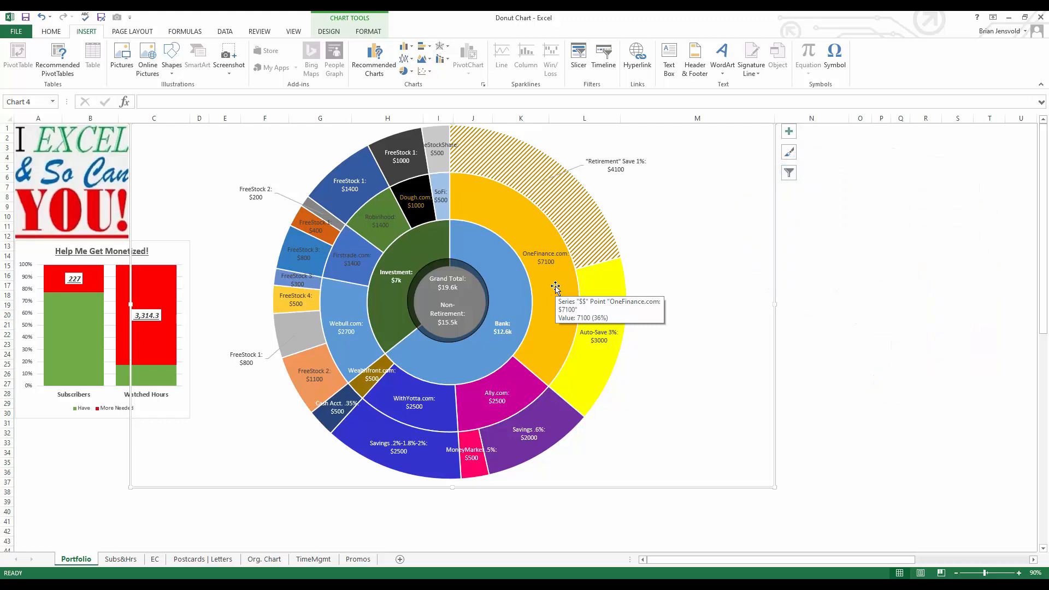
pyautogui.moveTo(759, 294)
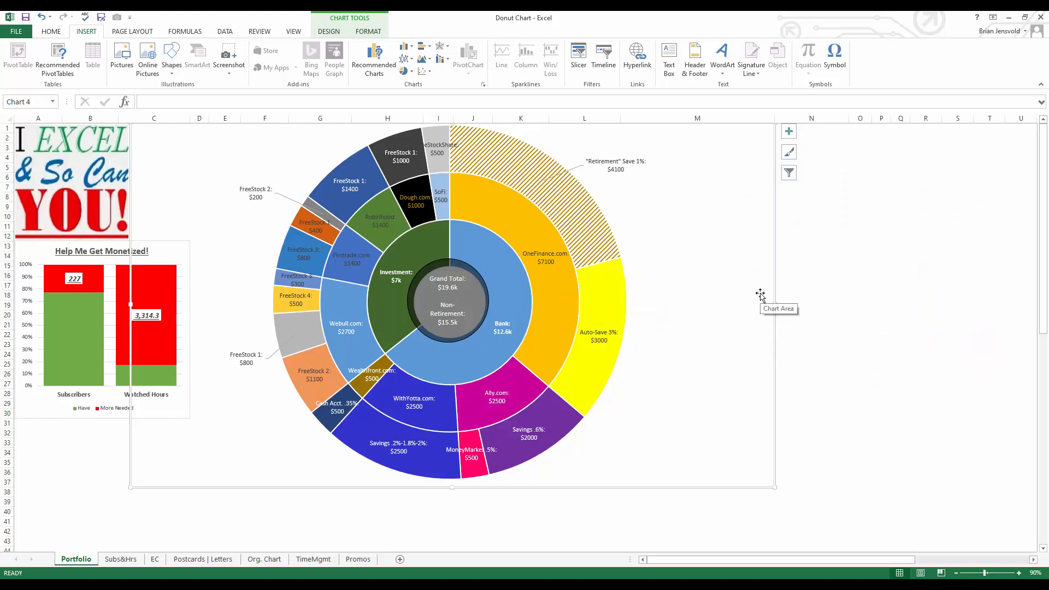
pyautogui.moveTo(452, 361)
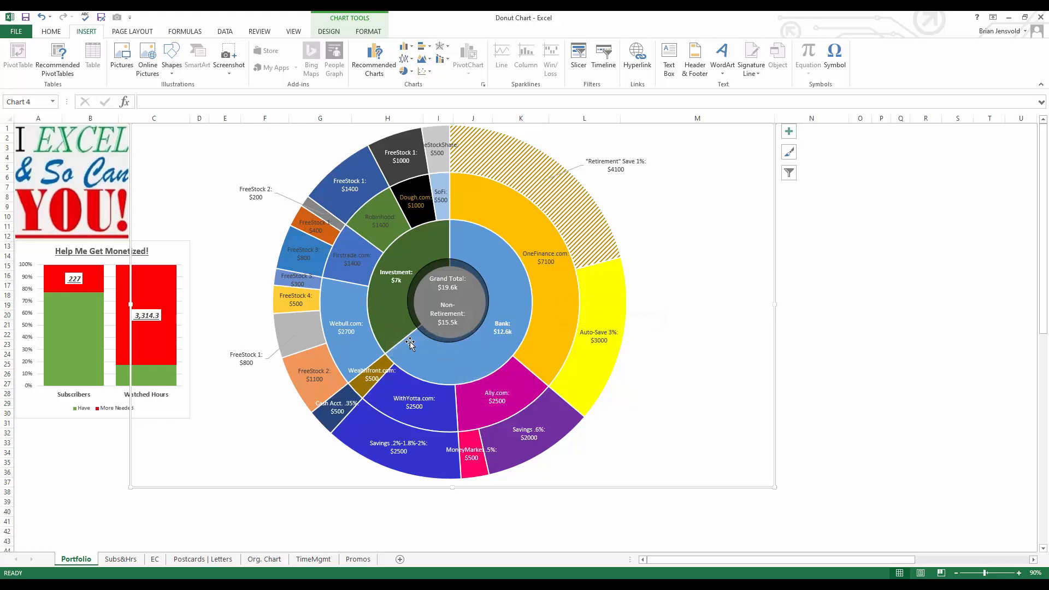
pyautogui.moveTo(468, 369)
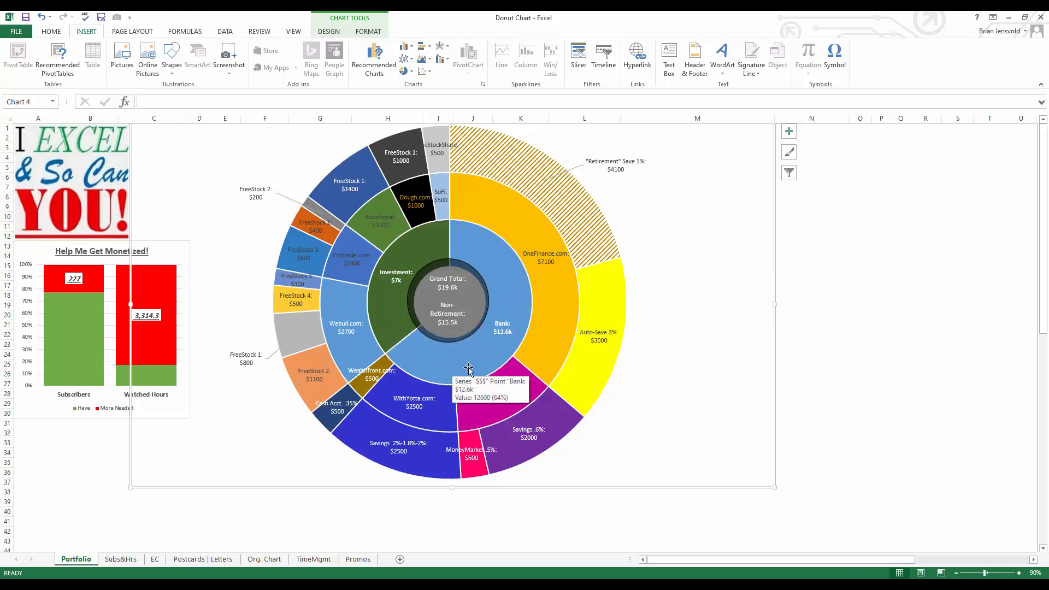
pyautogui.moveTo(454, 396)
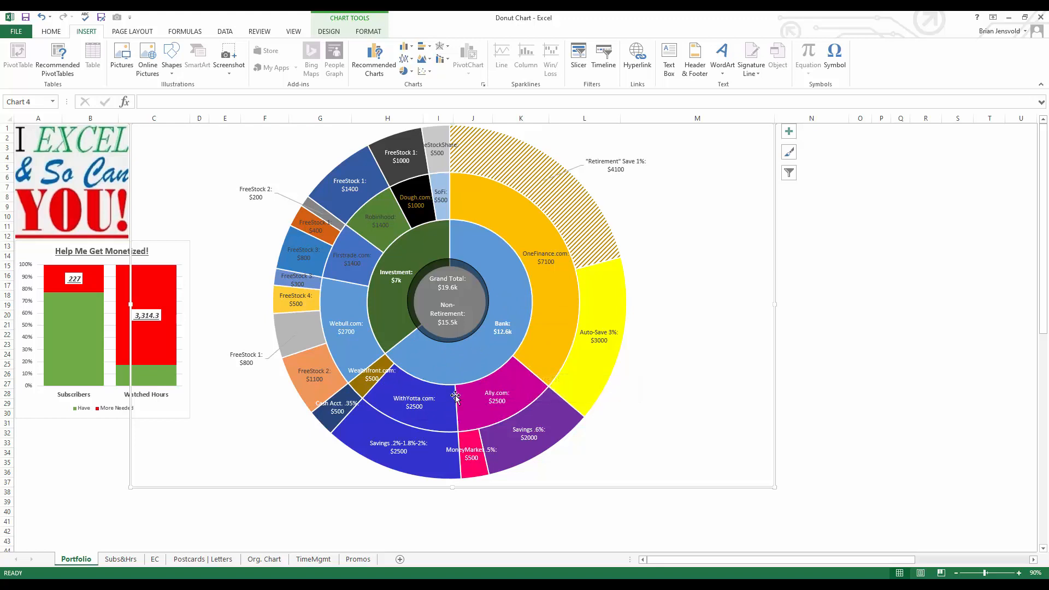
pyautogui.moveTo(379, 384)
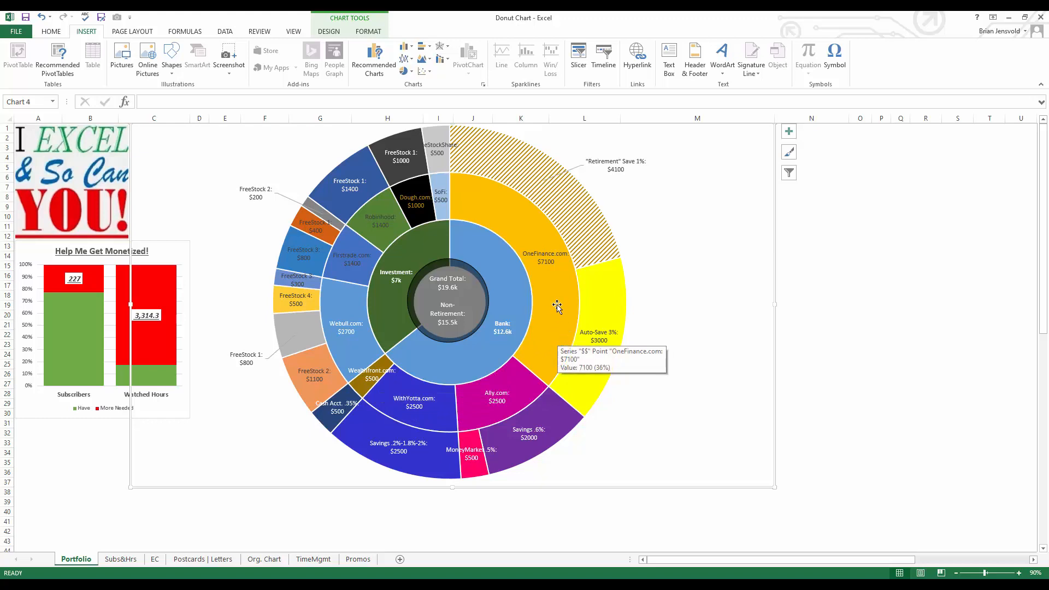
pyautogui.moveTo(552, 296)
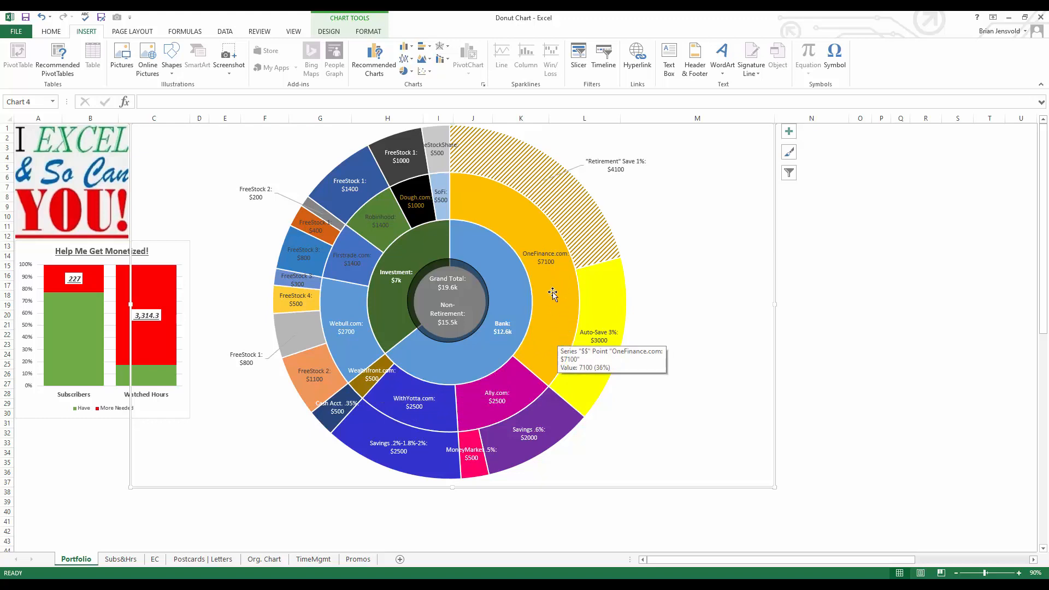
pyautogui.moveTo(562, 289)
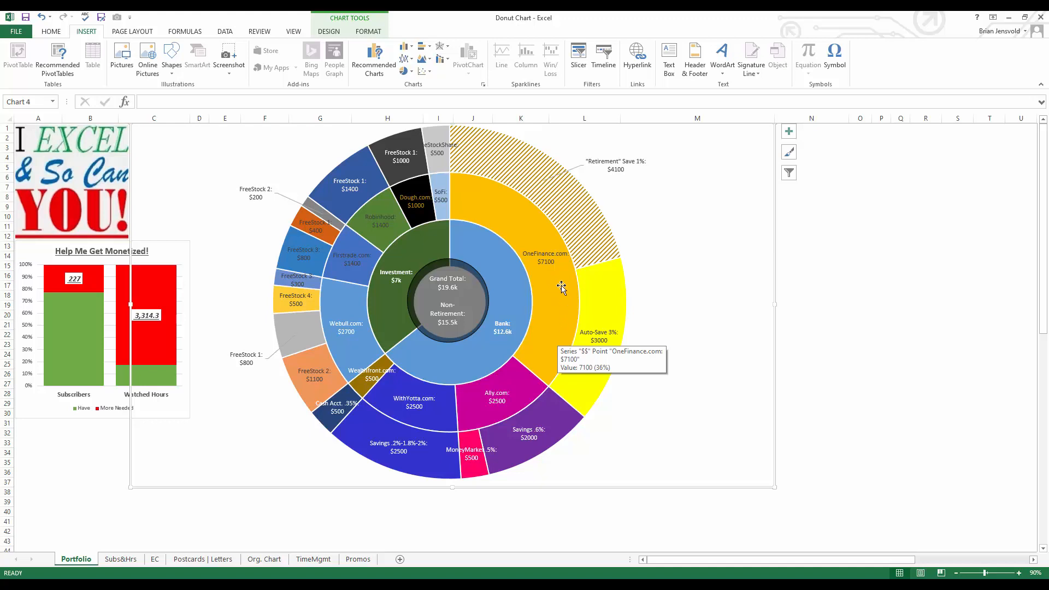
pyautogui.moveTo(619, 315)
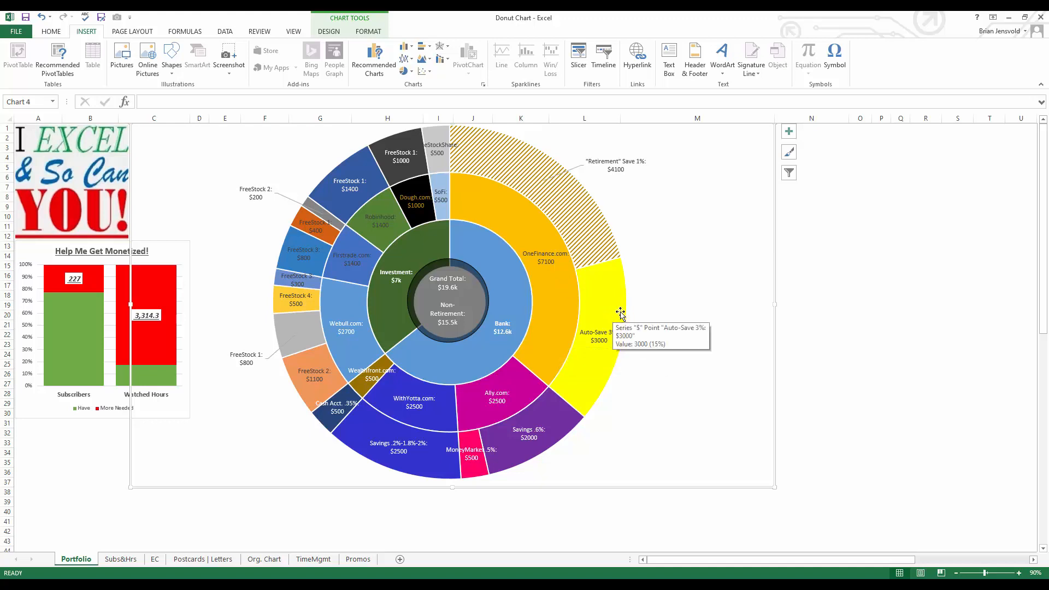
pyautogui.moveTo(681, 223)
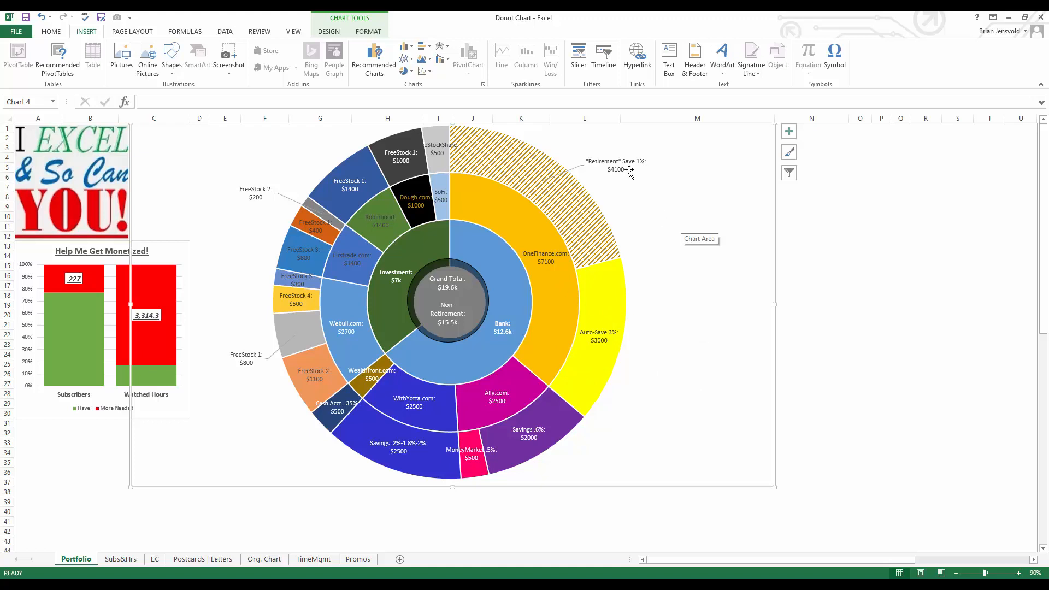
pyautogui.moveTo(644, 176)
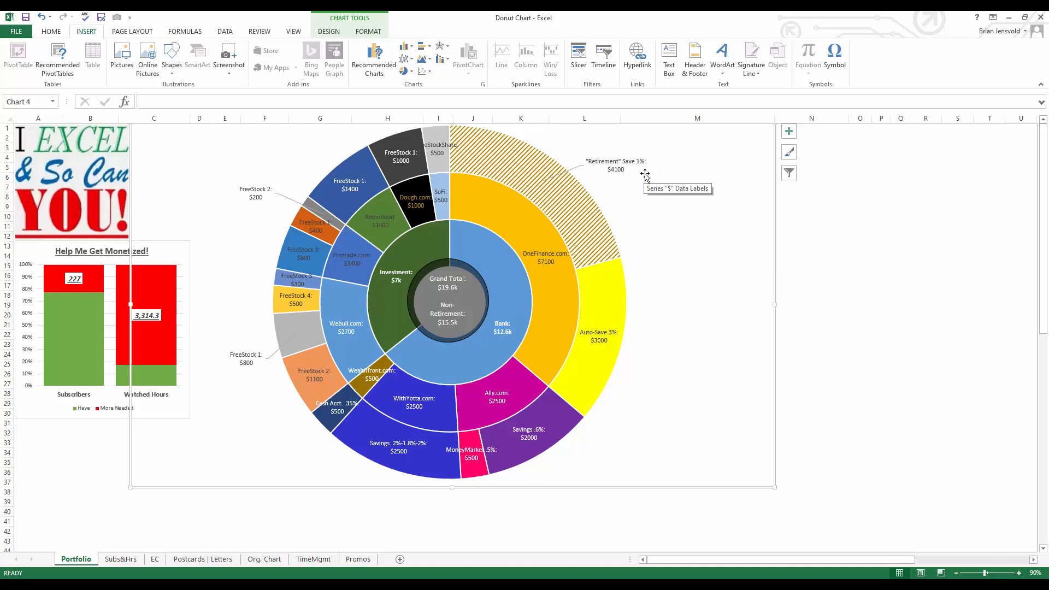
pyautogui.moveTo(624, 297)
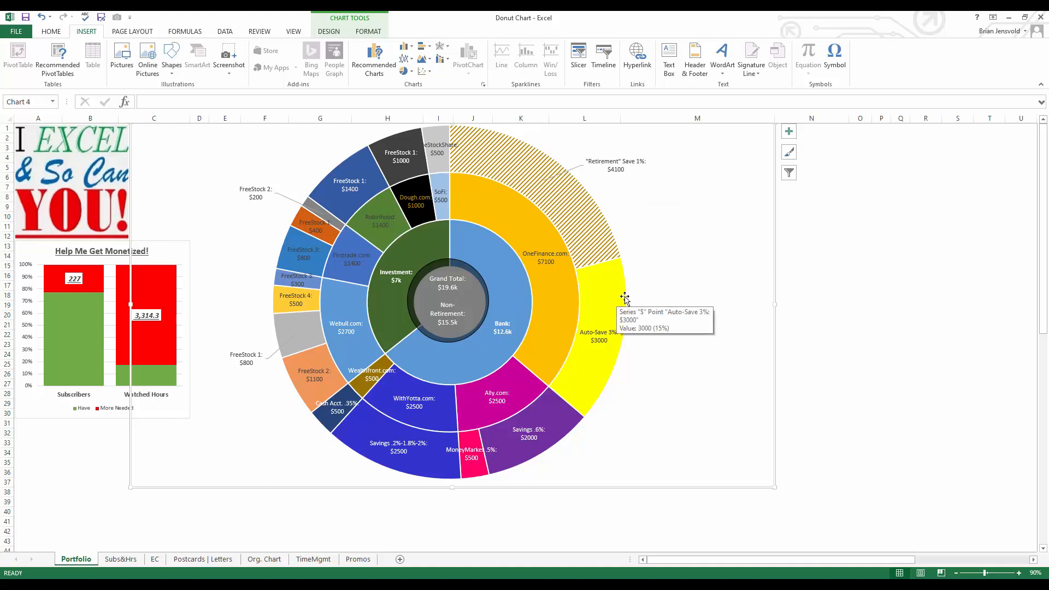
pyautogui.moveTo(621, 296)
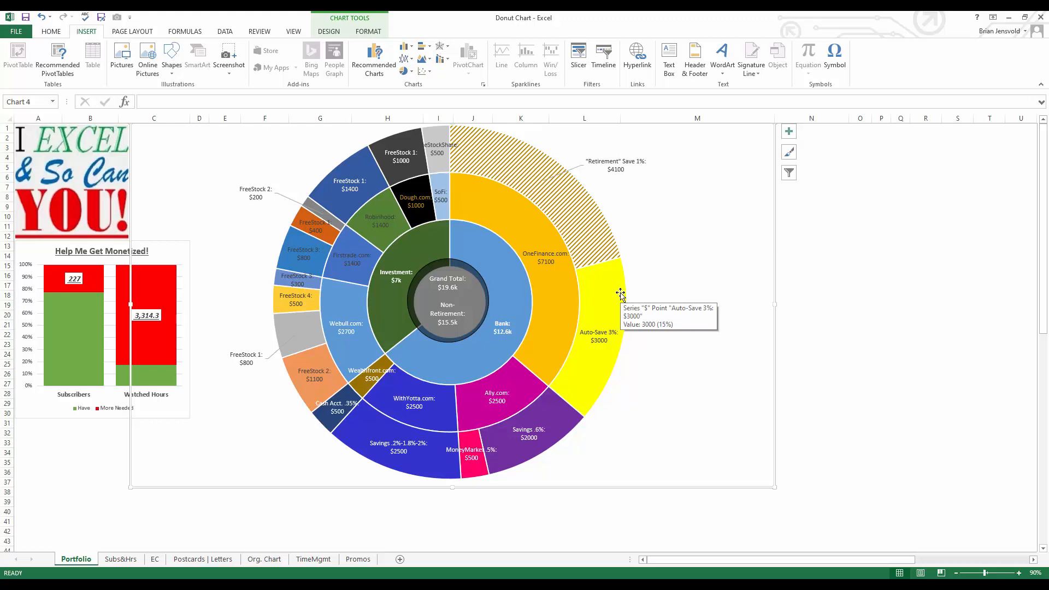
pyautogui.moveTo(619, 295)
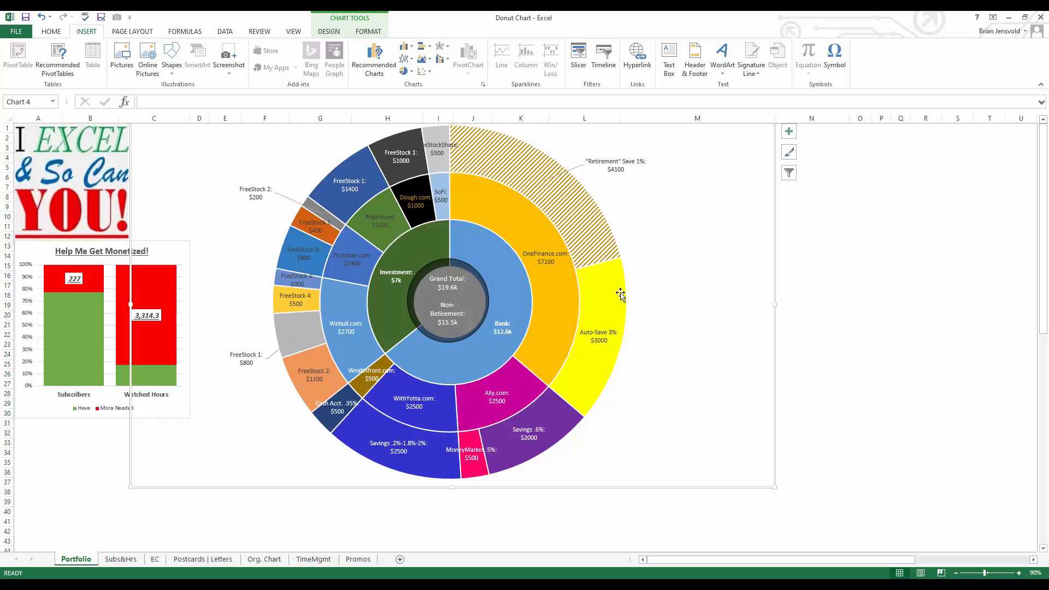
pyautogui.moveTo(604, 308)
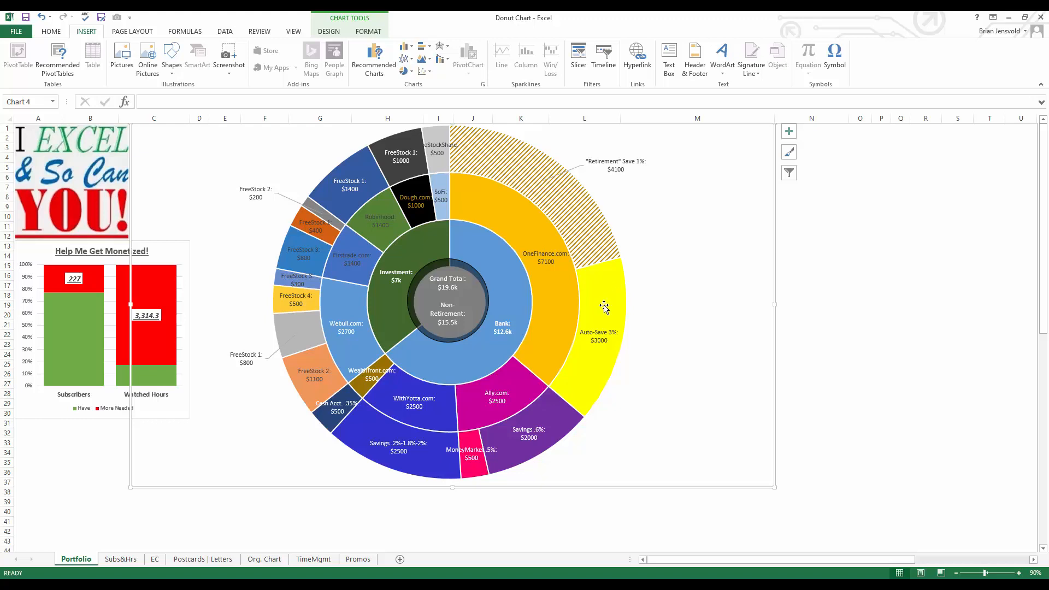
pyautogui.moveTo(525, 393)
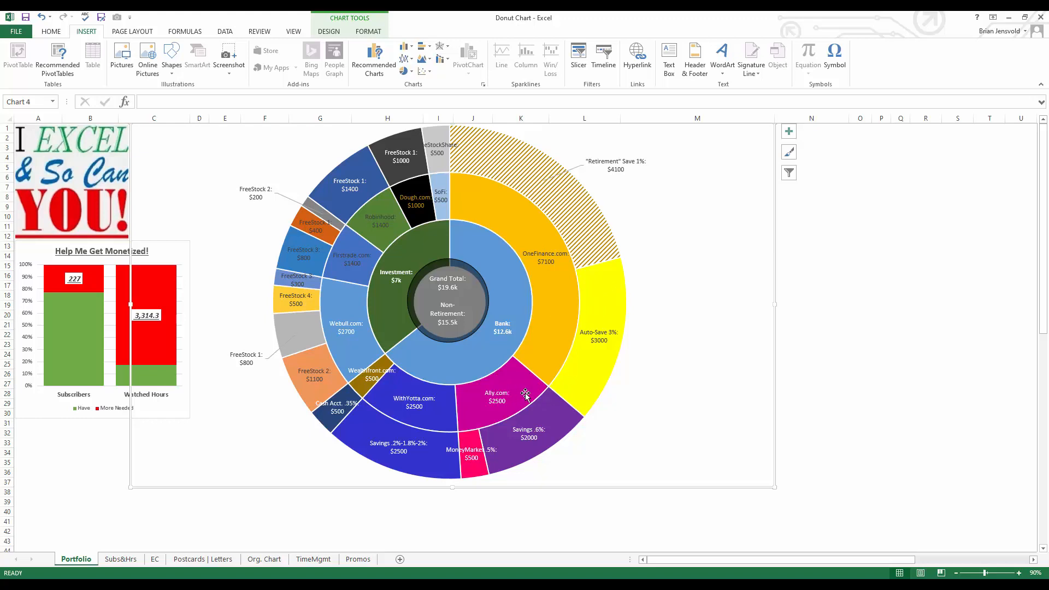
pyautogui.moveTo(540, 395)
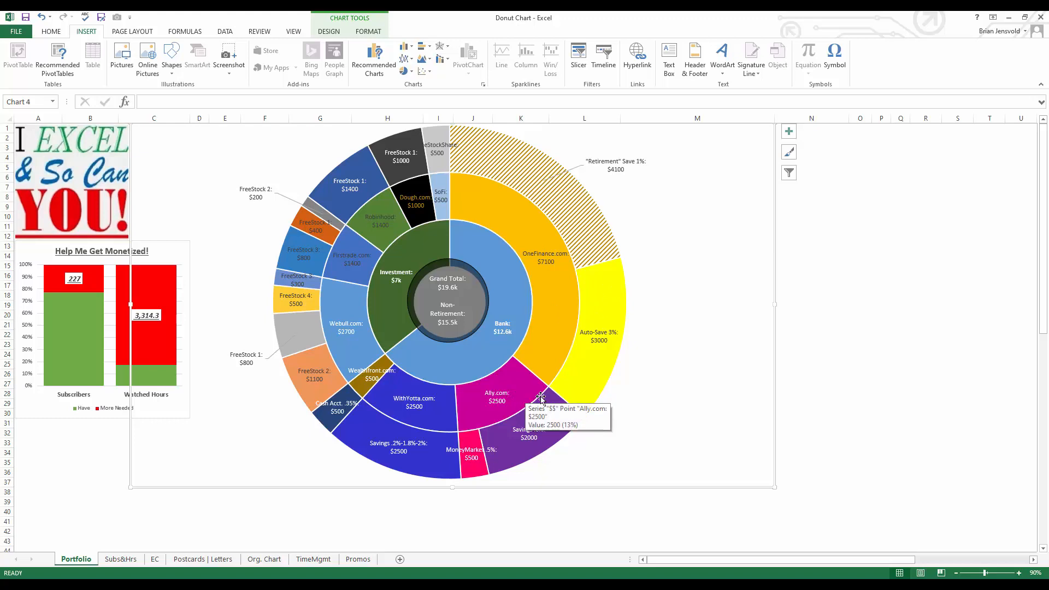
pyautogui.moveTo(570, 423)
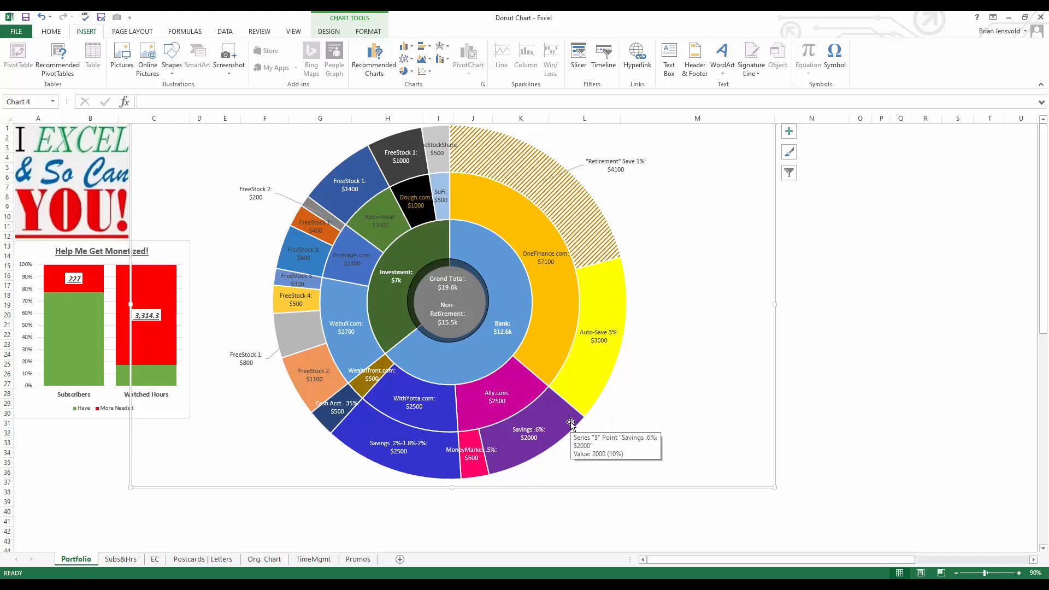
pyautogui.moveTo(554, 440)
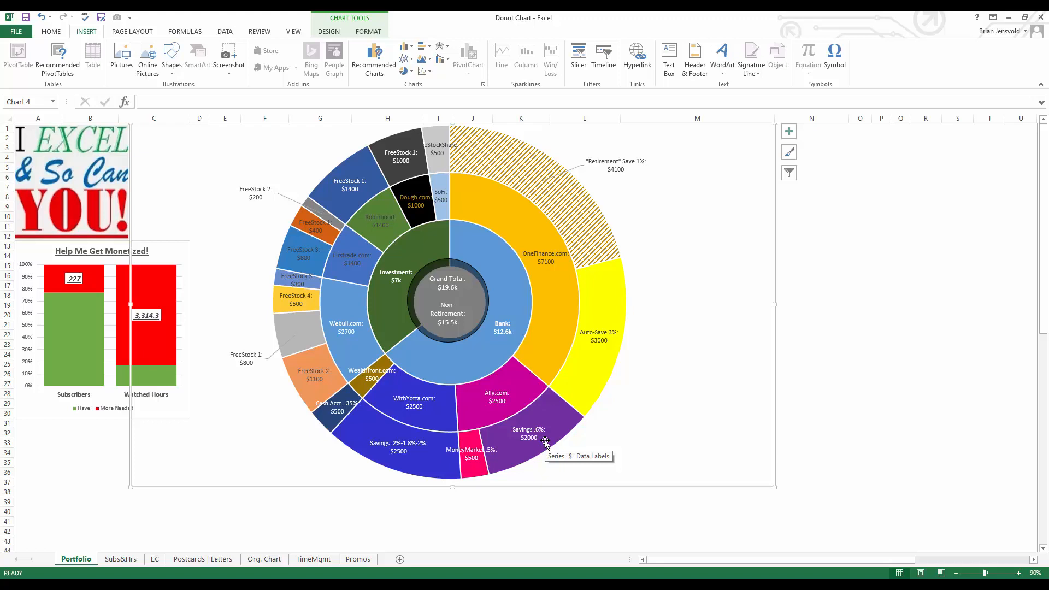
pyautogui.moveTo(554, 443)
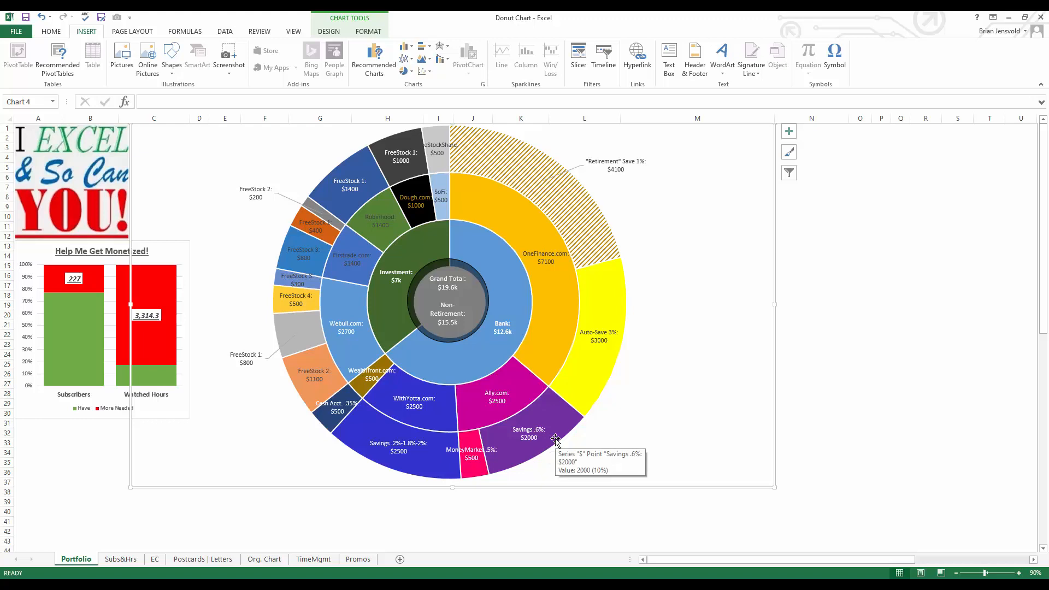
pyautogui.moveTo(475, 468)
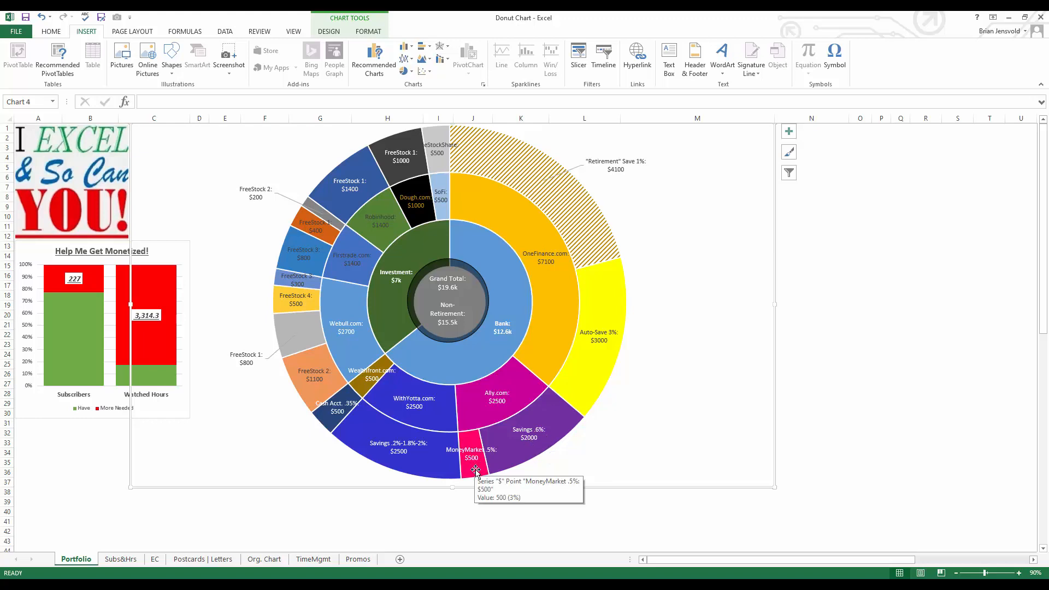
pyautogui.moveTo(488, 468)
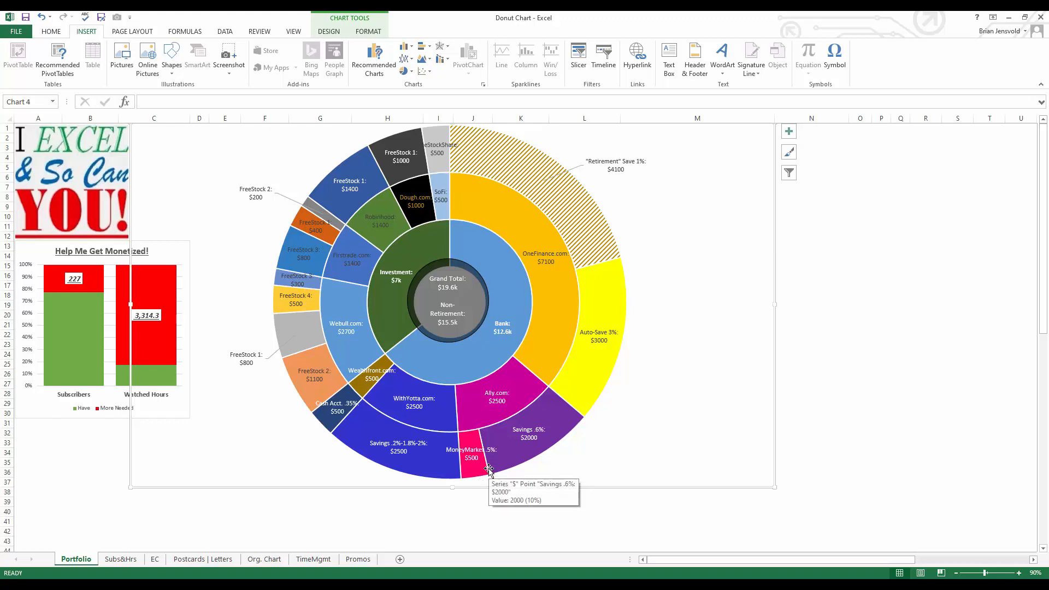
pyautogui.moveTo(513, 411)
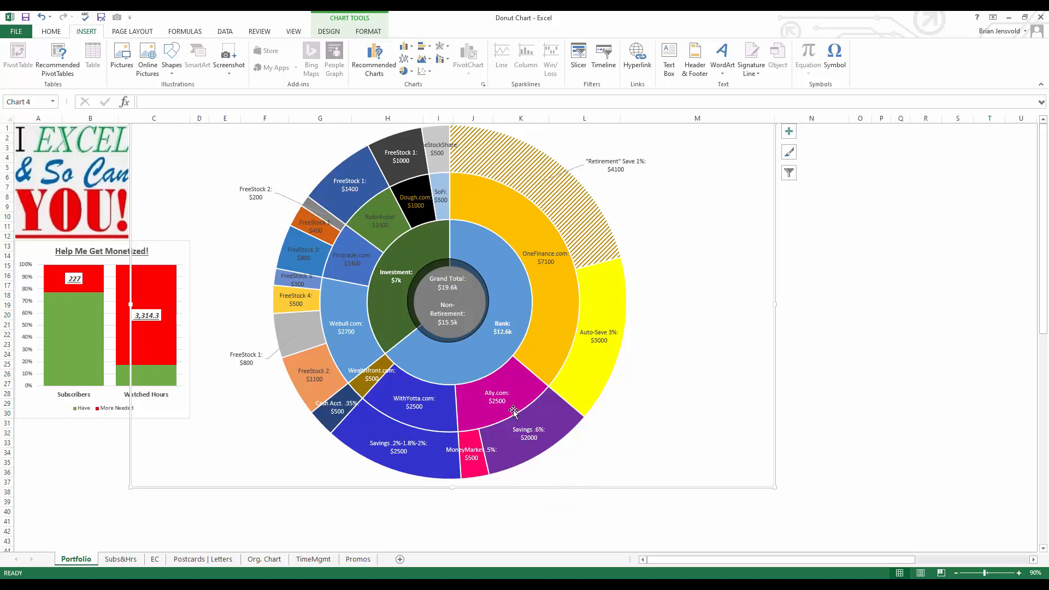
pyautogui.moveTo(503, 459)
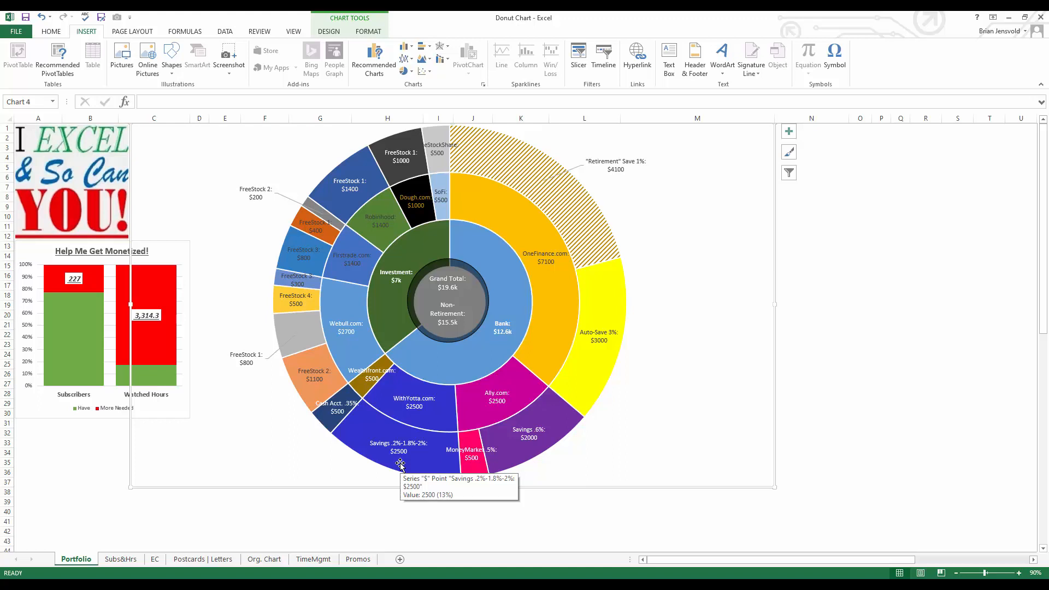
pyautogui.moveTo(408, 459)
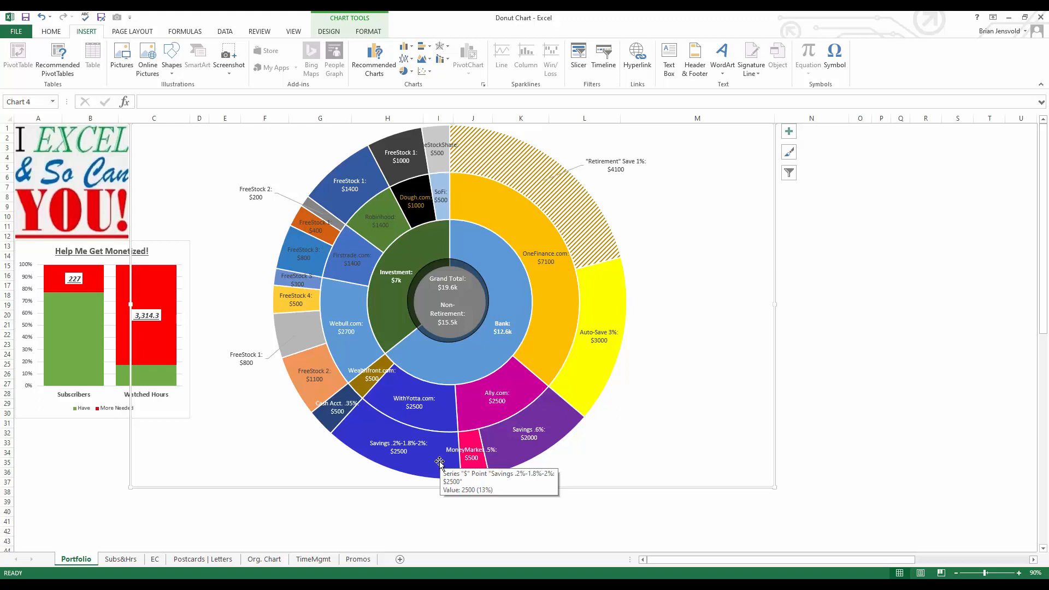
pyautogui.moveTo(394, 463)
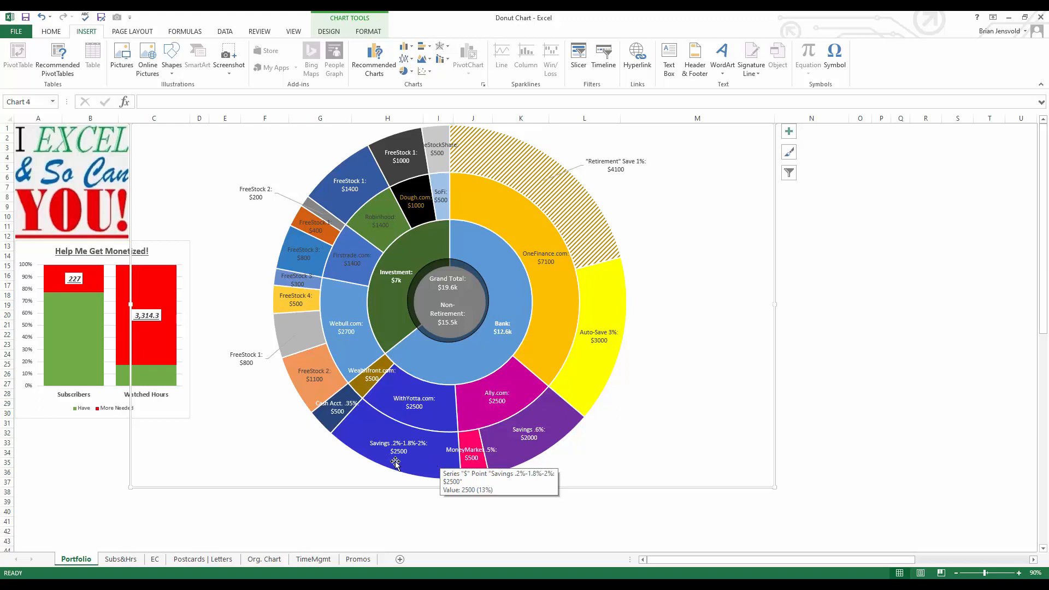
pyautogui.moveTo(403, 465)
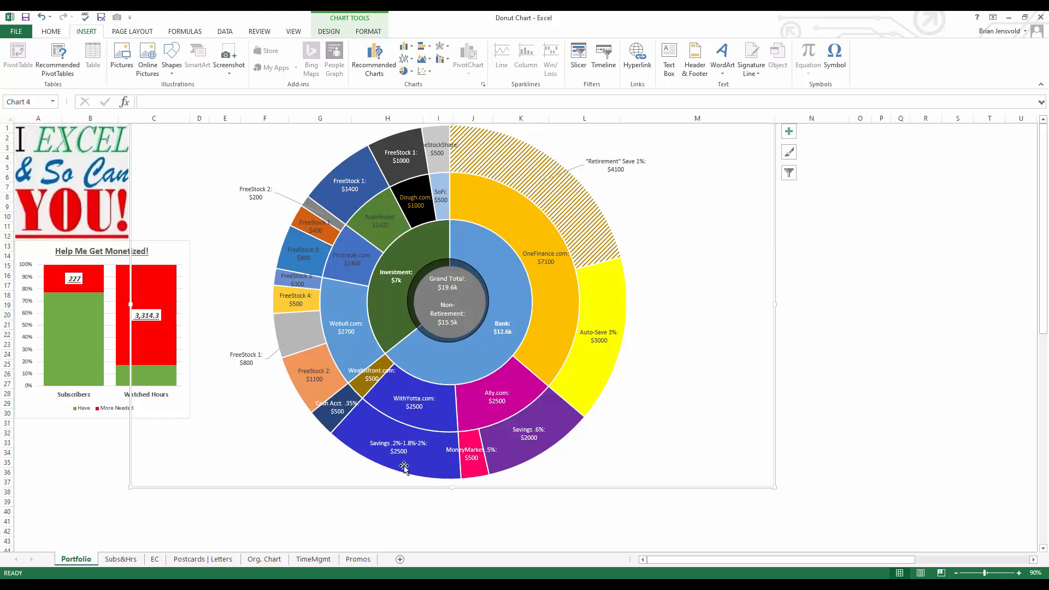
pyautogui.moveTo(370, 391)
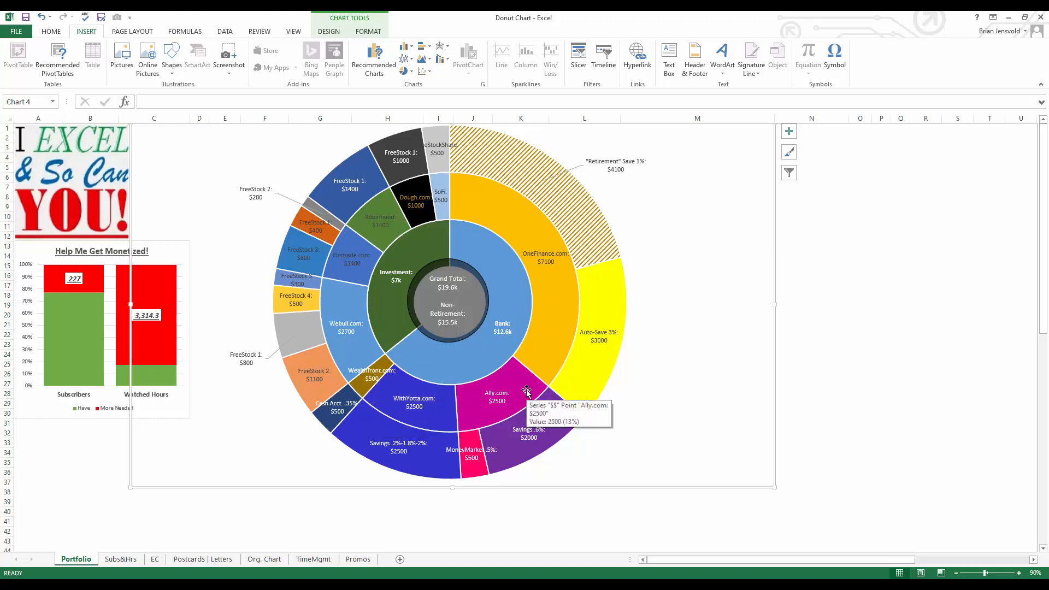
pyautogui.moveTo(364, 387)
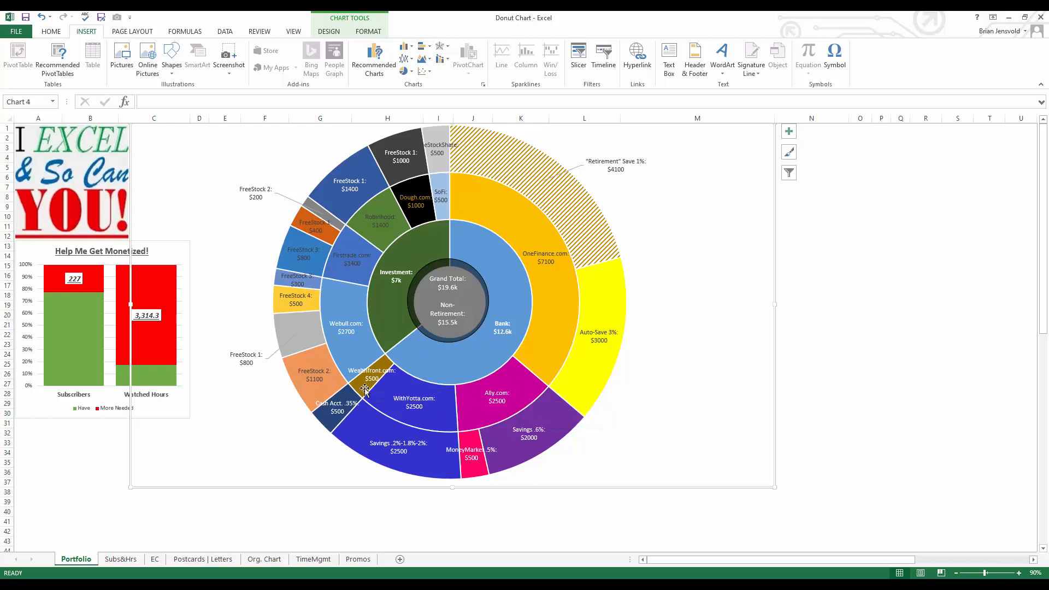
pyautogui.moveTo(365, 388)
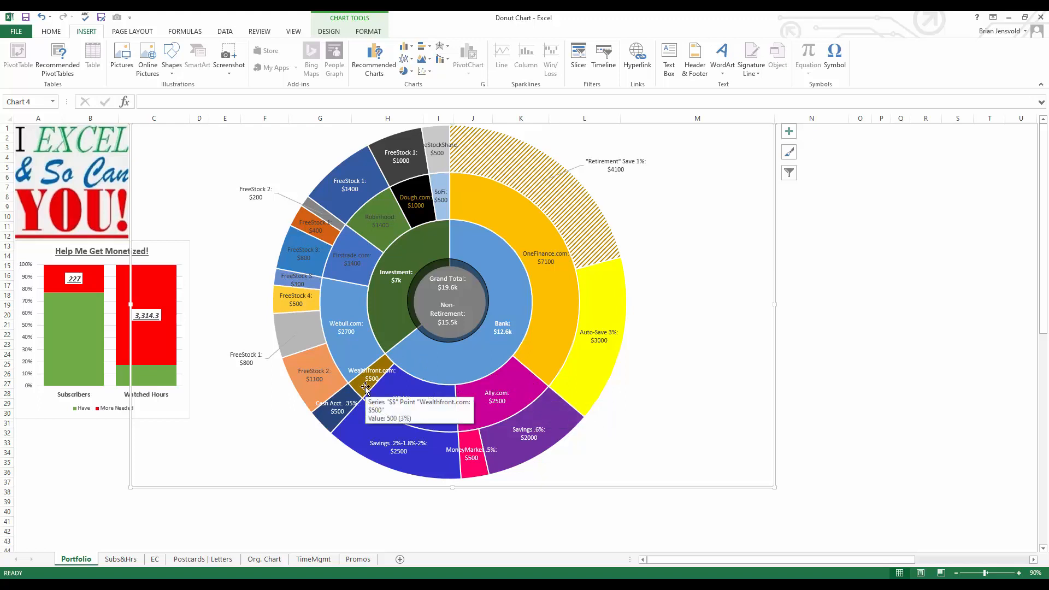
pyautogui.moveTo(336, 420)
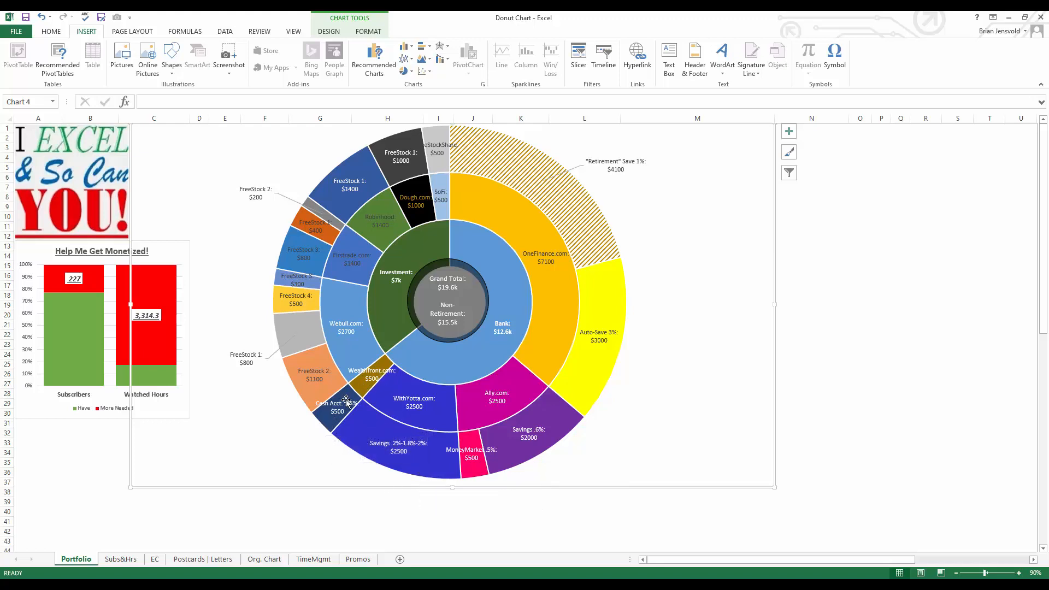
pyautogui.moveTo(485, 343)
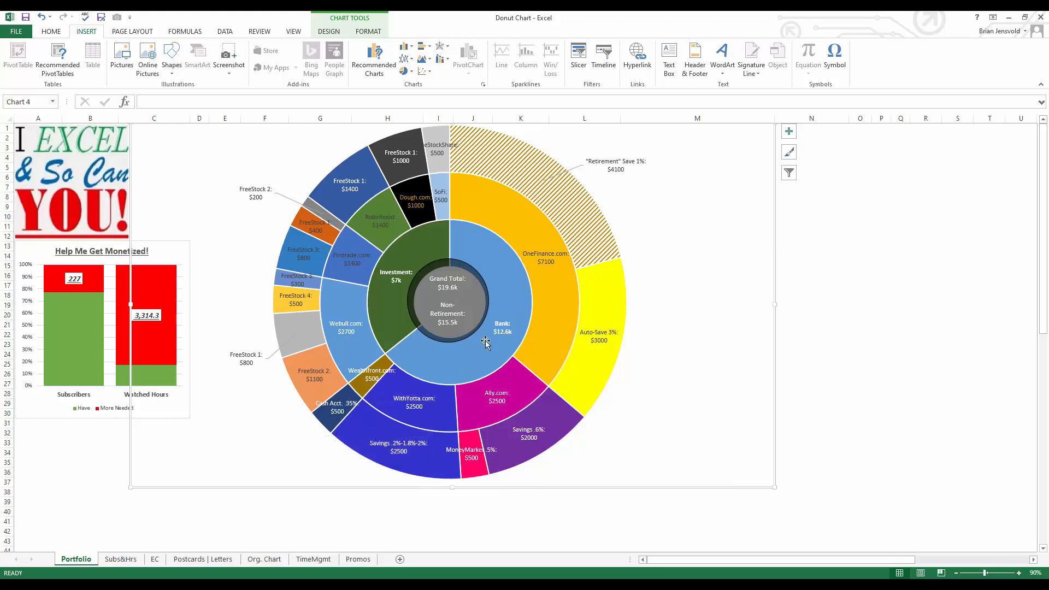
pyautogui.moveTo(324, 427)
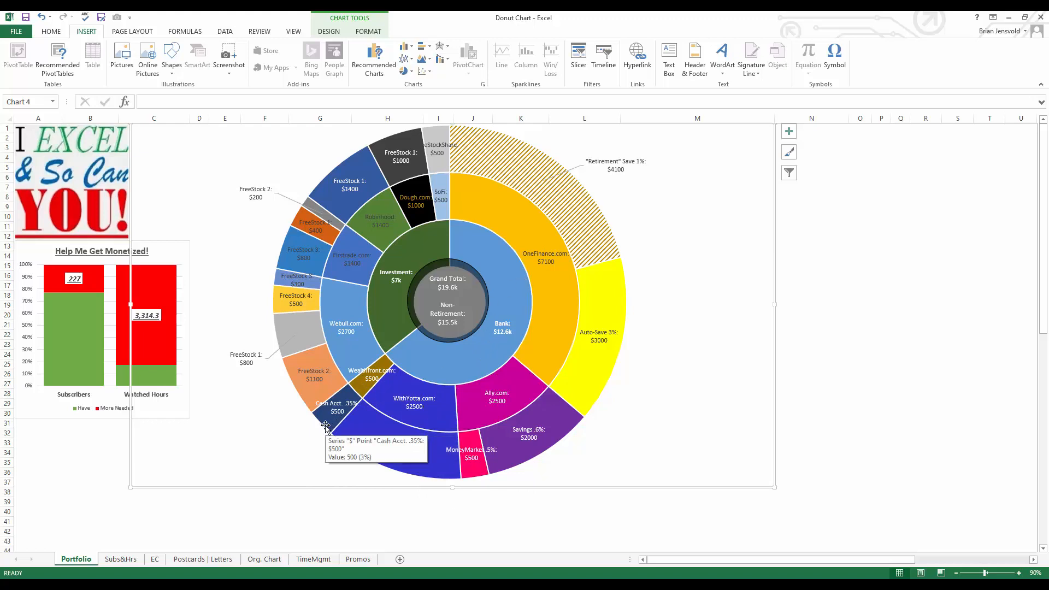
pyautogui.moveTo(333, 416)
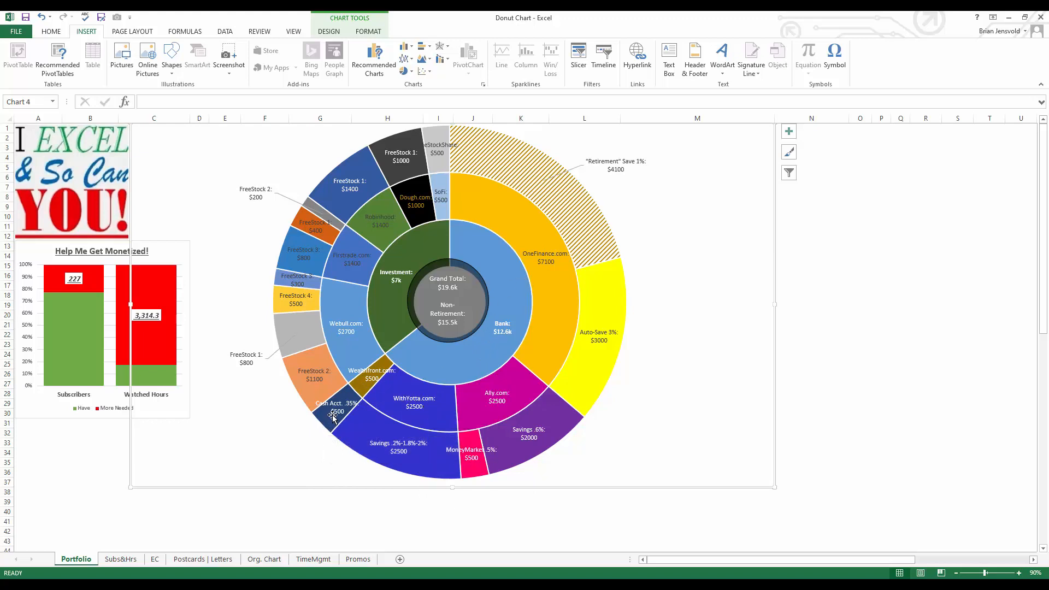
pyautogui.moveTo(324, 417)
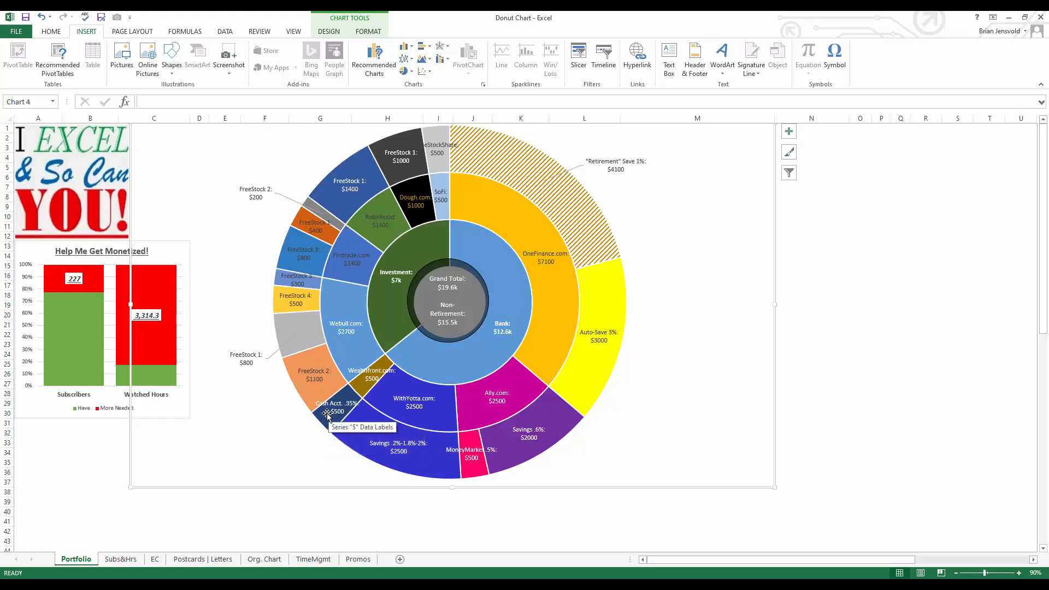
pyautogui.moveTo(345, 411)
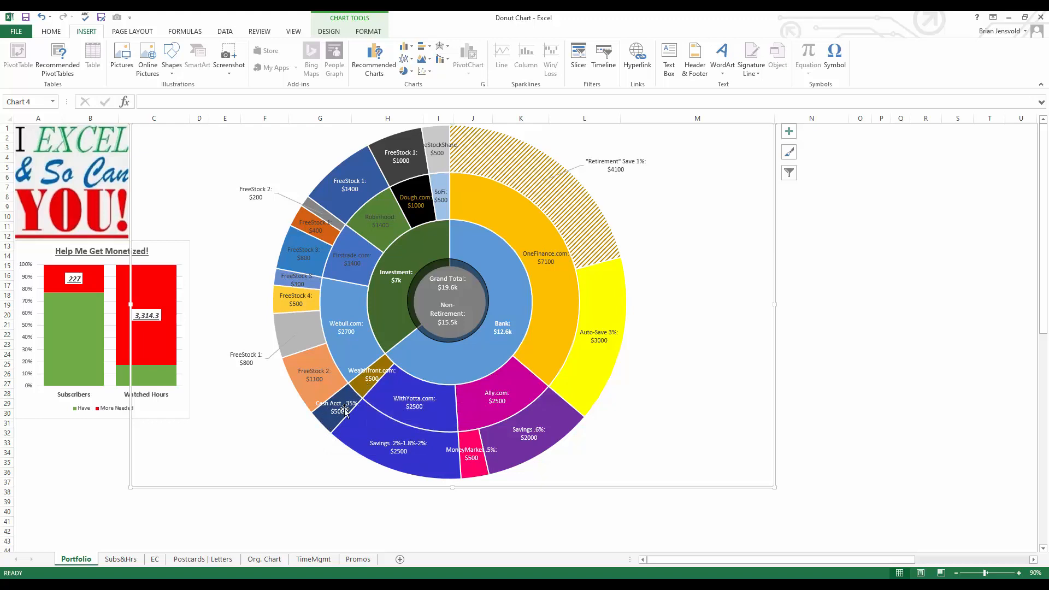
pyautogui.moveTo(479, 341)
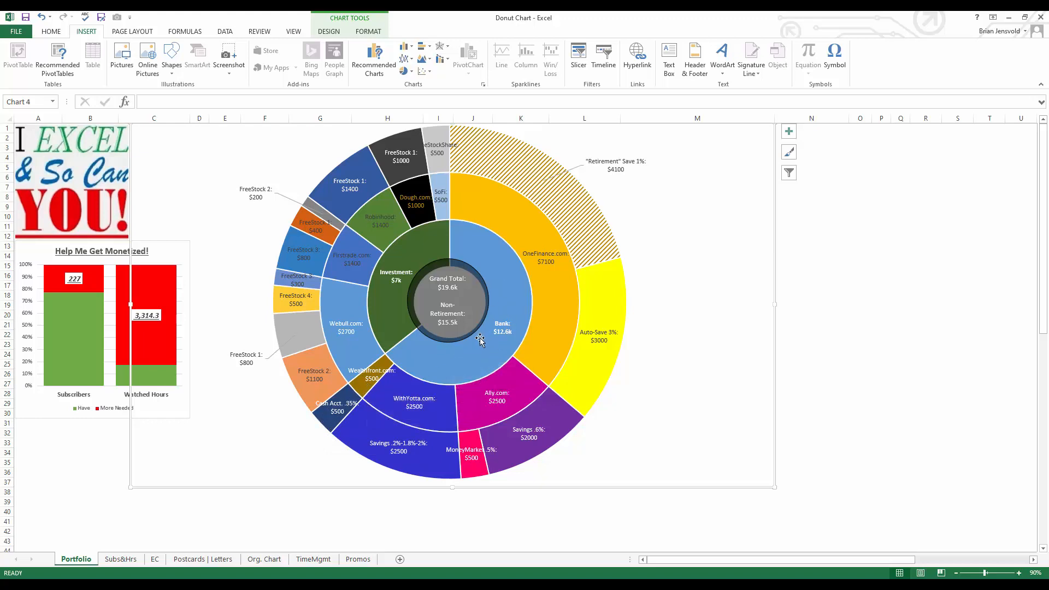
pyautogui.moveTo(432, 346)
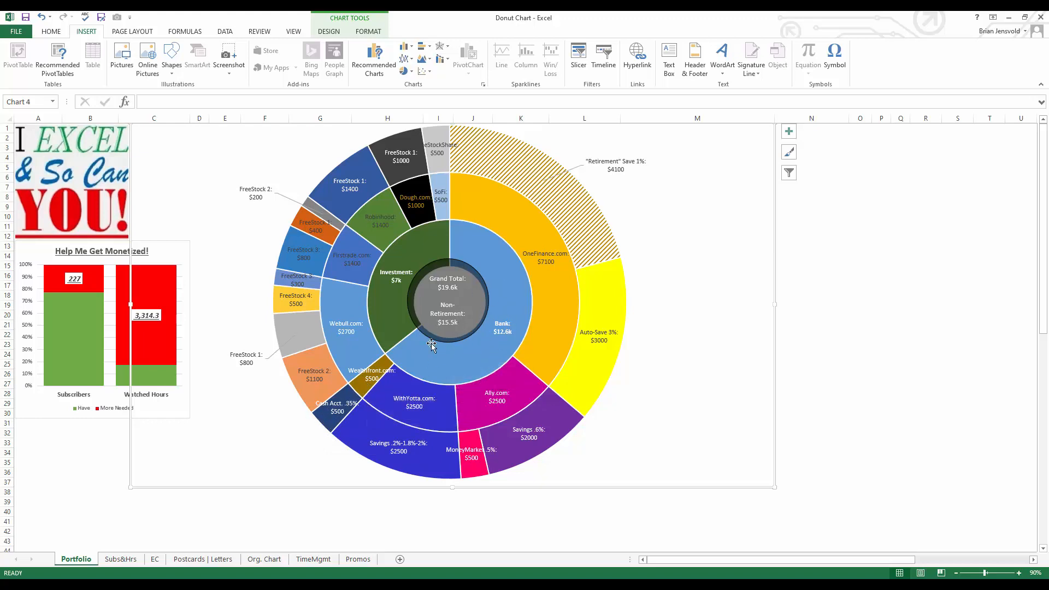
pyautogui.moveTo(360, 349)
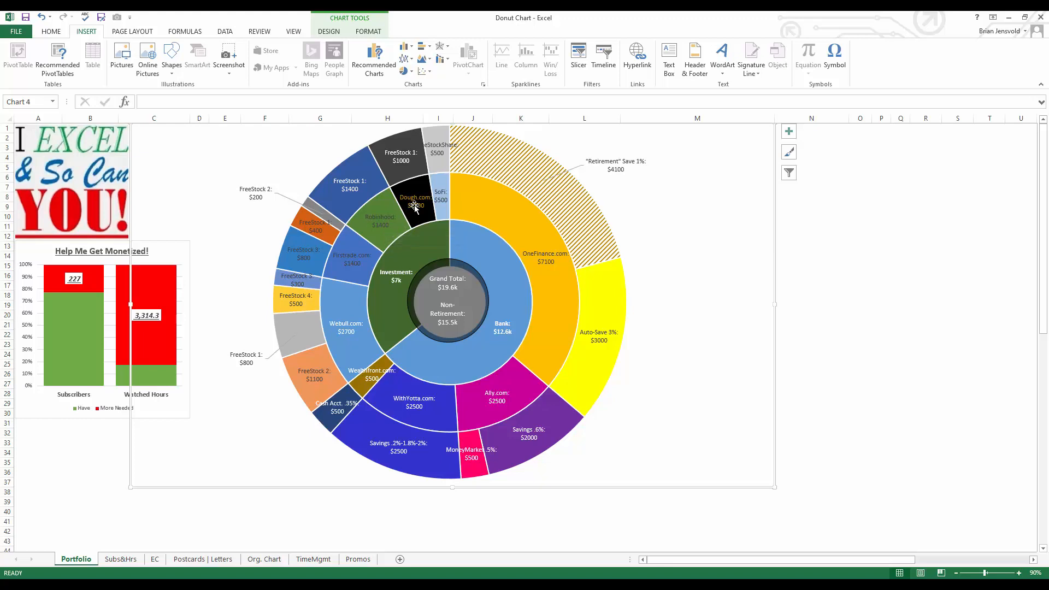
pyautogui.moveTo(443, 202)
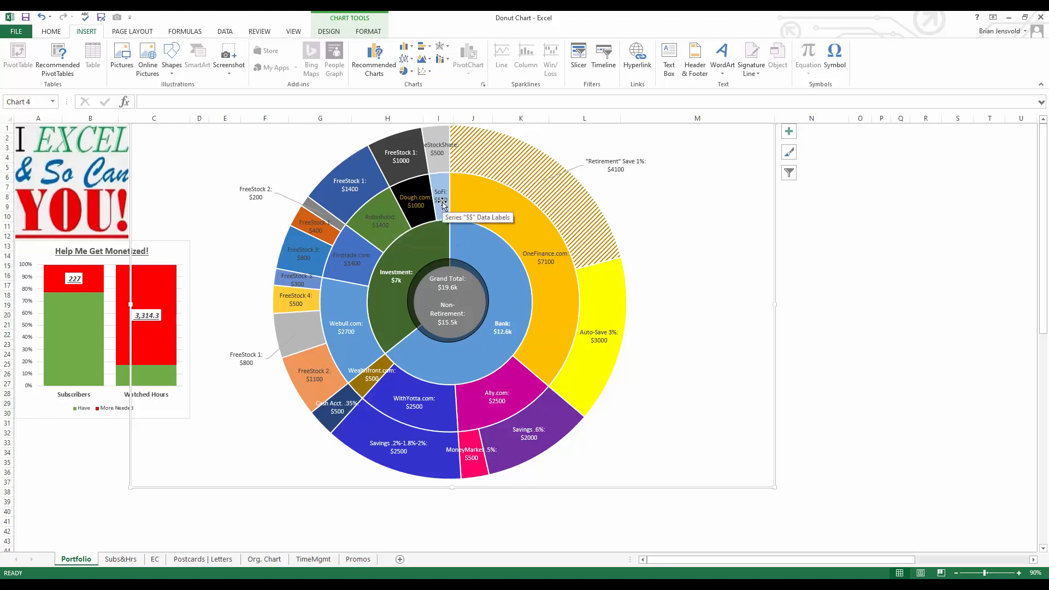
pyautogui.moveTo(441, 200)
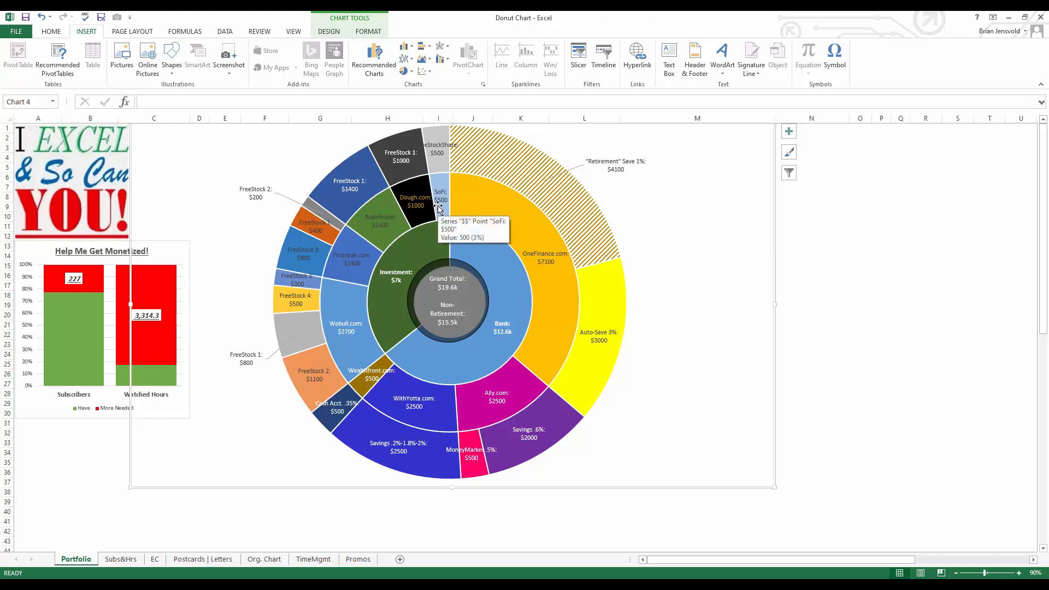
pyautogui.moveTo(349, 312)
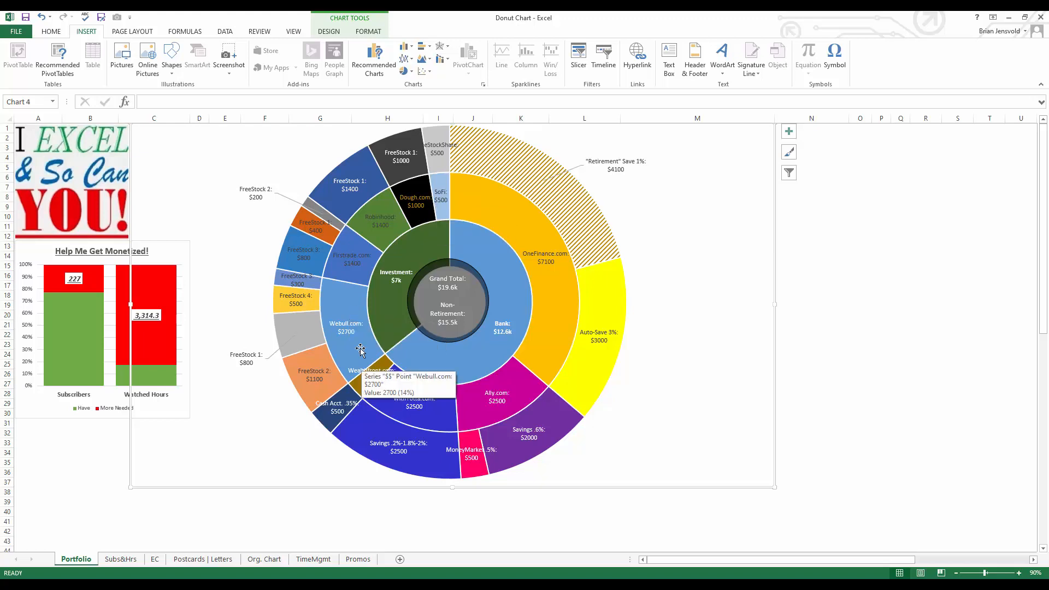
pyautogui.moveTo(355, 351)
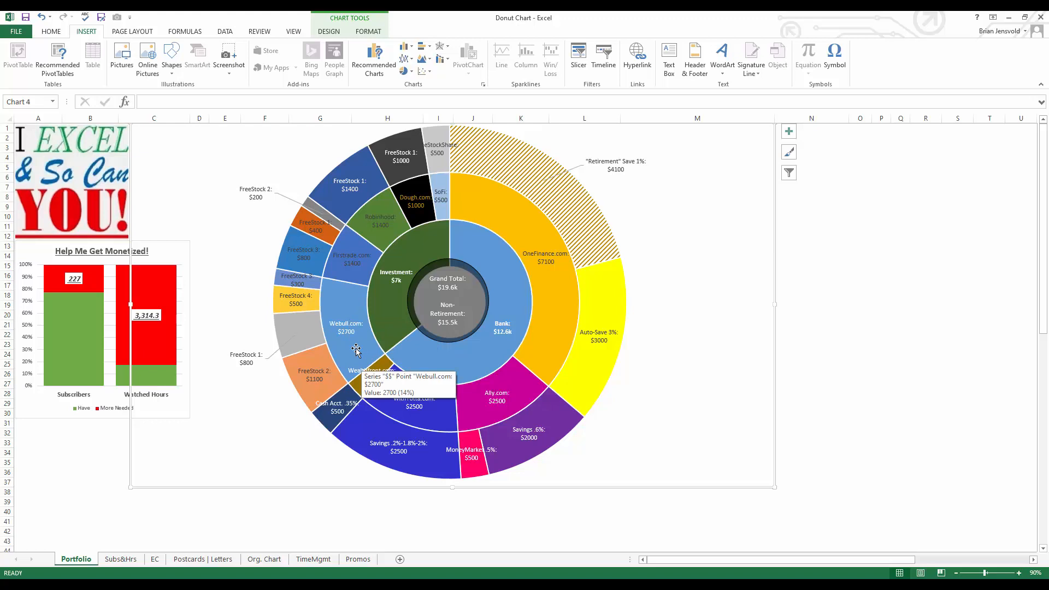
pyautogui.moveTo(352, 351)
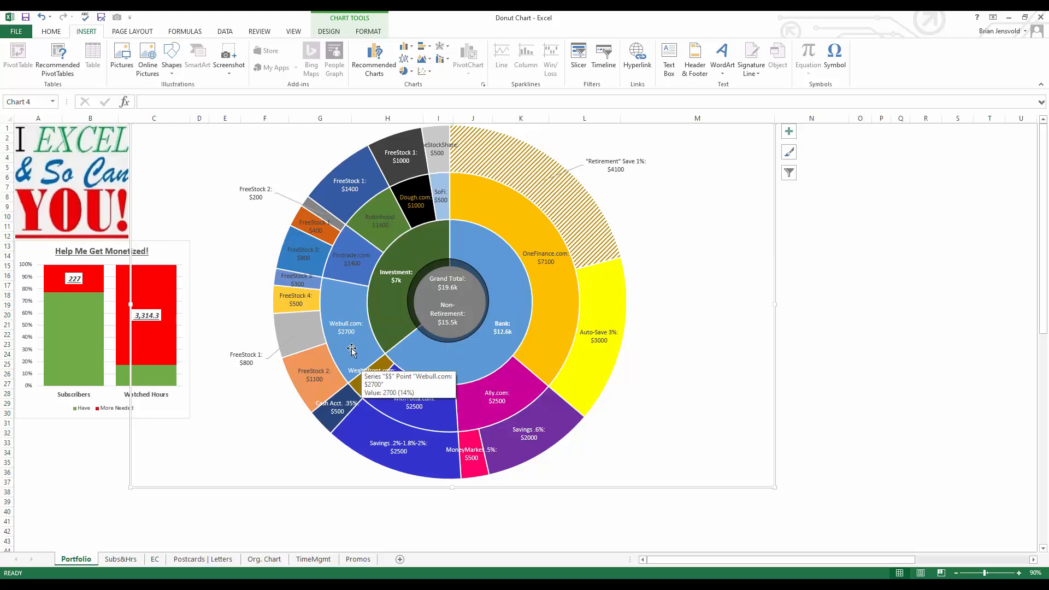
pyautogui.moveTo(306, 307)
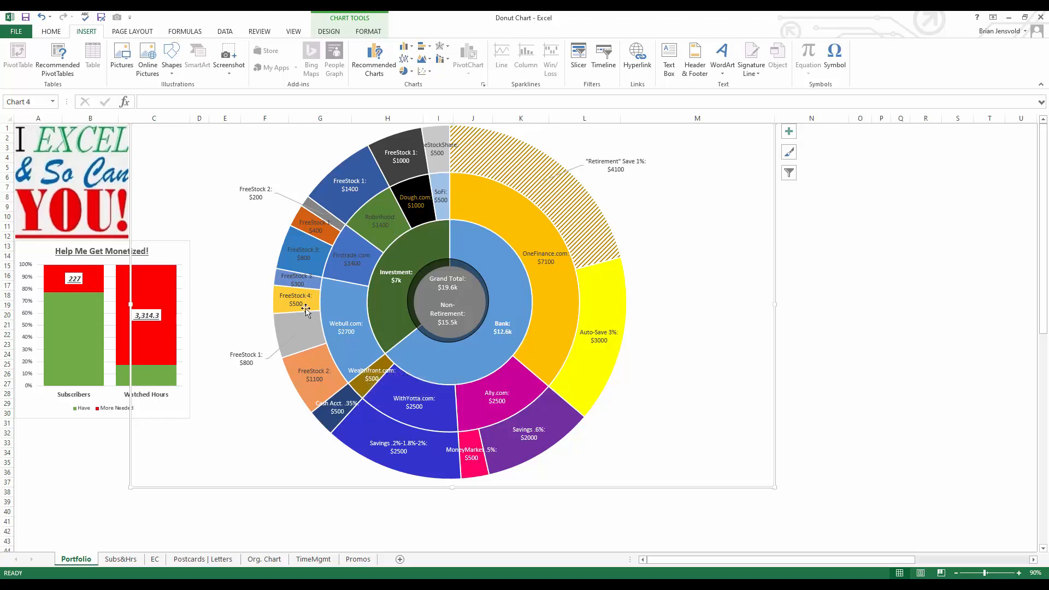
pyautogui.moveTo(306, 384)
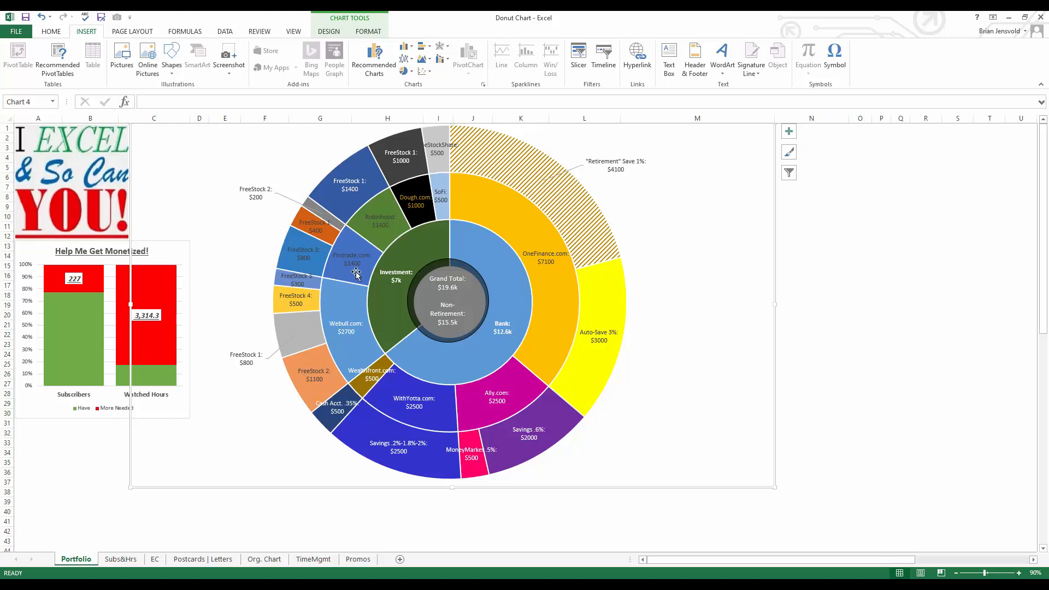
pyautogui.moveTo(328, 259)
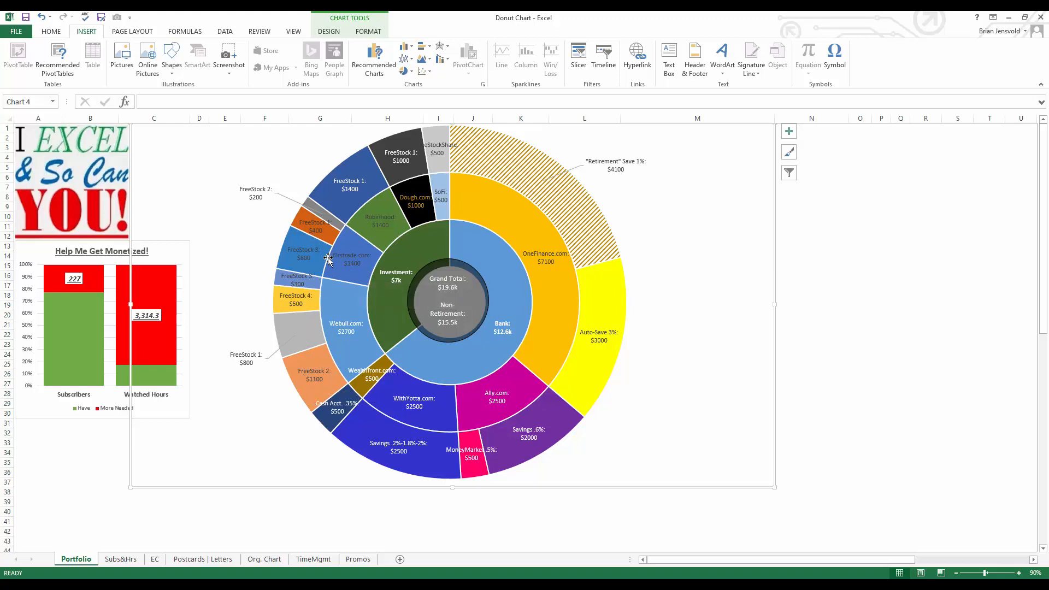
pyautogui.moveTo(355, 204)
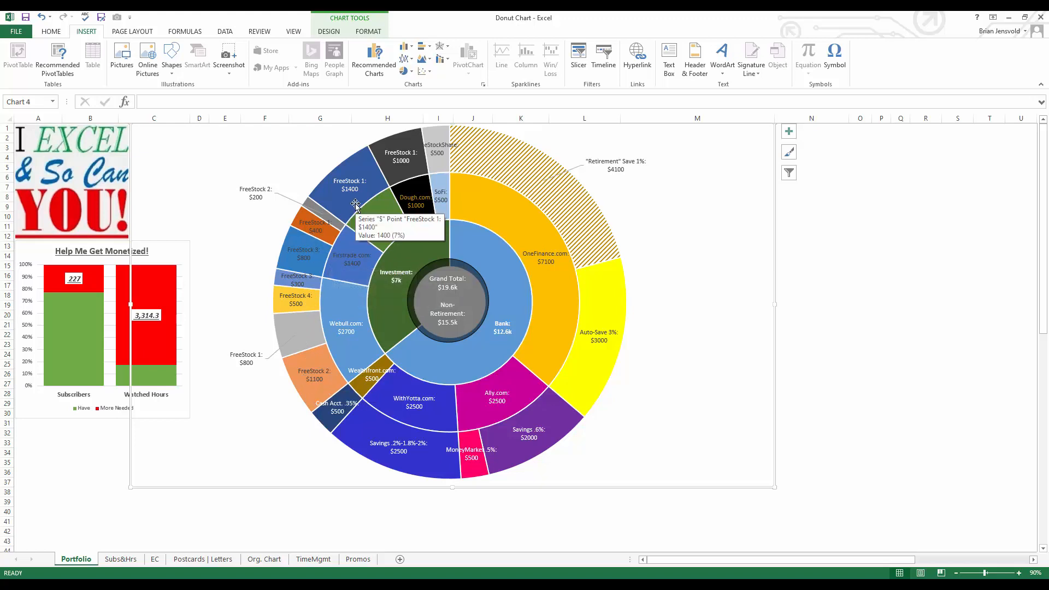
pyautogui.moveTo(443, 209)
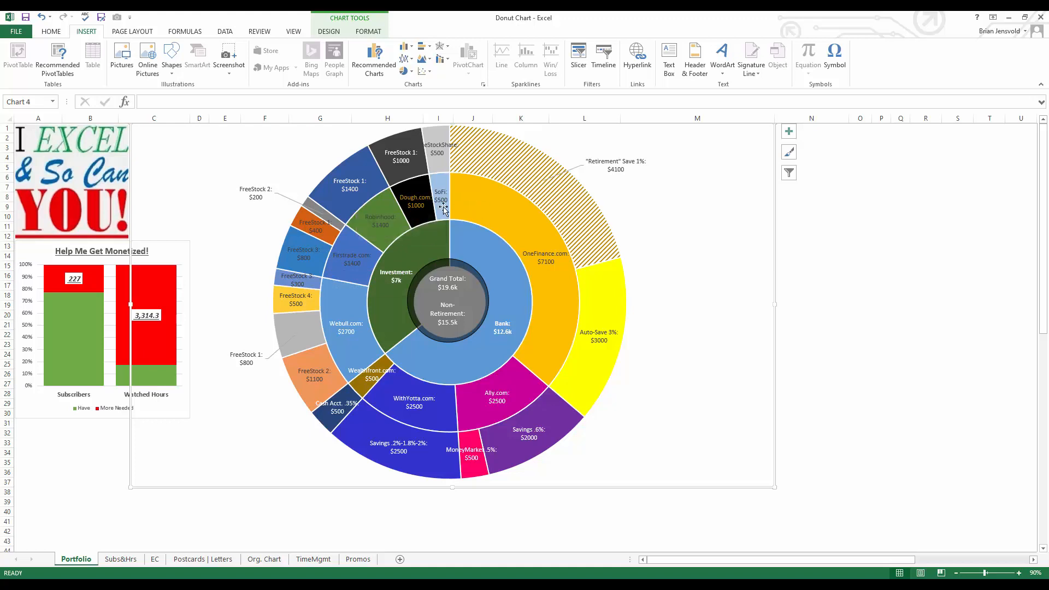
pyautogui.moveTo(411, 167)
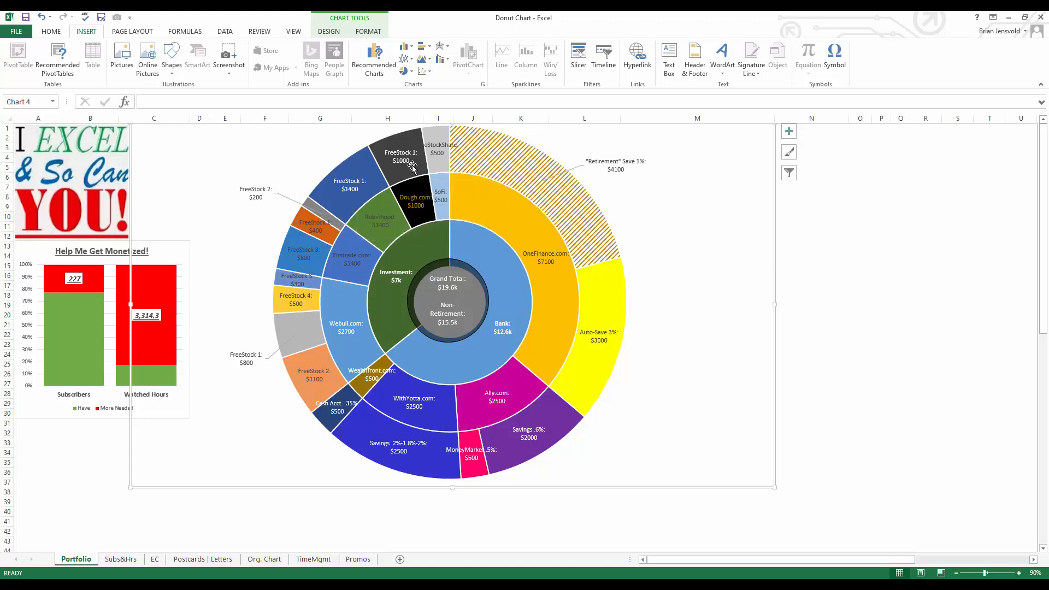
pyautogui.moveTo(446, 167)
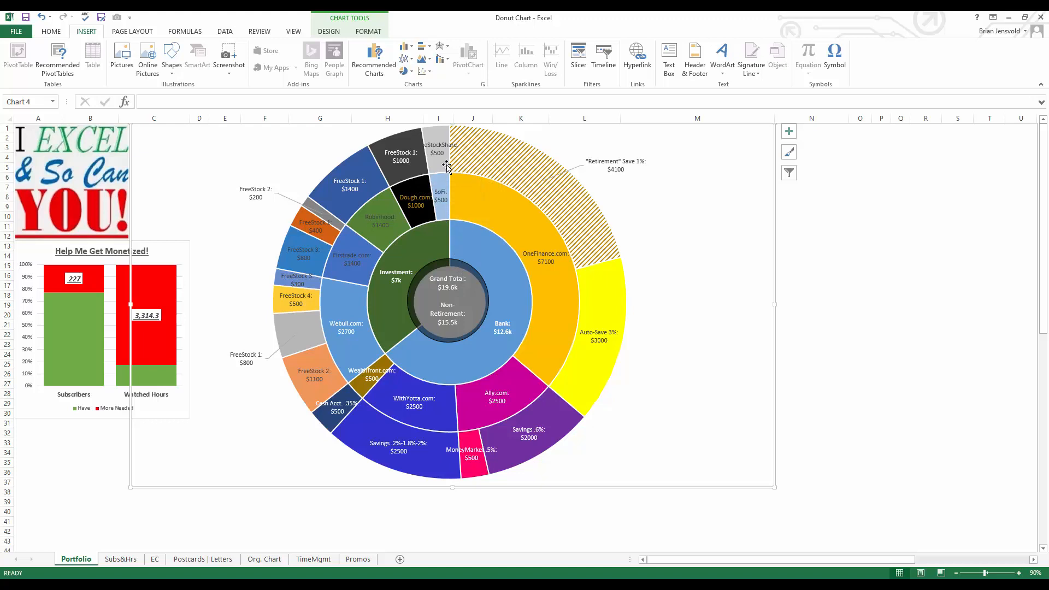
pyautogui.moveTo(442, 155)
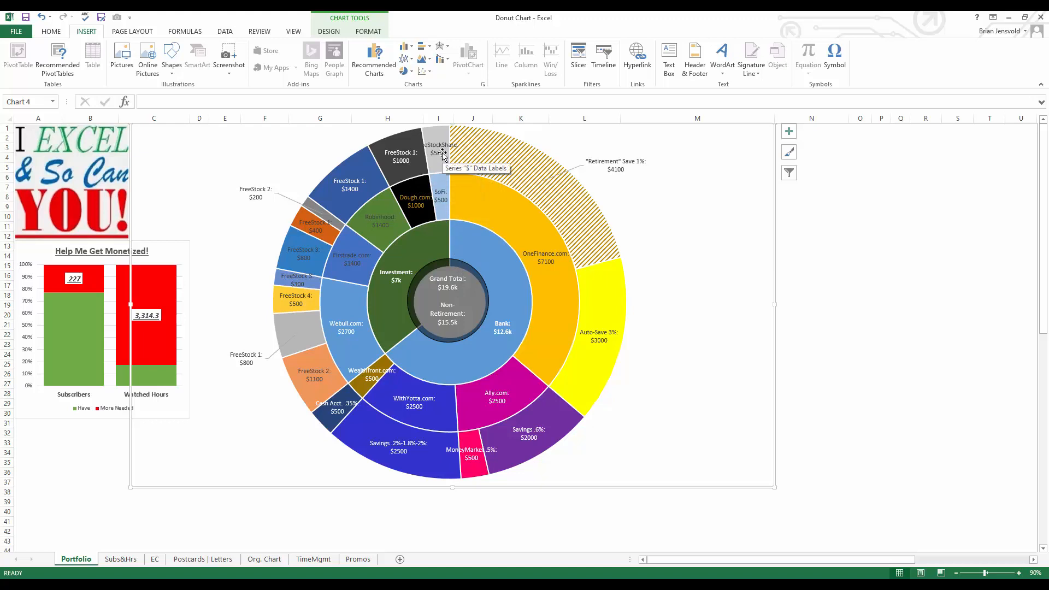
pyautogui.moveTo(425, 187)
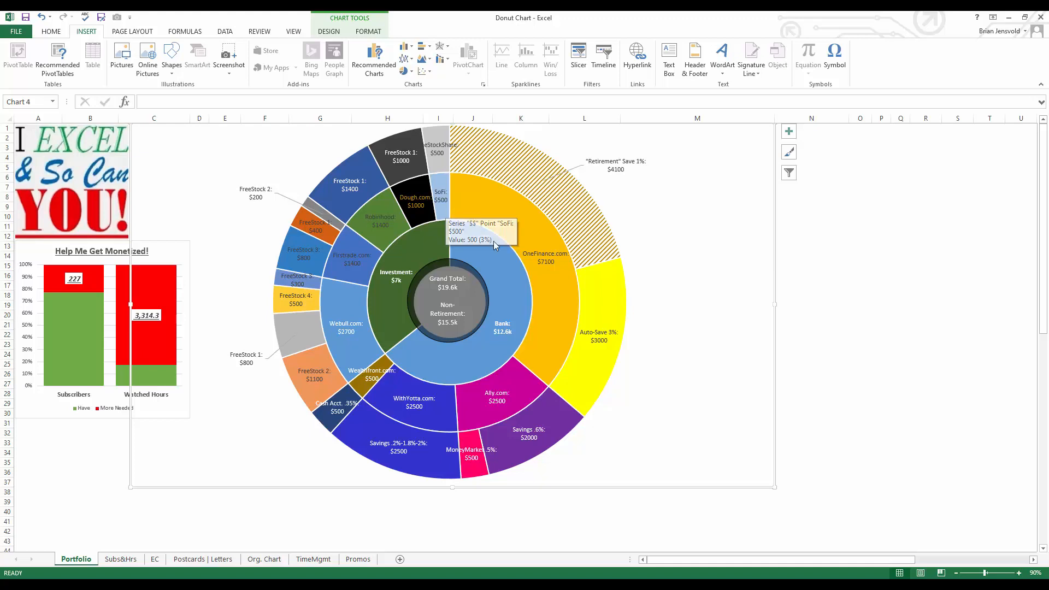
pyautogui.moveTo(562, 299)
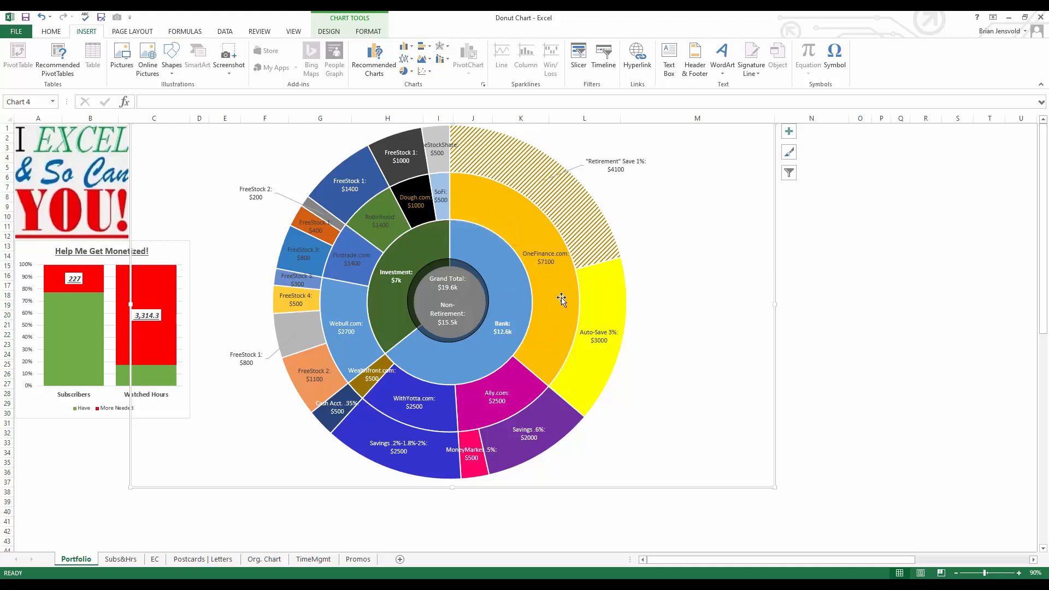
pyautogui.moveTo(560, 299)
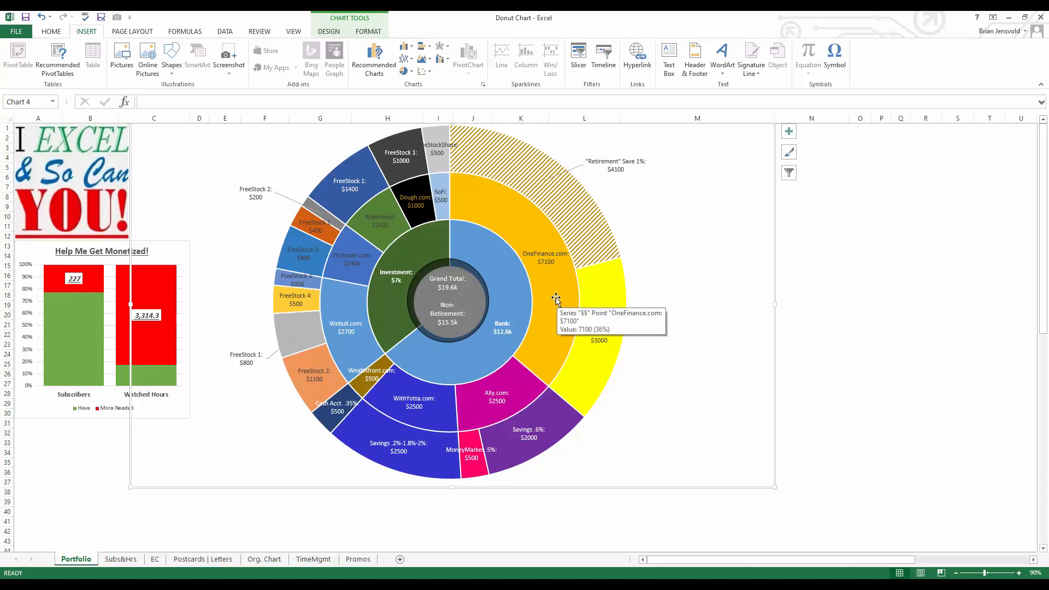
pyautogui.moveTo(510, 296)
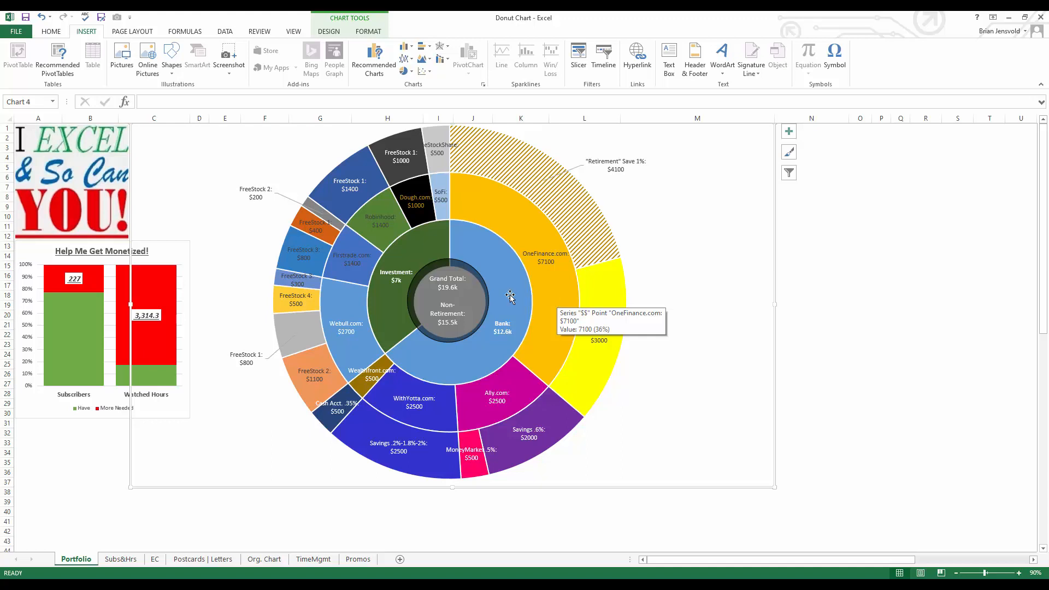
pyautogui.moveTo(385, 311)
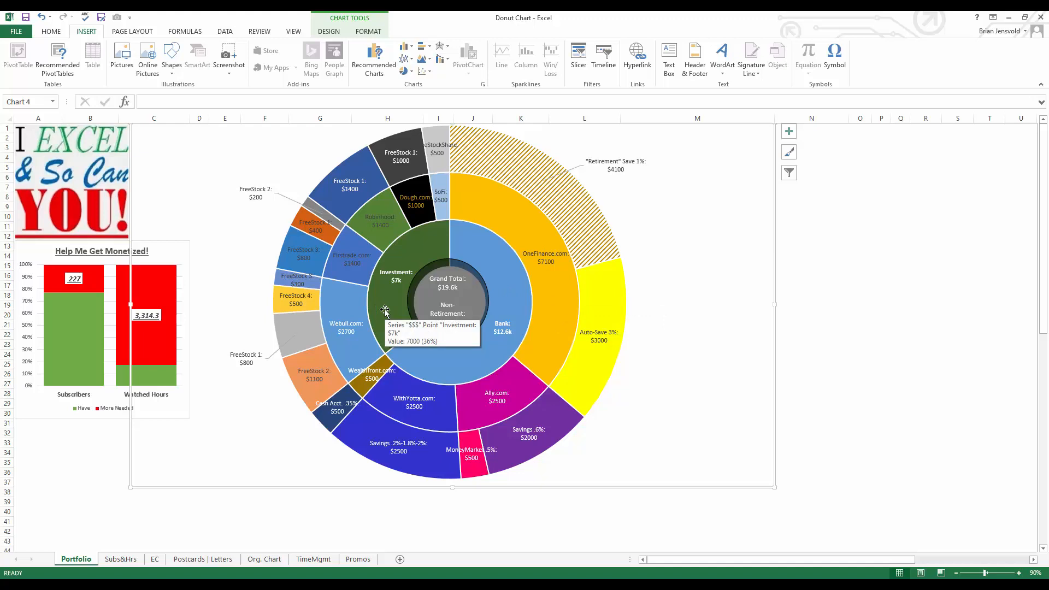
pyautogui.moveTo(381, 317)
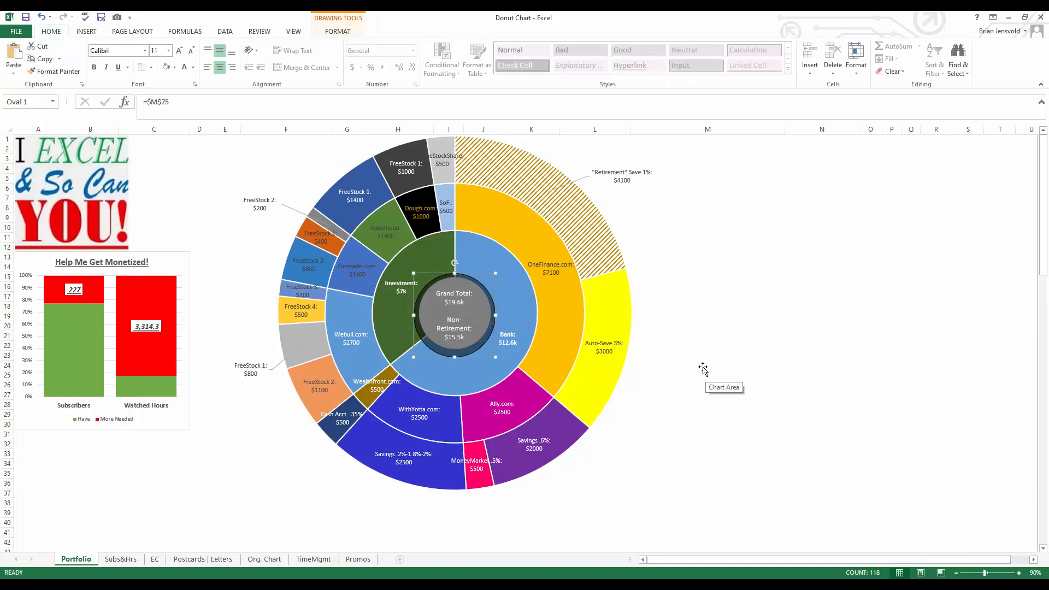
pyautogui.moveTo(540, 354)
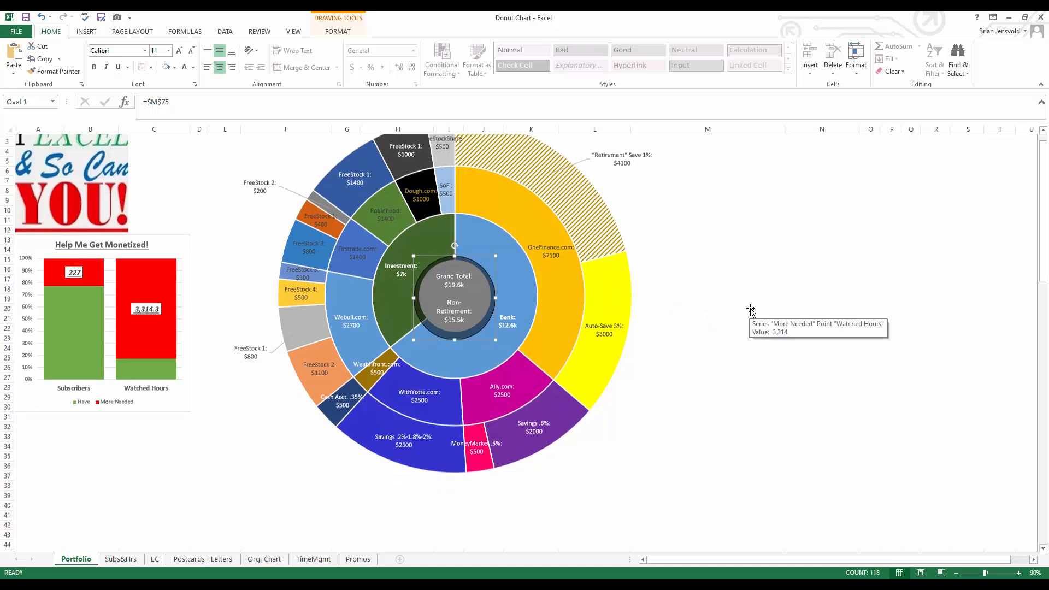
pyautogui.scroll(-3)
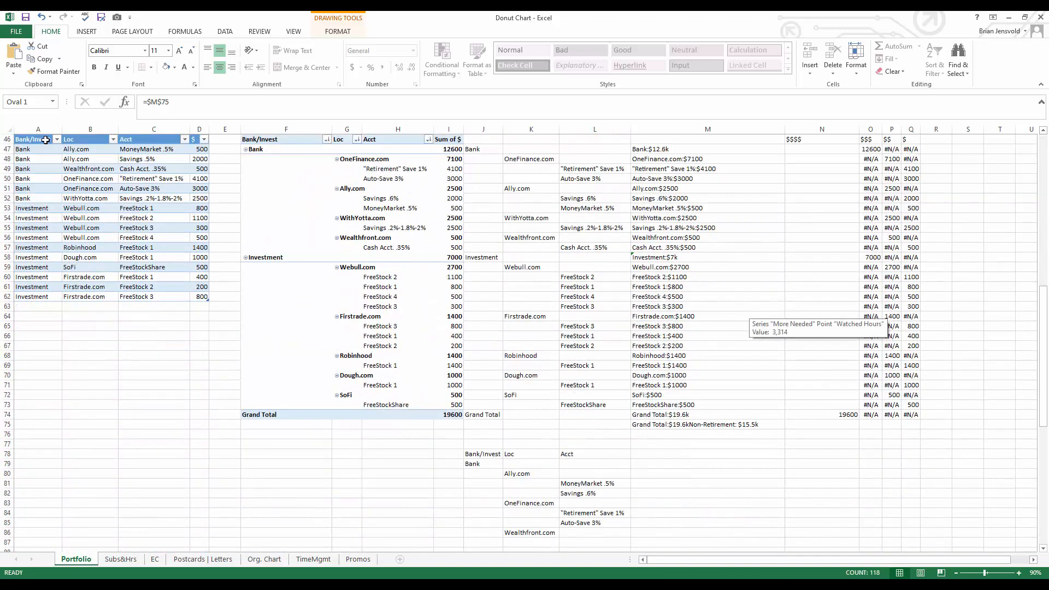
pyautogui.moveTo(38, 149); pyautogui.dragTo(199, 296)
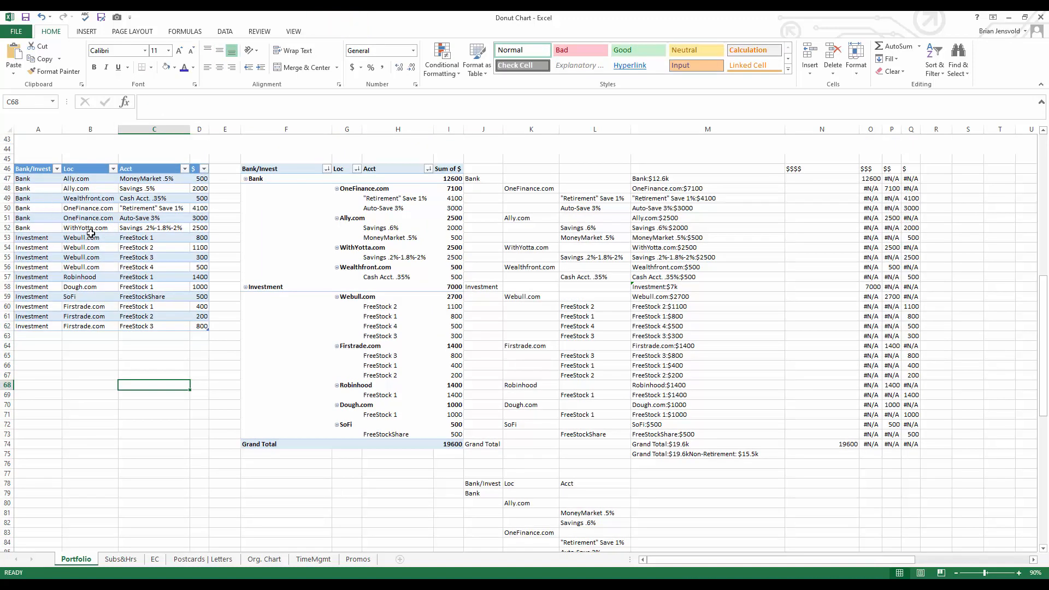
pyautogui.moveTo(137, 217)
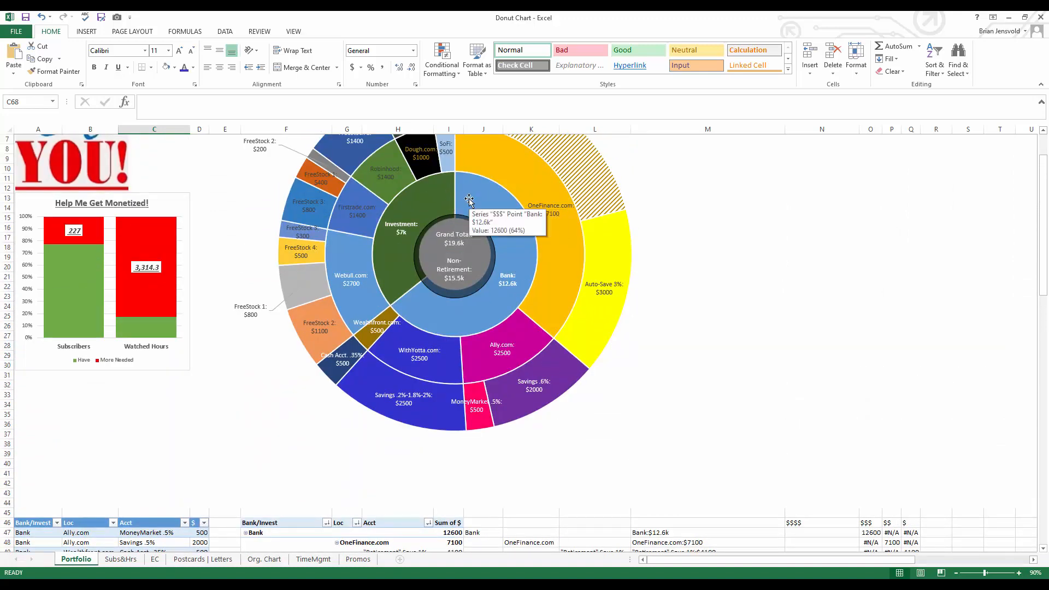
pyautogui.moveTo(413, 195)
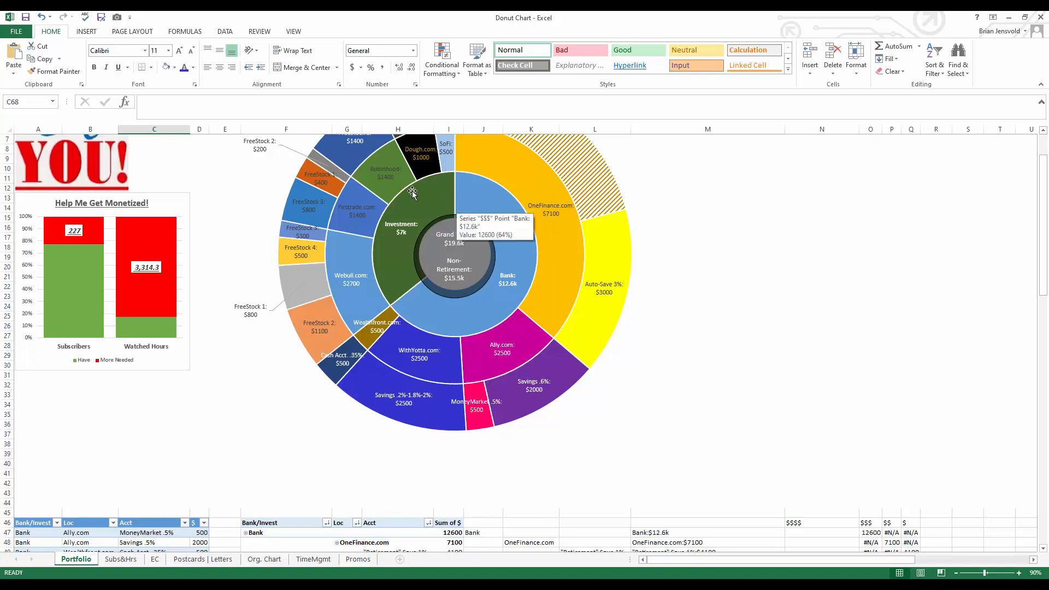
pyautogui.moveTo(635, 316)
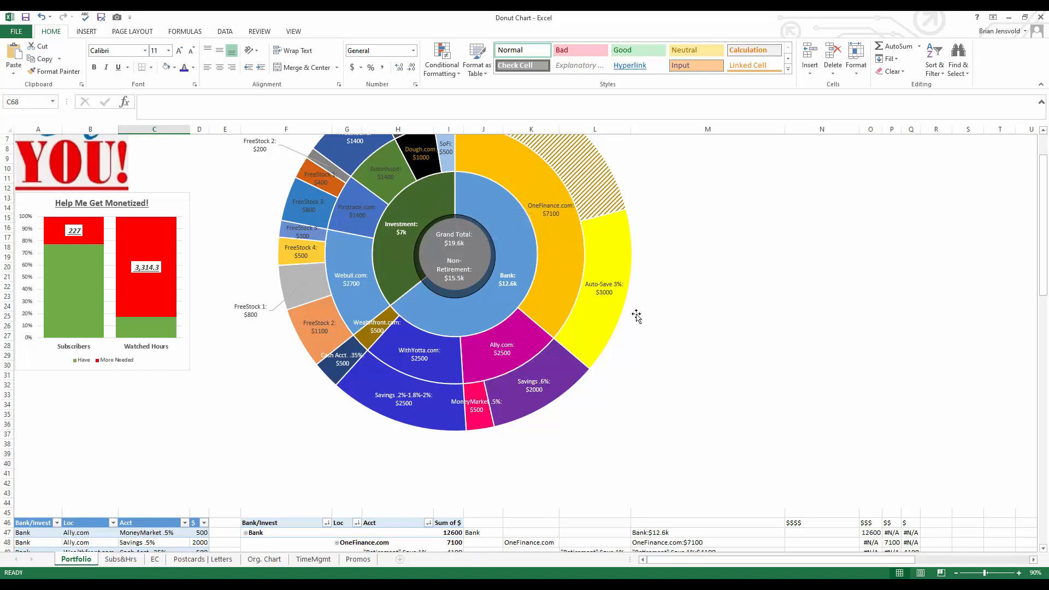
pyautogui.moveTo(451, 161)
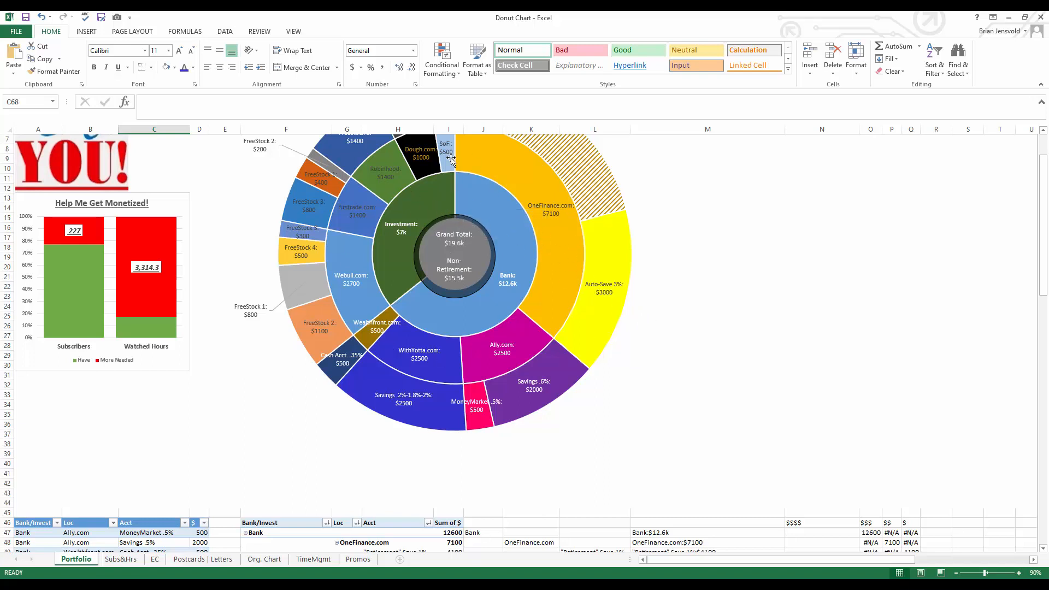
pyautogui.moveTo(515, 240)
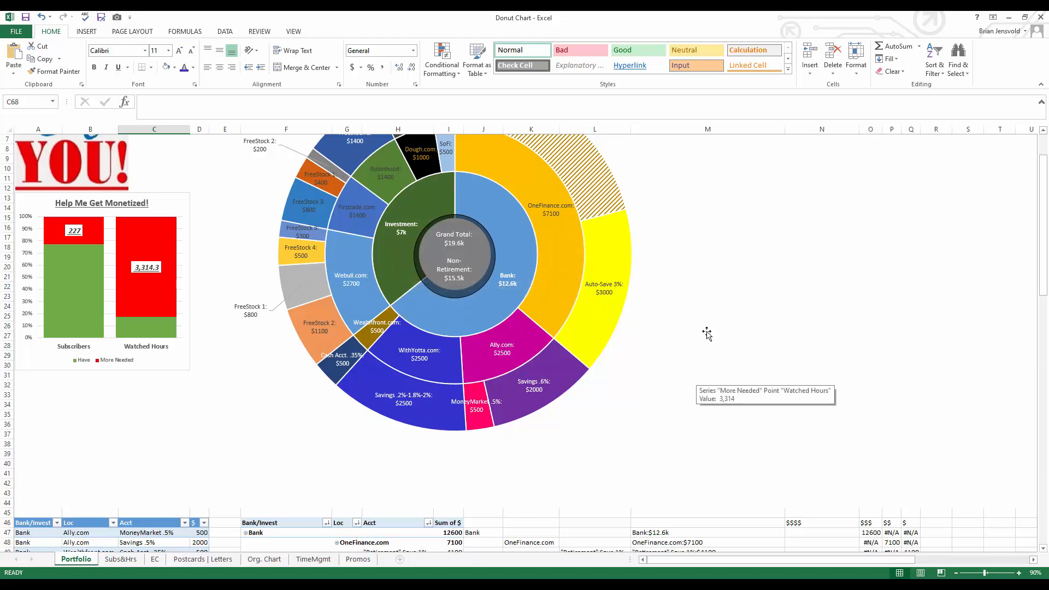
pyautogui.scroll(-3)
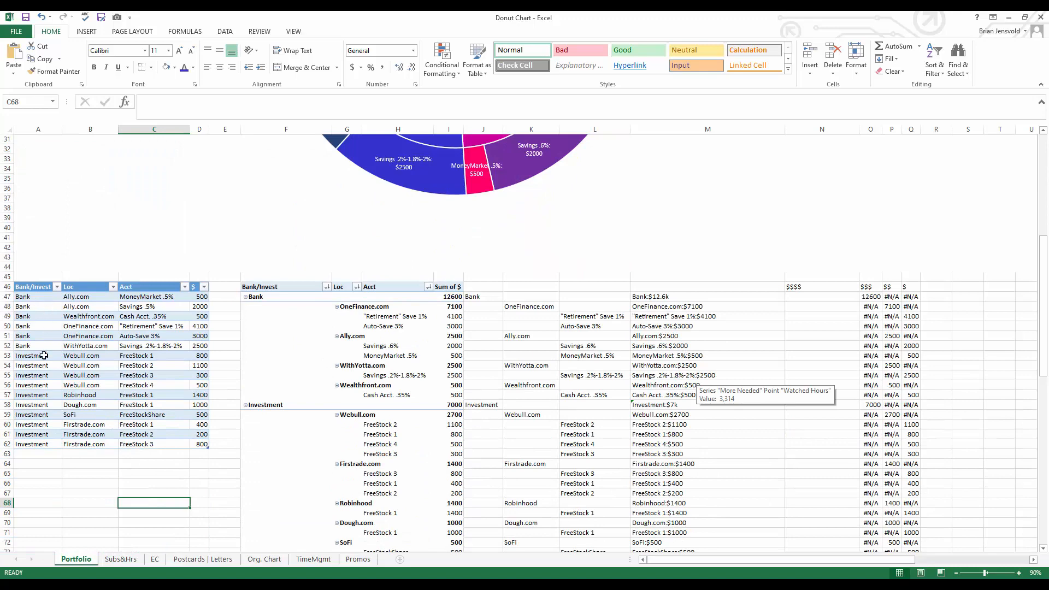
pyautogui.moveTo(58, 394)
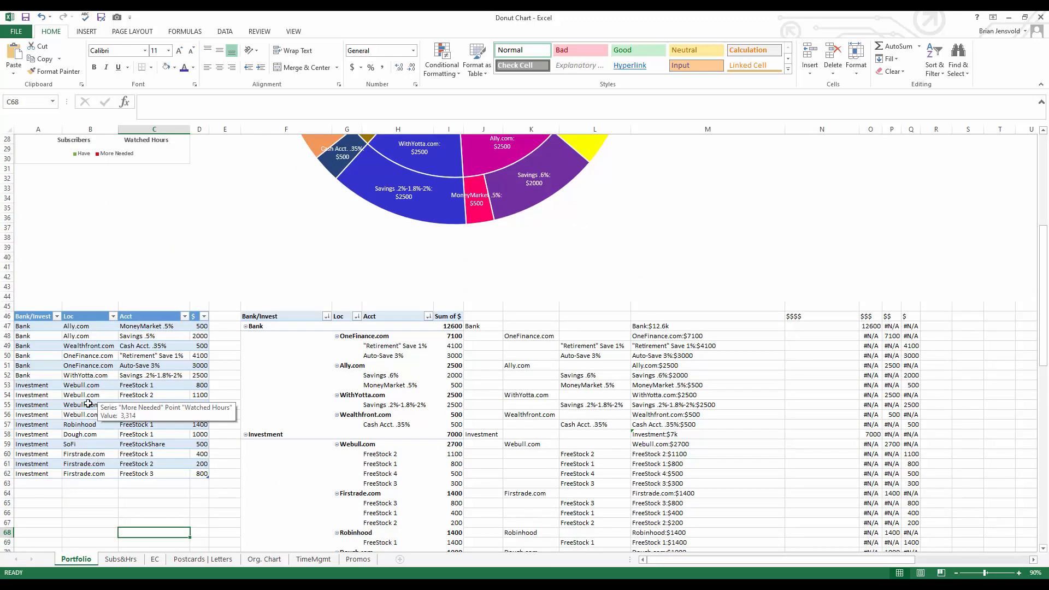
pyautogui.moveTo(93, 336)
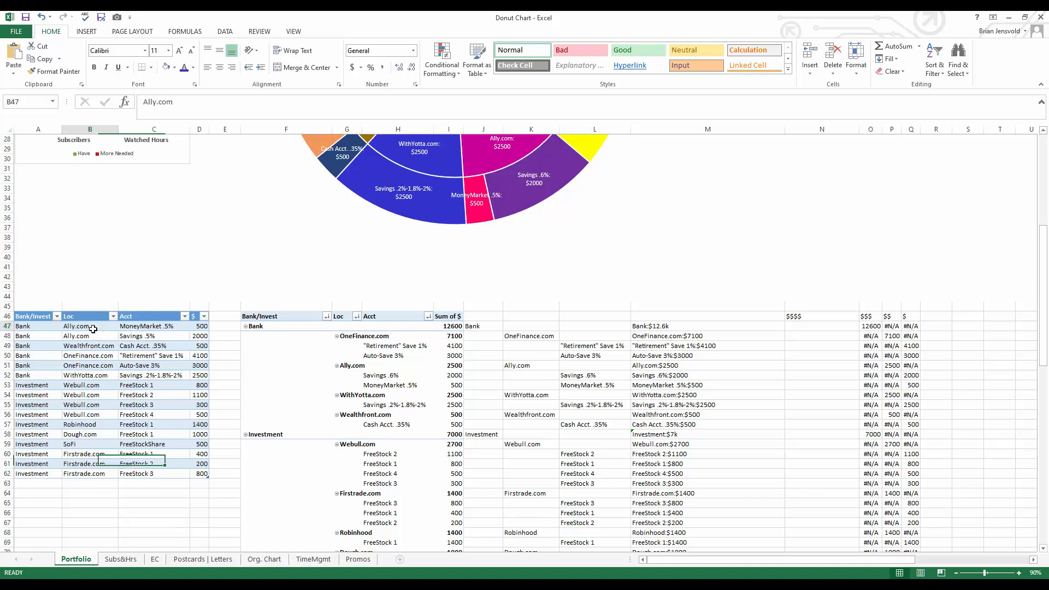
pyautogui.click(76, 335)
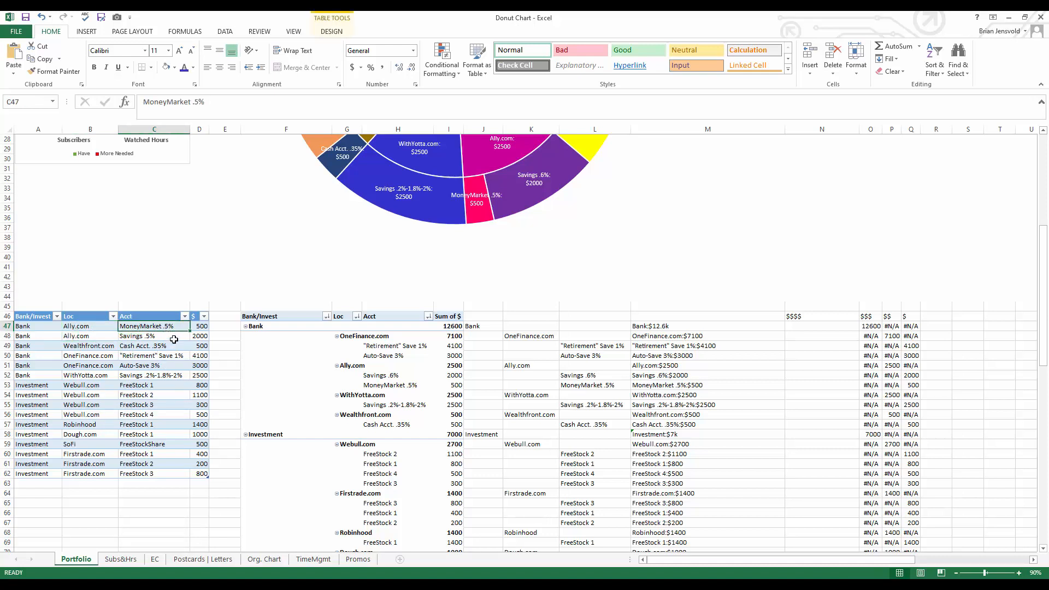
pyautogui.moveTo(168, 336)
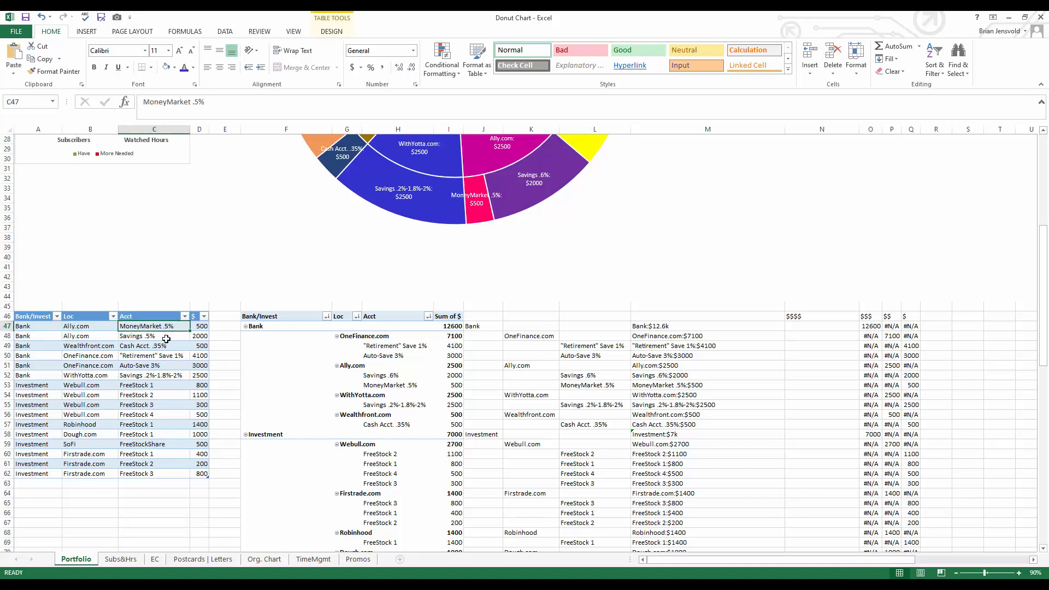
pyautogui.click(154, 335)
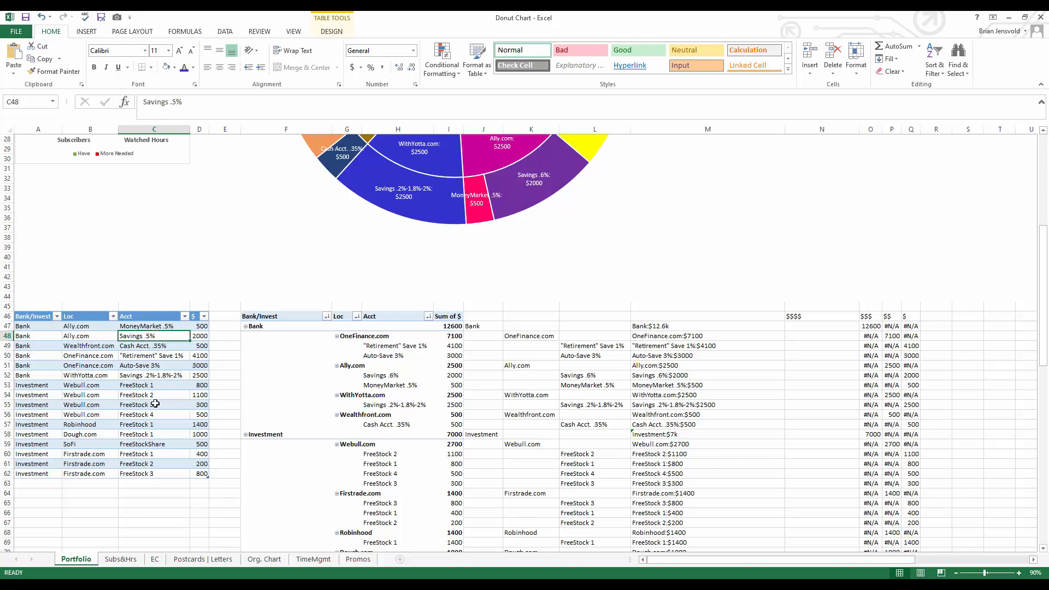
pyautogui.moveTo(179, 470)
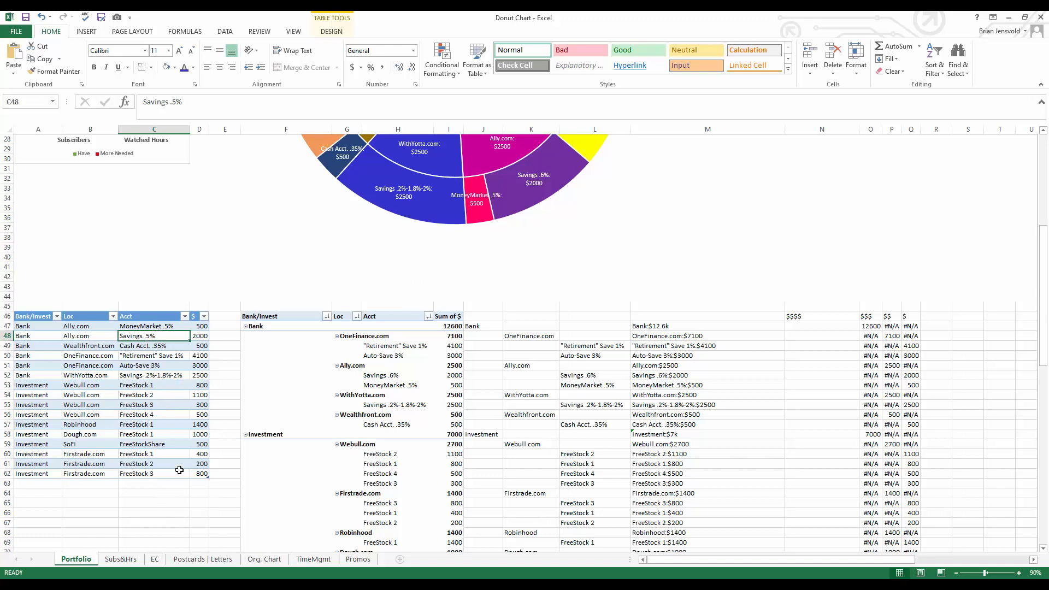
pyautogui.click(154, 384)
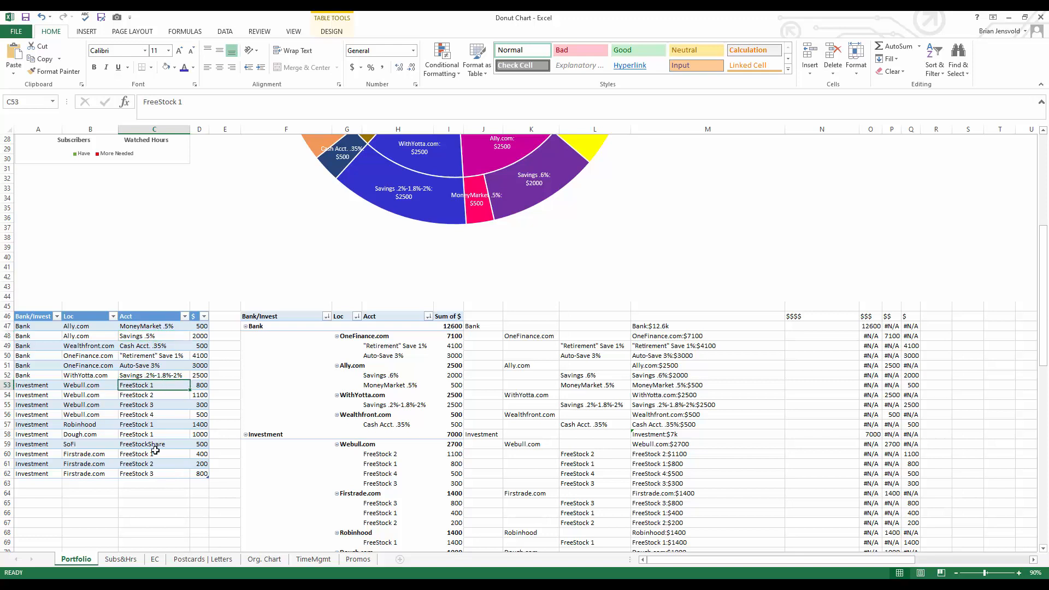
pyautogui.click(153, 453)
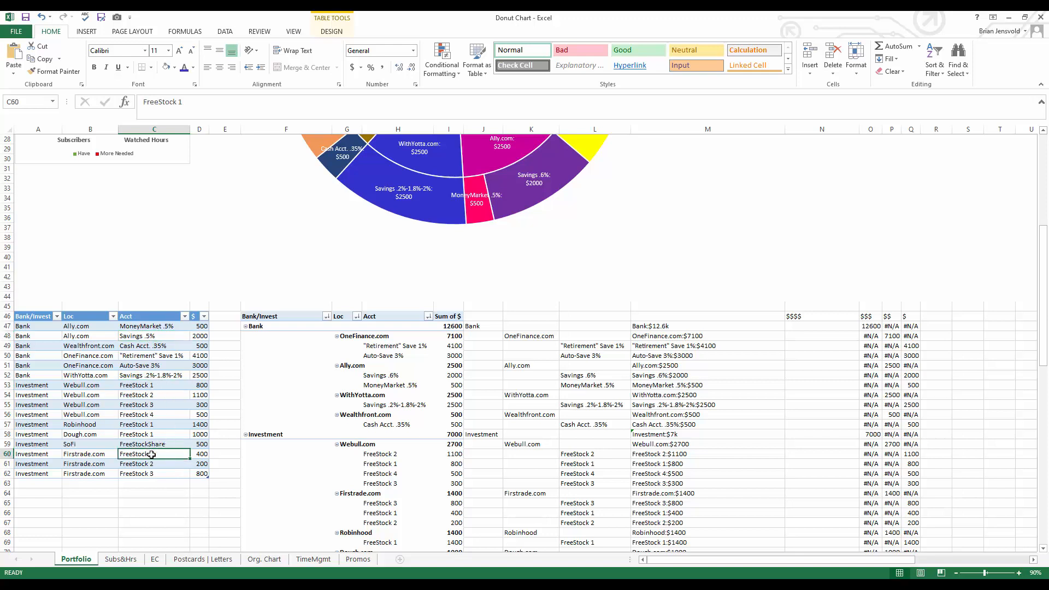
pyautogui.click(152, 384)
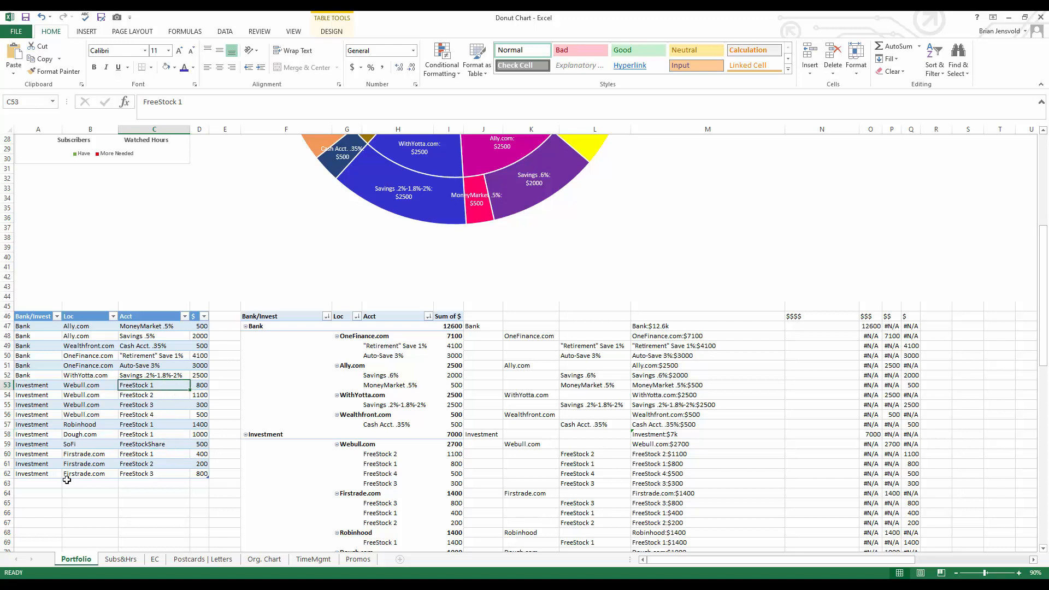
pyautogui.moveTo(88, 427)
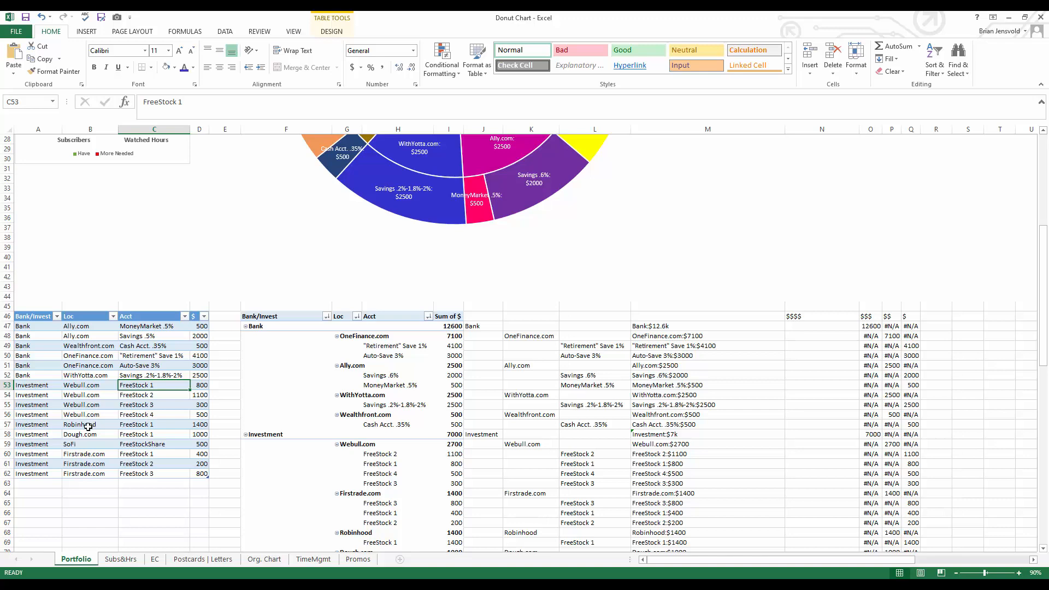
pyautogui.moveTo(200, 326); pyautogui.dragTo(199, 345)
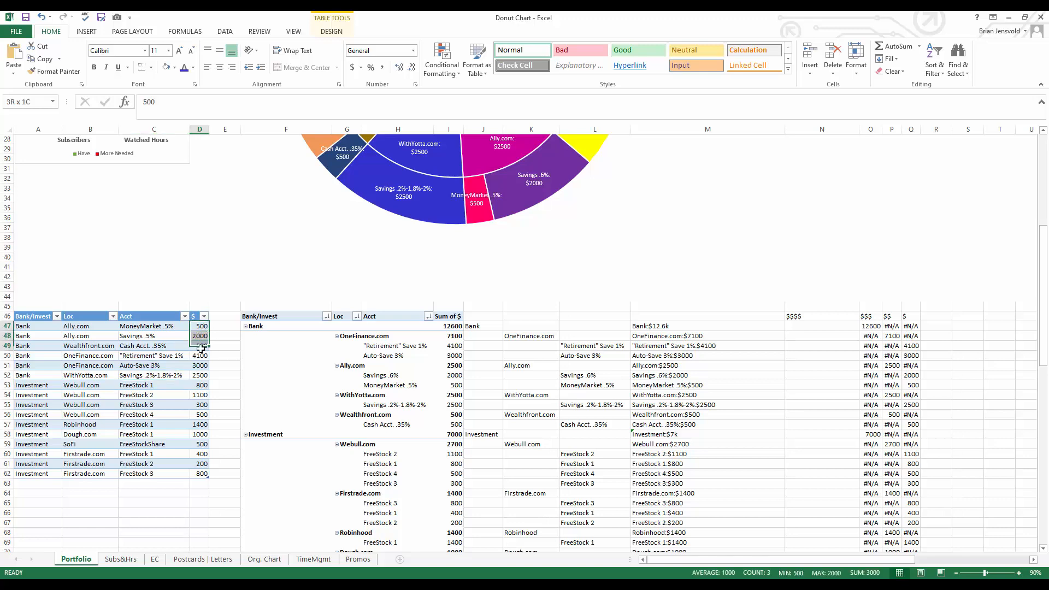
# Insert a PivotTable from the account table onto the existing sheet at cell A141
pyautogui.click(85, 31)
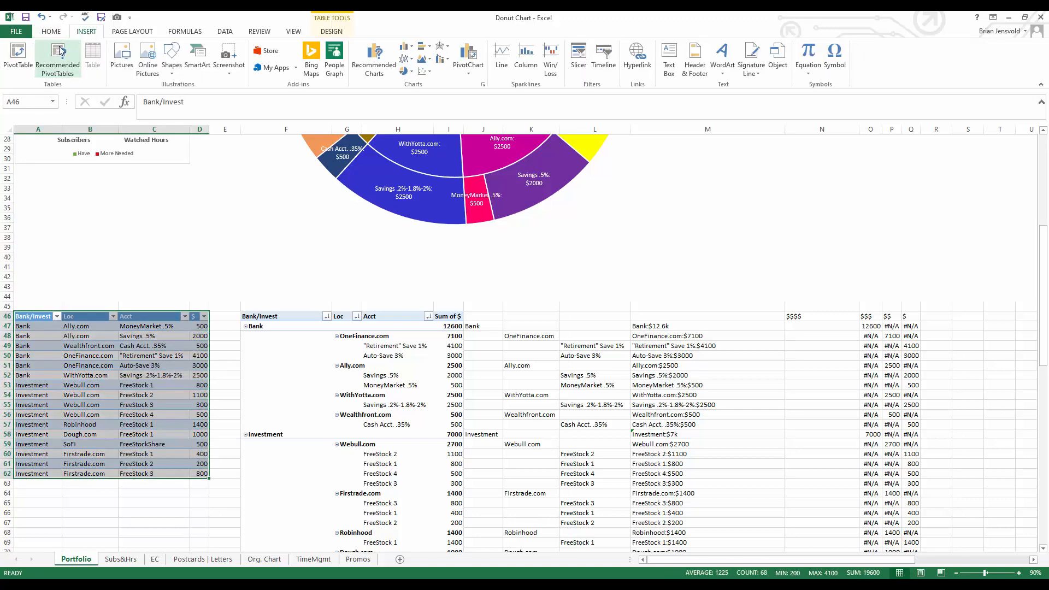
pyautogui.click(18, 57)
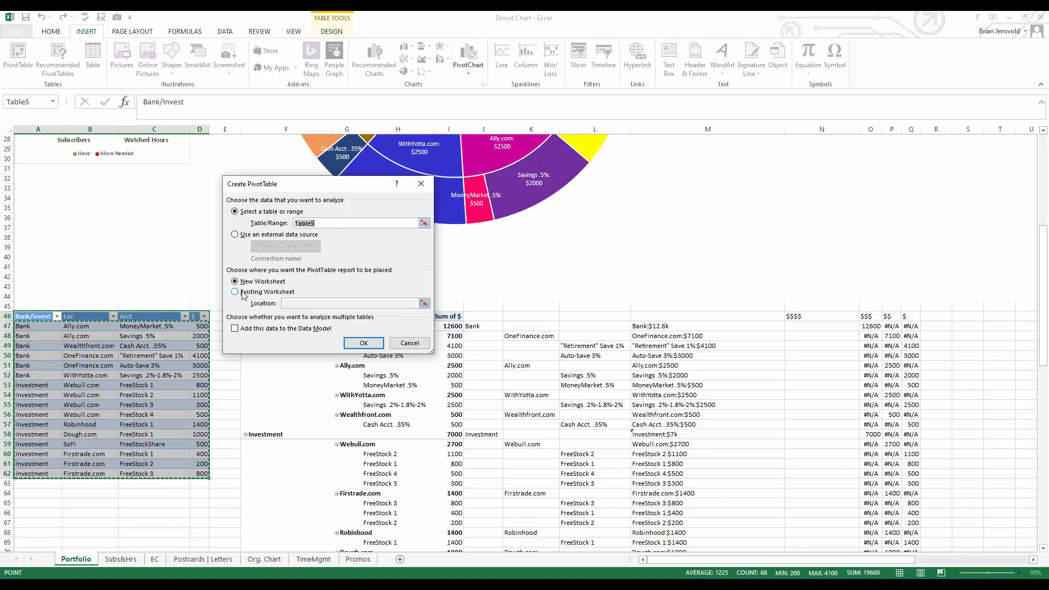
pyautogui.click(235, 291)
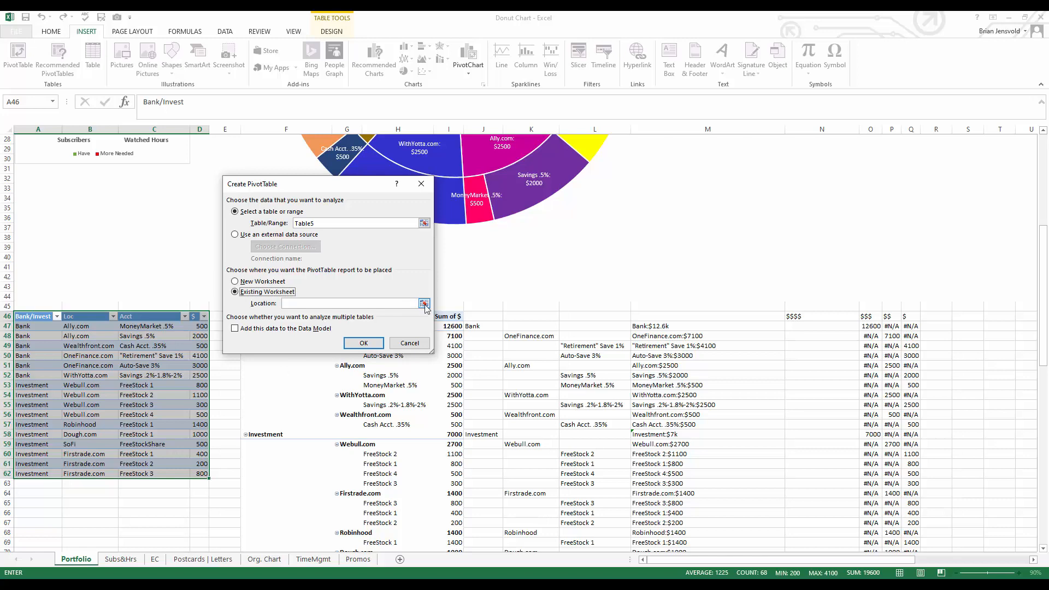
pyautogui.click(424, 303)
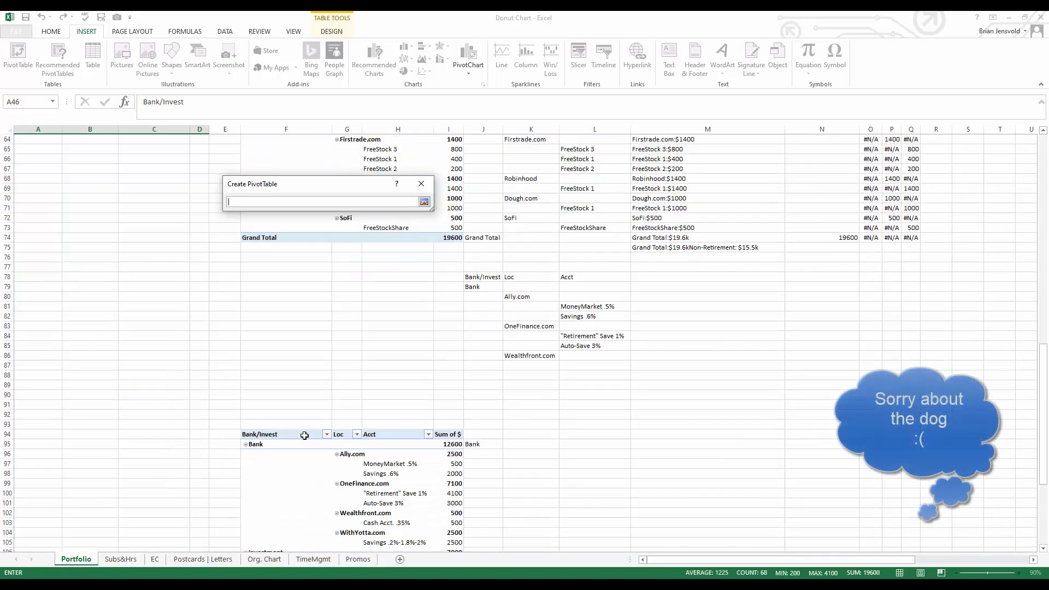
pyautogui.click(39, 277)
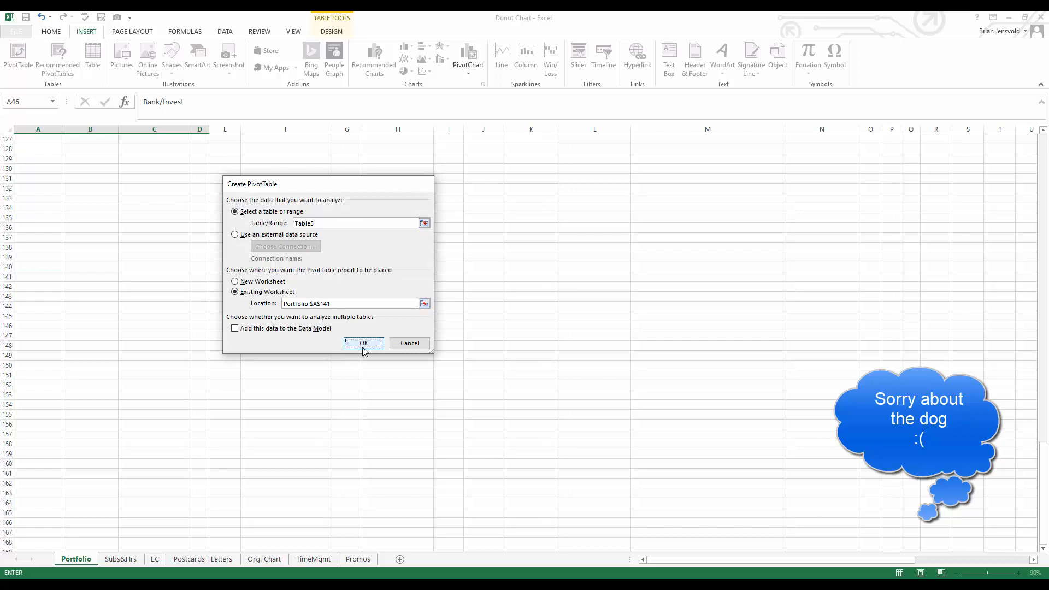
pyautogui.click(364, 343)
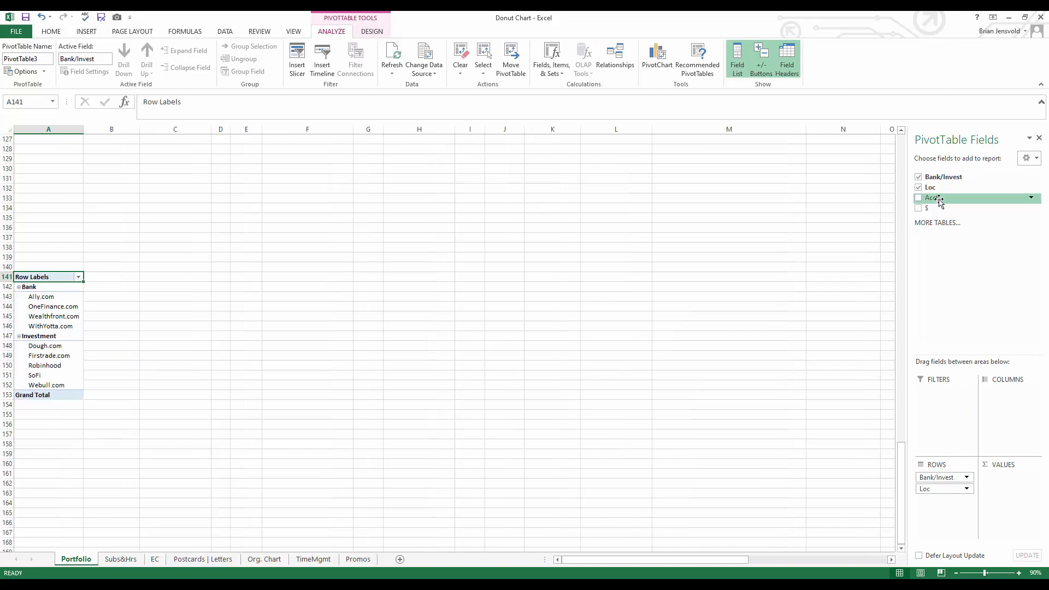
# Add Acct as a row field and Sum of $ as values, giving a 19600 grand total
pyautogui.click(918, 197)
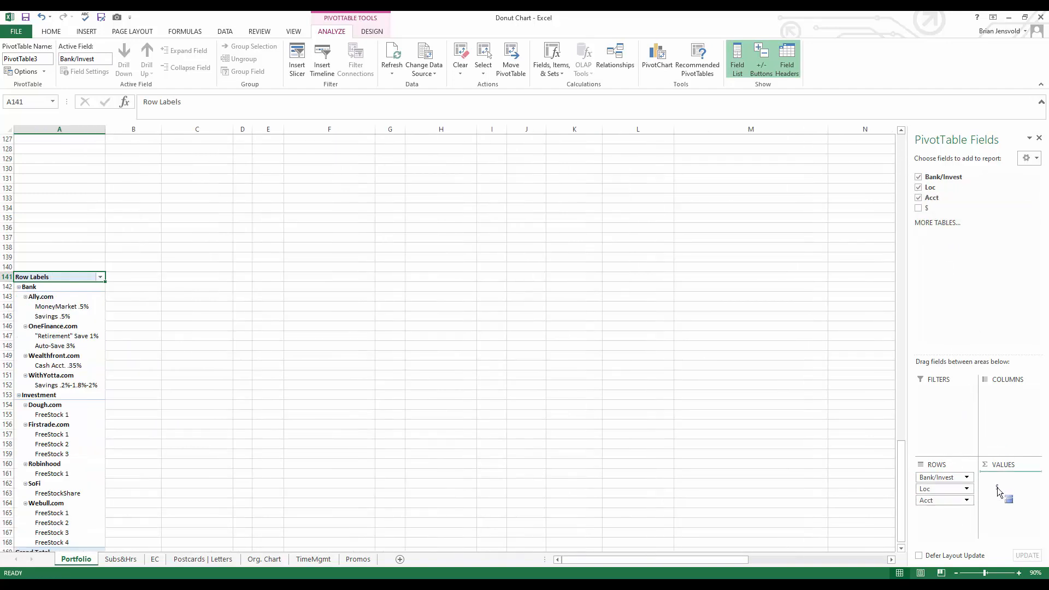
pyautogui.click(919, 208)
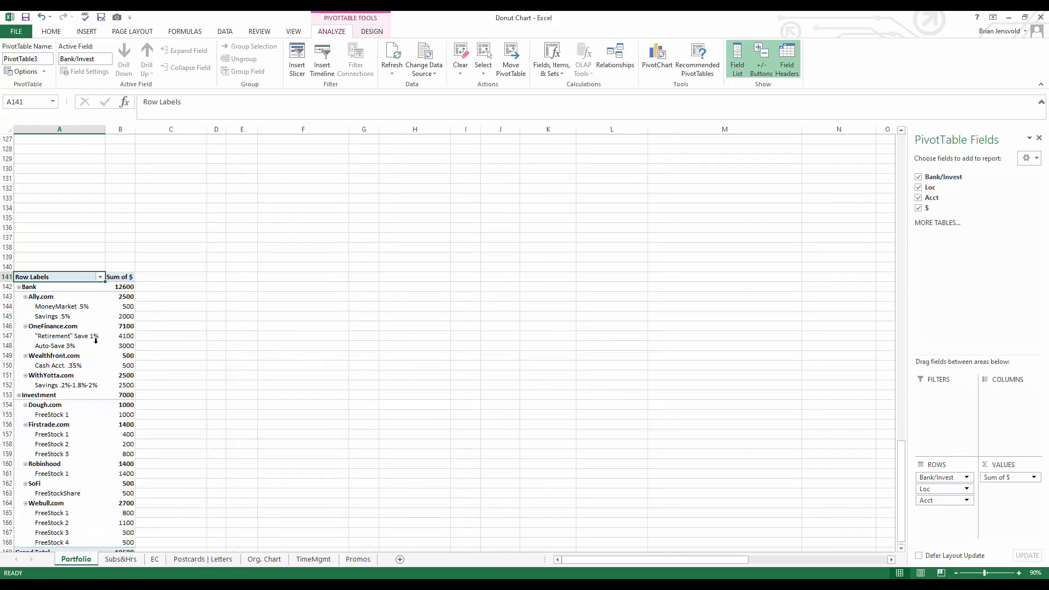
pyautogui.scroll(-3)
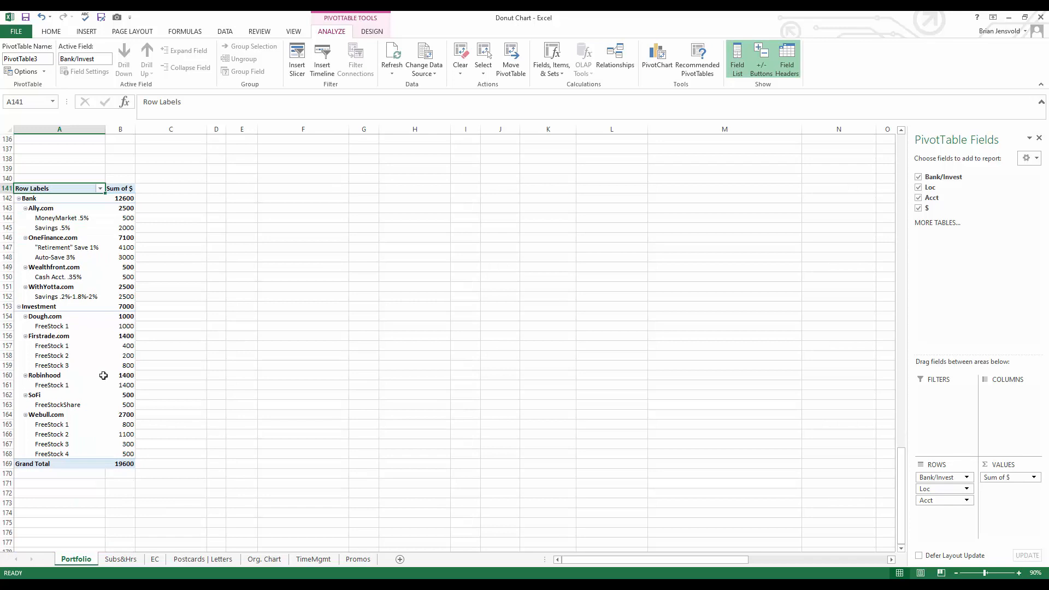
pyautogui.click(59, 197)
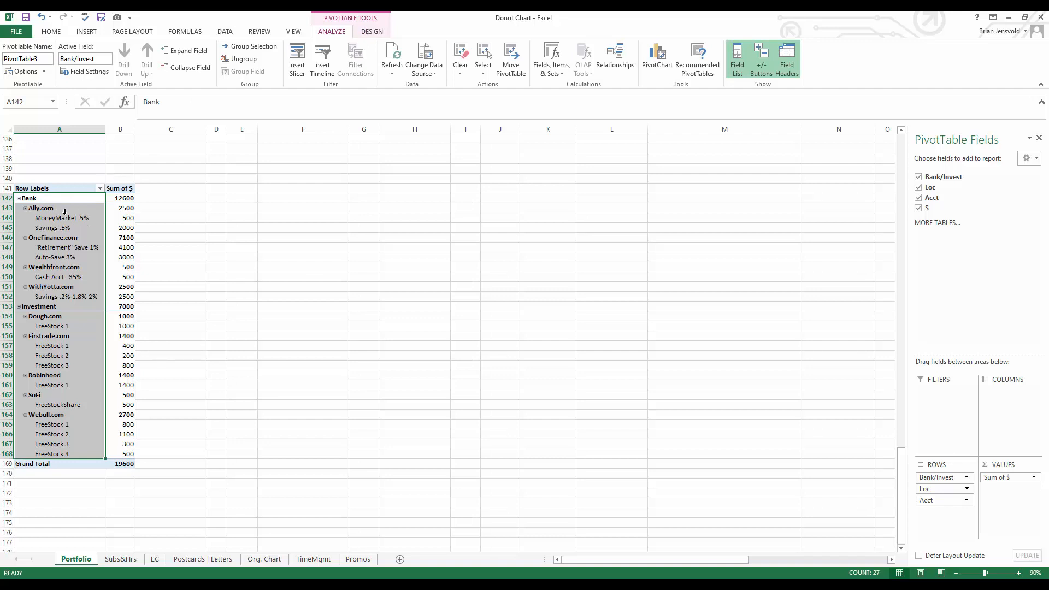
# Switch the PivotTable's report layout to Show in Outline Form
pyautogui.click(372, 32)
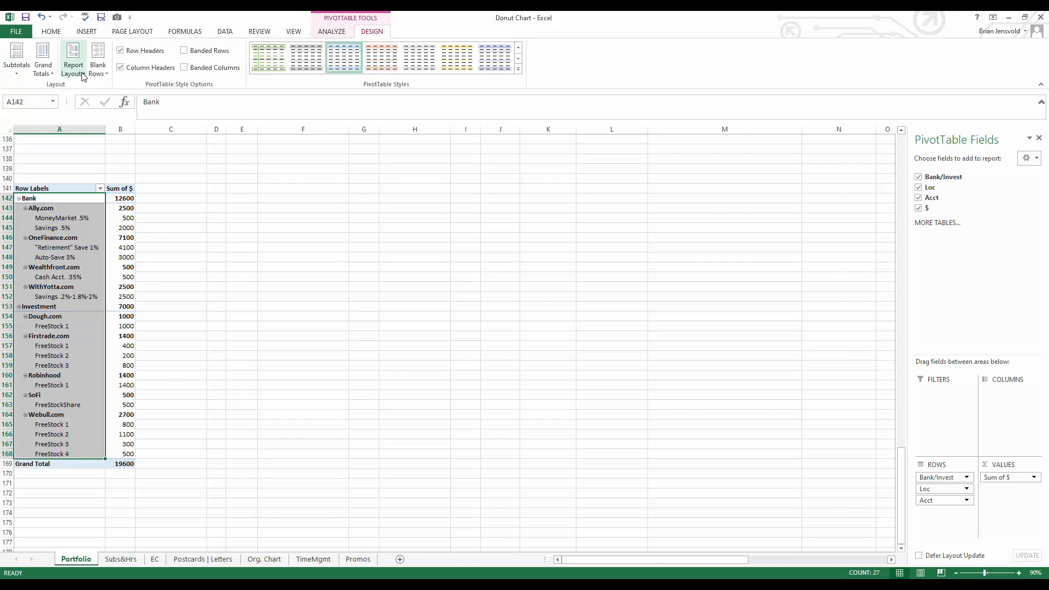
pyautogui.click(72, 60)
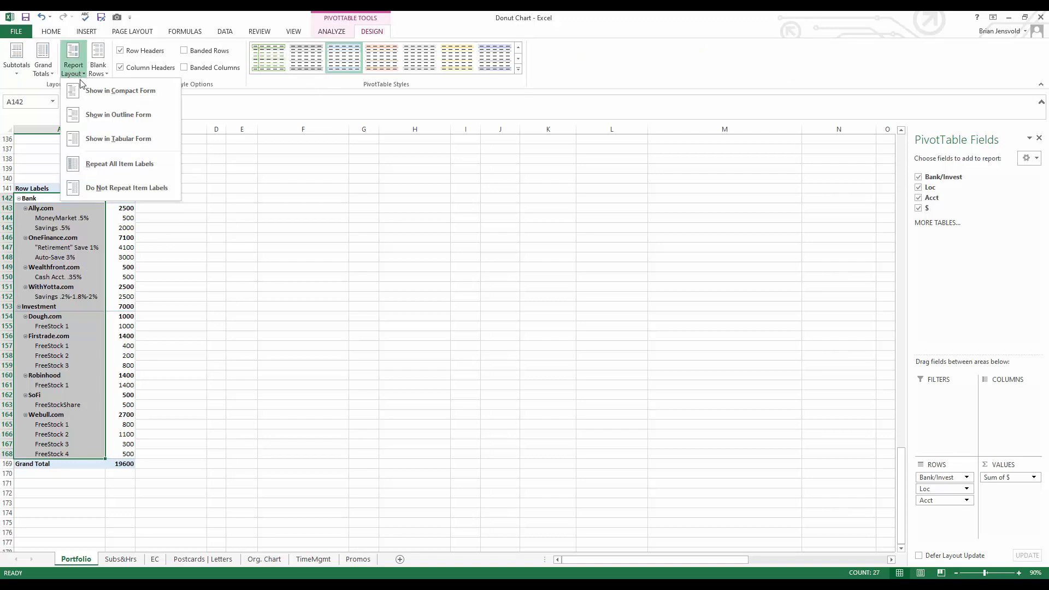
pyautogui.moveTo(118, 113)
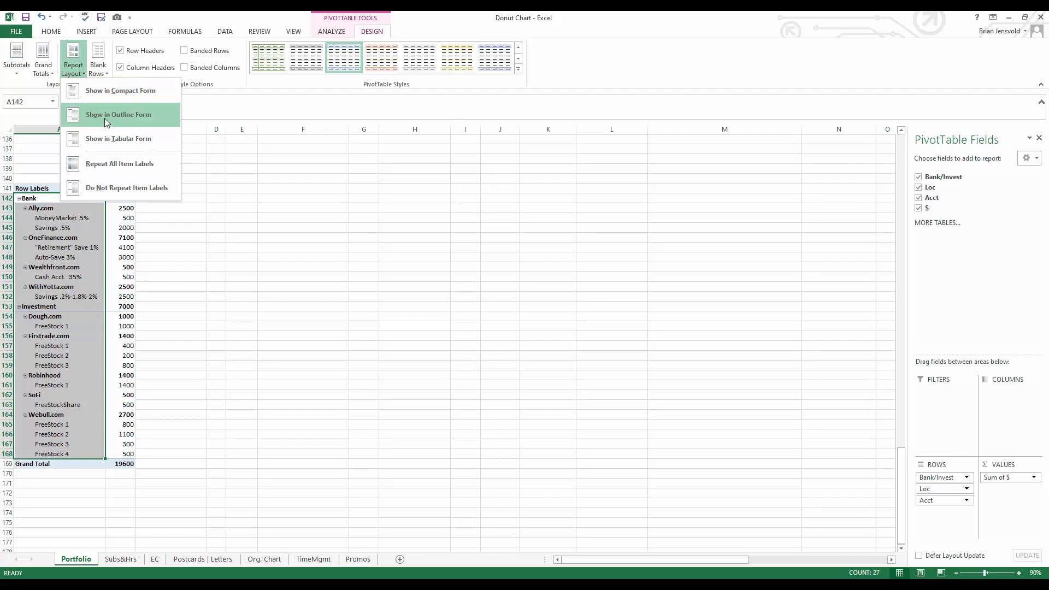
pyautogui.moveTo(140, 119)
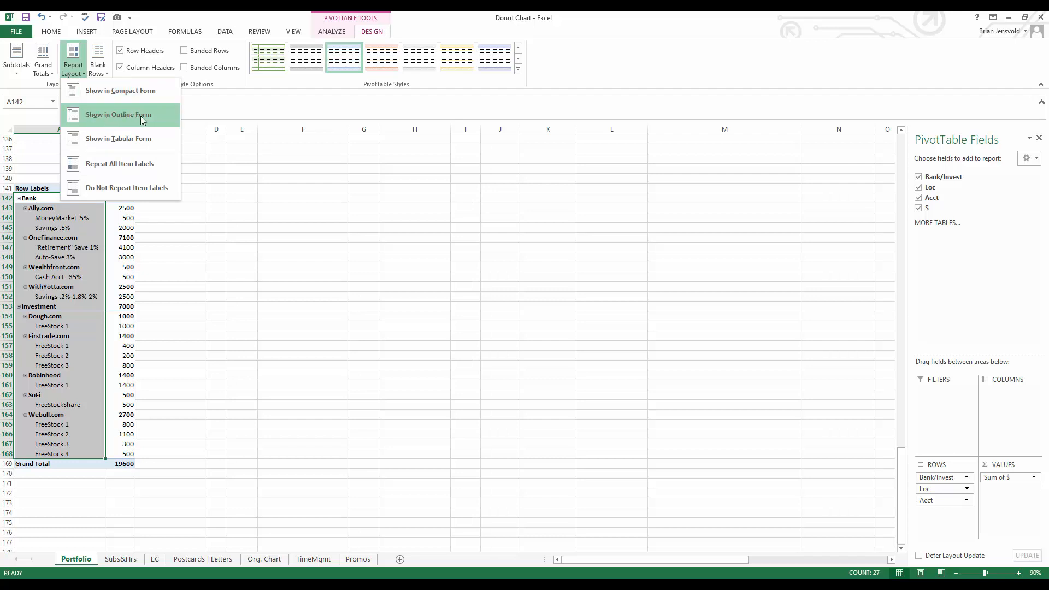
pyautogui.moveTo(131, 142)
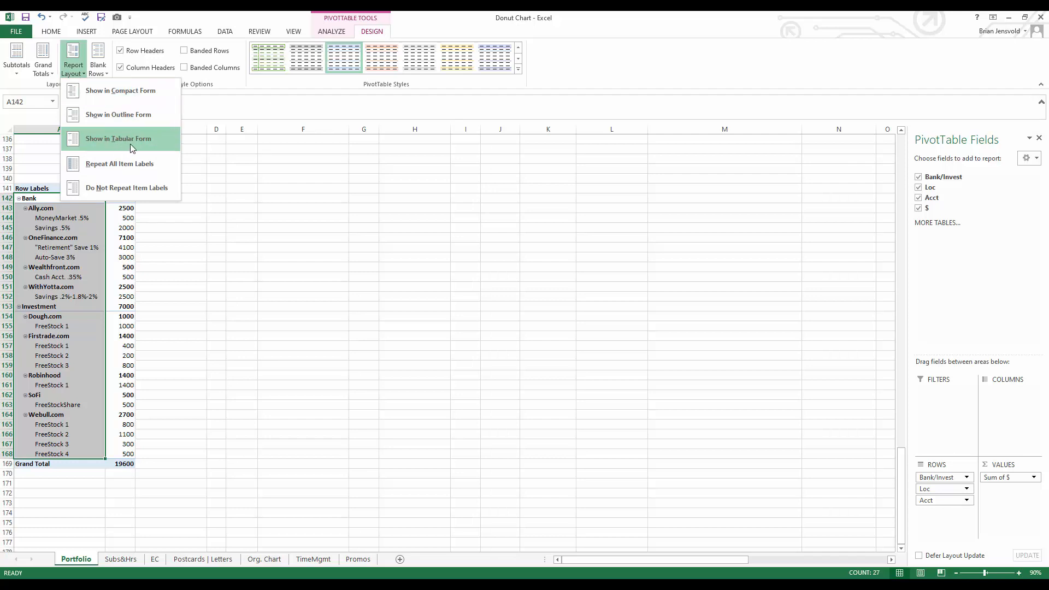
pyautogui.moveTo(118, 114)
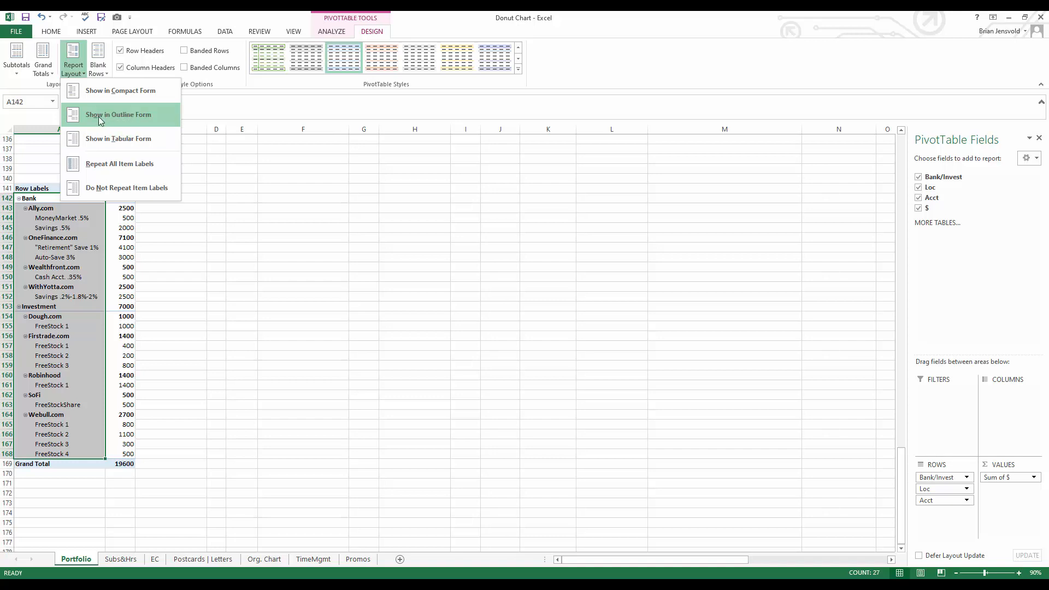
pyautogui.moveTo(116, 122)
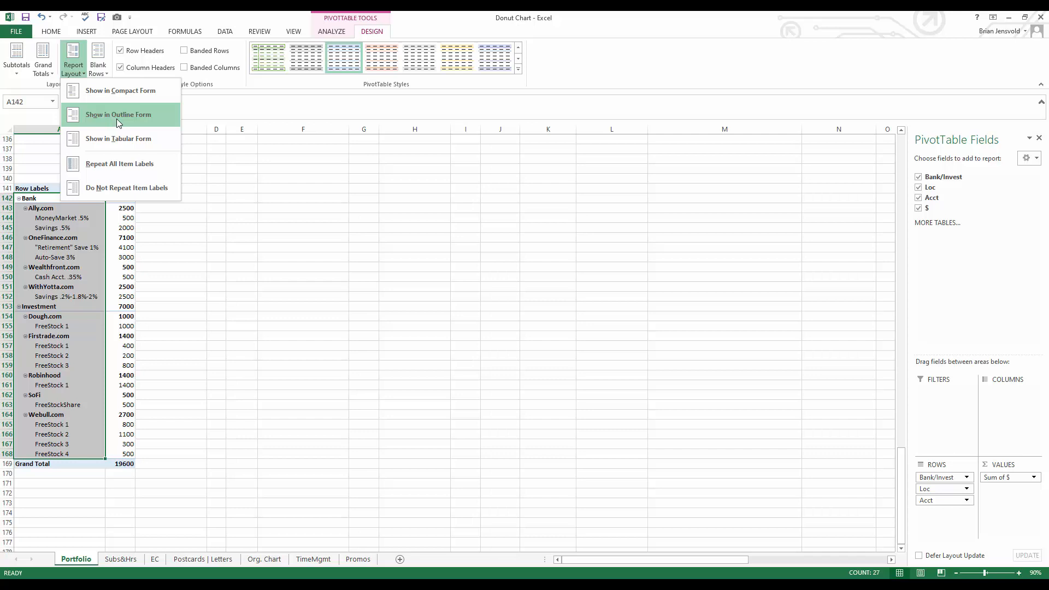
pyautogui.click(118, 114)
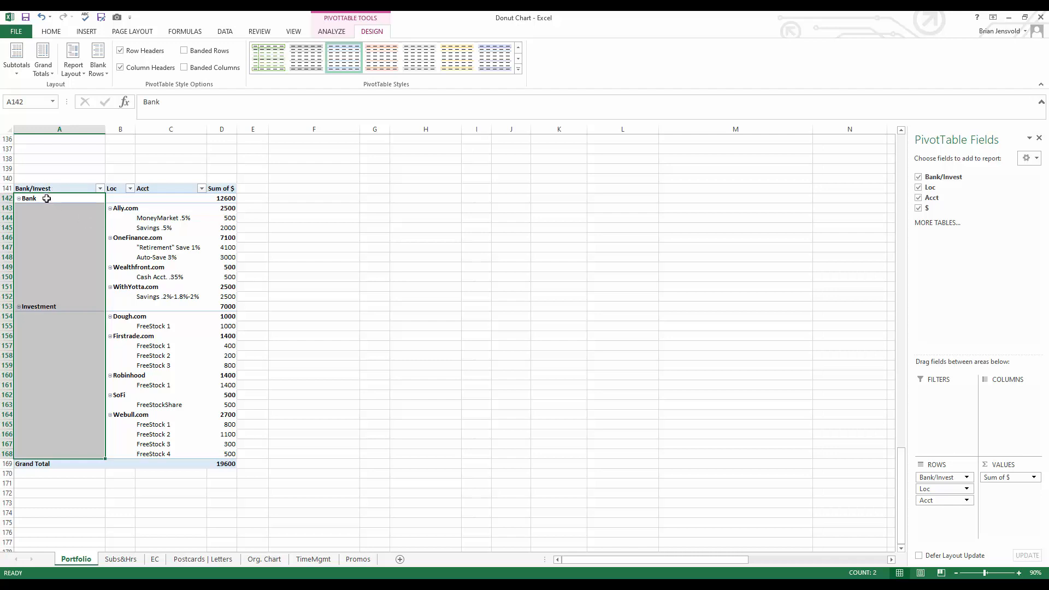
pyautogui.moveTo(178, 190)
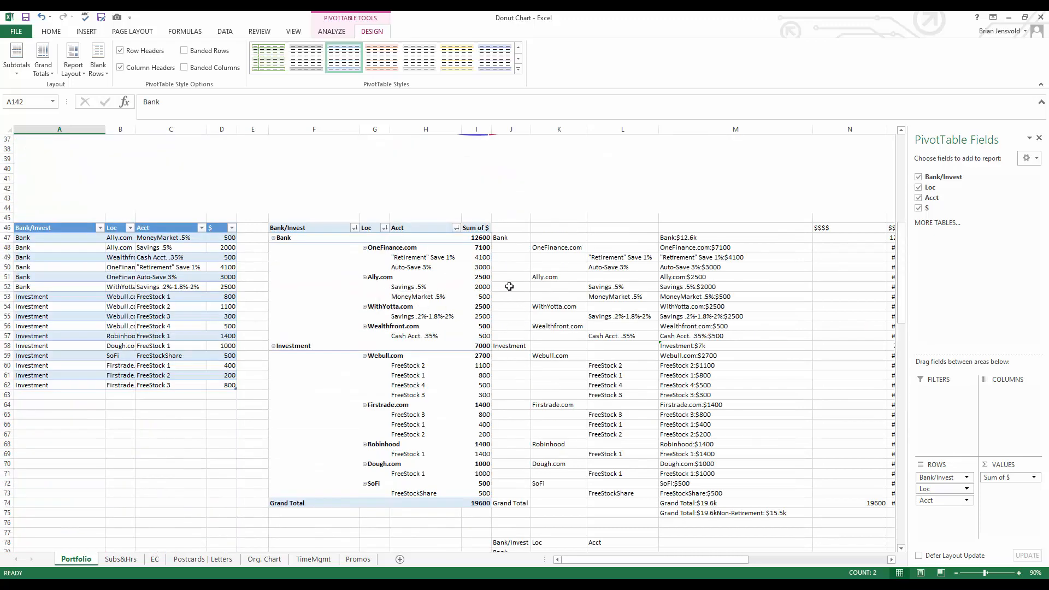
pyautogui.moveTo(543, 245)
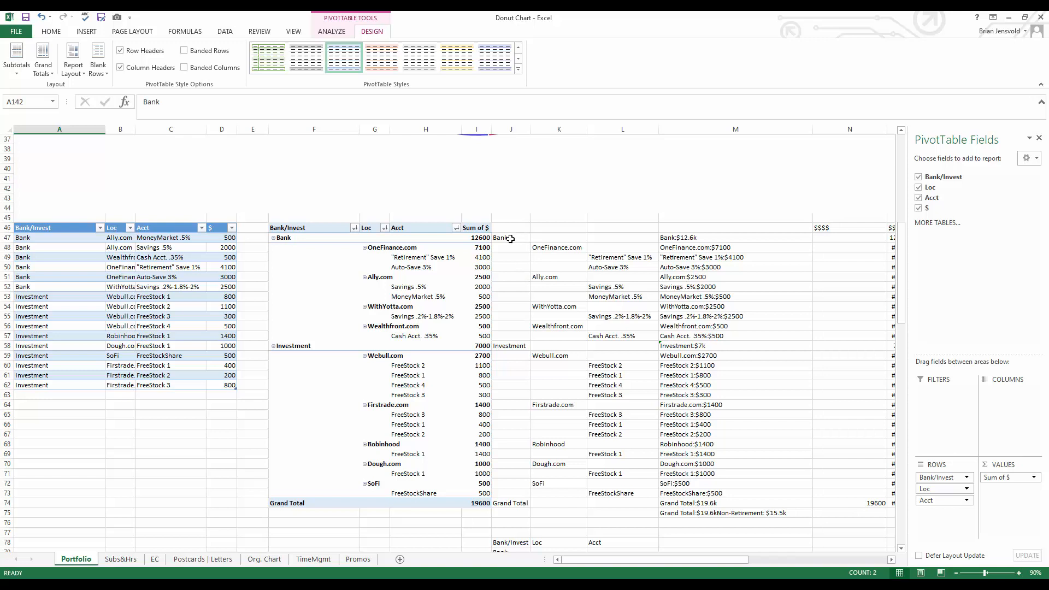
pyautogui.moveTo(517, 345)
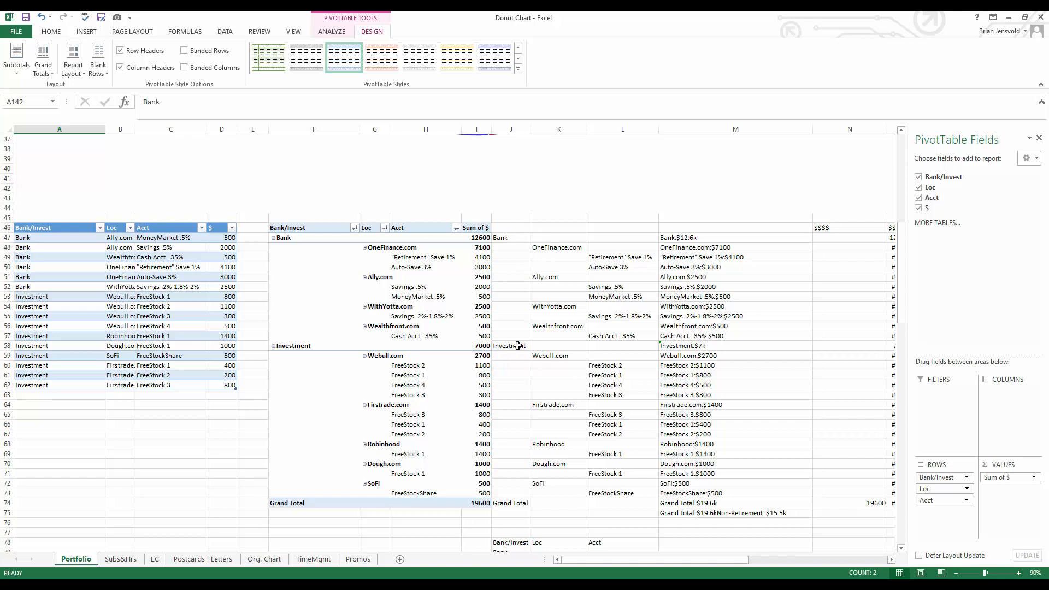
pyautogui.moveTo(347, 310)
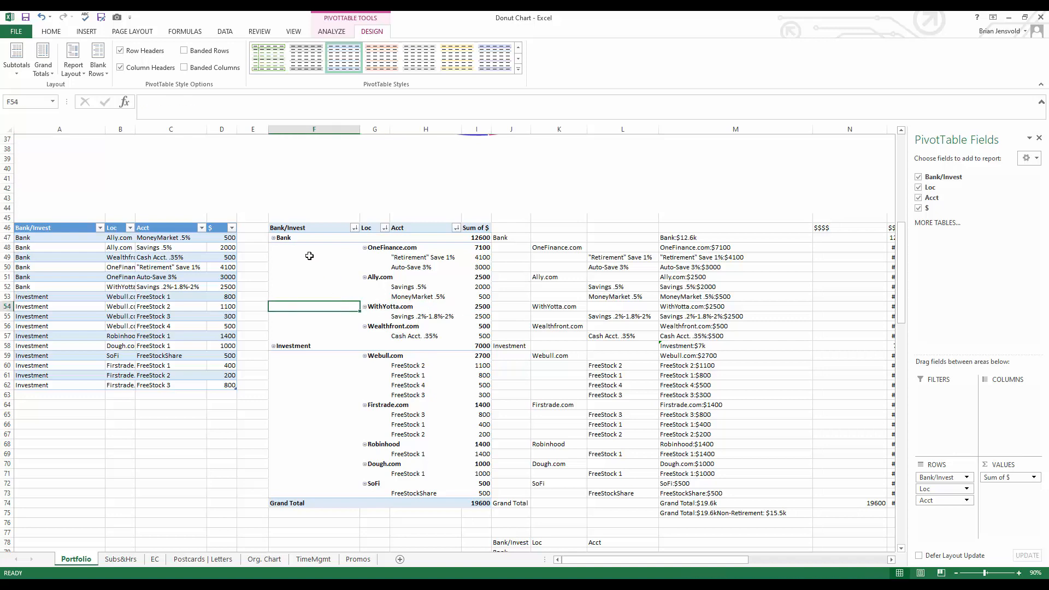
pyautogui.click(86, 32)
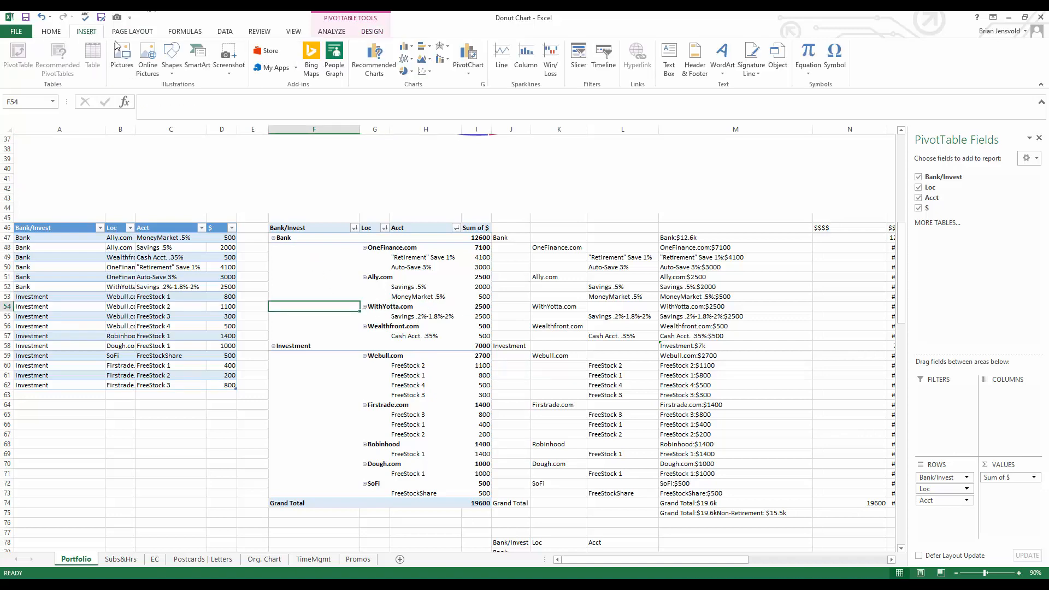
# Insert a Doughnut PivotChart of the account balances from the outline PivotTable
pyautogui.click(404, 71)
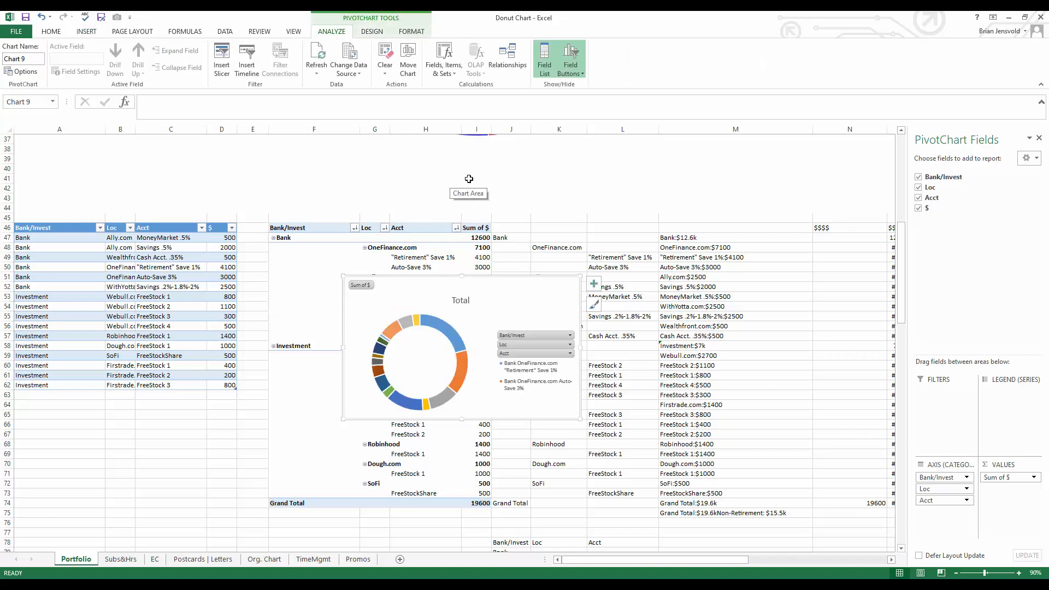
pyautogui.moveTo(443, 363)
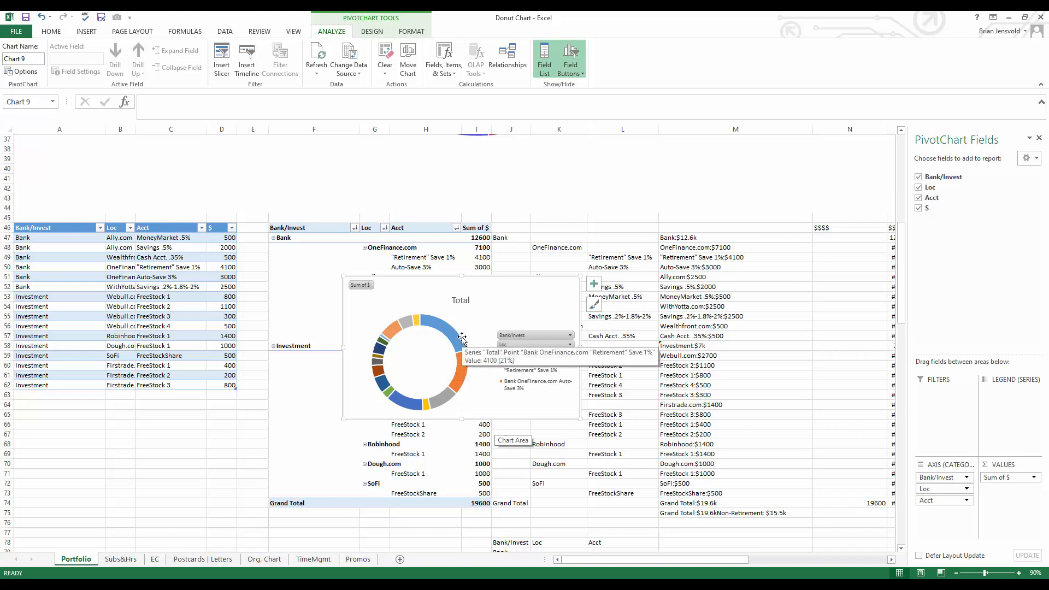
pyautogui.moveTo(441, 328)
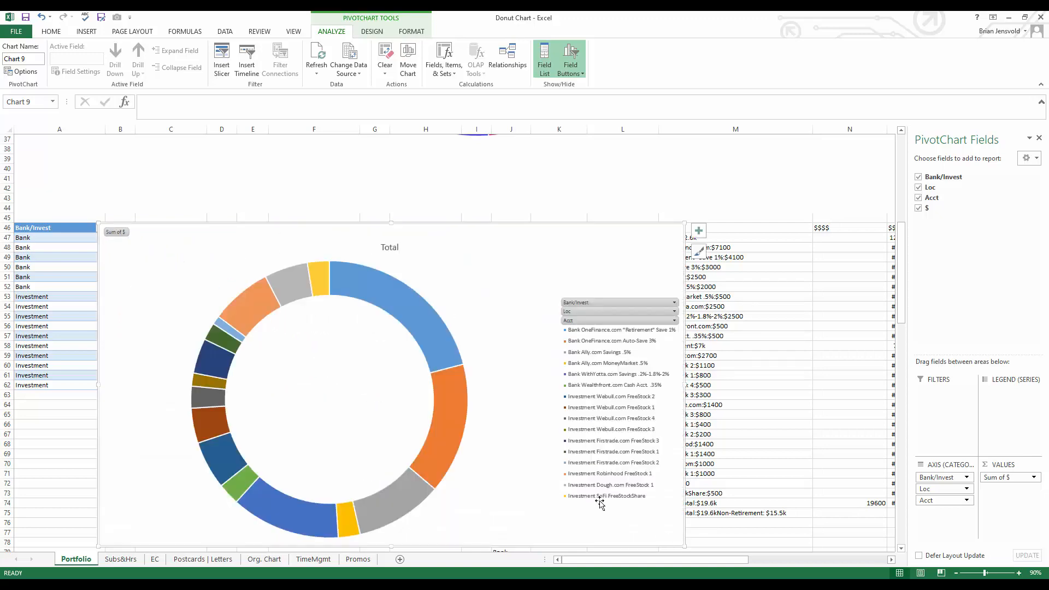
pyautogui.moveTo(598, 334)
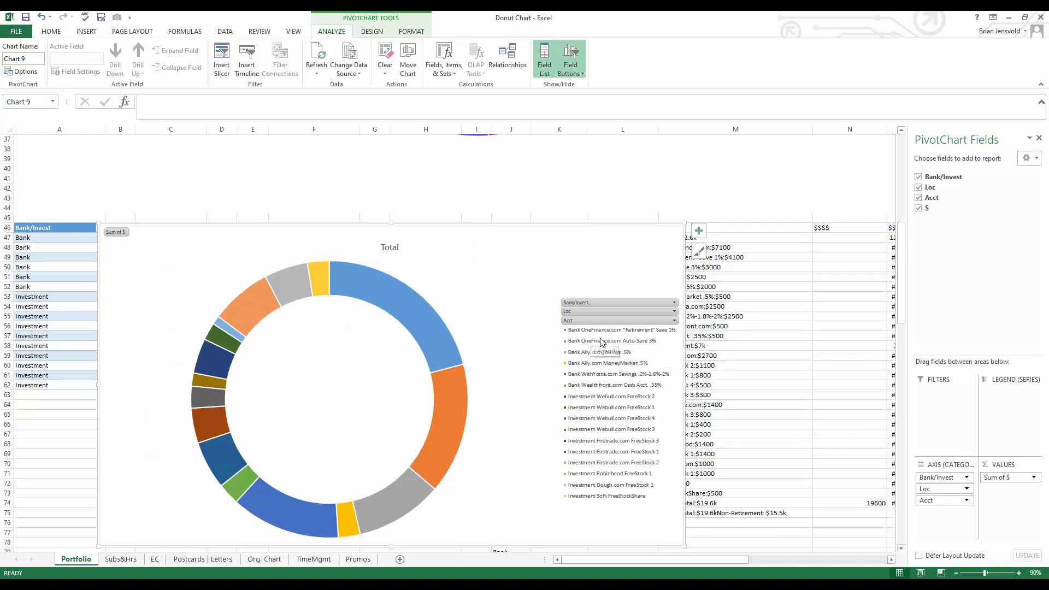
pyautogui.moveTo(681, 343)
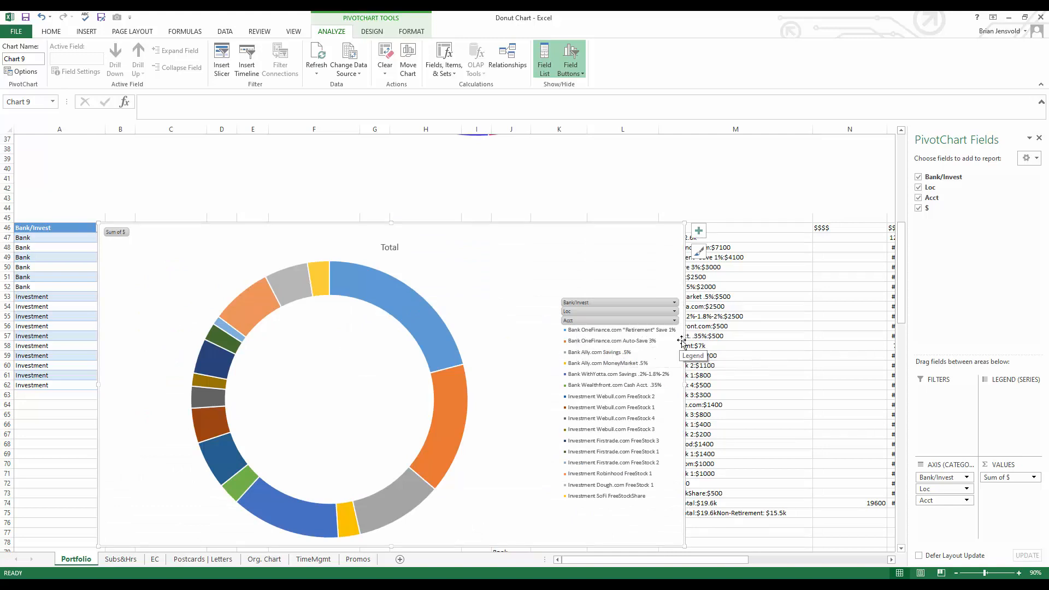
pyautogui.moveTo(604, 409)
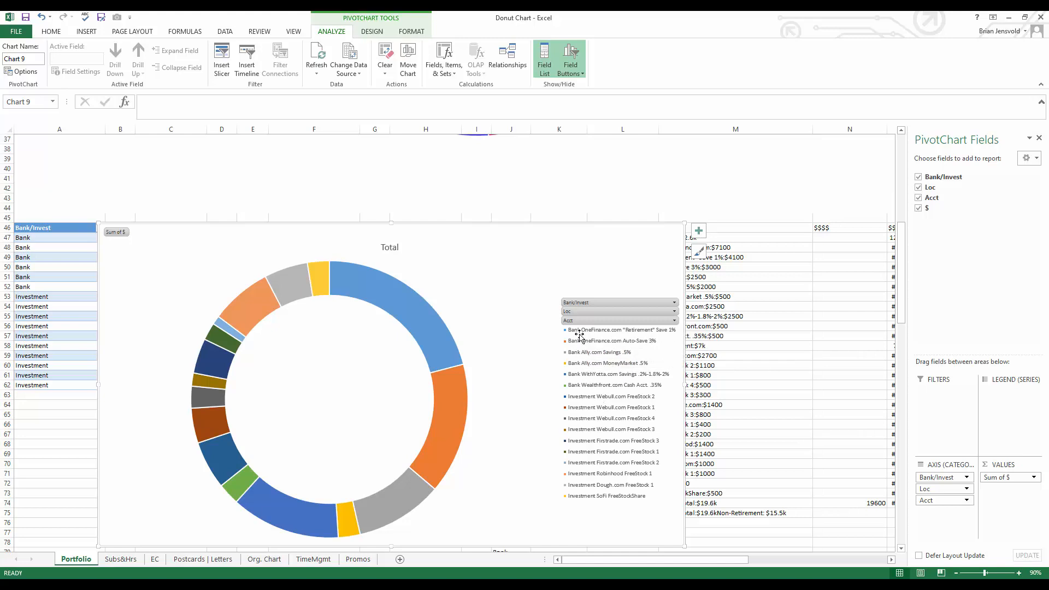
pyautogui.moveTo(579, 433)
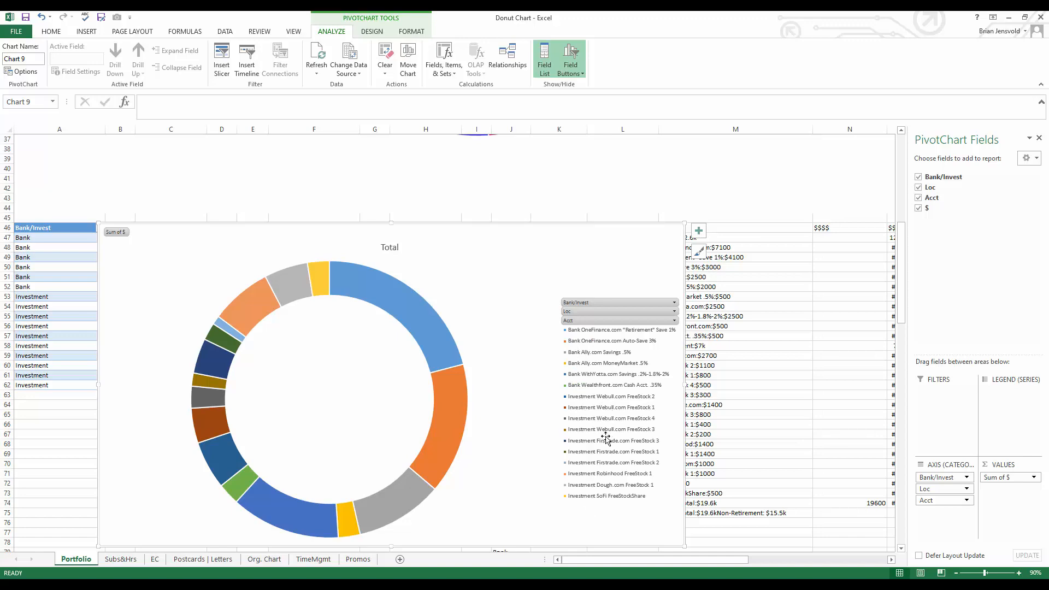
pyautogui.moveTo(521, 275)
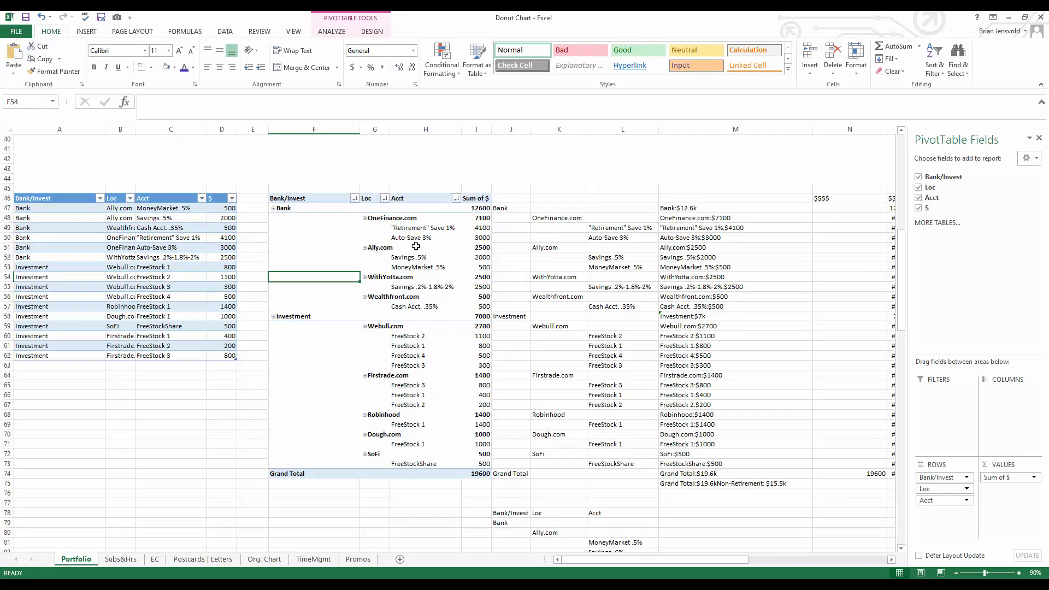
pyautogui.moveTo(525, 215)
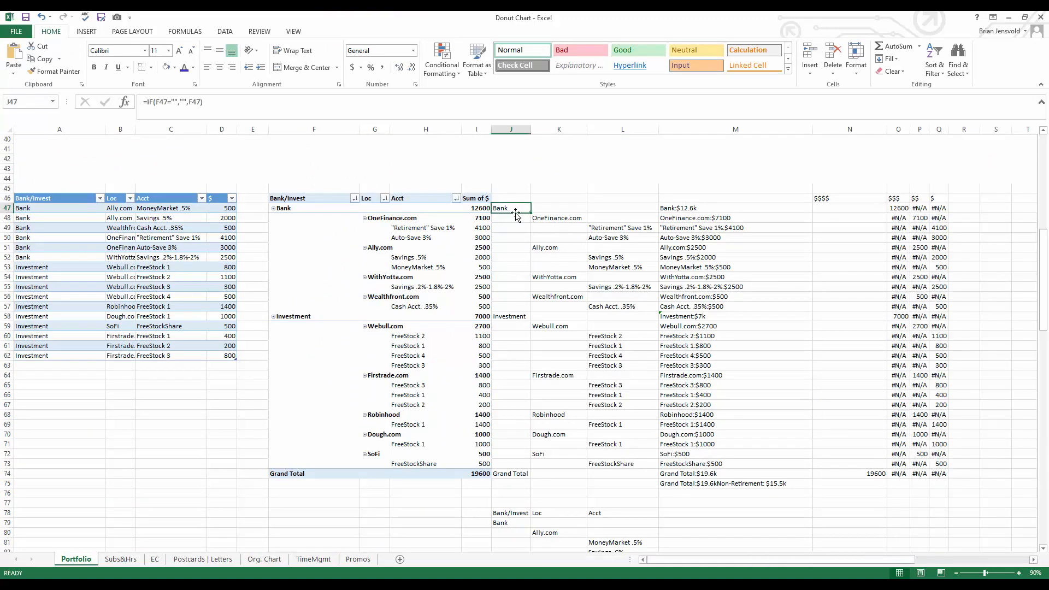
pyautogui.moveTo(821, 200)
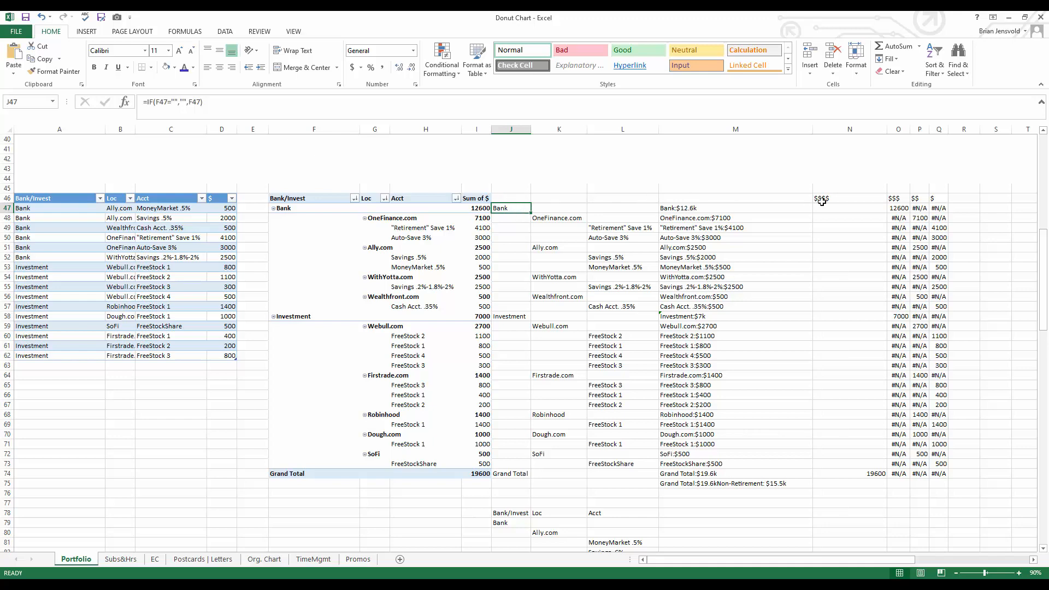
pyautogui.doubleClick(313, 207)
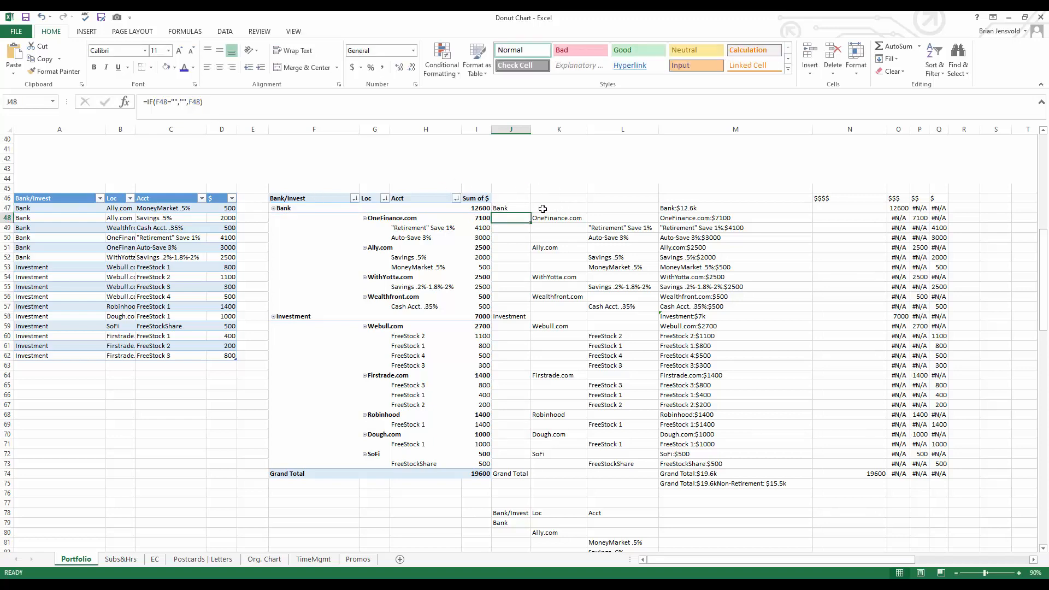
pyautogui.click(510, 208)
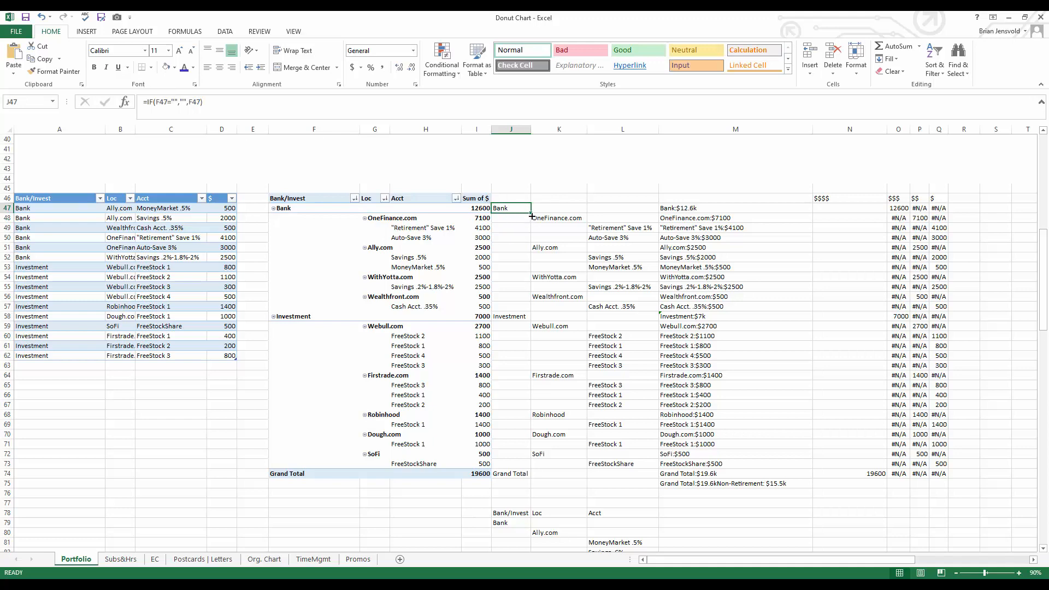
pyautogui.moveTo(531, 208); pyautogui.dragTo(632, 208)
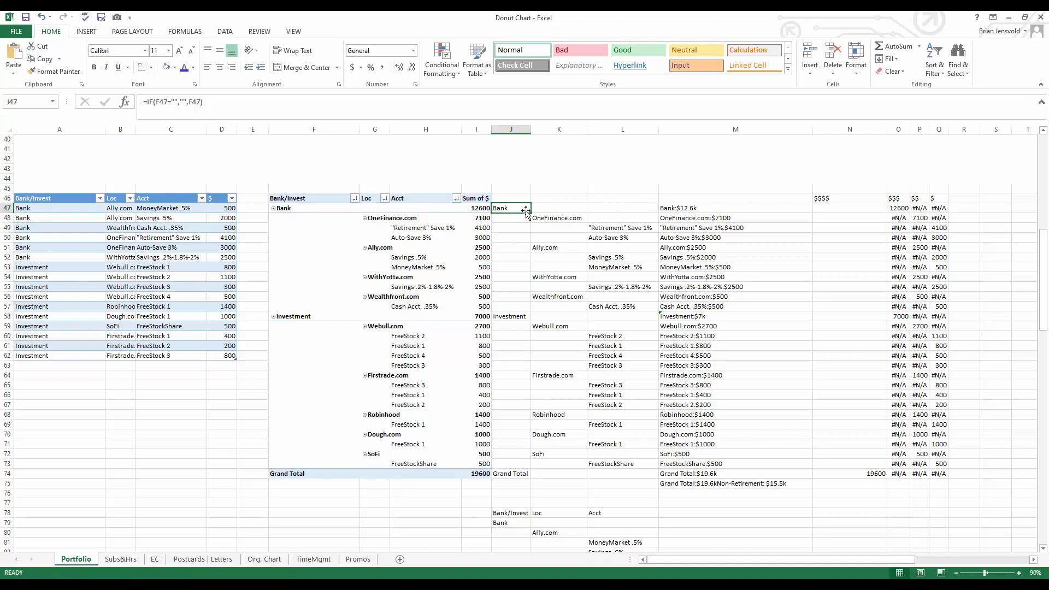
pyautogui.moveTo(510, 208); pyautogui.dragTo(612, 463)
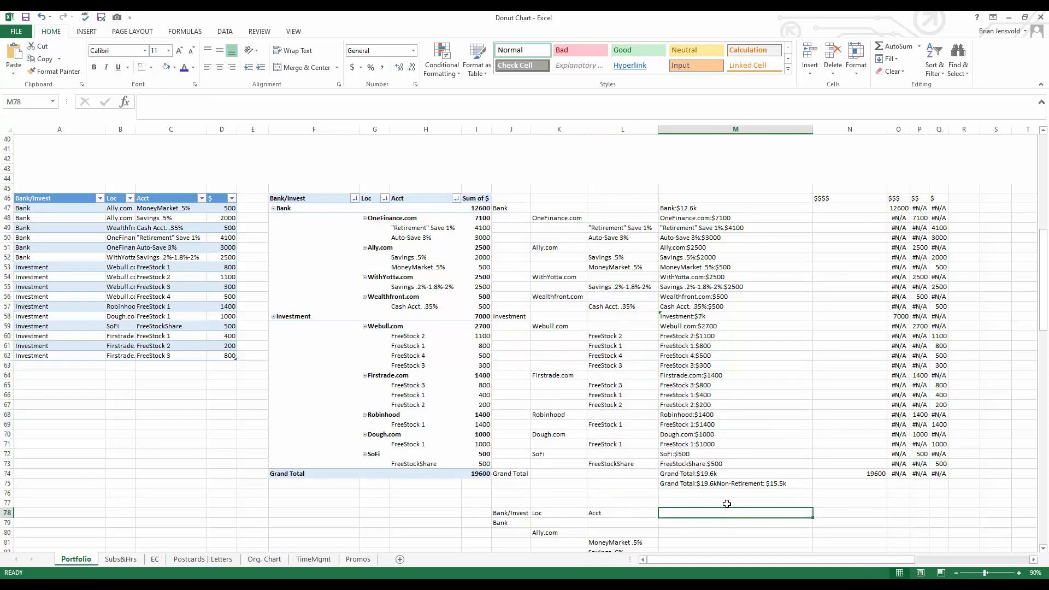
pyautogui.moveTo(721, 498)
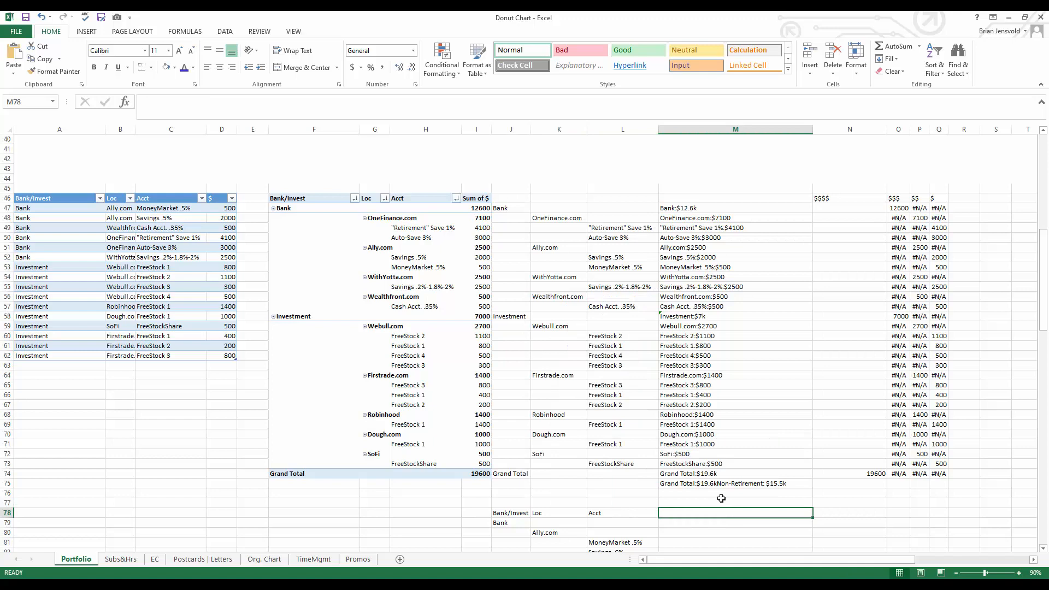
pyautogui.moveTo(600, 239)
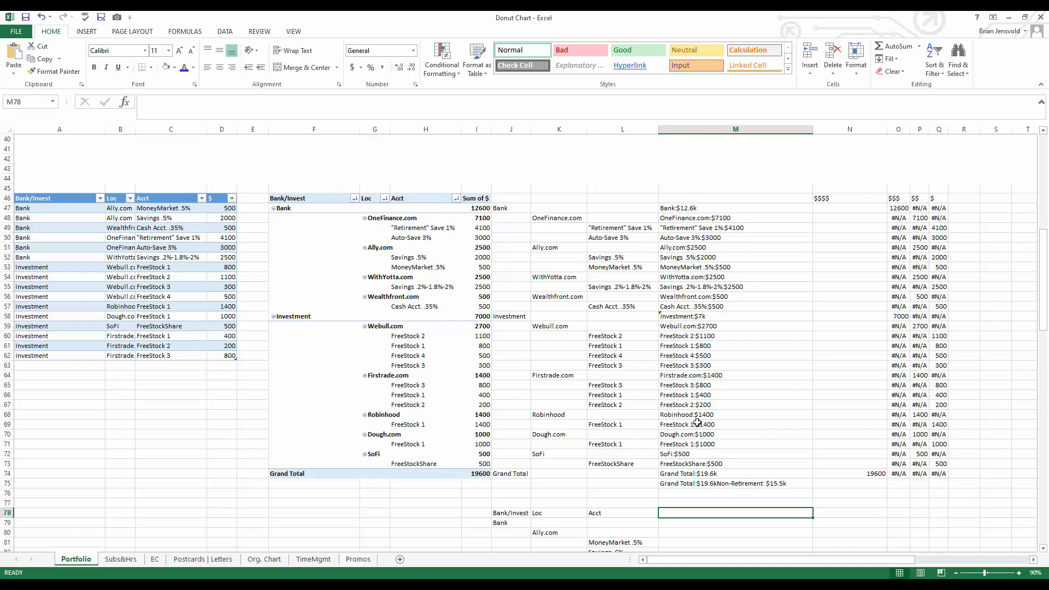
pyautogui.moveTo(721, 223)
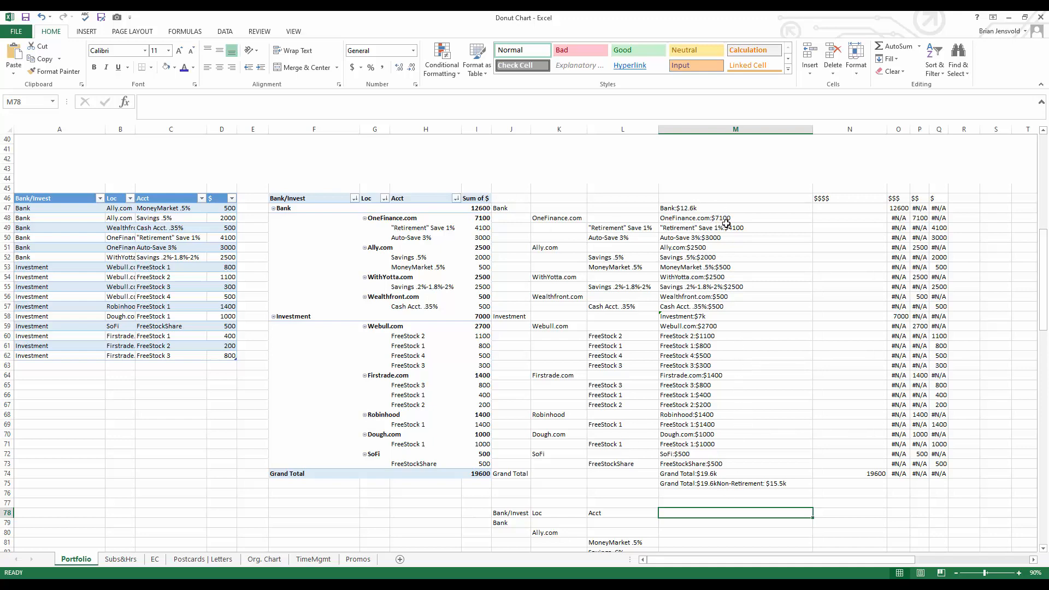
pyautogui.moveTo(721, 219)
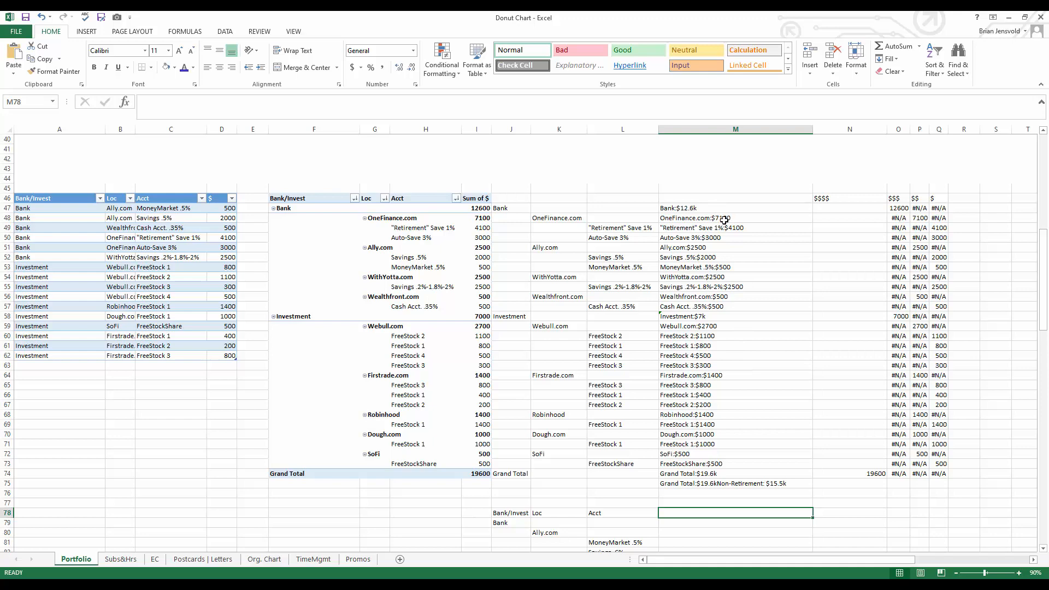
pyautogui.moveTo(642, 301)
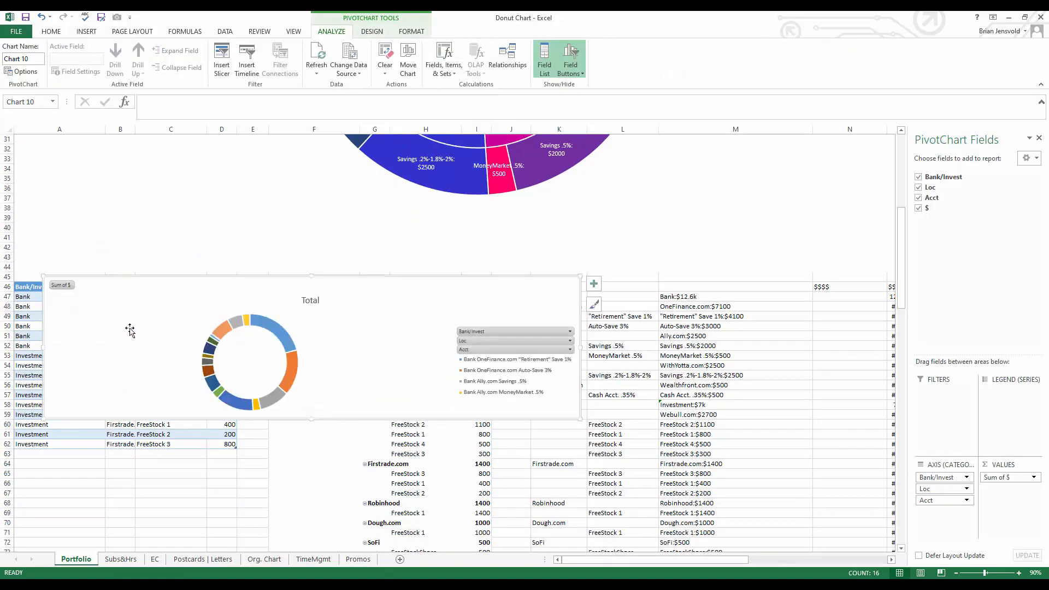
pyautogui.moveTo(516, 370)
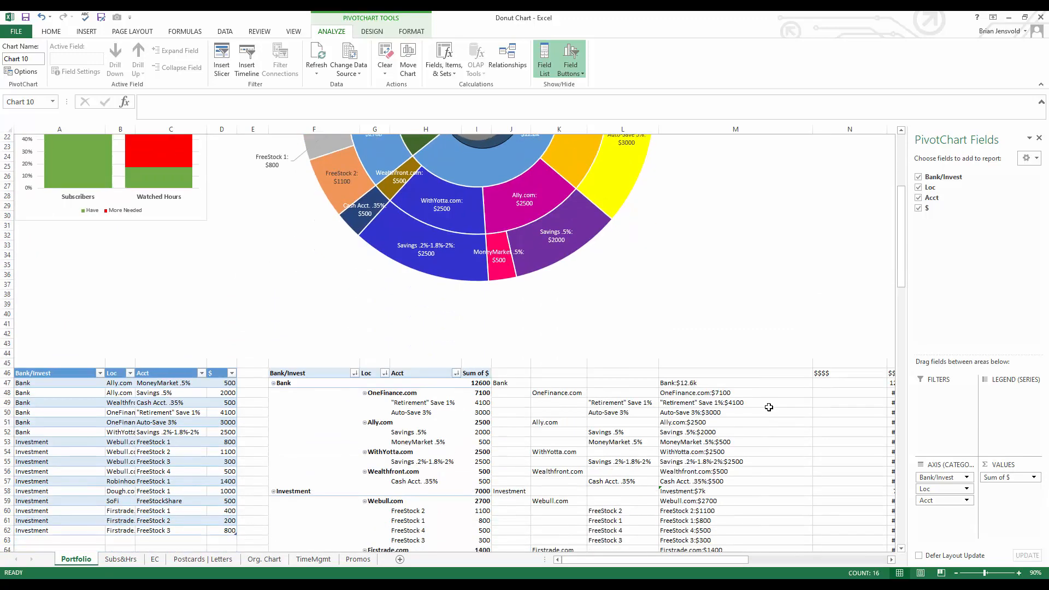
# Scroll down to the new Total donut PivotChart below the pivot table
pyautogui.scroll(-3)
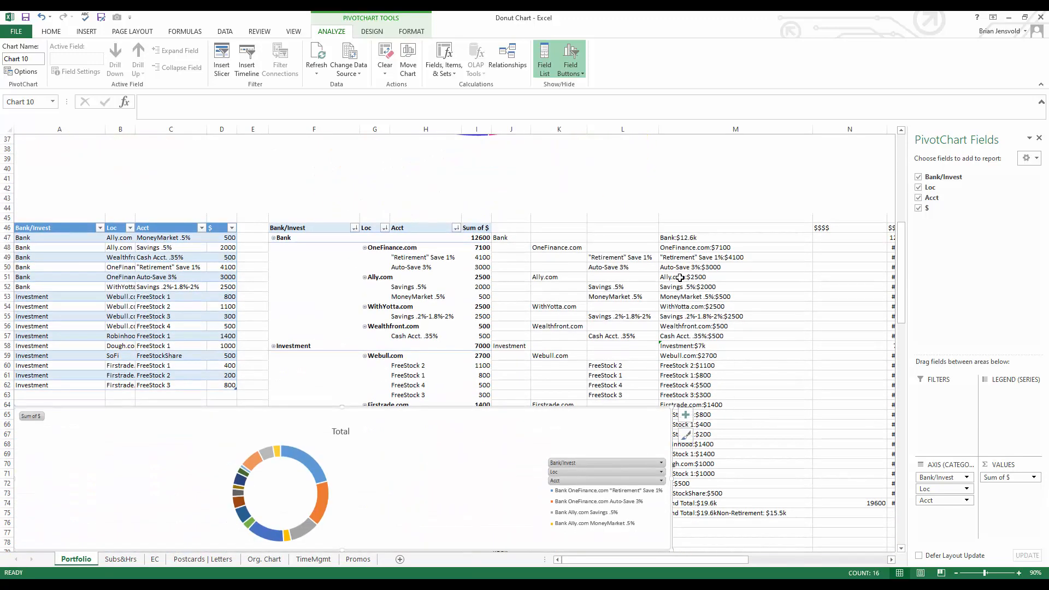
pyautogui.moveTo(716, 275)
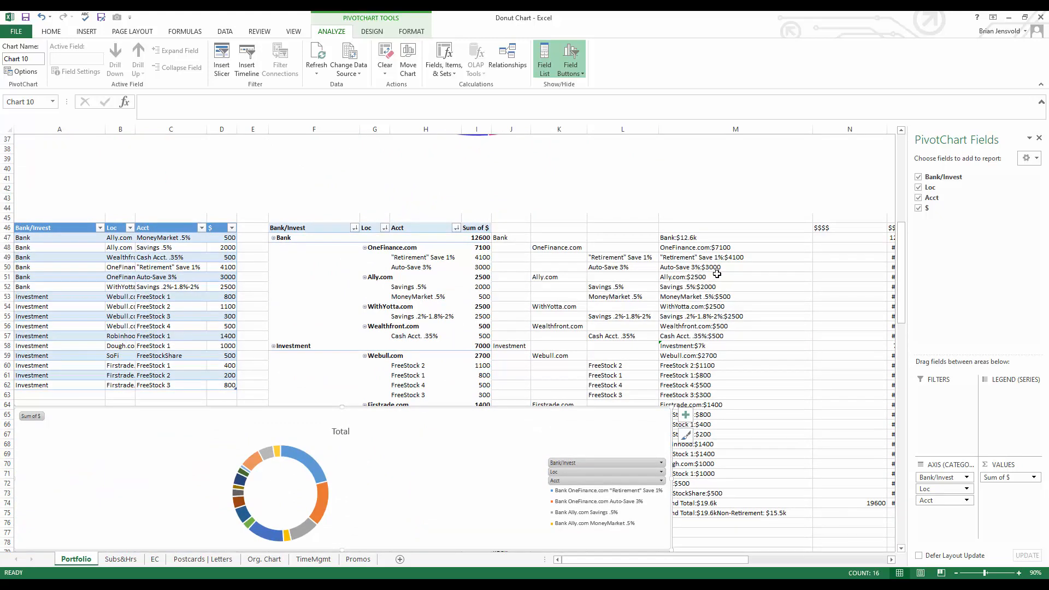
pyautogui.moveTo(741, 267)
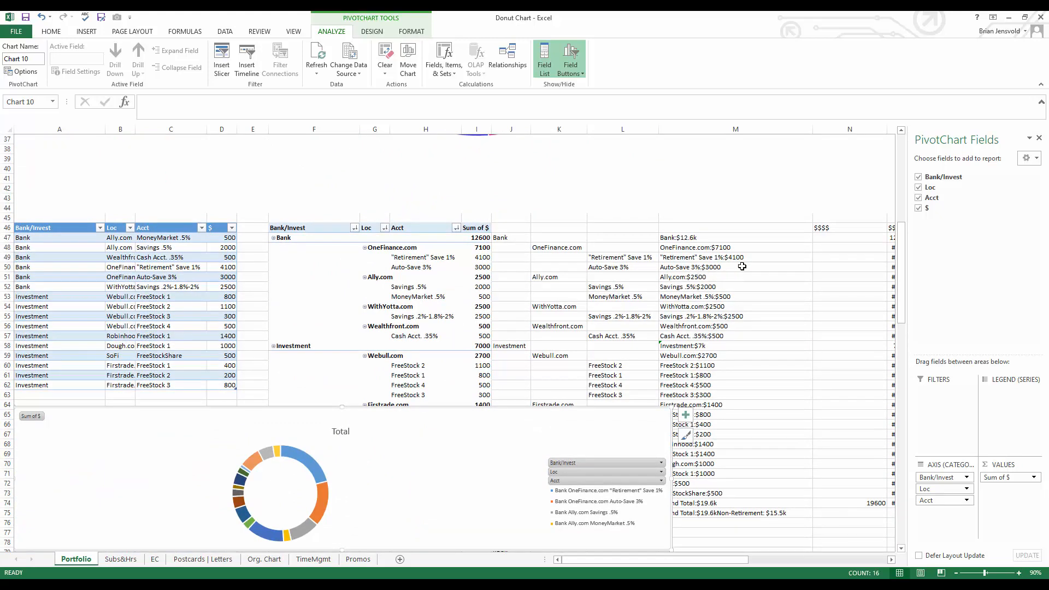
pyautogui.moveTo(719, 407)
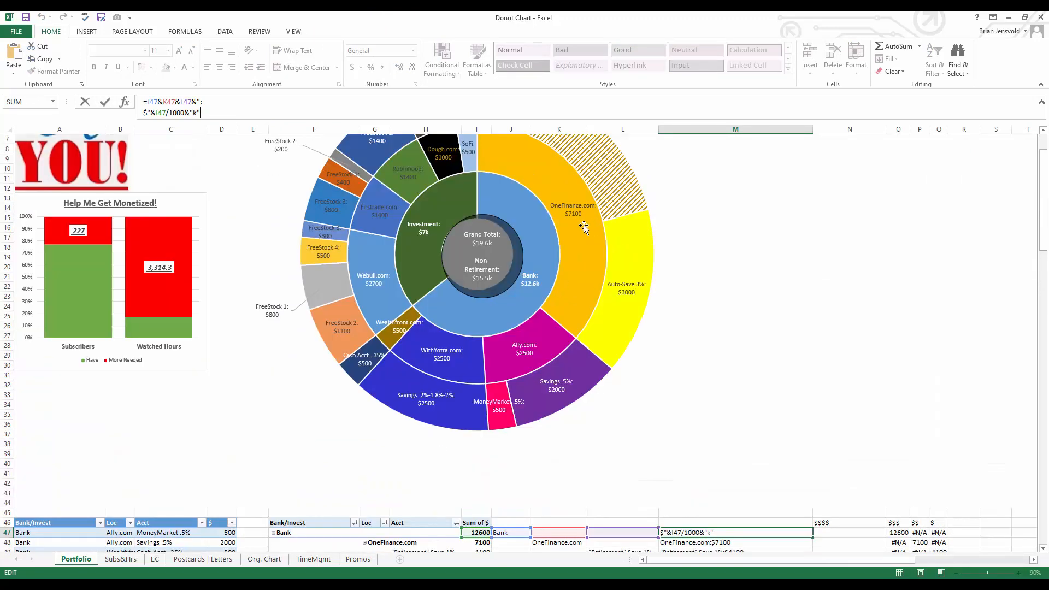
pyautogui.moveTo(571, 223)
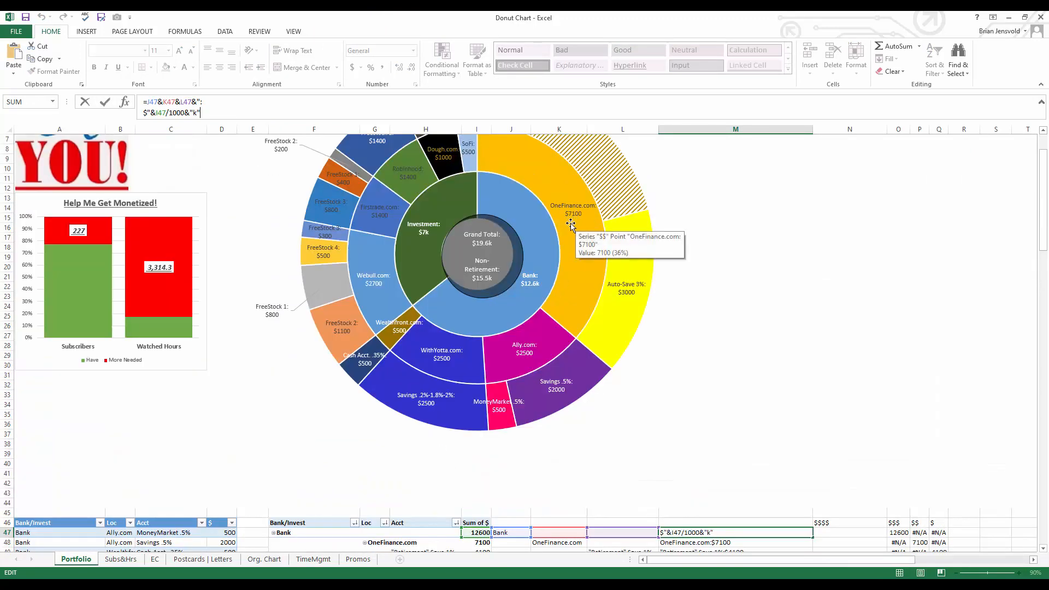
pyautogui.moveTo(517, 307)
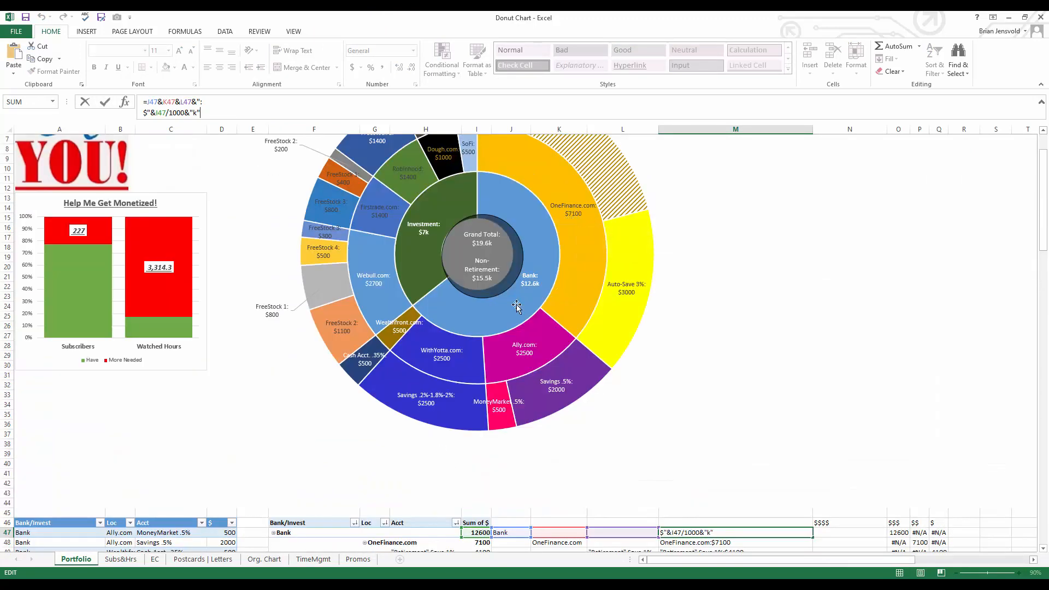
pyautogui.moveTo(522, 292)
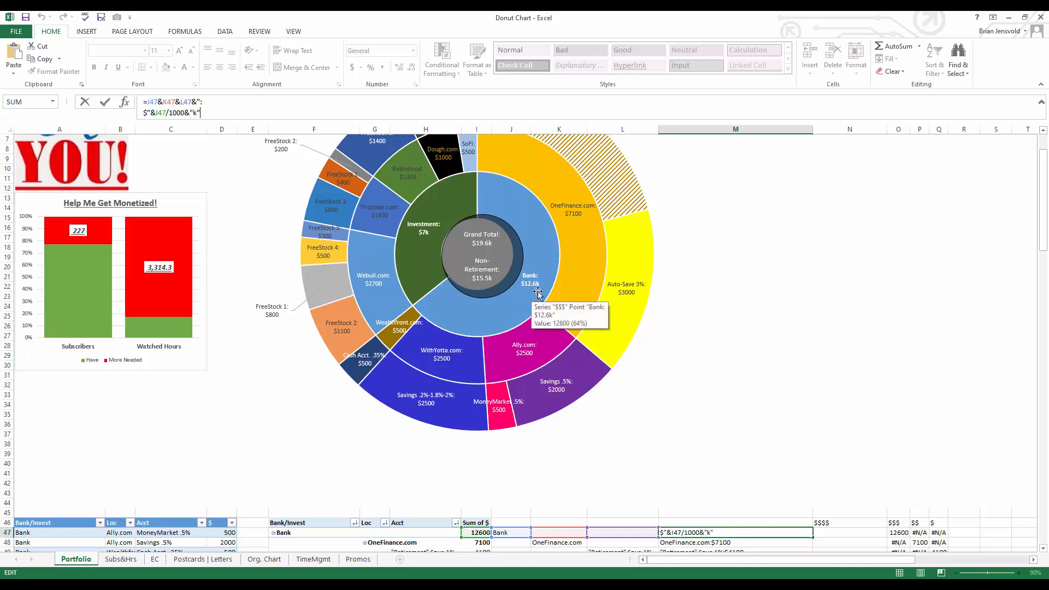
pyautogui.moveTo(583, 238)
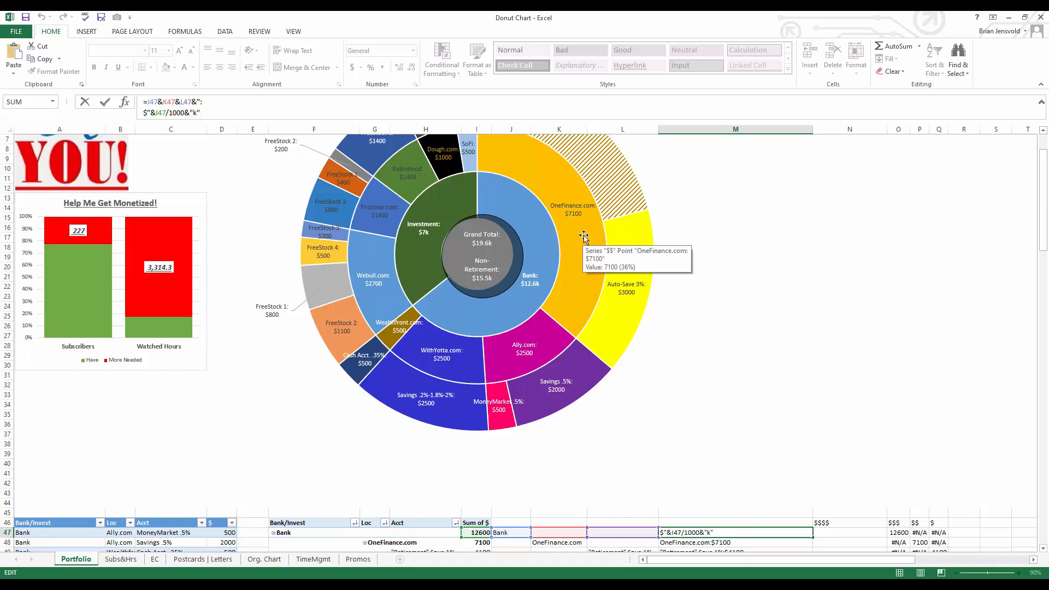
pyautogui.moveTo(476, 532)
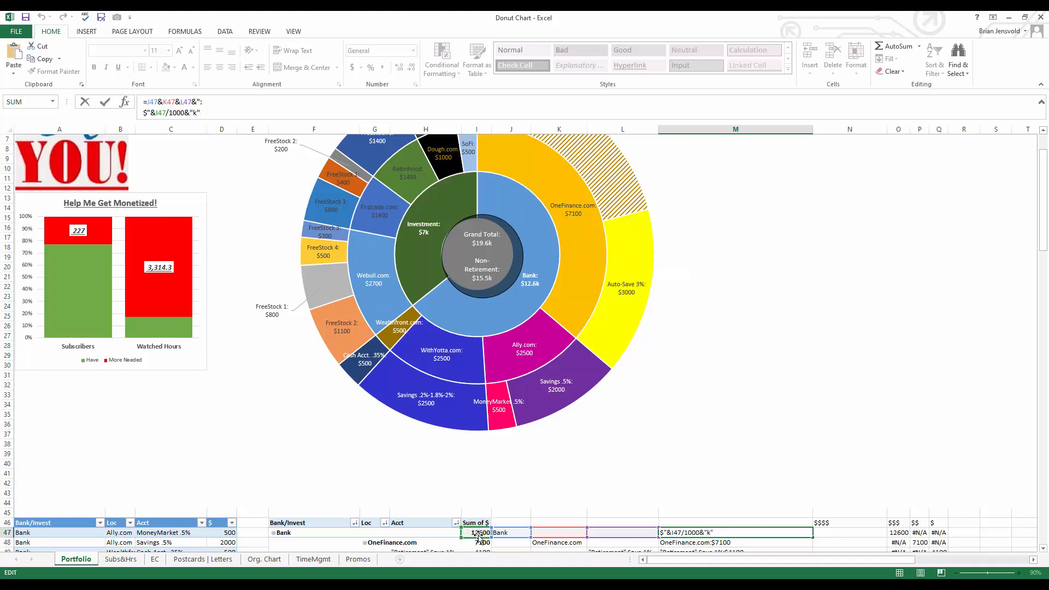
pyautogui.moveTo(588, 221)
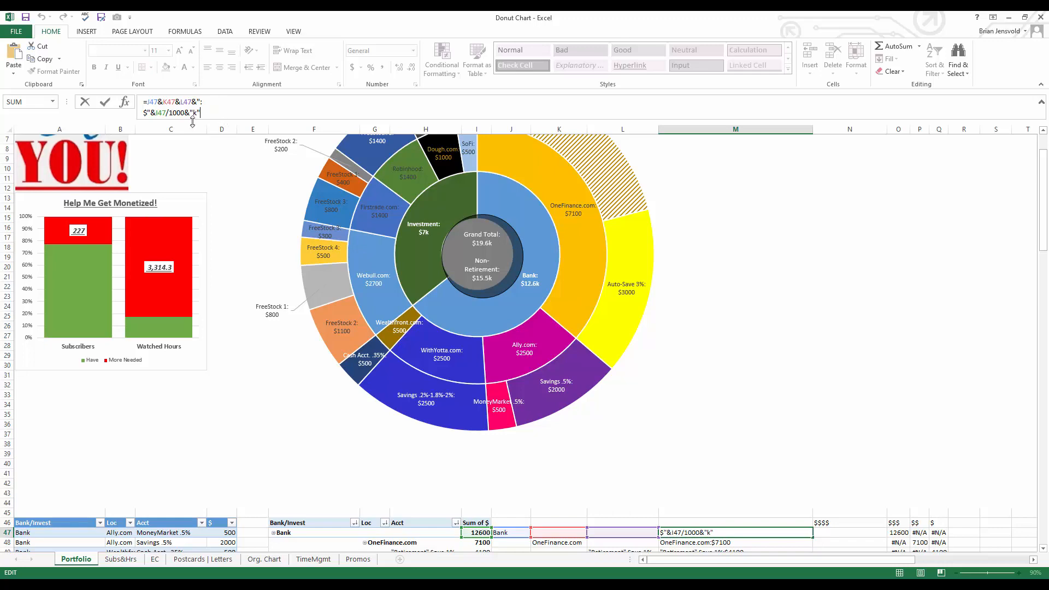
# Scroll to the finished donut chart and the M47 label formula for review
pyautogui.scroll(-3)
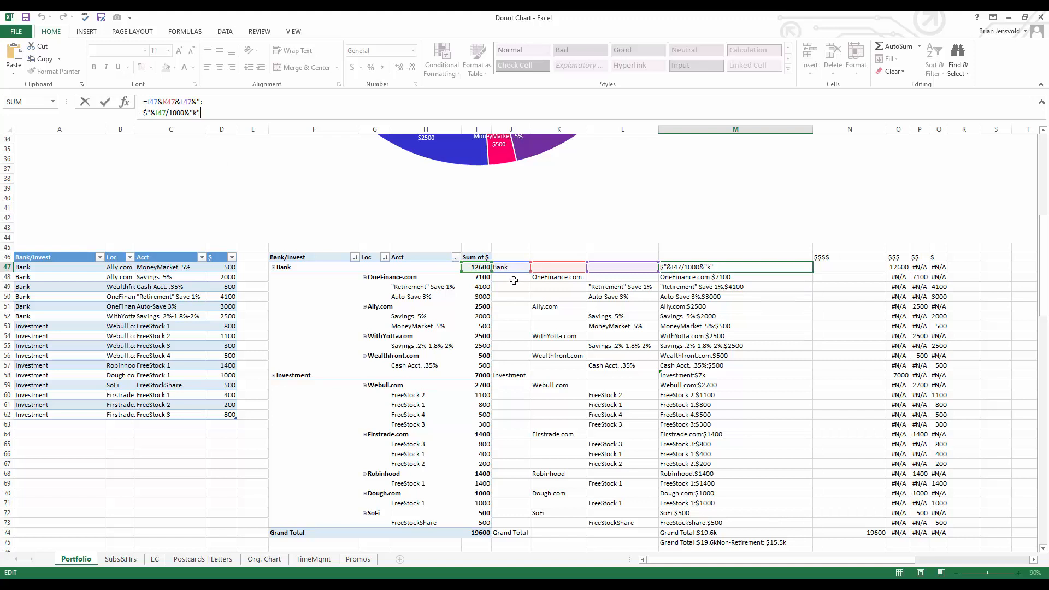
pyautogui.moveTo(531, 291)
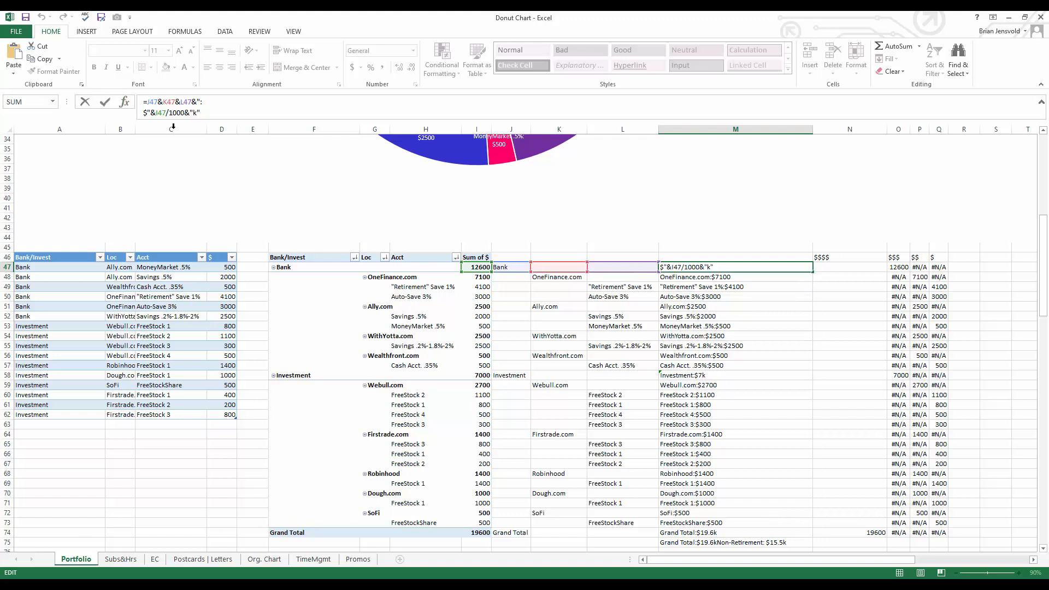
# Commit M47's label formula giving Bank :$12.6k and check the chart's Bank ring label
pyautogui.press('alt+enter')
pyautogui.write('&" "')
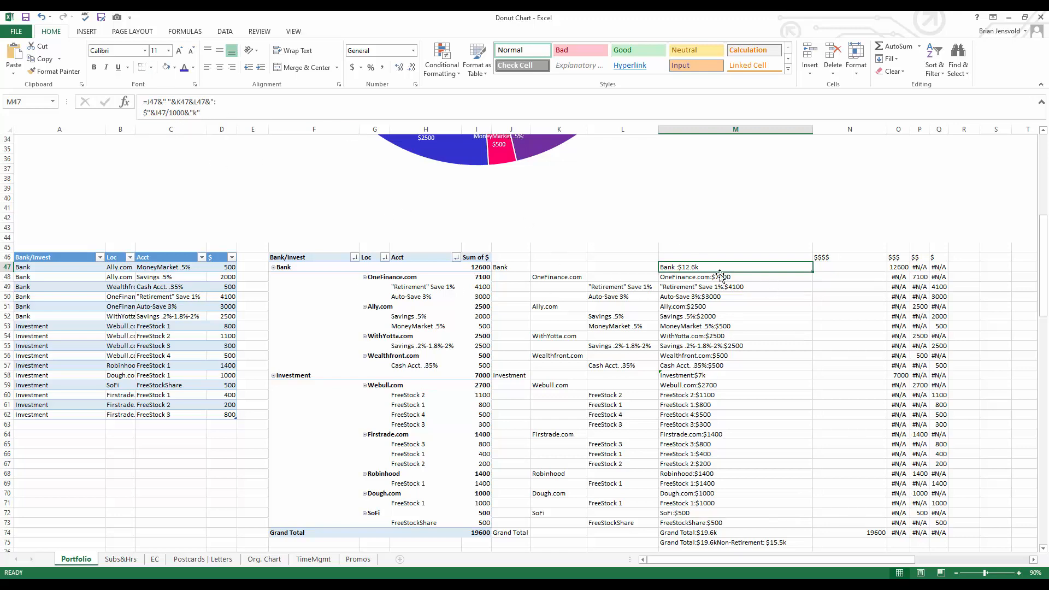
pyautogui.moveTo(720, 279)
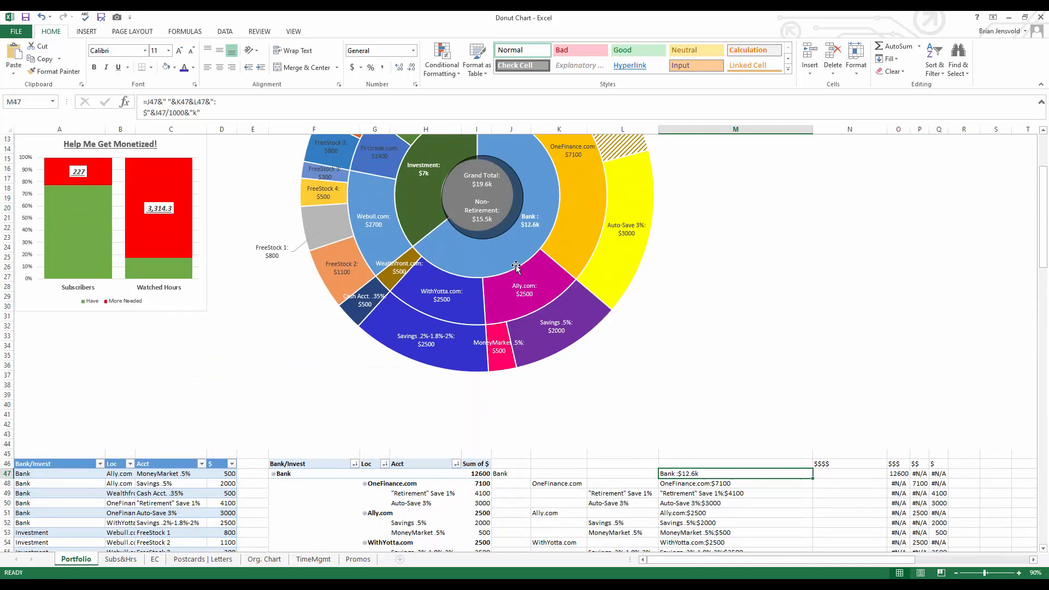
pyautogui.moveTo(545, 216)
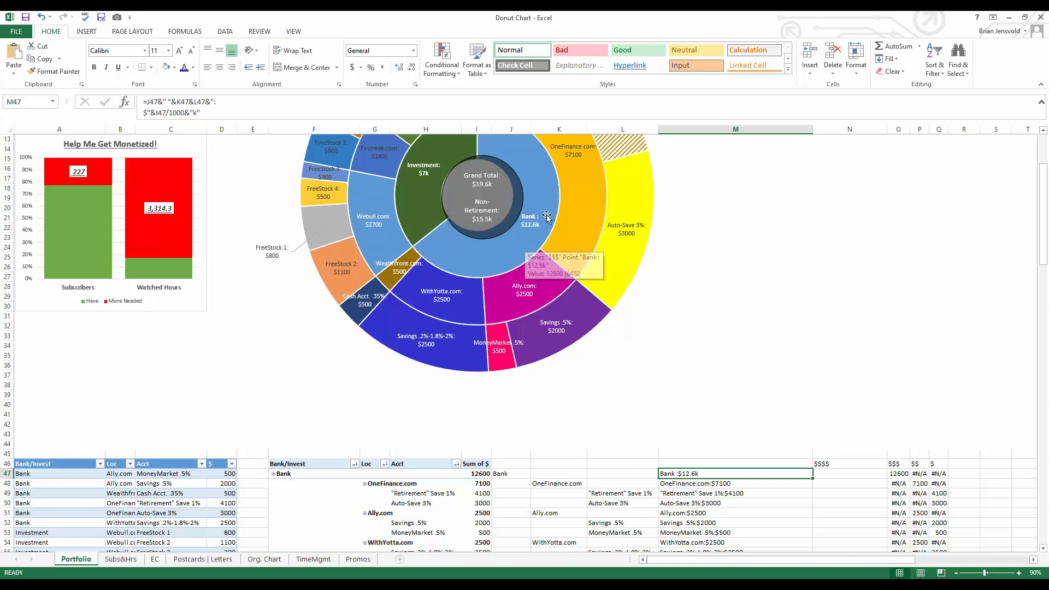
pyautogui.moveTo(555, 223)
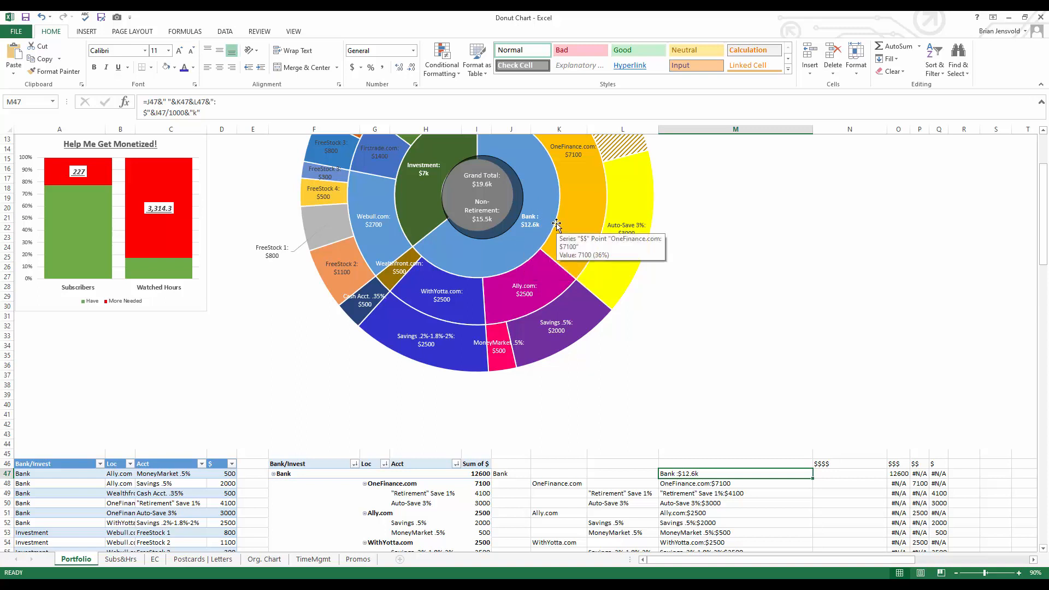
pyautogui.moveTo(634, 310)
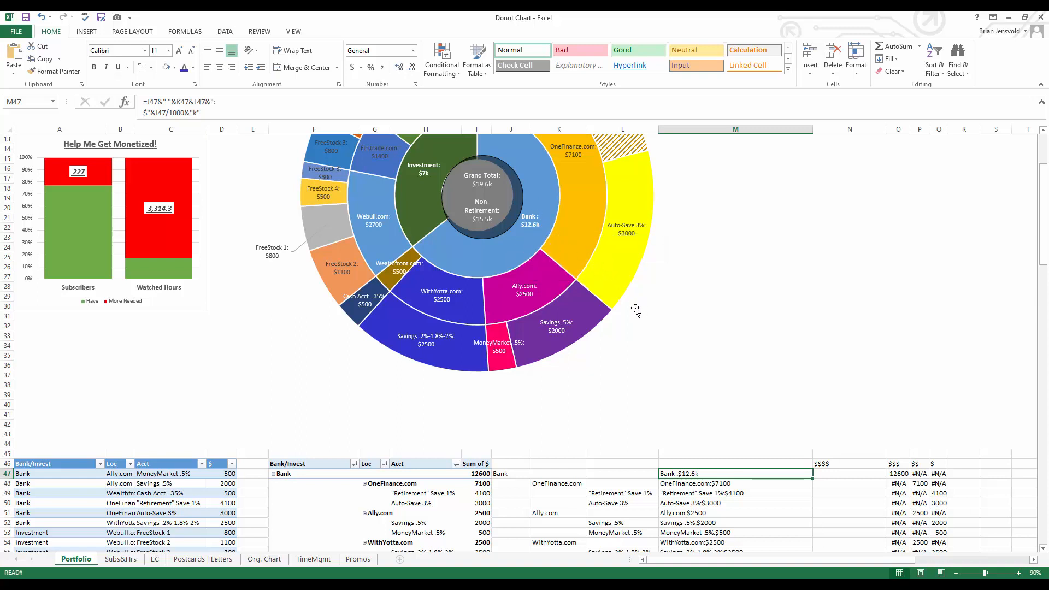
pyautogui.scroll(-3)
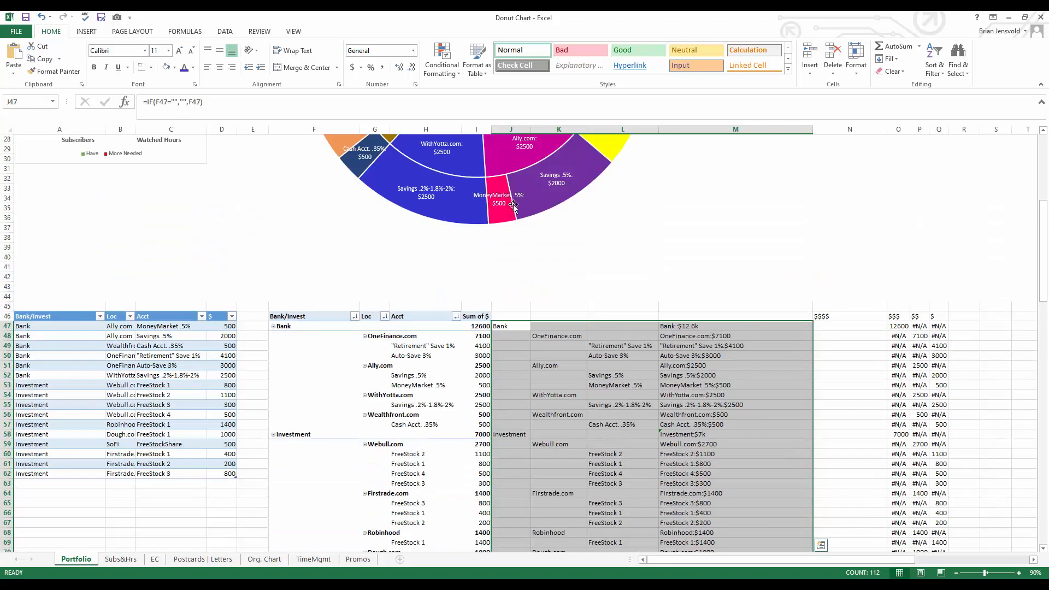
pyautogui.scroll(-3)
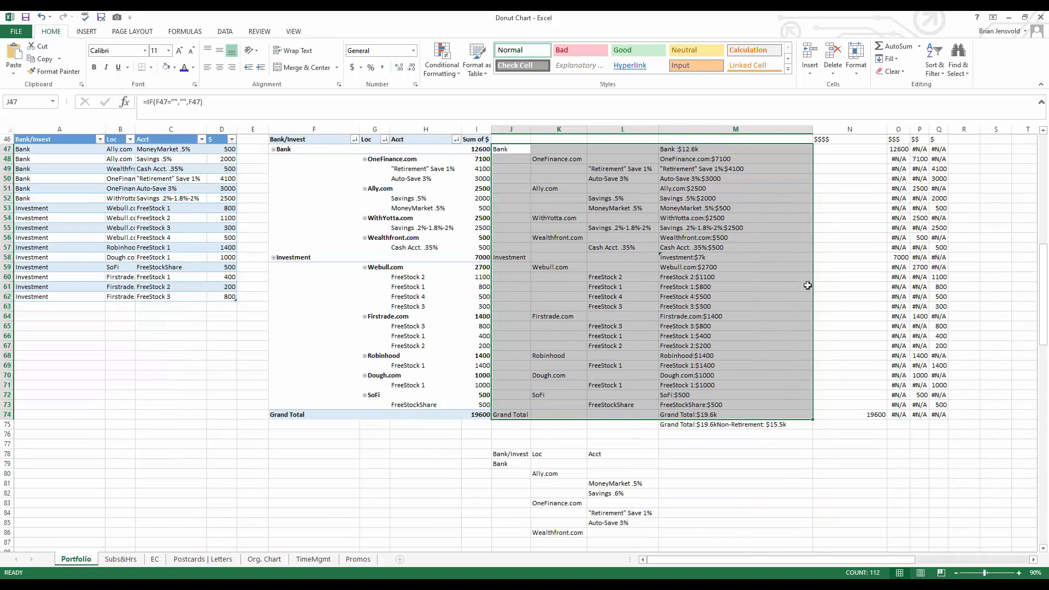
pyautogui.scroll(-3)
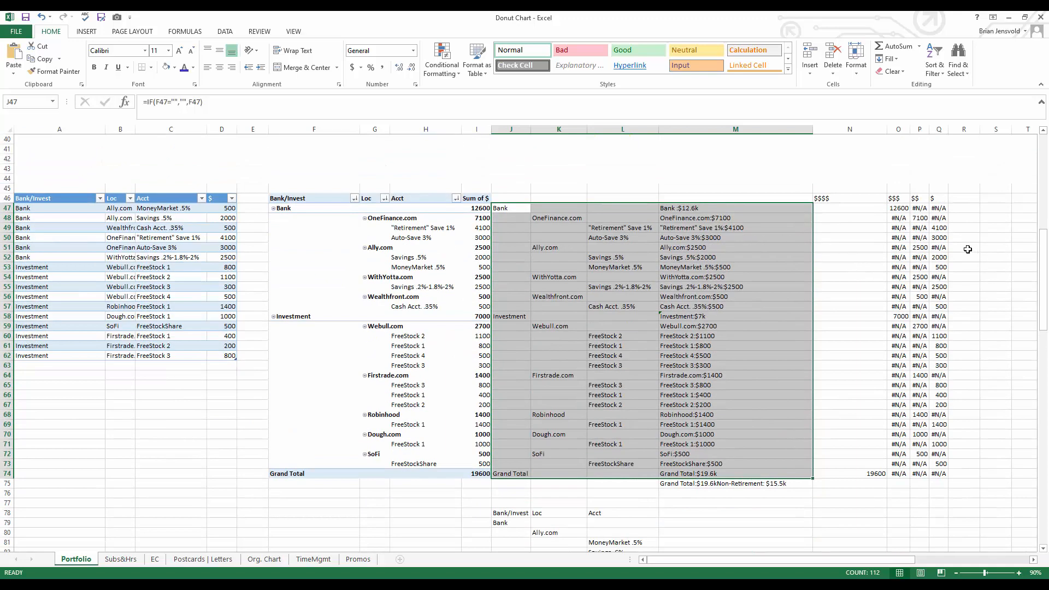
pyautogui.moveTo(894, 279)
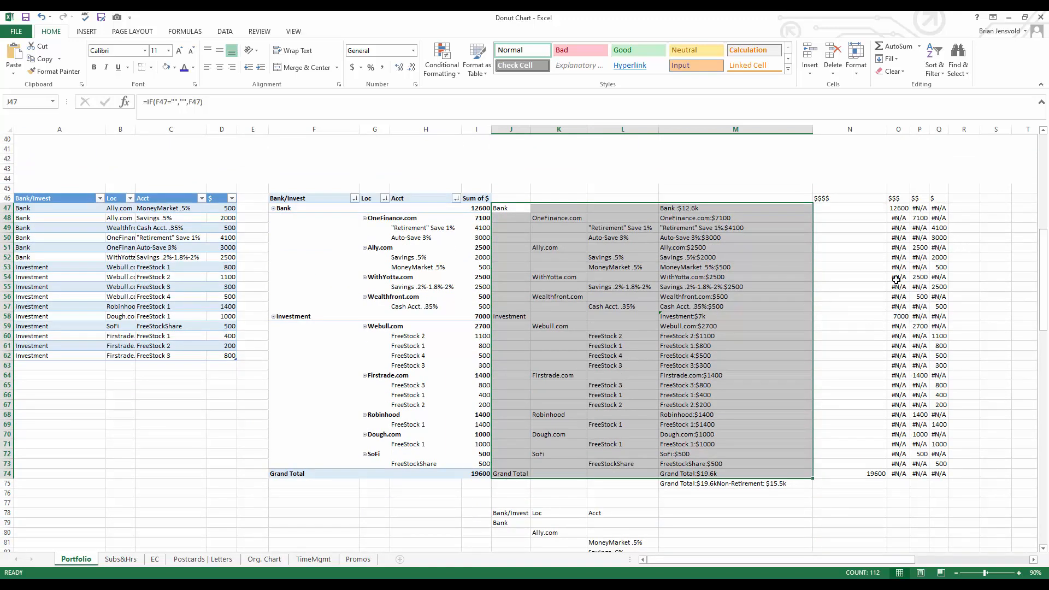
pyautogui.click(849, 522)
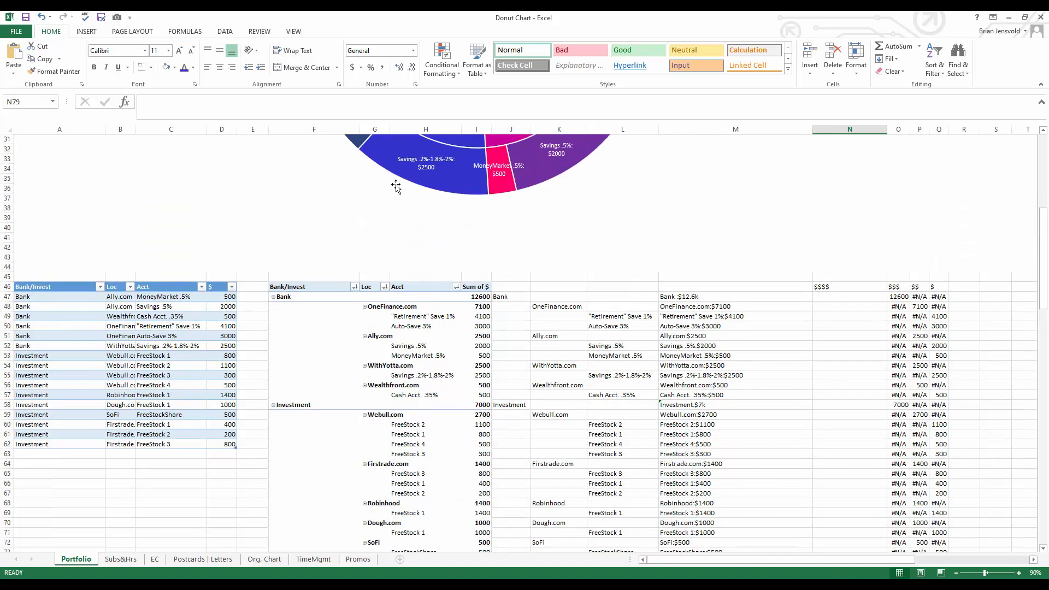
pyautogui.scroll(-3)
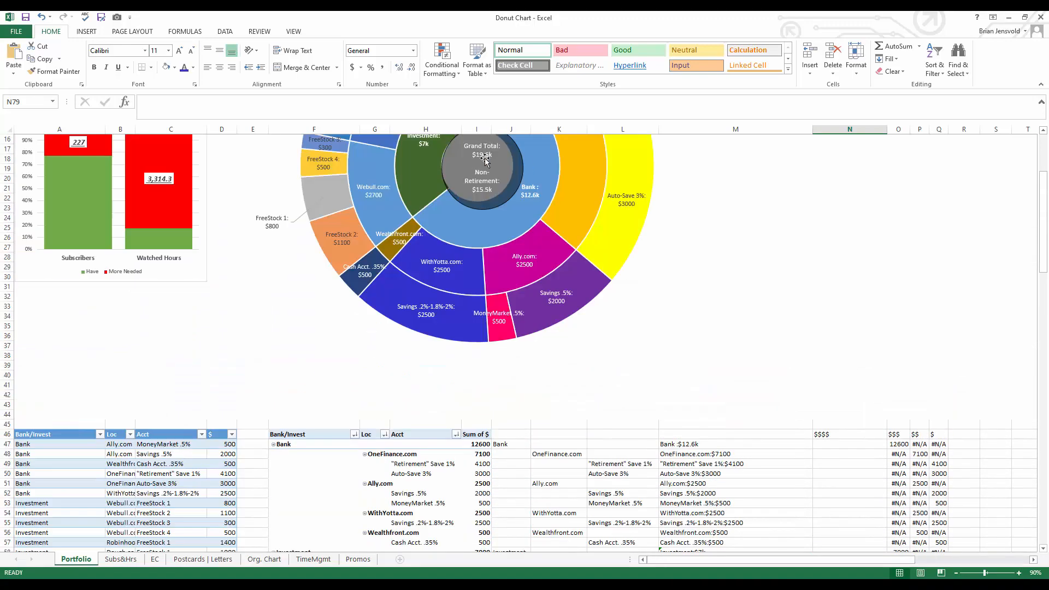
pyautogui.scroll(-3)
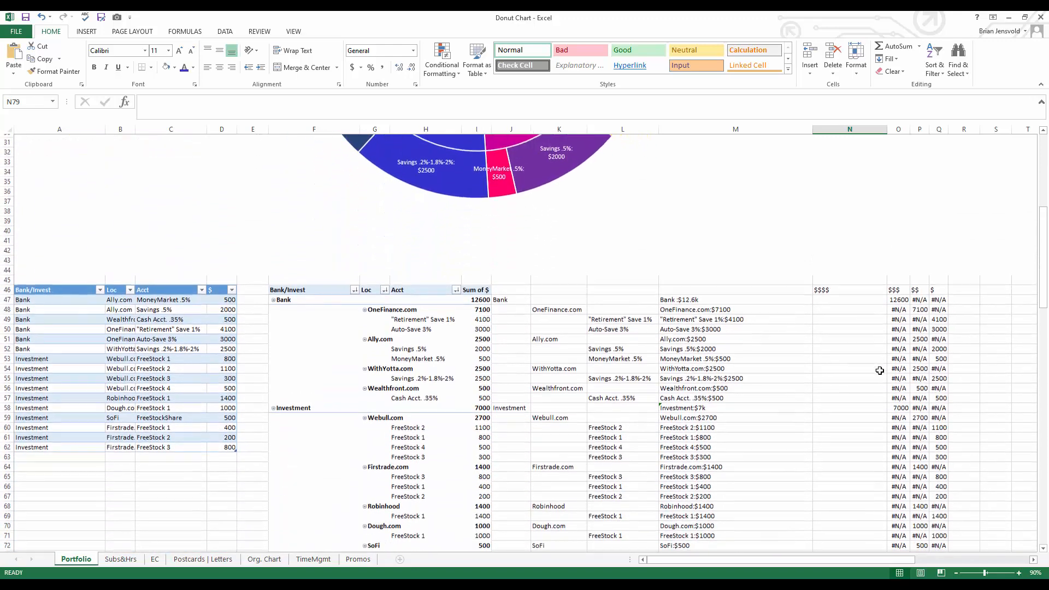
pyautogui.scroll(-3)
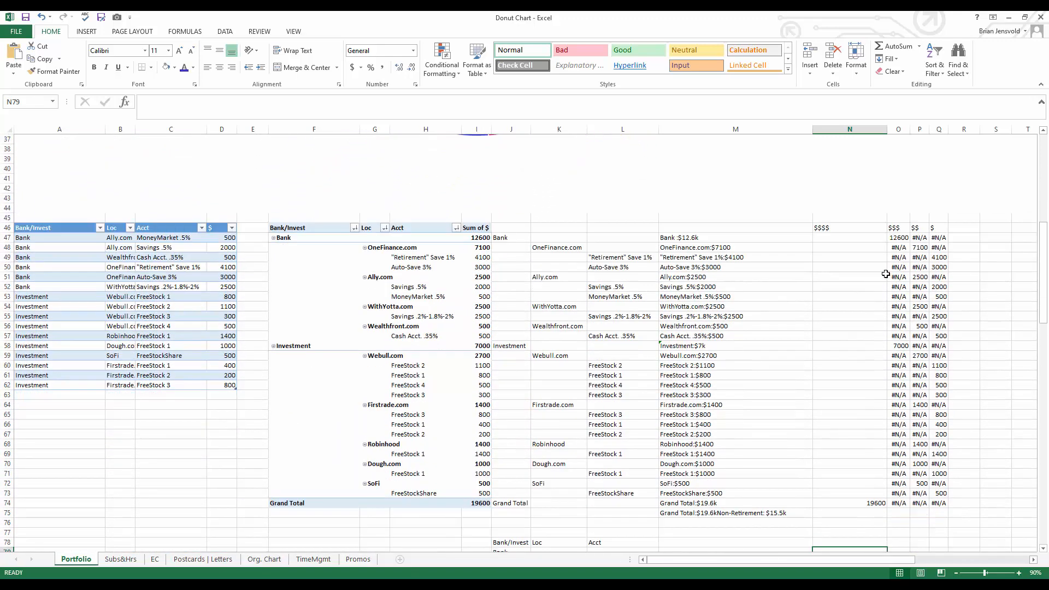
pyautogui.click(840, 227)
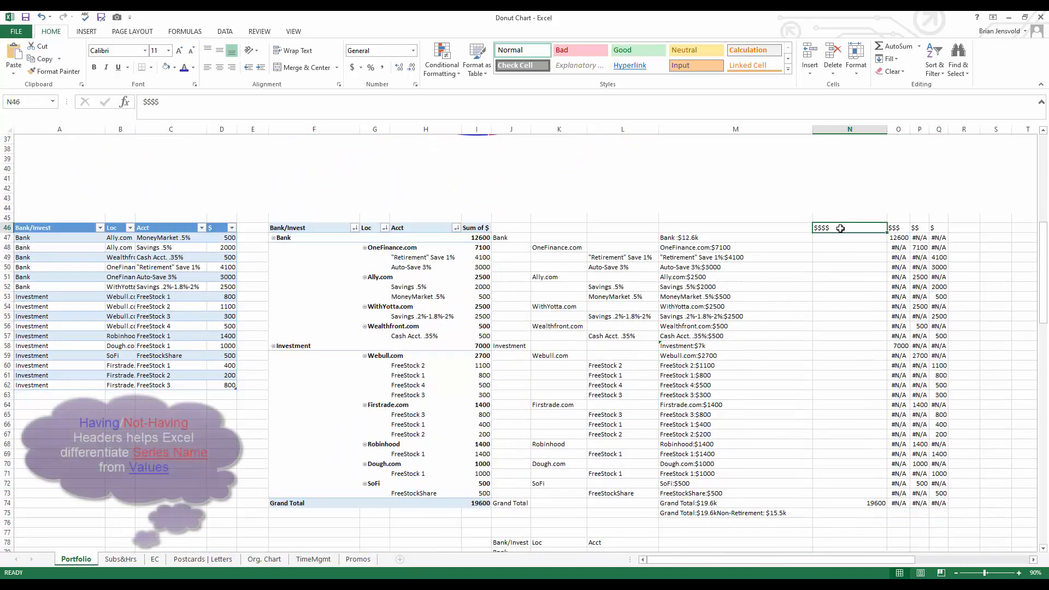
pyautogui.moveTo(840, 227); pyautogui.dragTo(936, 227)
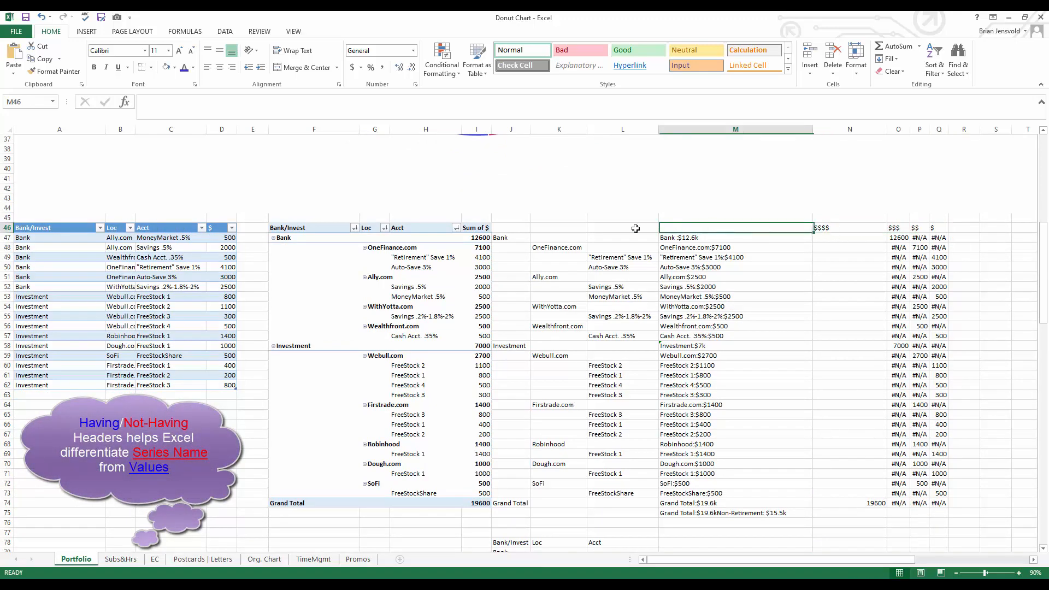
pyautogui.click(849, 227)
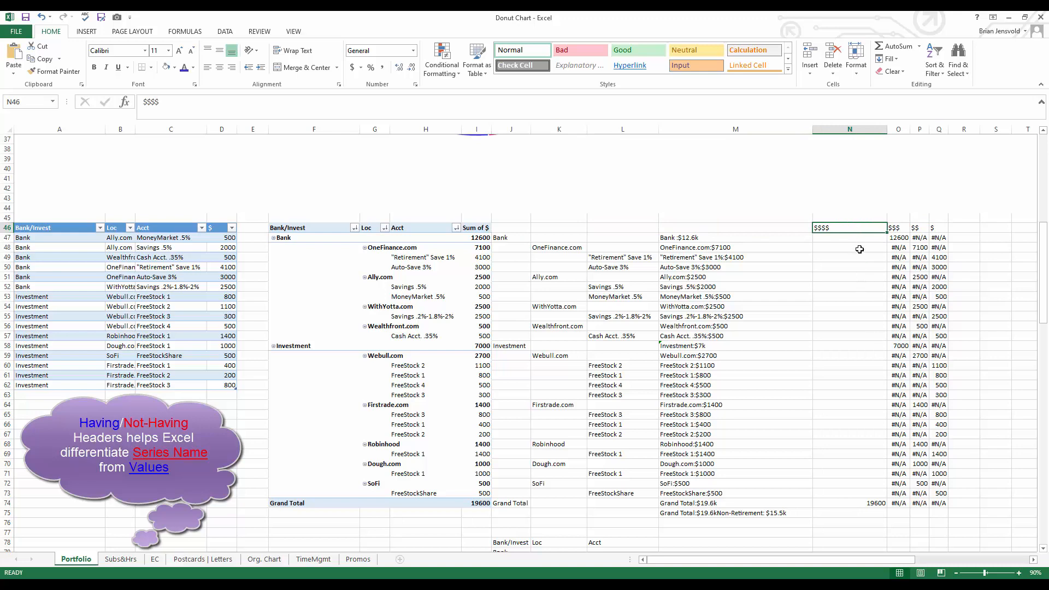
pyautogui.moveTo(852, 504)
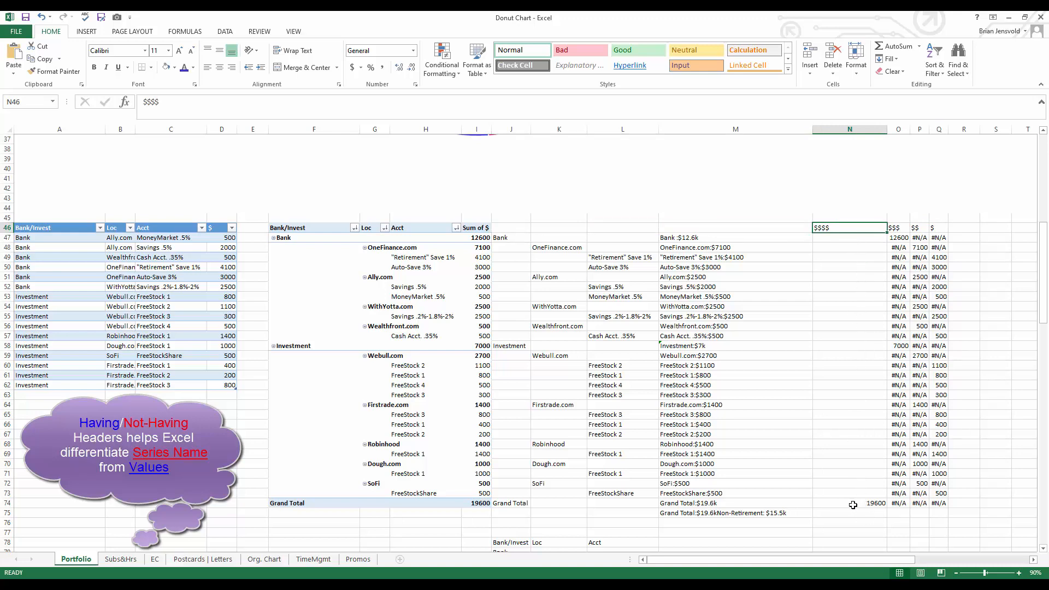
pyautogui.click(850, 502)
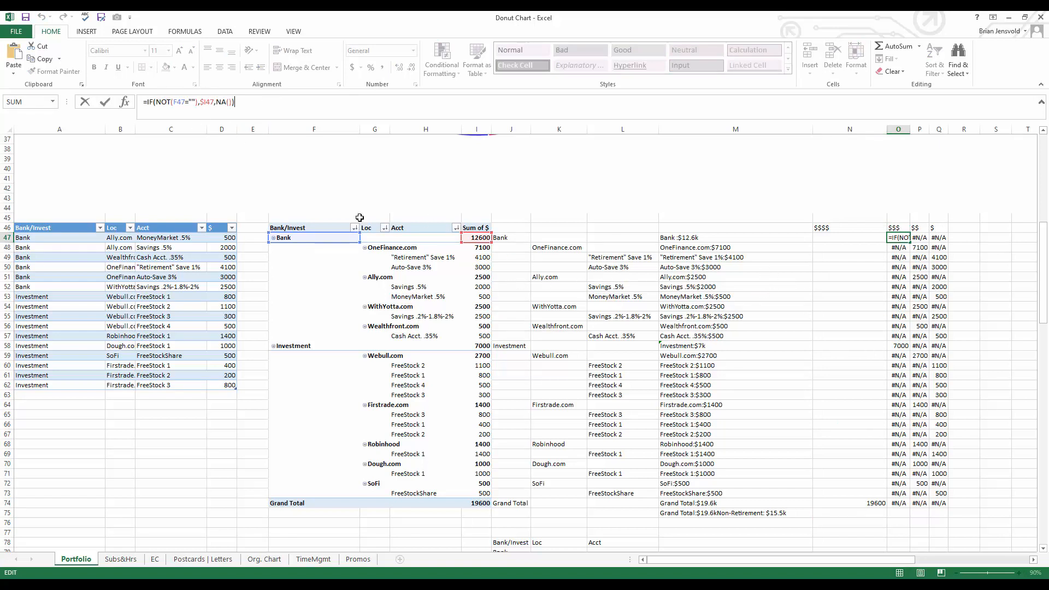
pyautogui.moveTo(342, 236)
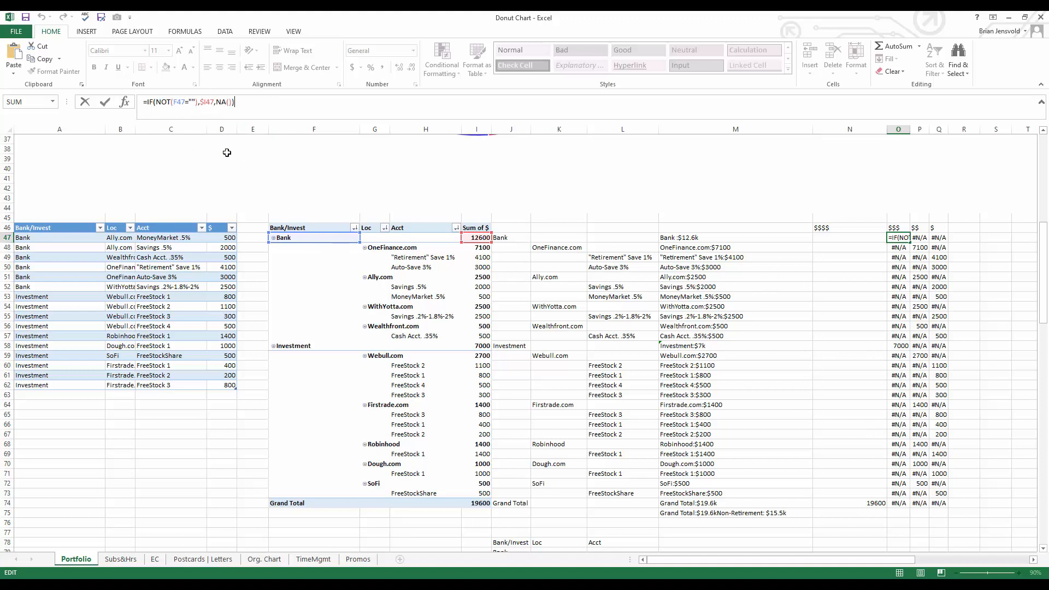
pyautogui.moveTo(303, 227)
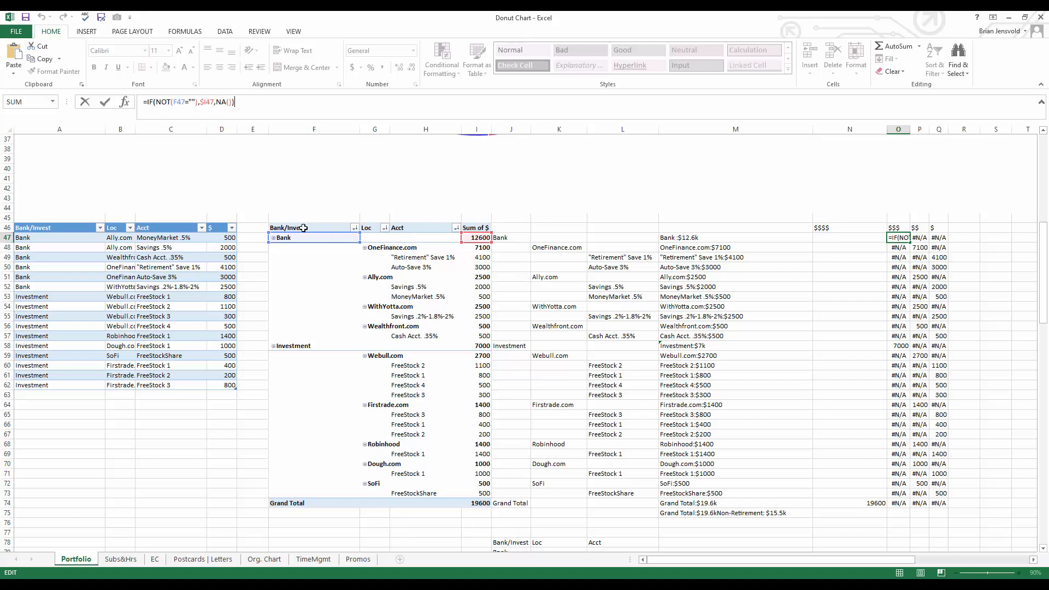
pyautogui.moveTo(300, 316)
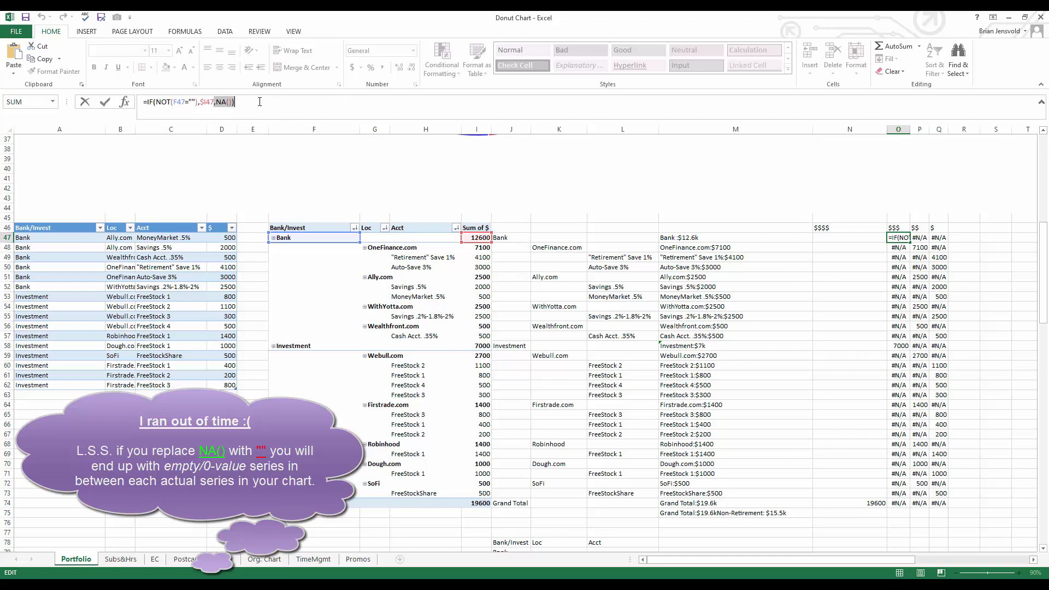
# Re-enter NA() as the fallback in O47's =IF(NOT(F47=""),$I47,NA()) formula
pyautogui.press('BackSpace')
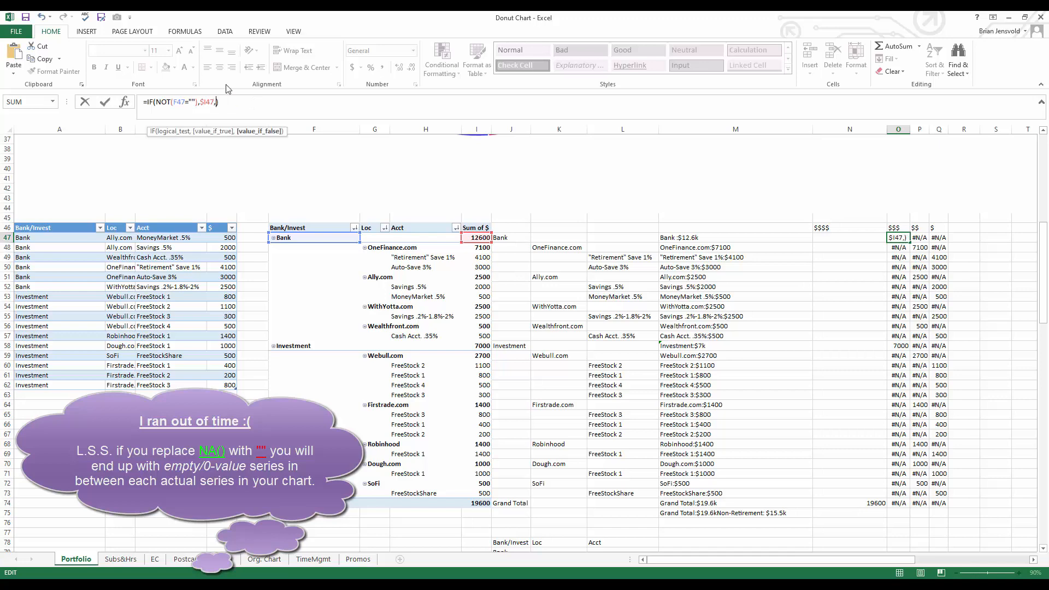
pyautogui.write('na')
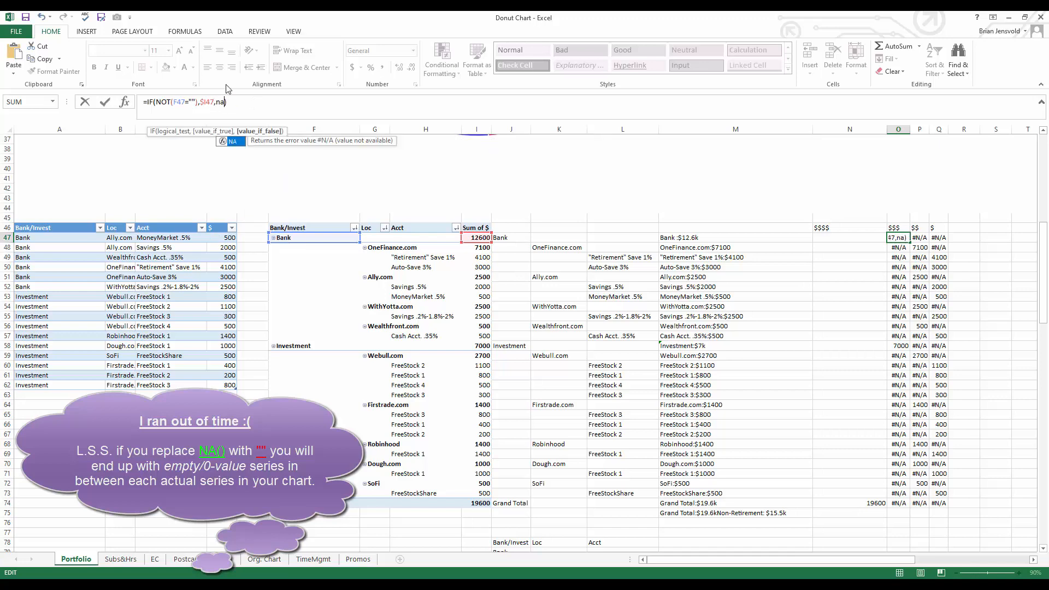
pyautogui.write('()')
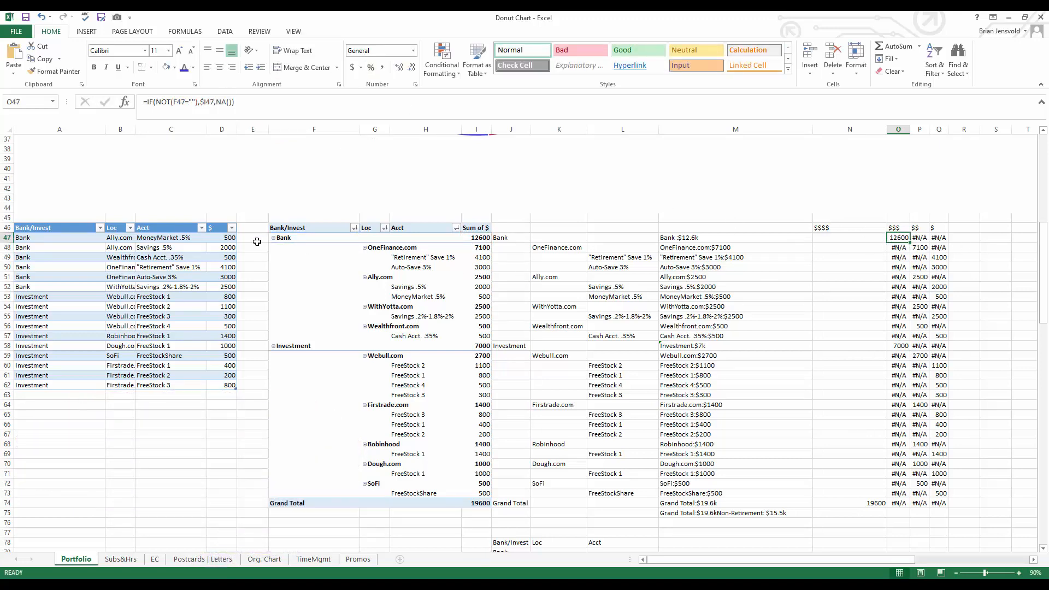
pyautogui.moveTo(527, 238)
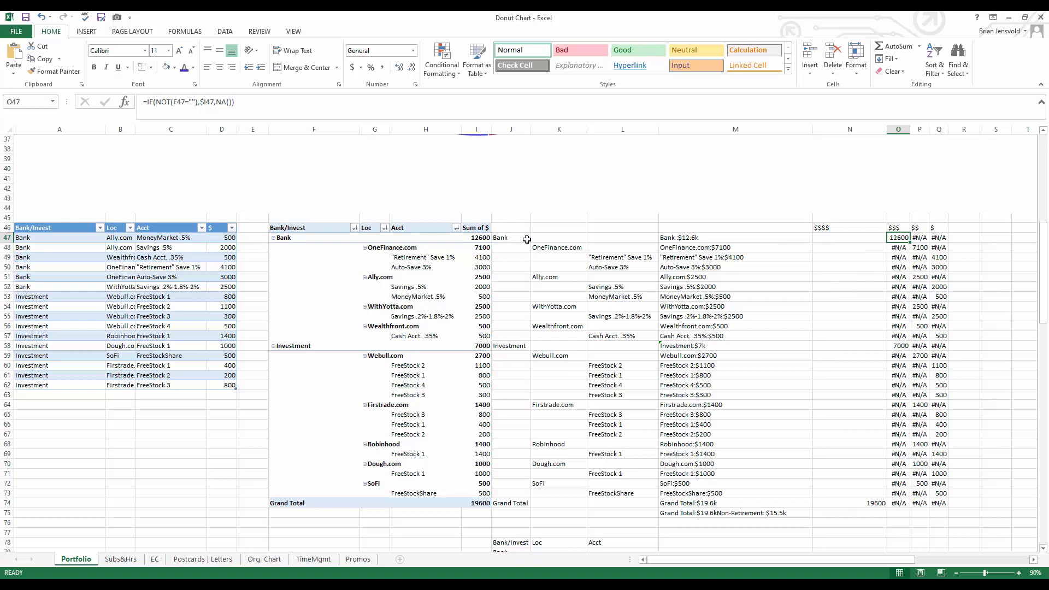
# Fill the conditional total formula down column O, checking the Investment and Grand Total rows
pyautogui.moveTo(898, 237); pyautogui.dragTo(897, 325)
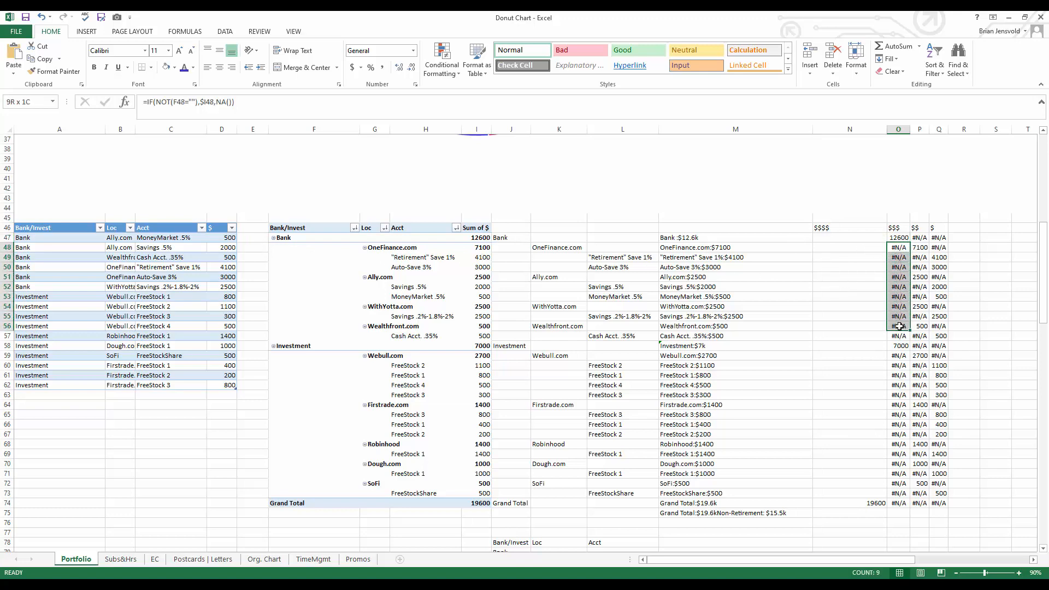
pyautogui.click(897, 345)
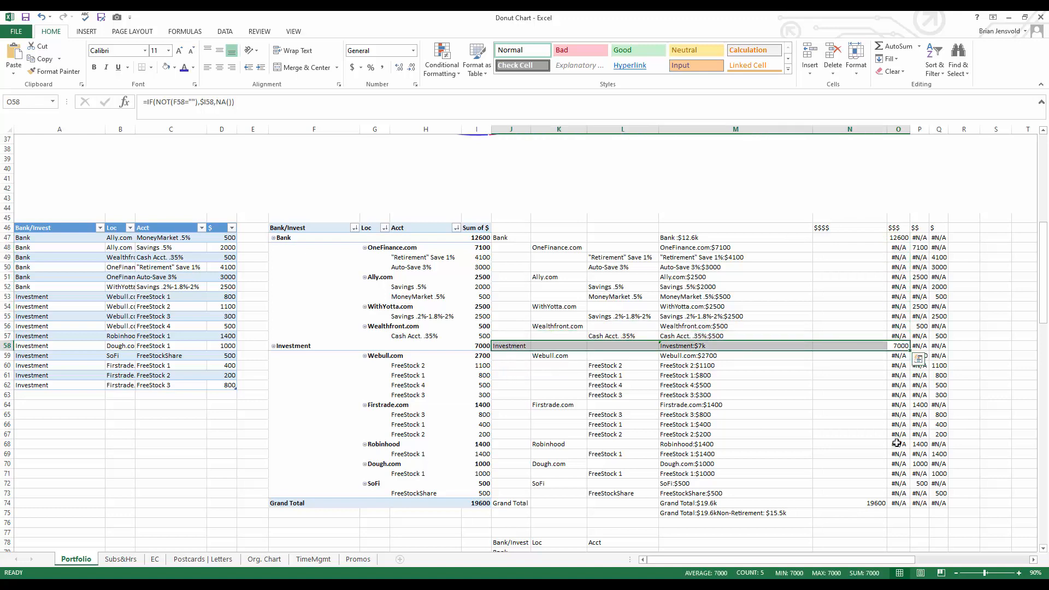
pyautogui.moveTo(895, 504)
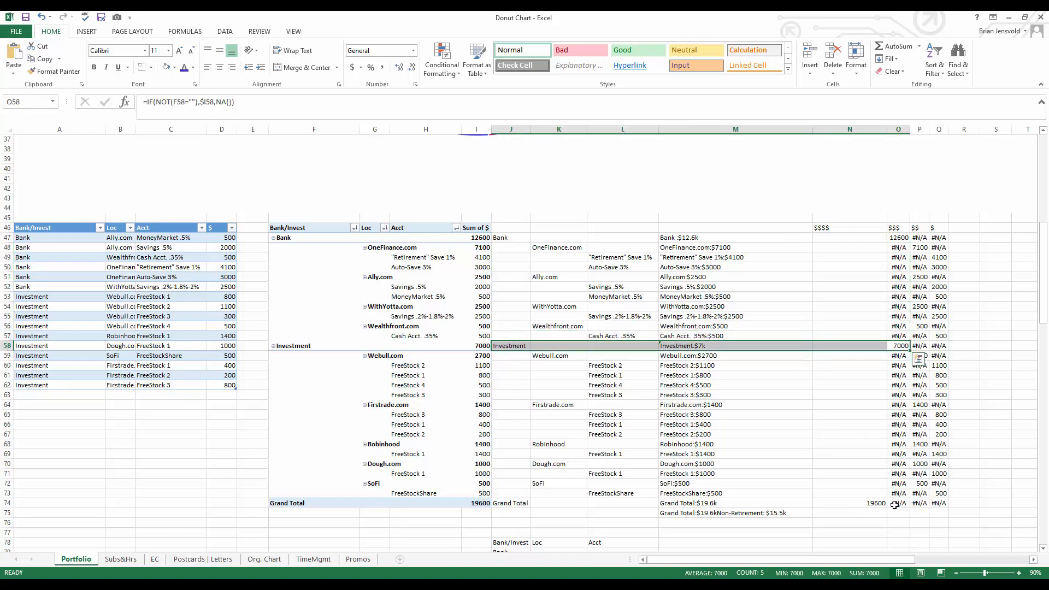
pyautogui.moveTo(848, 312)
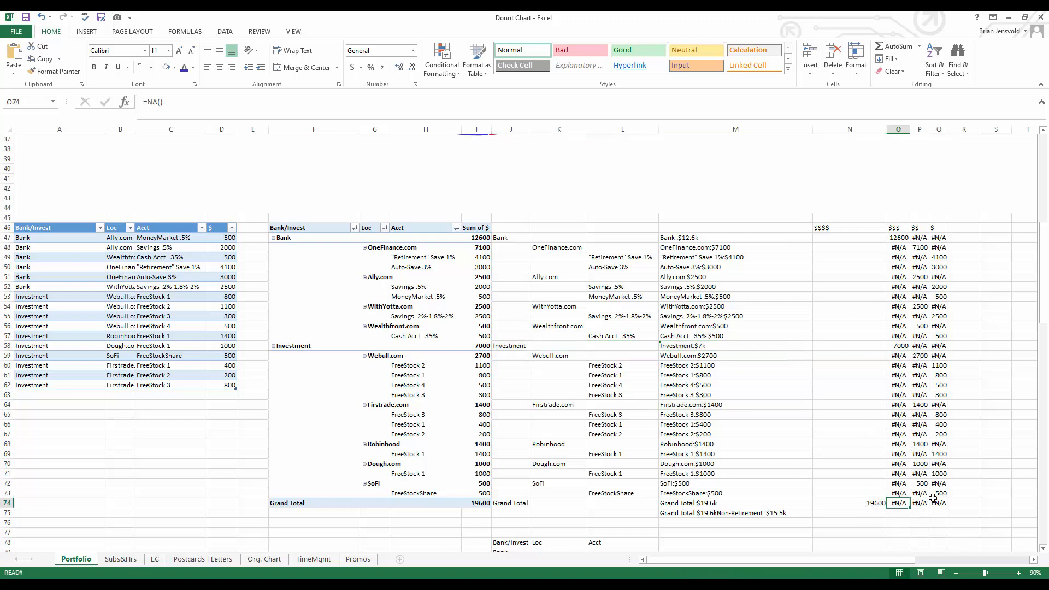
pyautogui.click(920, 238)
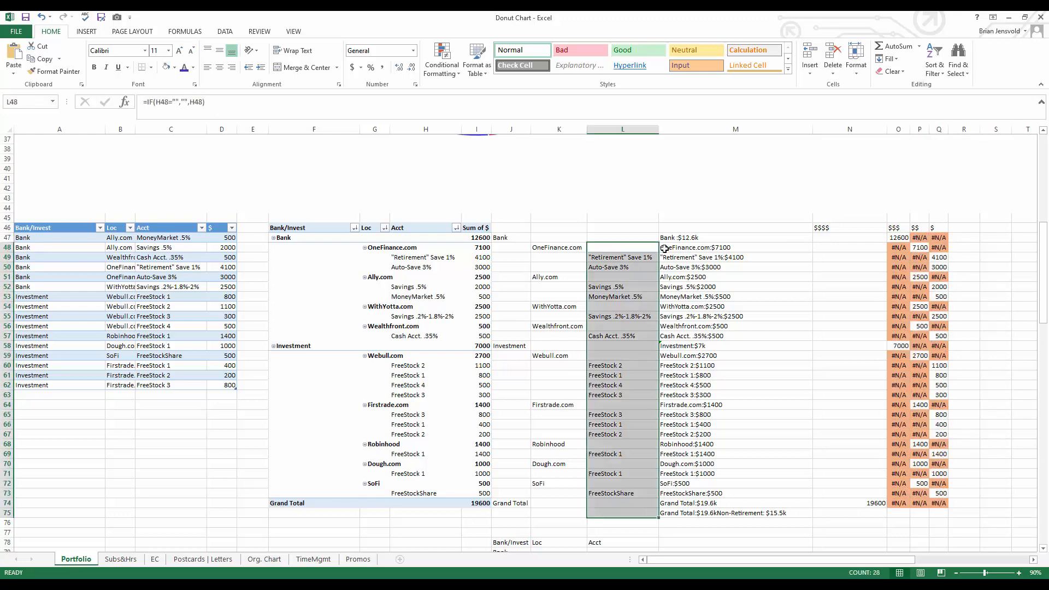
pyautogui.moveTo(999, 262)
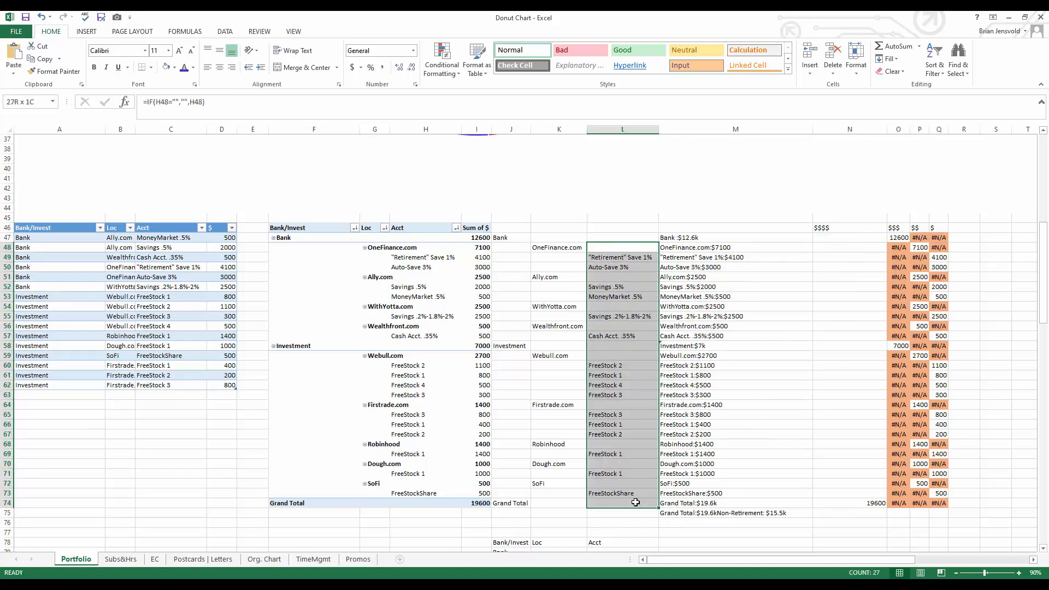
pyautogui.click(995, 325)
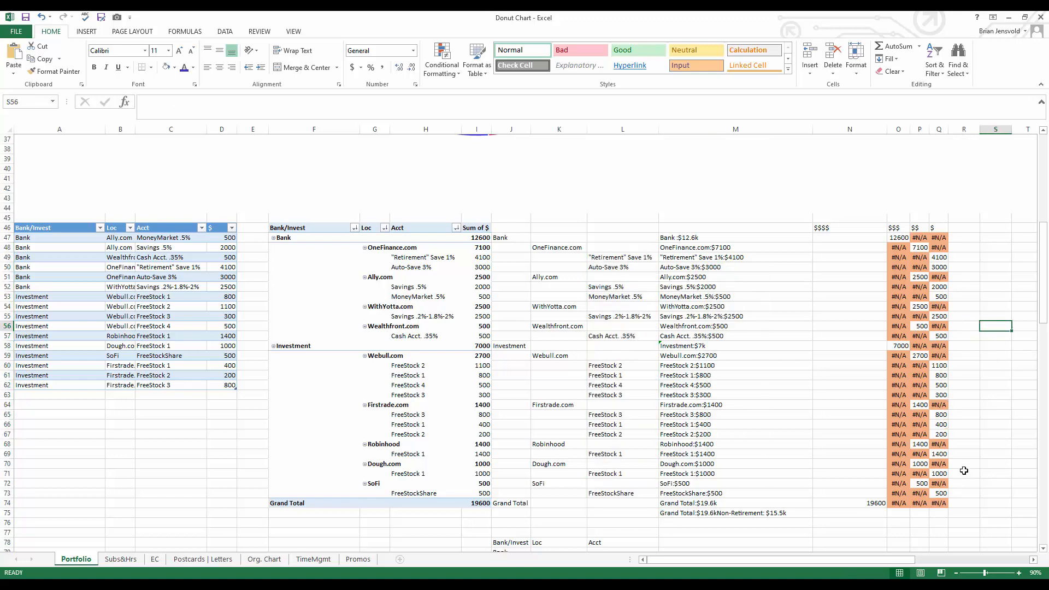
pyautogui.moveTo(950, 230)
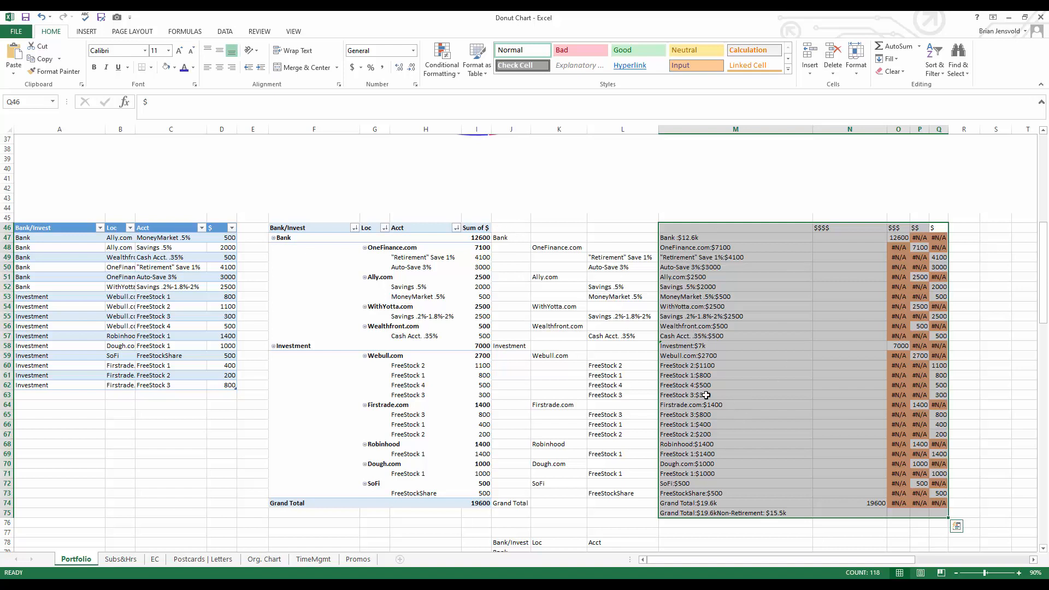
pyautogui.moveTo(591, 453)
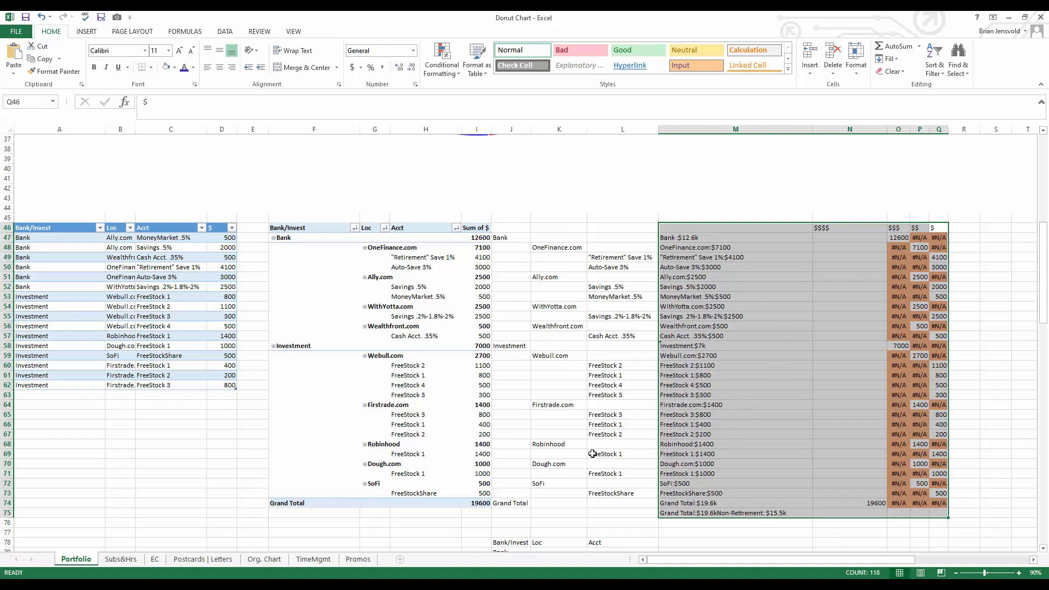
pyautogui.moveTo(605, 435)
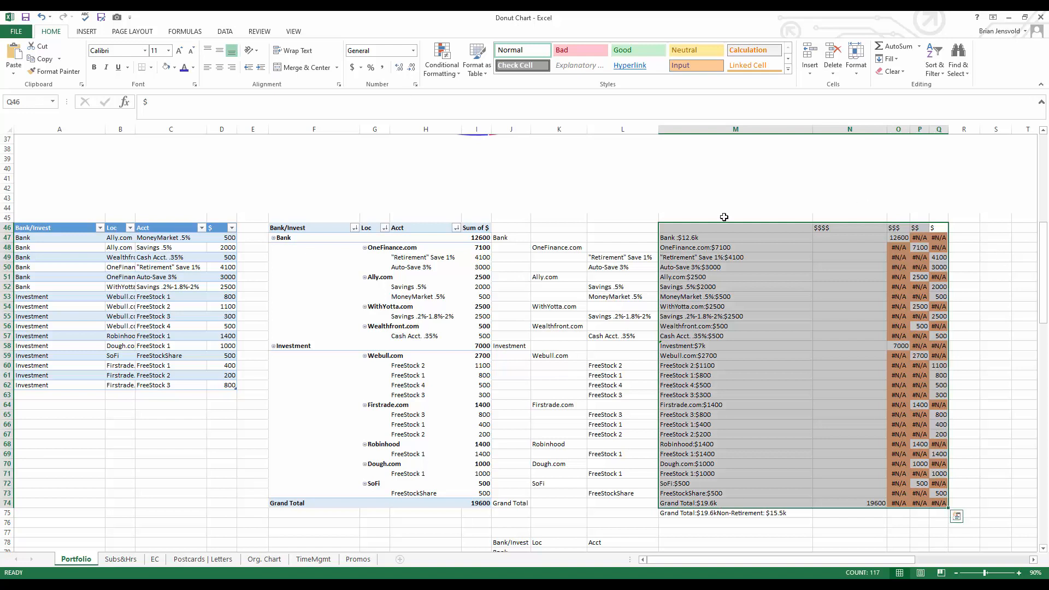
pyautogui.moveTo(688, 227)
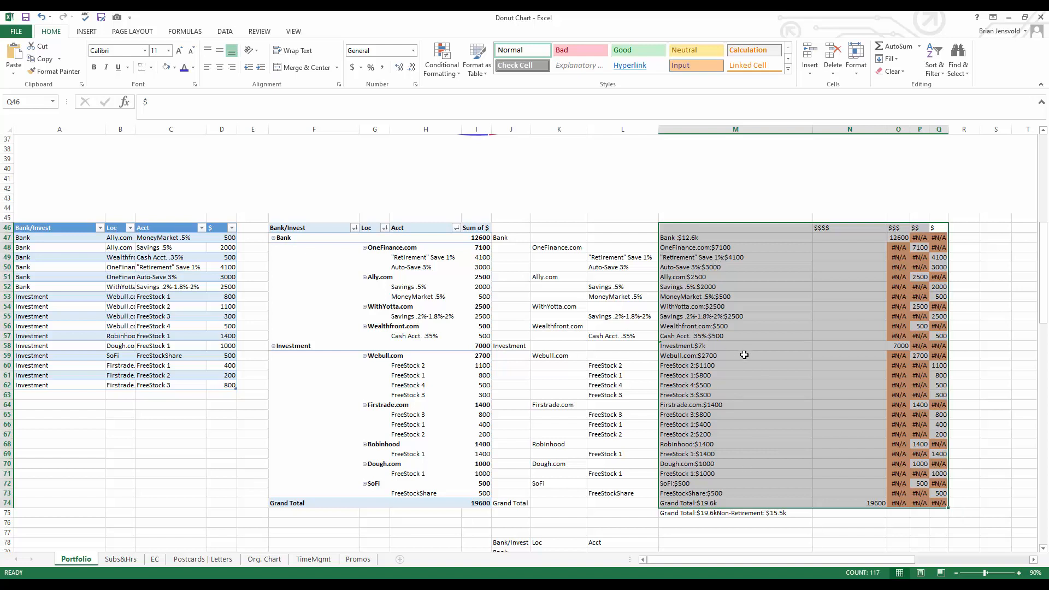
pyautogui.moveTo(742, 229)
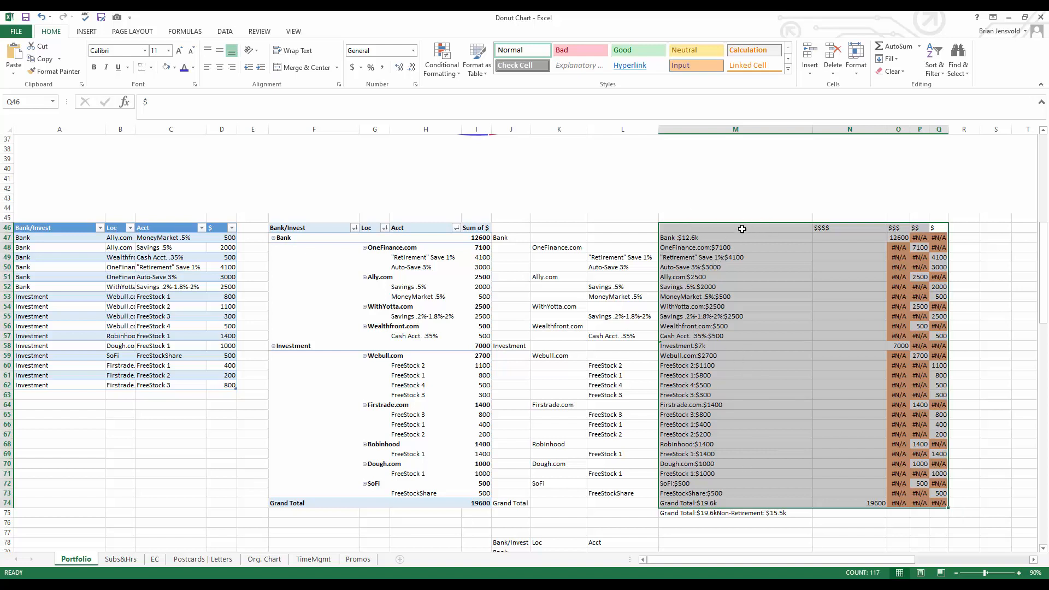
pyautogui.moveTo(906, 243)
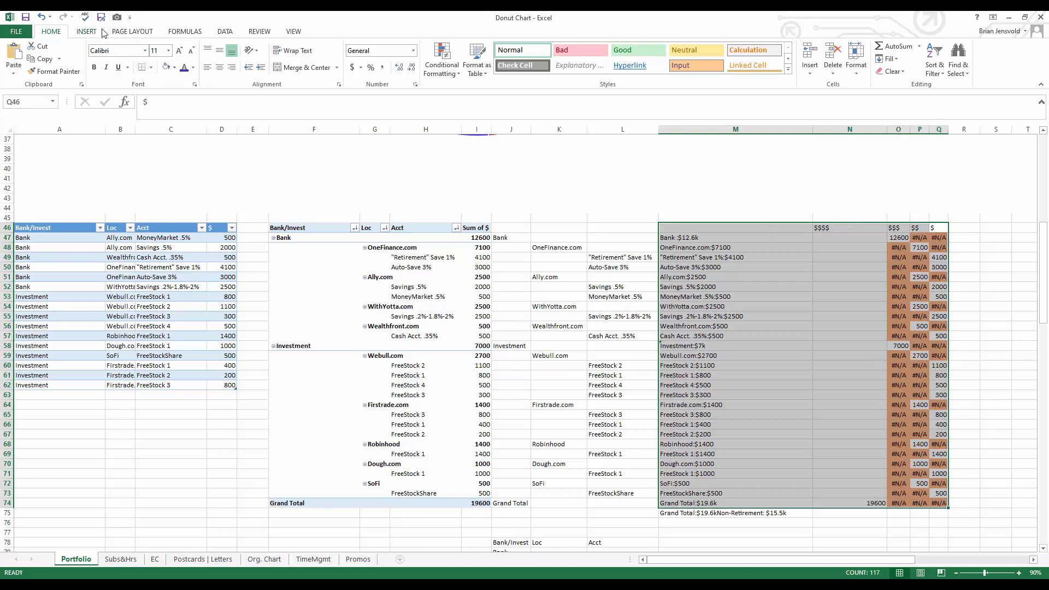
# With M46:Q74 selected, go to Insert to chart the label and value helper columns
pyautogui.click(86, 30)
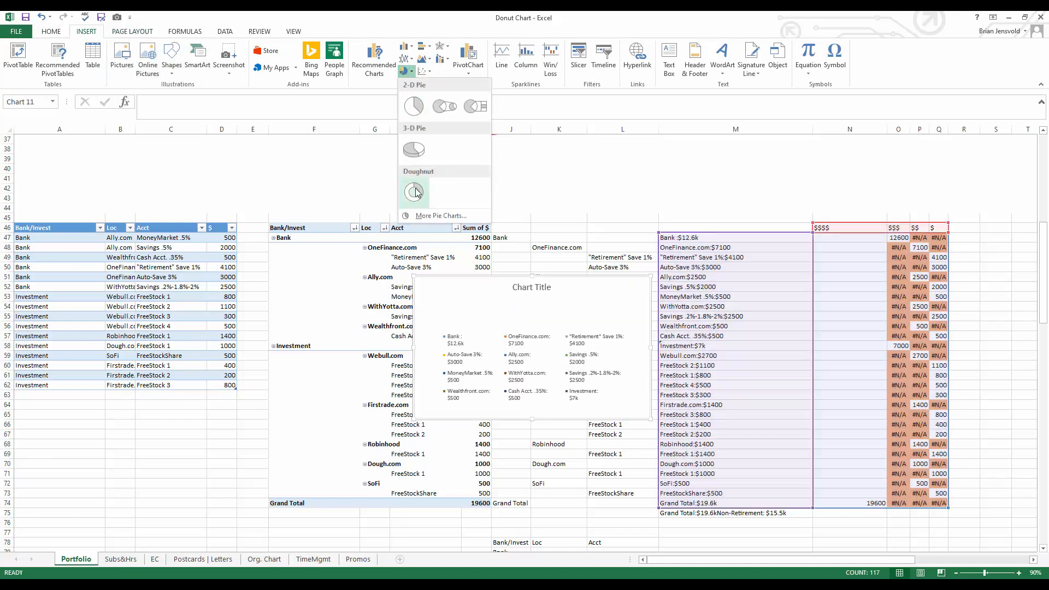
# Insert a Doughnut chart from the selected label and balance helper columns
pyautogui.click(413, 191)
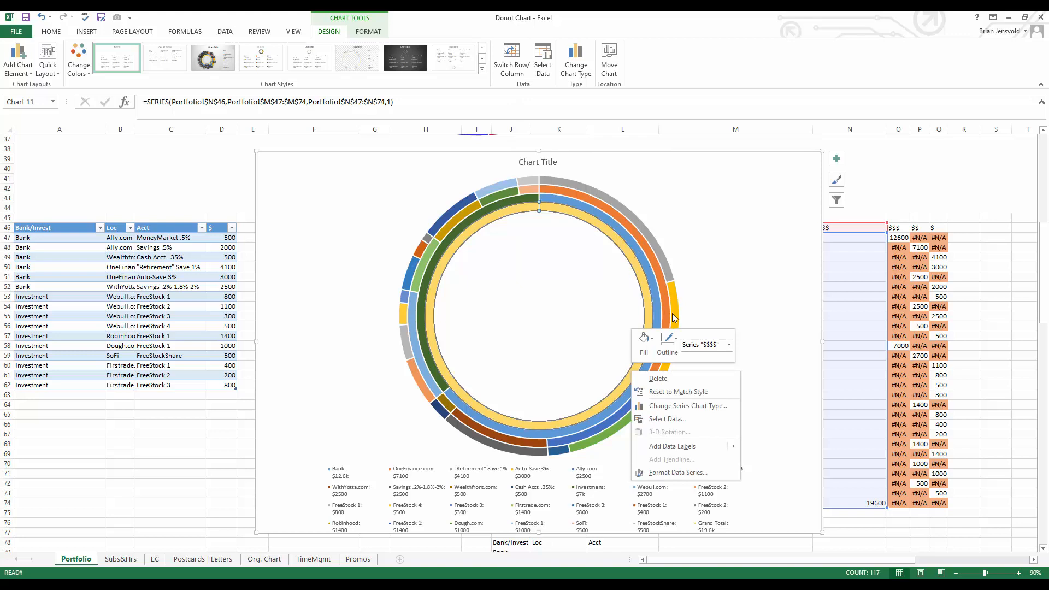
pyautogui.moveTo(677, 472)
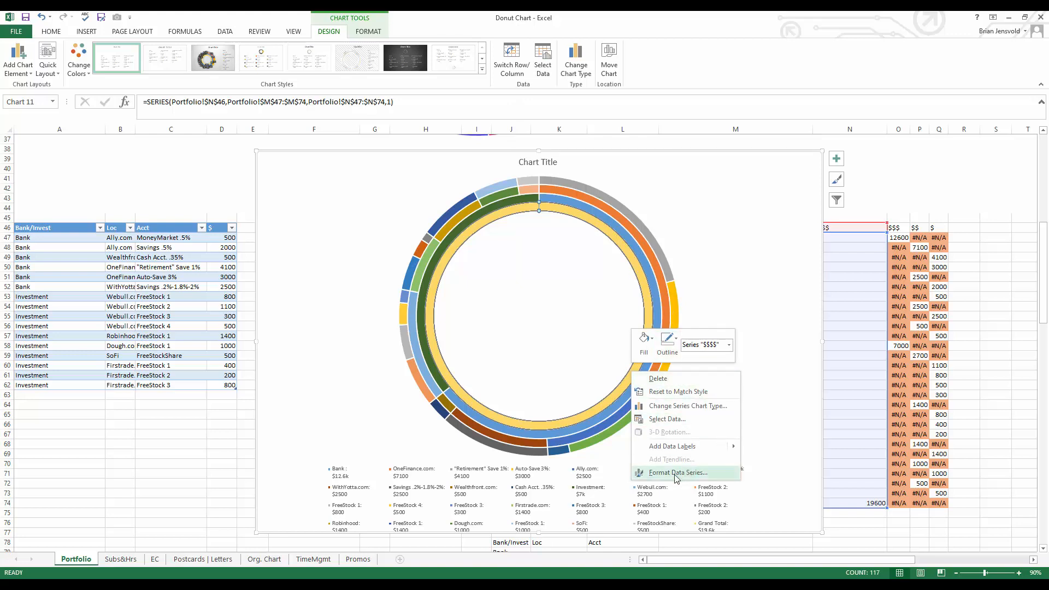
# In Format Data Series, reduce Doughnut Hole Size to 20%, then to 0% for a solid center
pyautogui.click(677, 472)
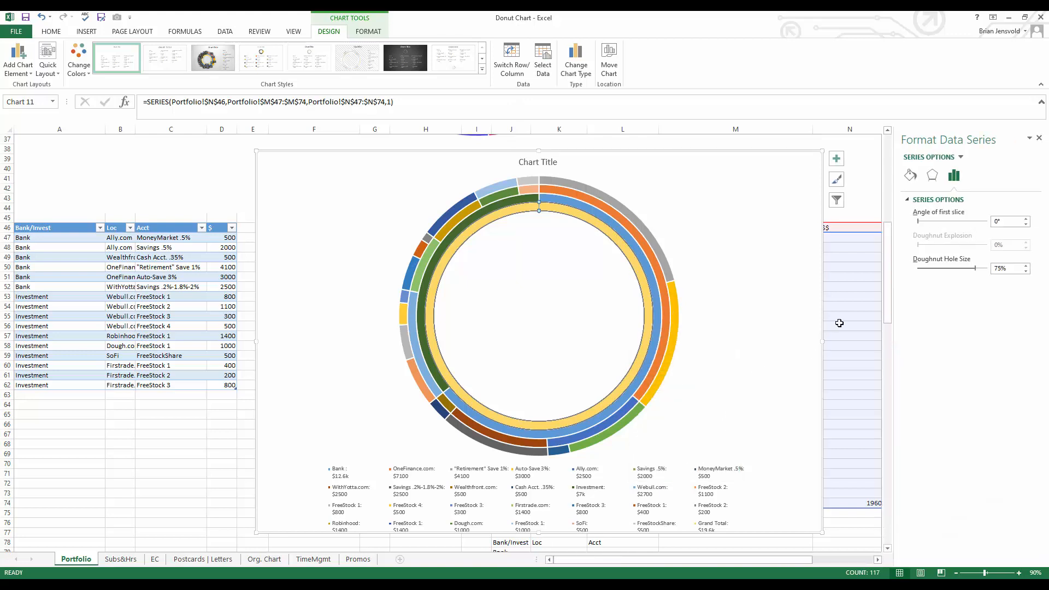
pyautogui.moveTo(953, 175)
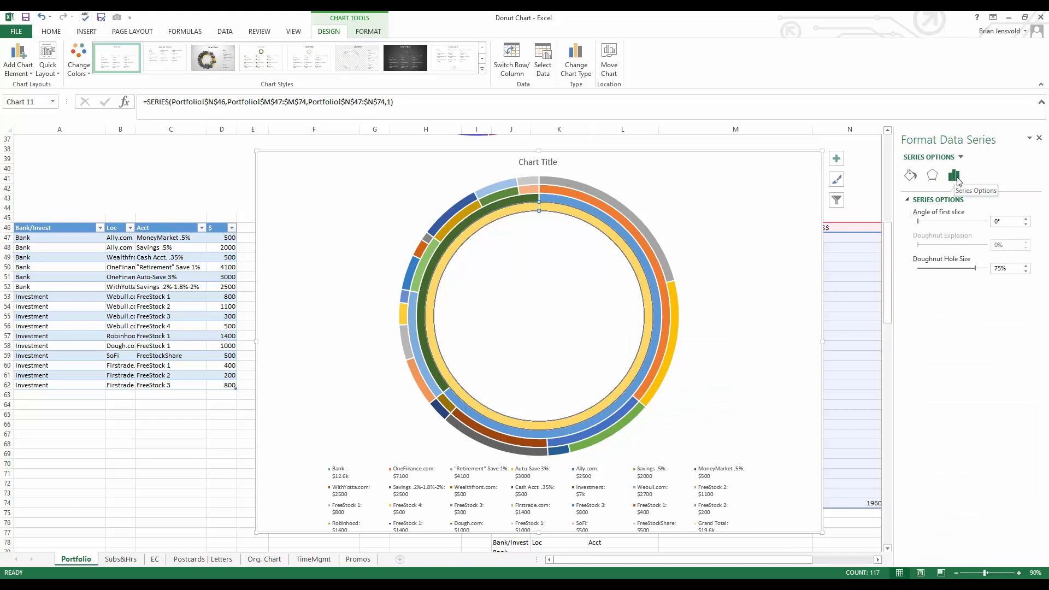
pyautogui.moveTo(909, 142)
pyautogui.write('20')
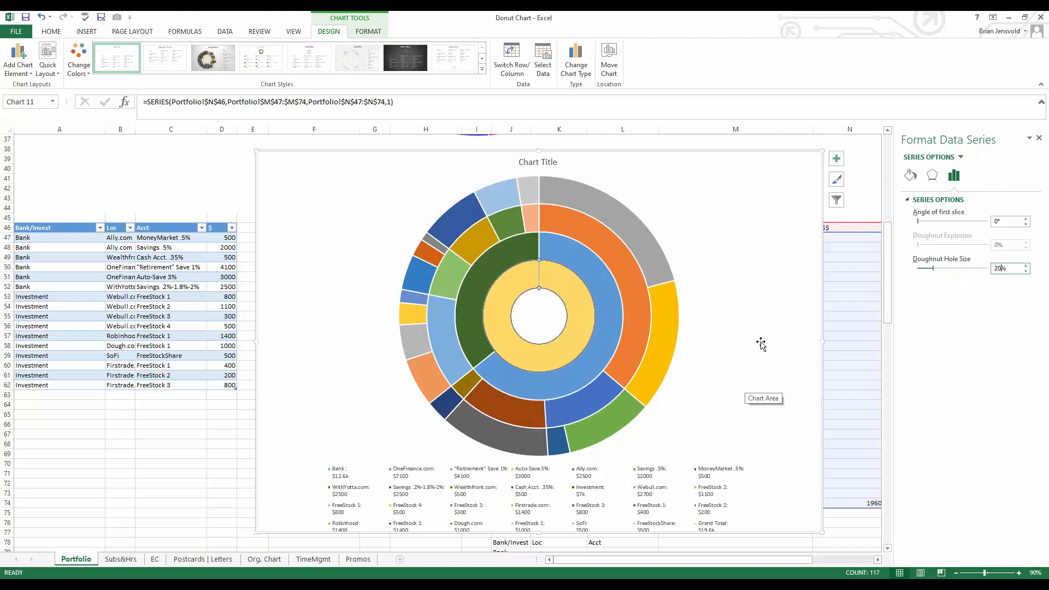
pyautogui.moveTo(782, 352)
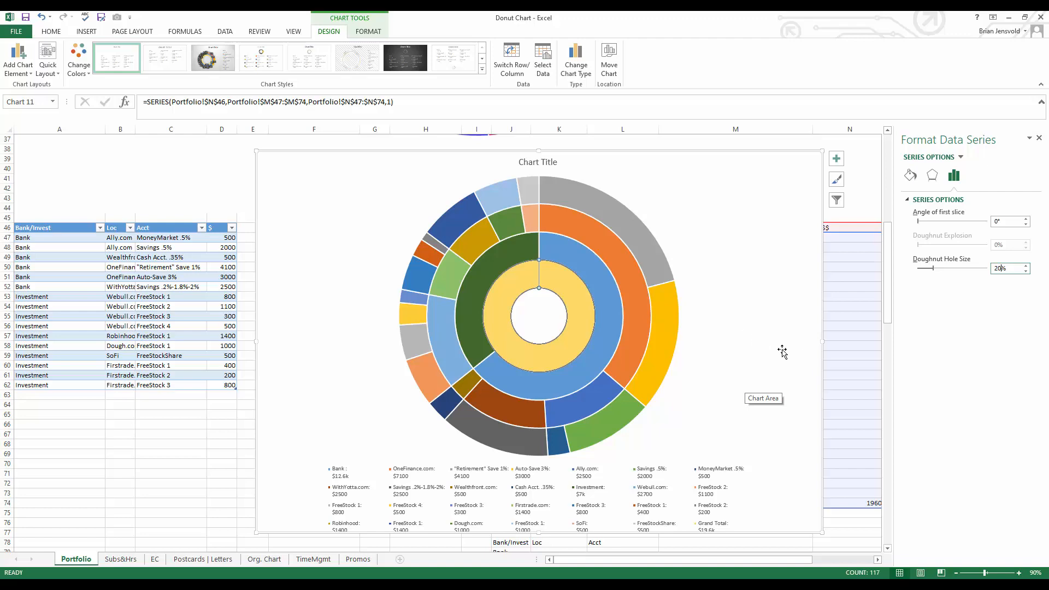
pyautogui.click(662, 328)
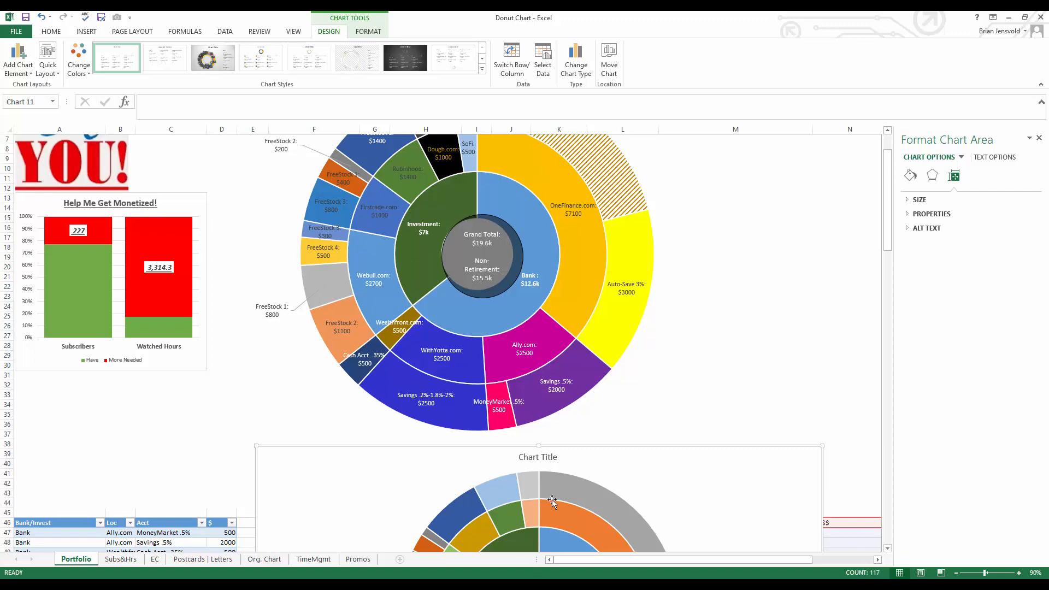
pyautogui.scroll(-3)
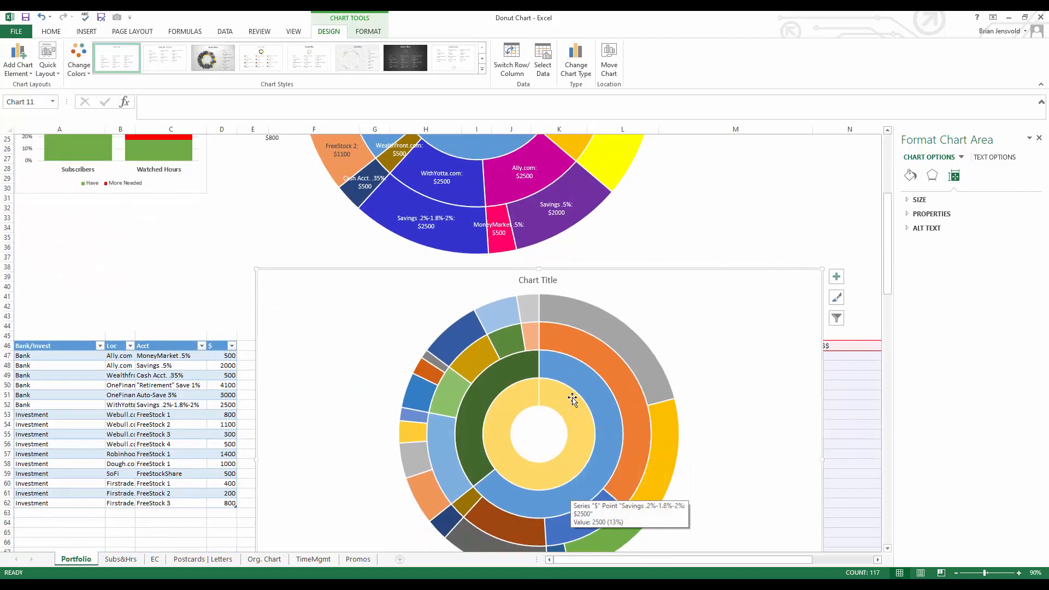
pyautogui.scroll(-3)
pyautogui.write('0')
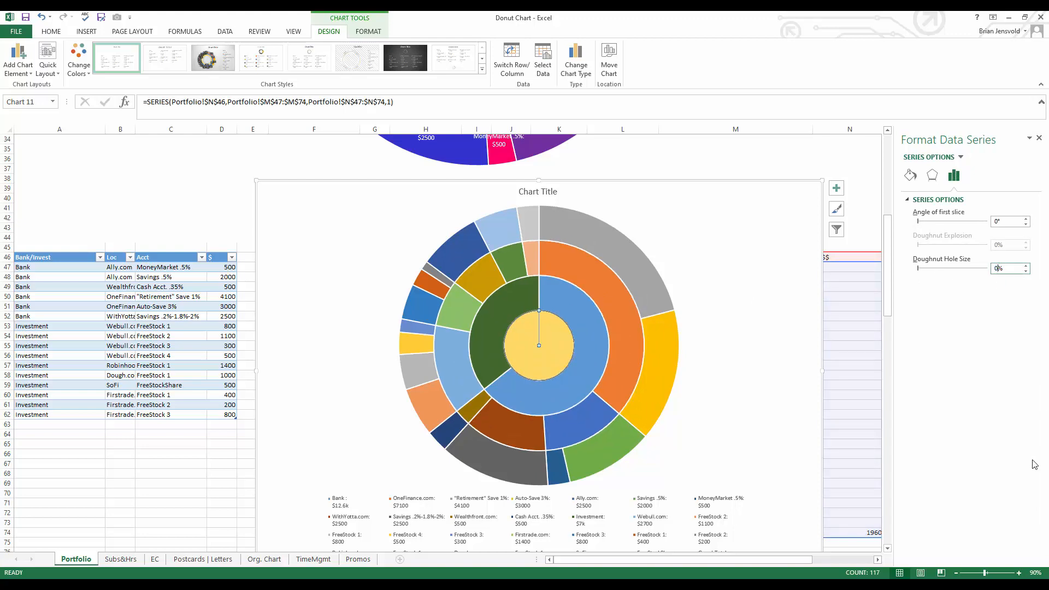
pyautogui.click(697, 374)
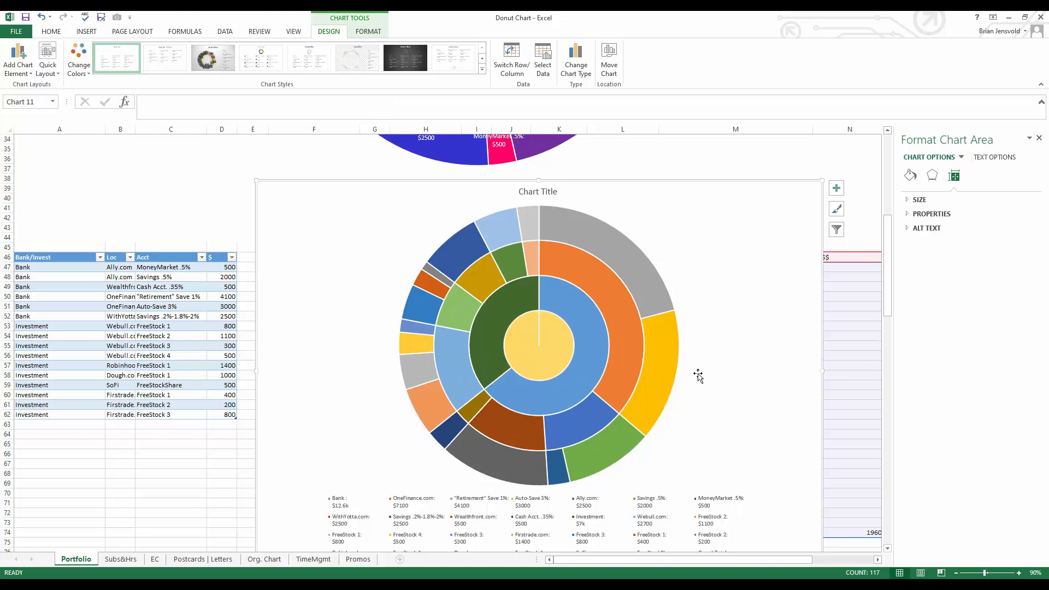
pyautogui.moveTo(532, 389)
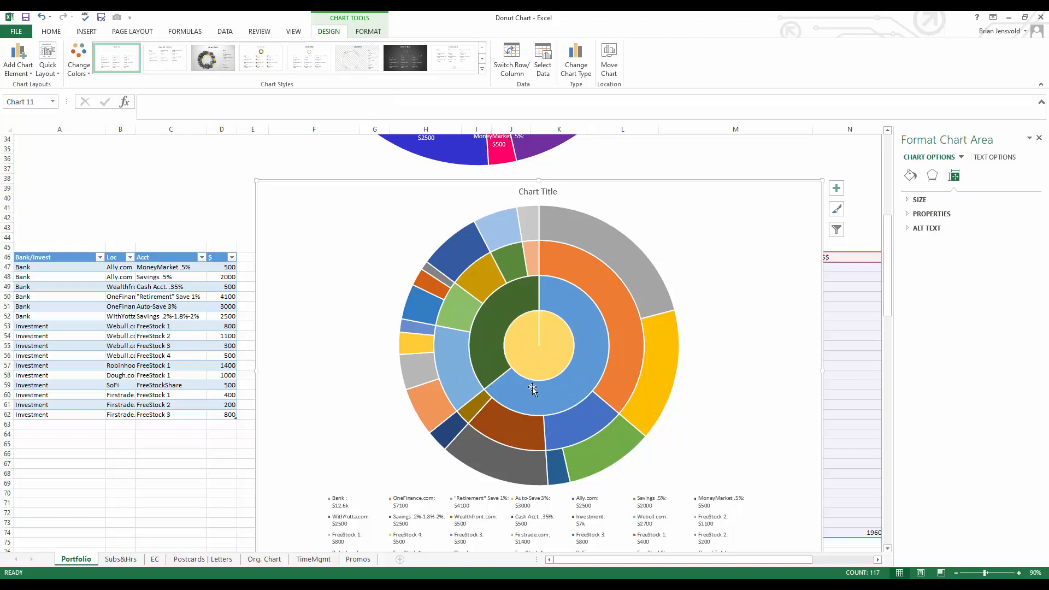
pyautogui.moveTo(543, 370)
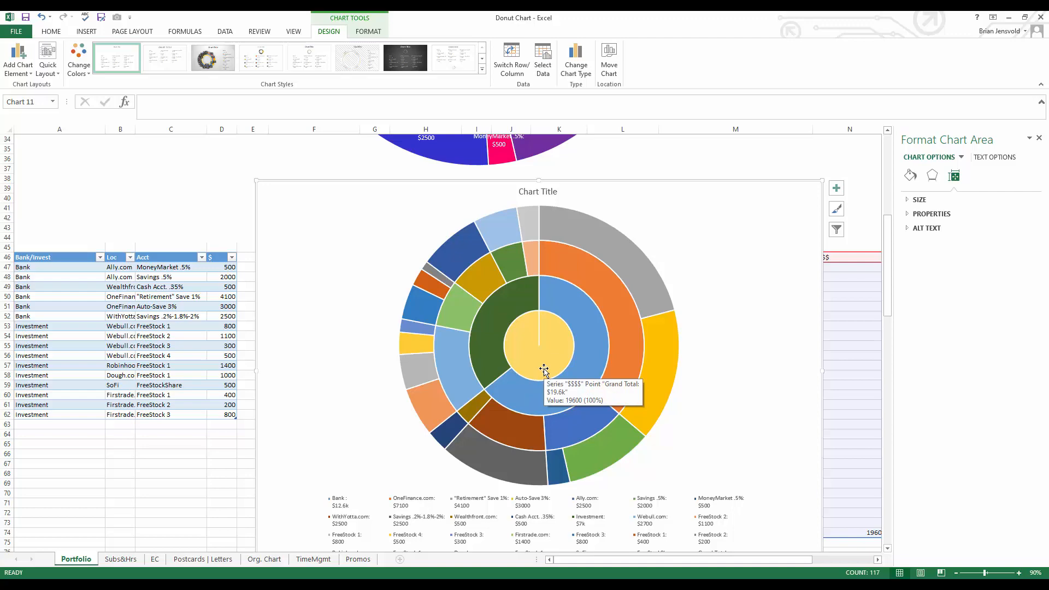
pyautogui.moveTo(489, 361)
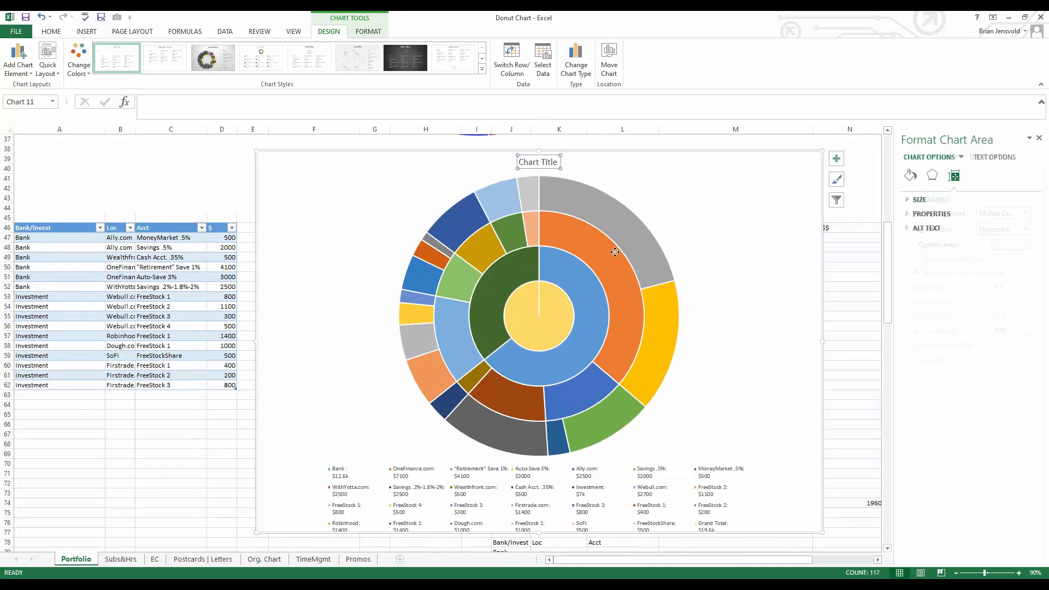
# Delete the chart legend and select the innermost Grand Total center series
pyautogui.scroll(-3)
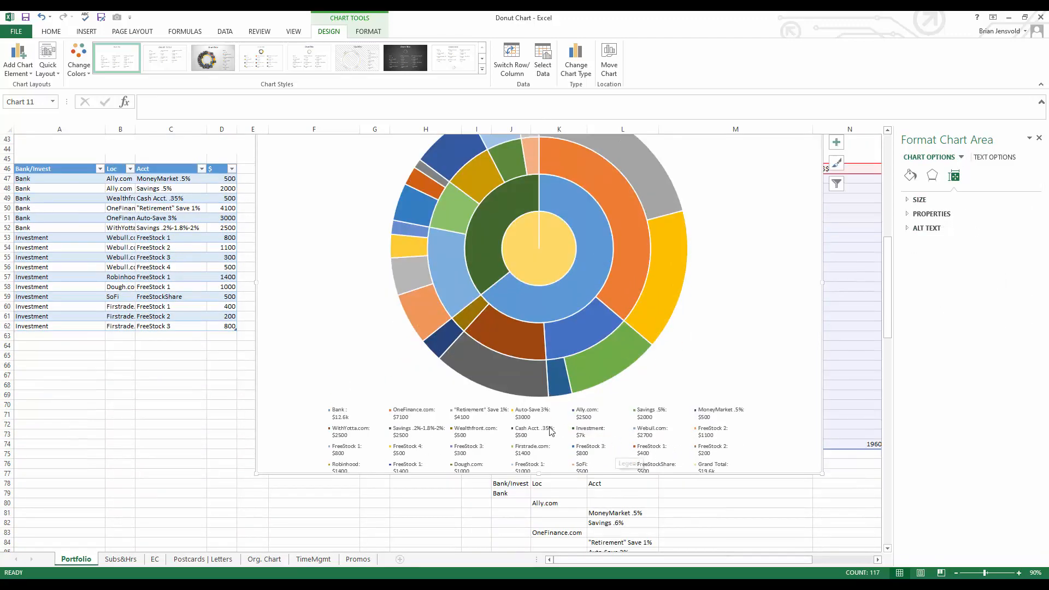
pyautogui.click(539, 434)
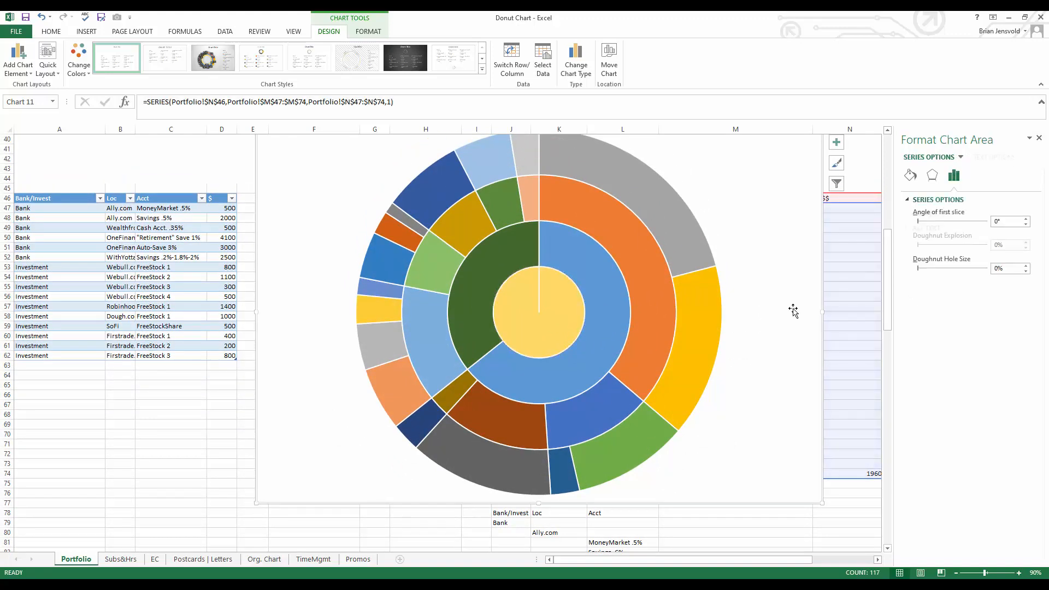
pyautogui.click(538, 310)
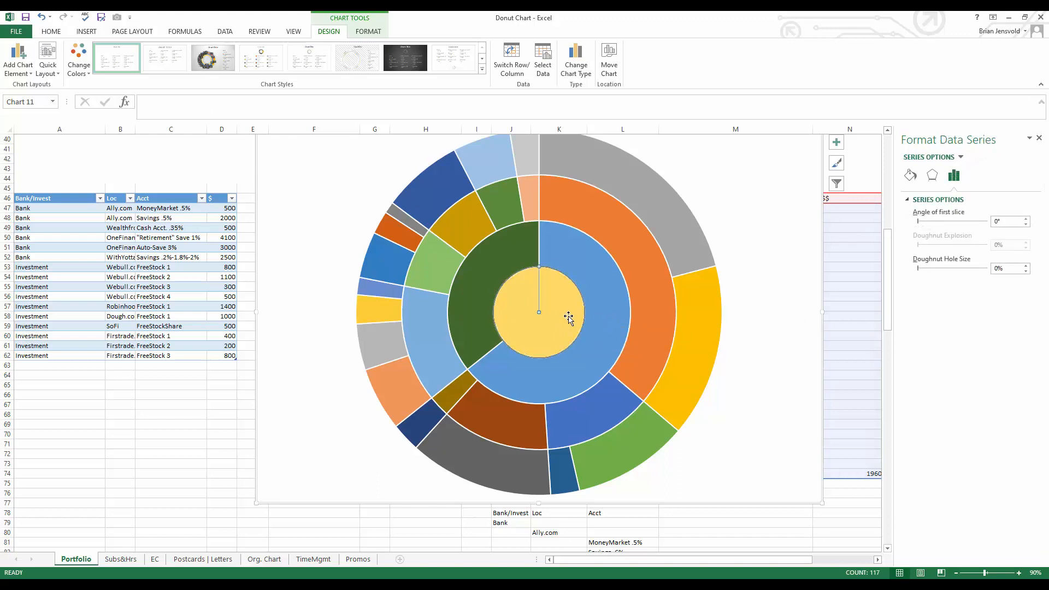
pyautogui.click(566, 307)
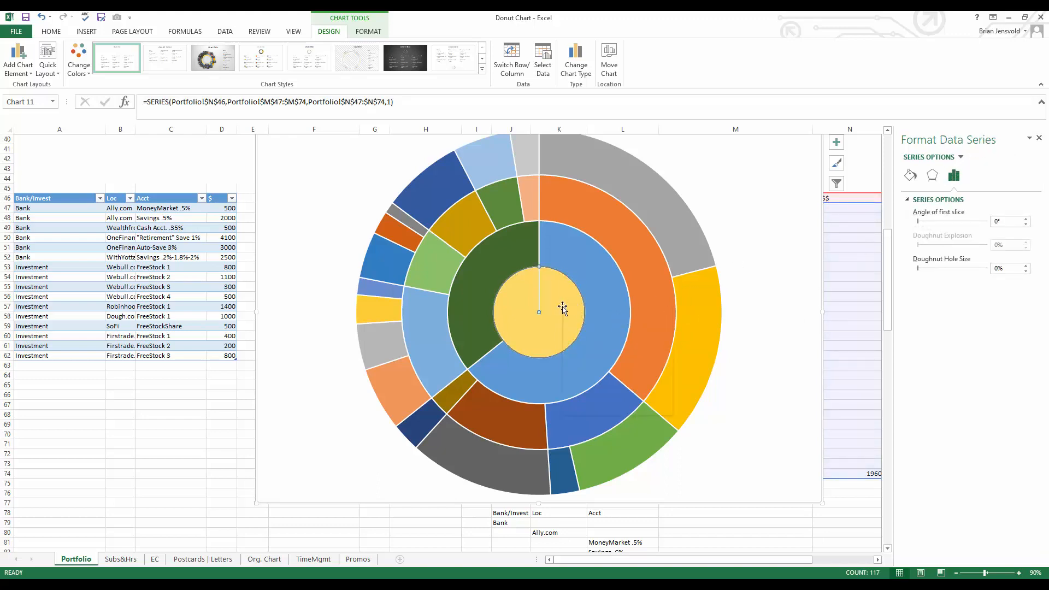
pyautogui.rightClick(562, 308)
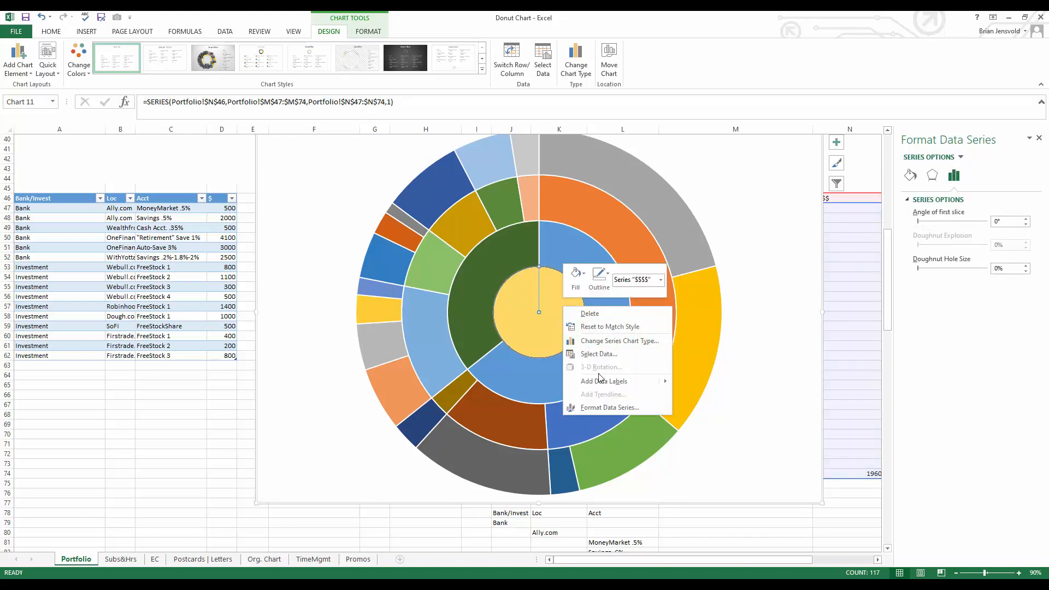
pyautogui.moveTo(603, 381)
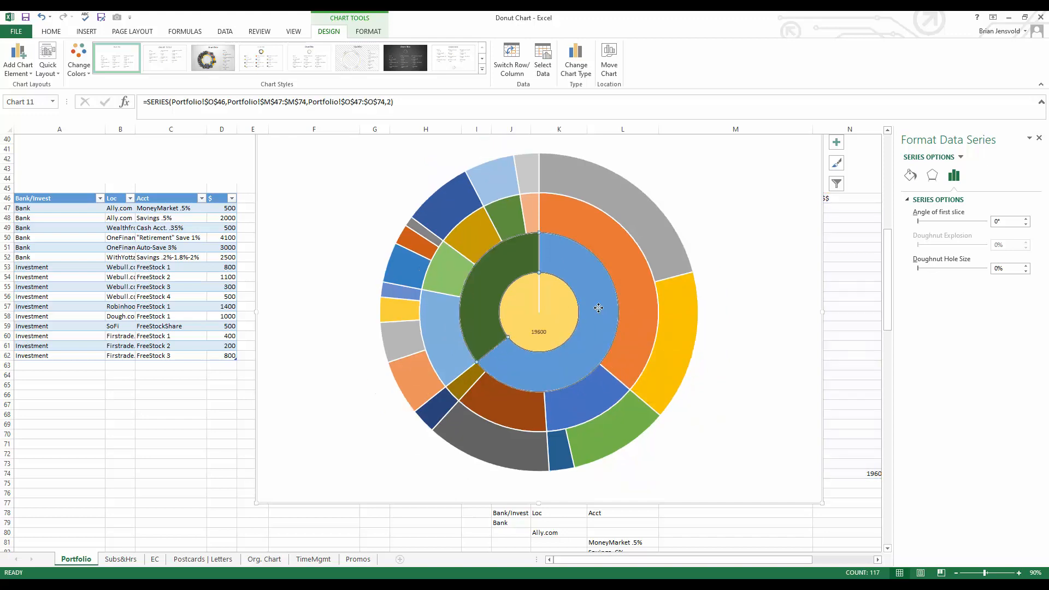
pyautogui.rightClick(597, 307)
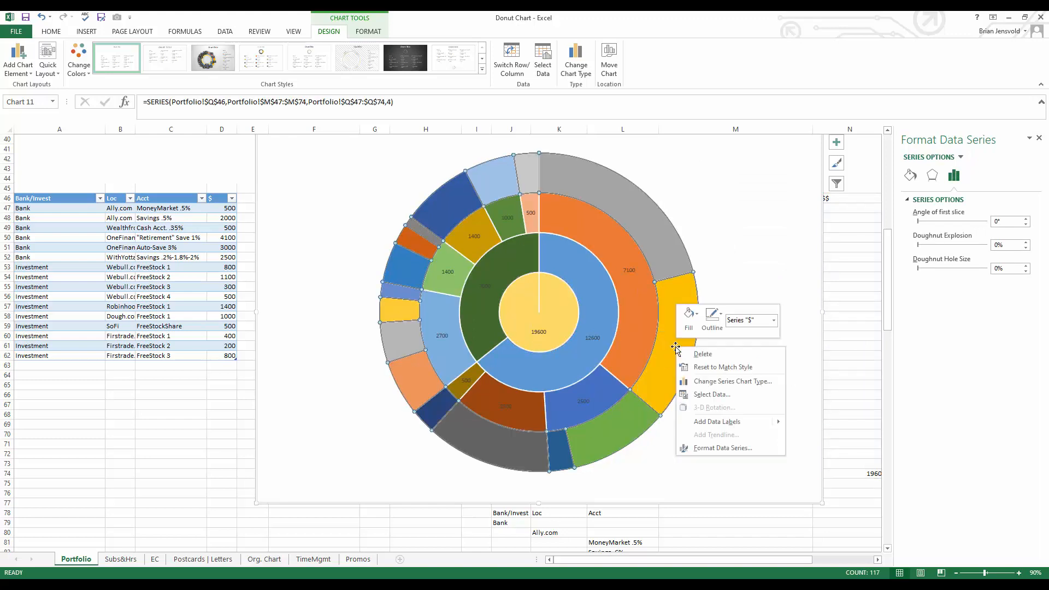
pyautogui.click(708, 399)
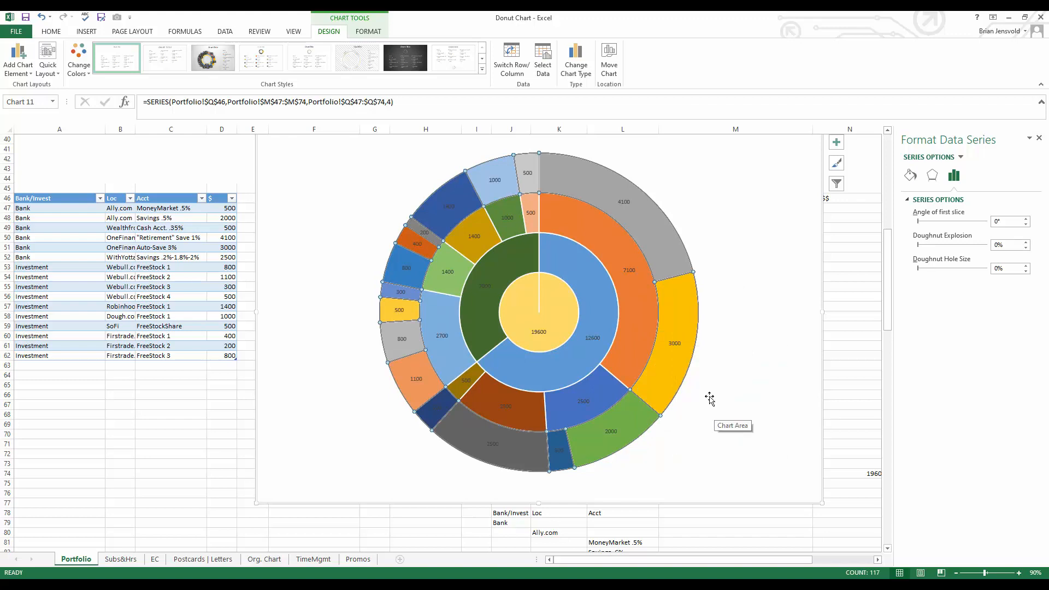
pyautogui.moveTo(655, 224)
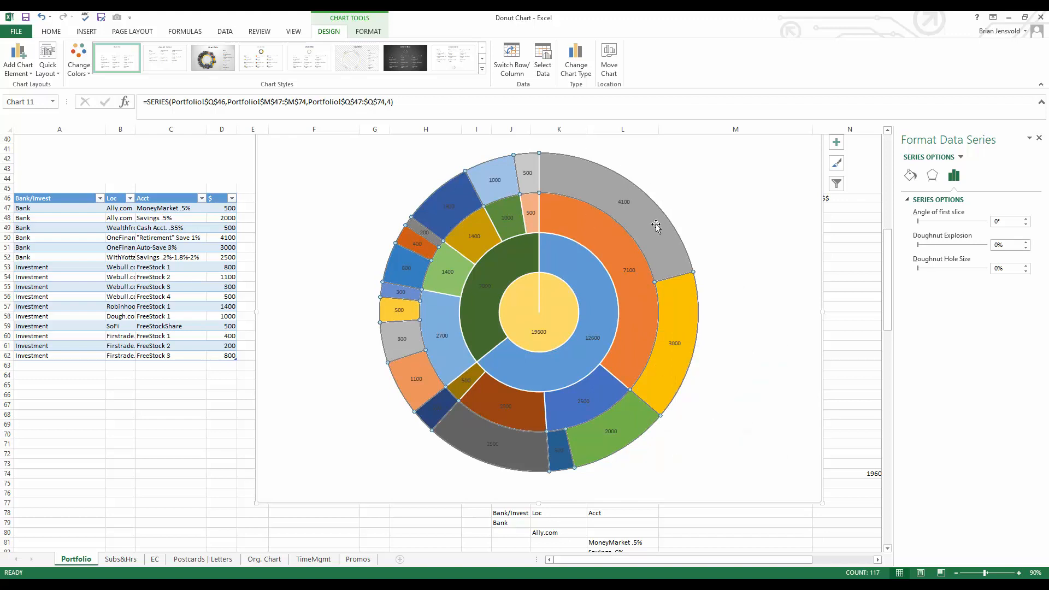
pyautogui.moveTo(603, 355)
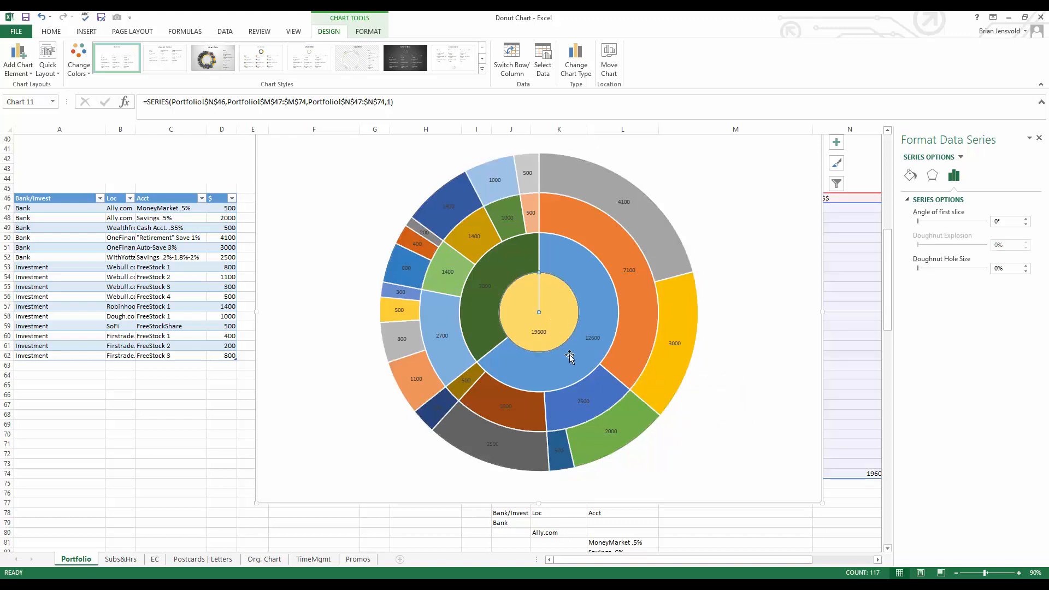
pyautogui.moveTo(698, 360)
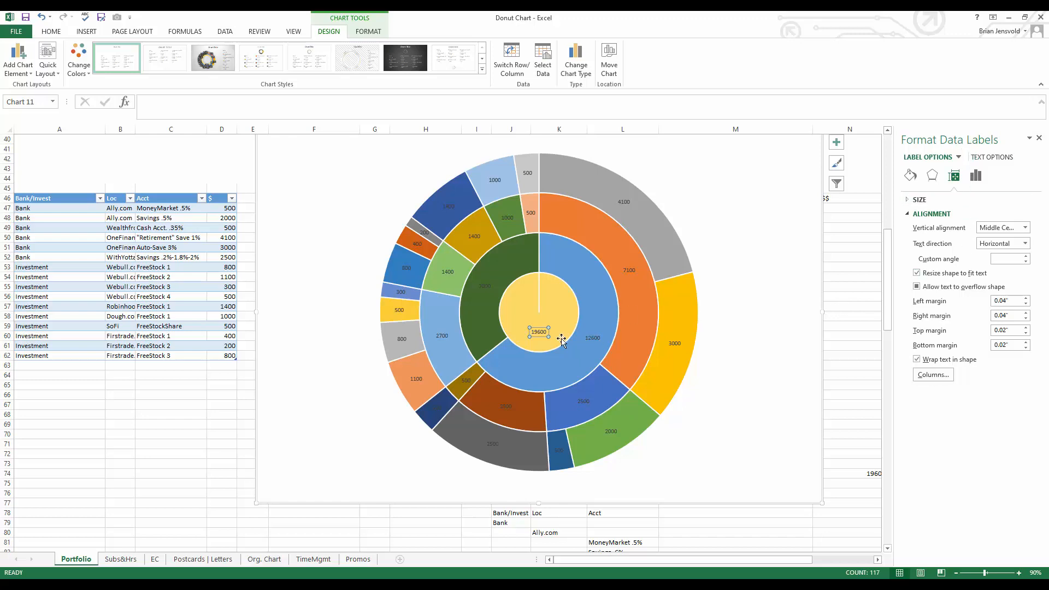
# Bring up Format Data Labels for the center total label, then select the institutions ring's labels
pyautogui.rightClick(538, 332)
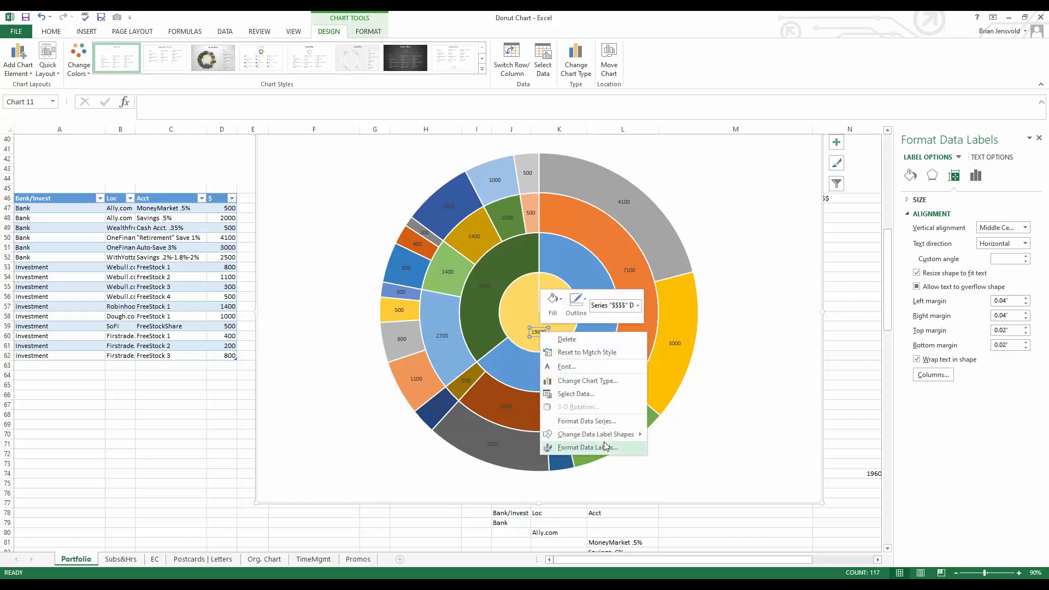
pyautogui.click(597, 377)
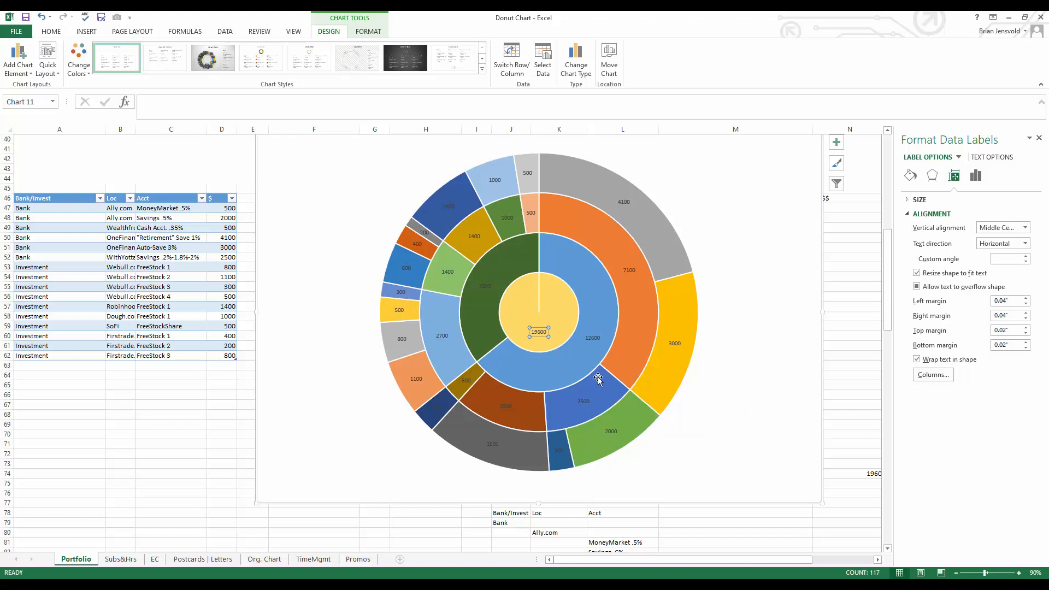
pyautogui.moveTo(539, 333)
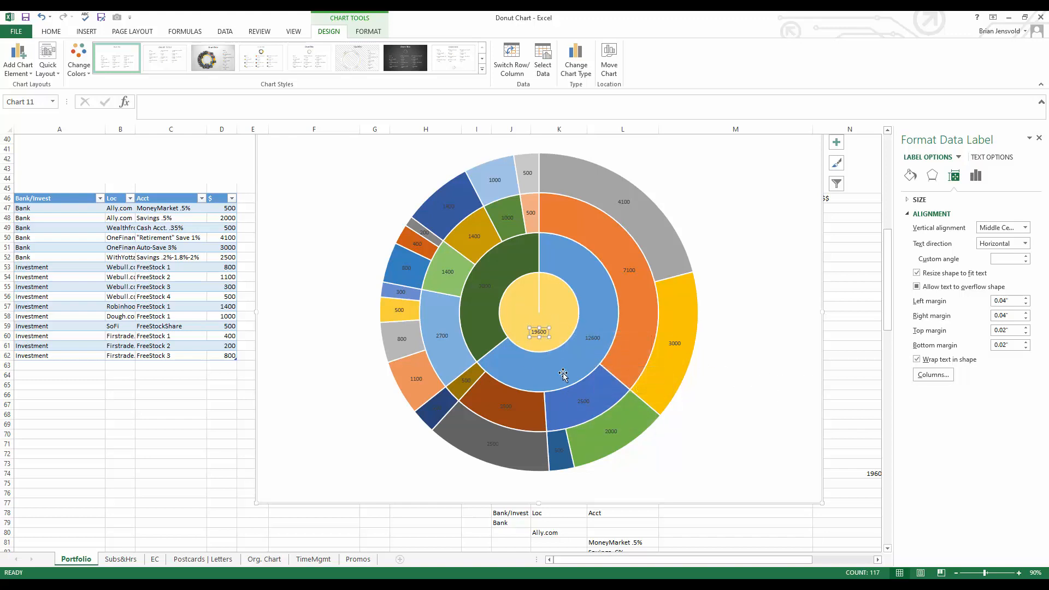
pyautogui.moveTo(559, 349)
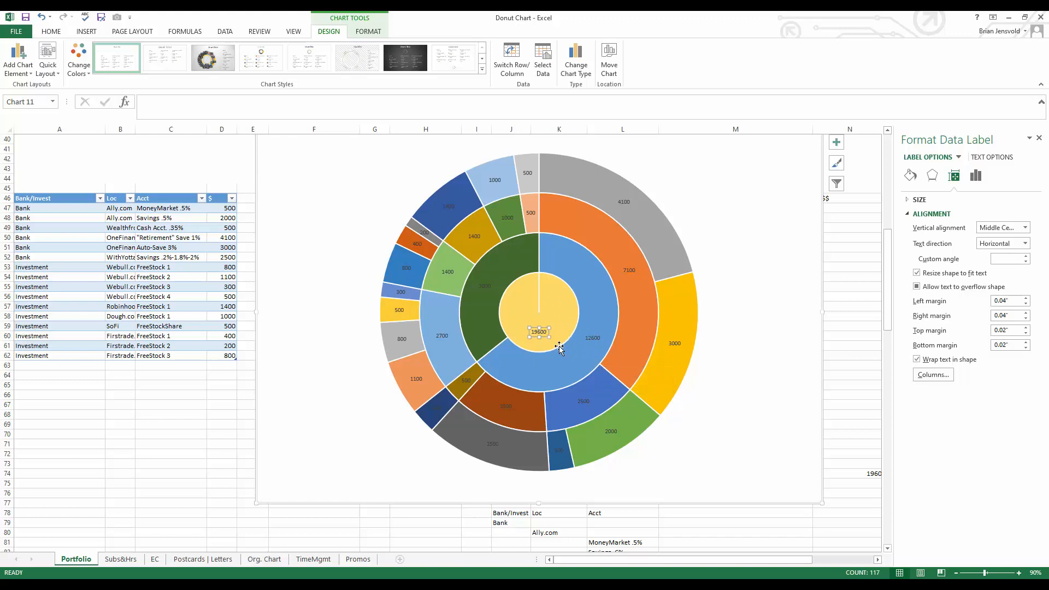
pyautogui.click(593, 333)
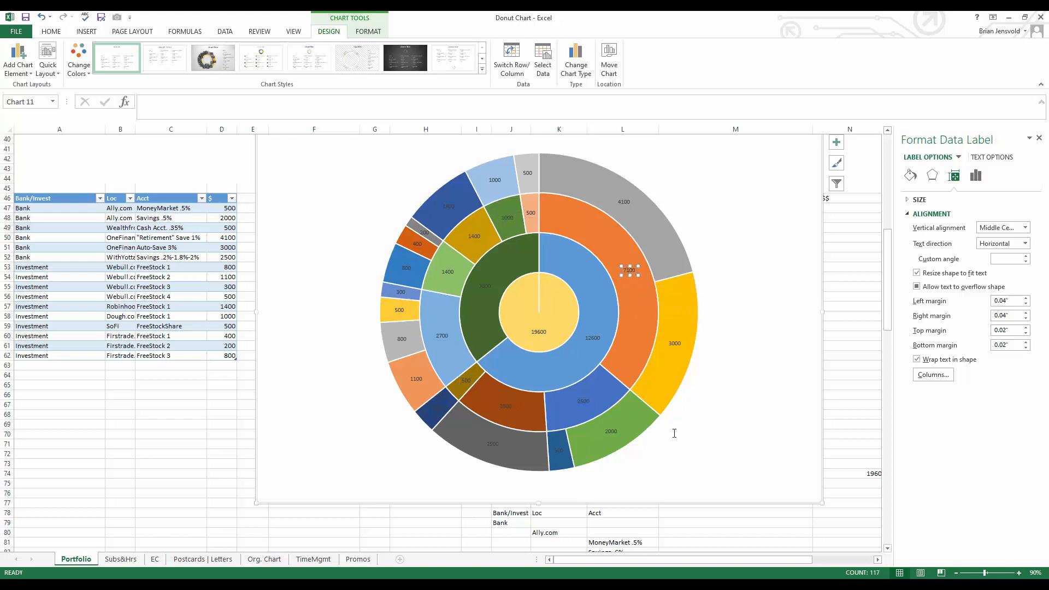
pyautogui.moveTo(688, 333)
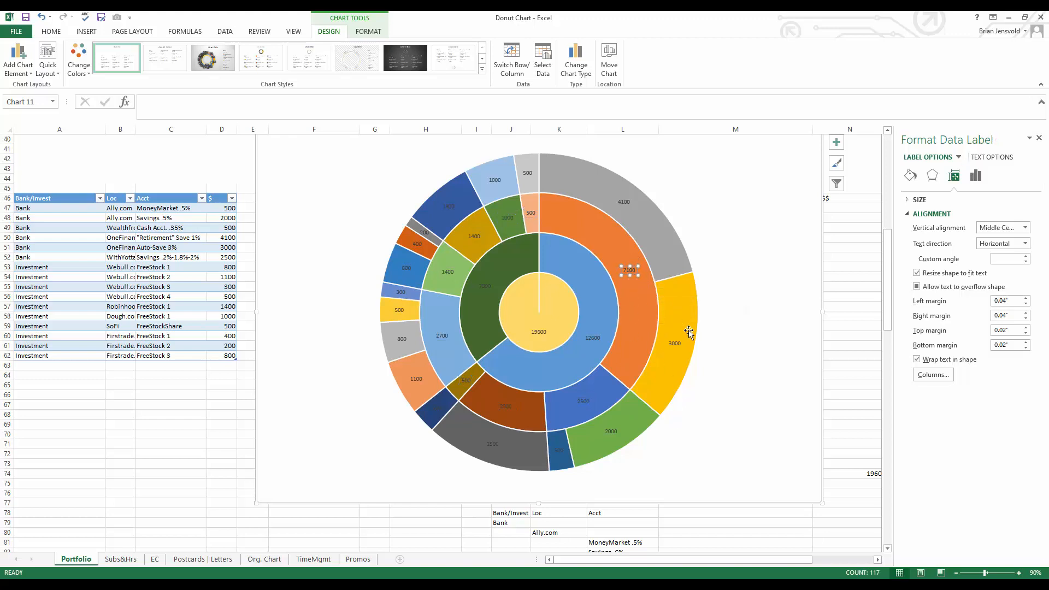
pyautogui.click(629, 271)
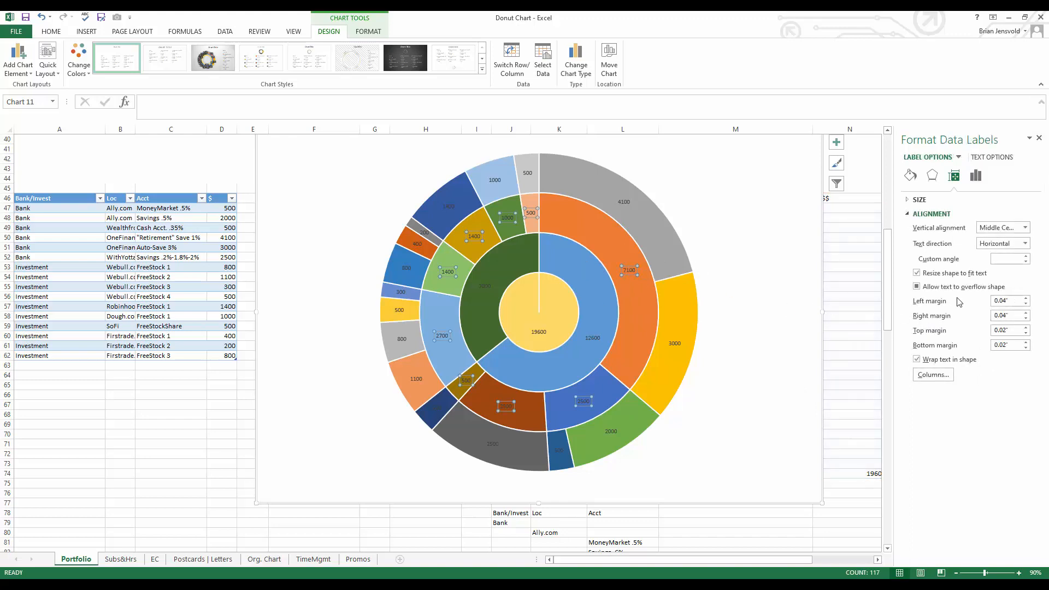
# Bring up Format Data Labels > Label Options for the institution ring labels
pyautogui.rightClick(628, 271)
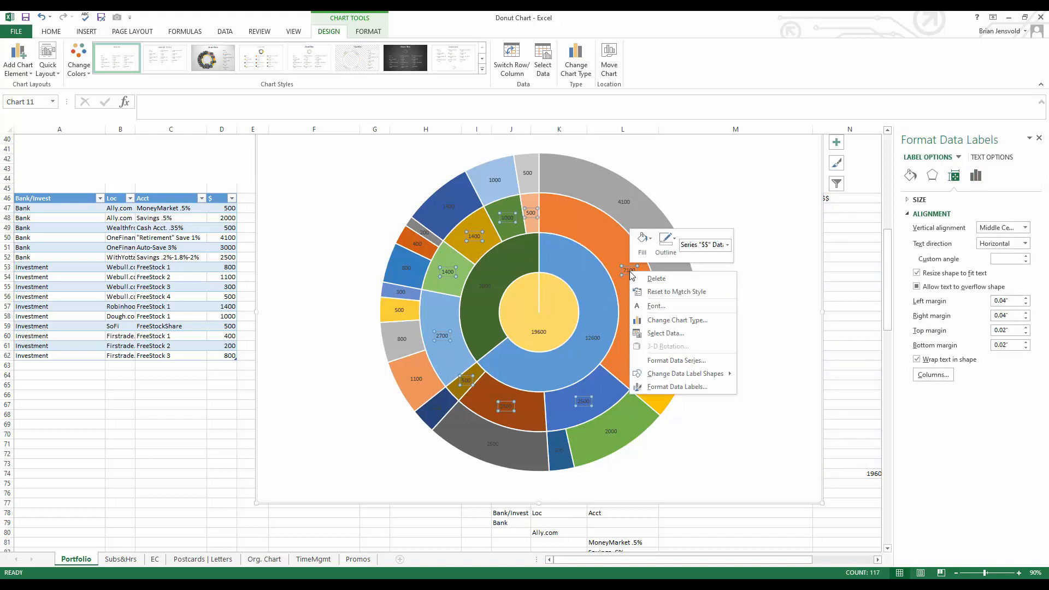
pyautogui.moveTo(684, 373)
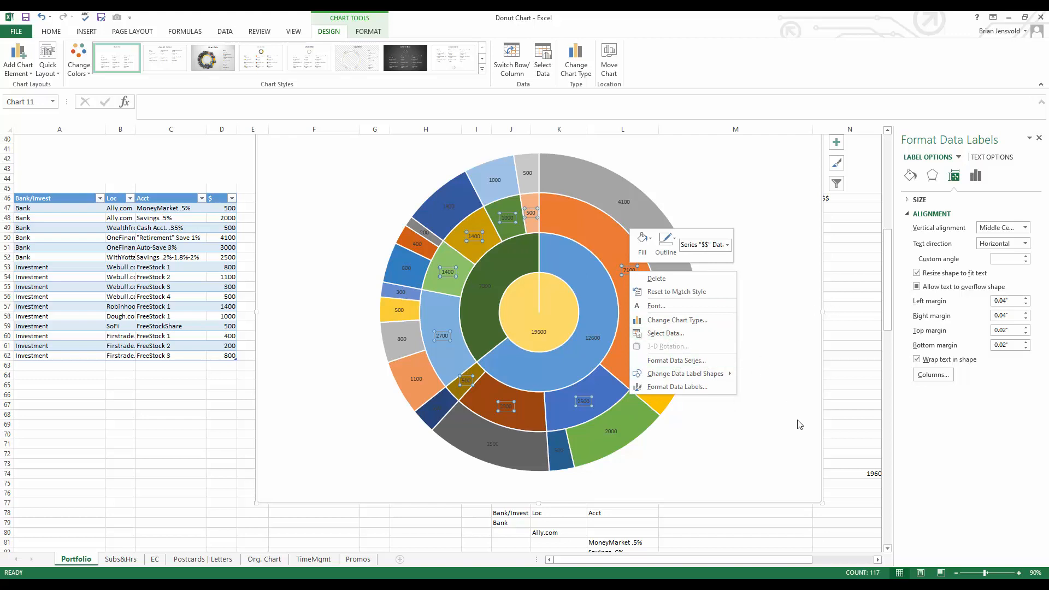
pyautogui.moveTo(702, 393)
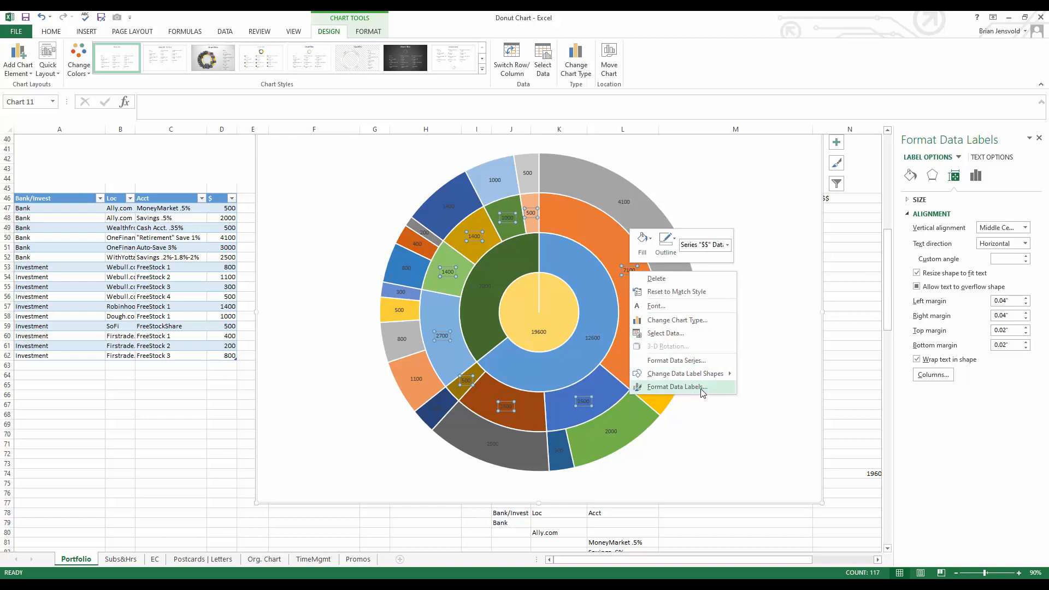
pyautogui.click(676, 387)
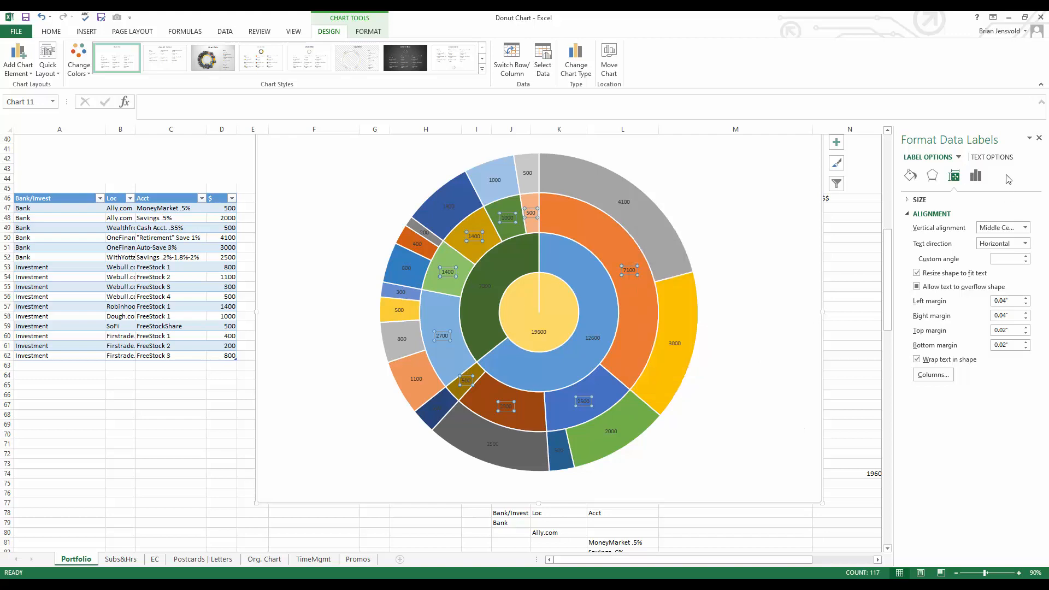
pyautogui.moveTo(975, 175)
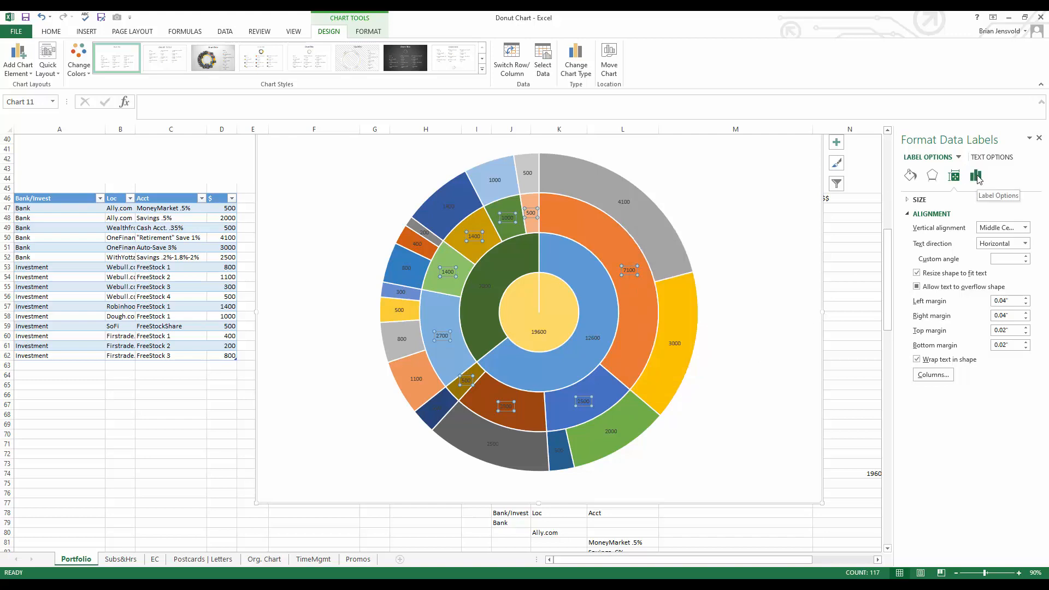
pyautogui.click(954, 176)
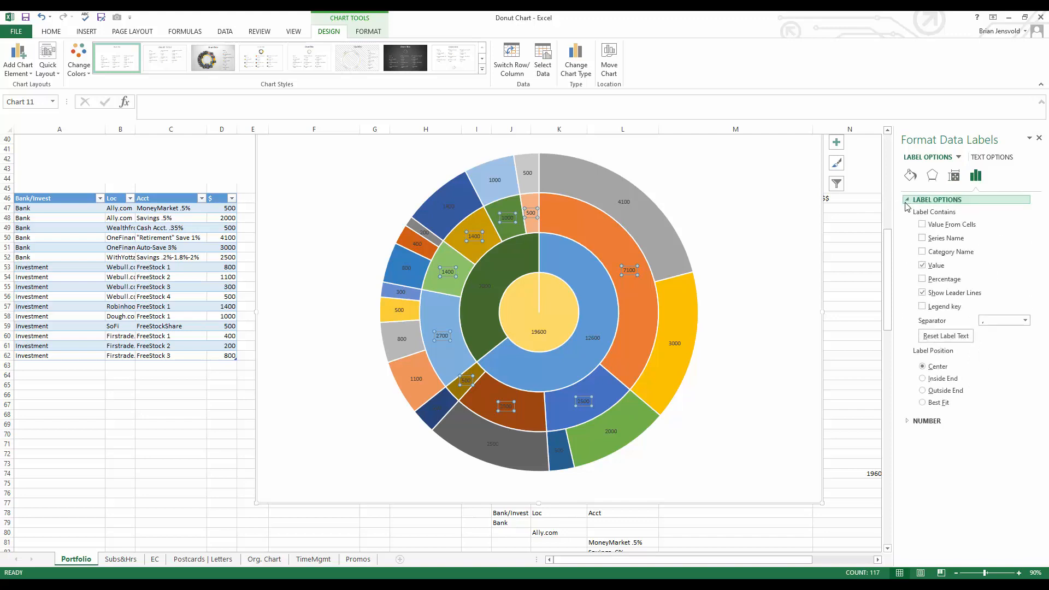
pyautogui.click(923, 252)
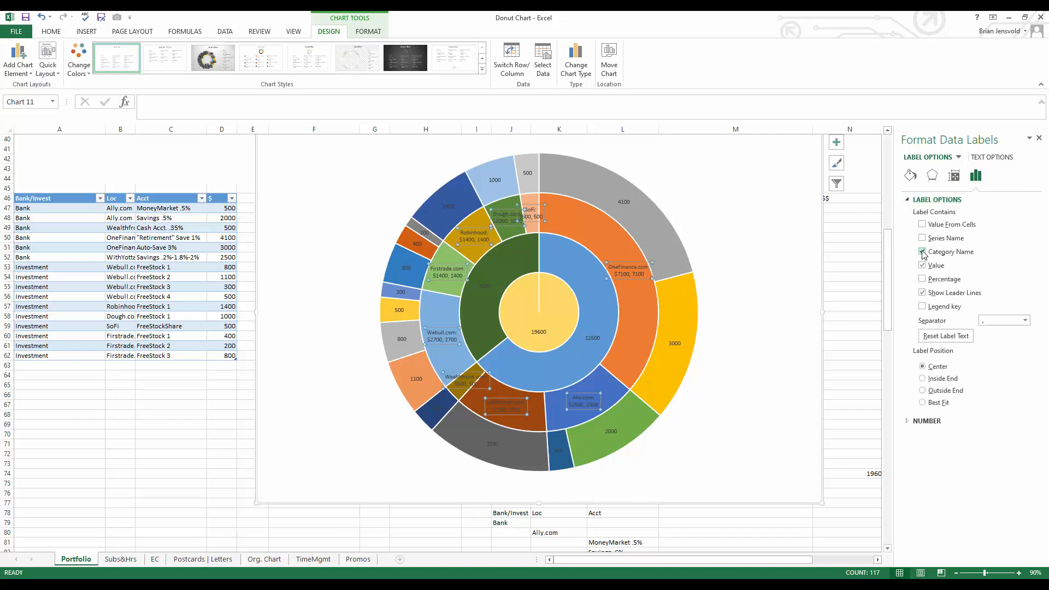
# Show Category Name with balance (e.g. OneFinance.com $7100), without Value, Percentage or leader lines
pyautogui.click(922, 265)
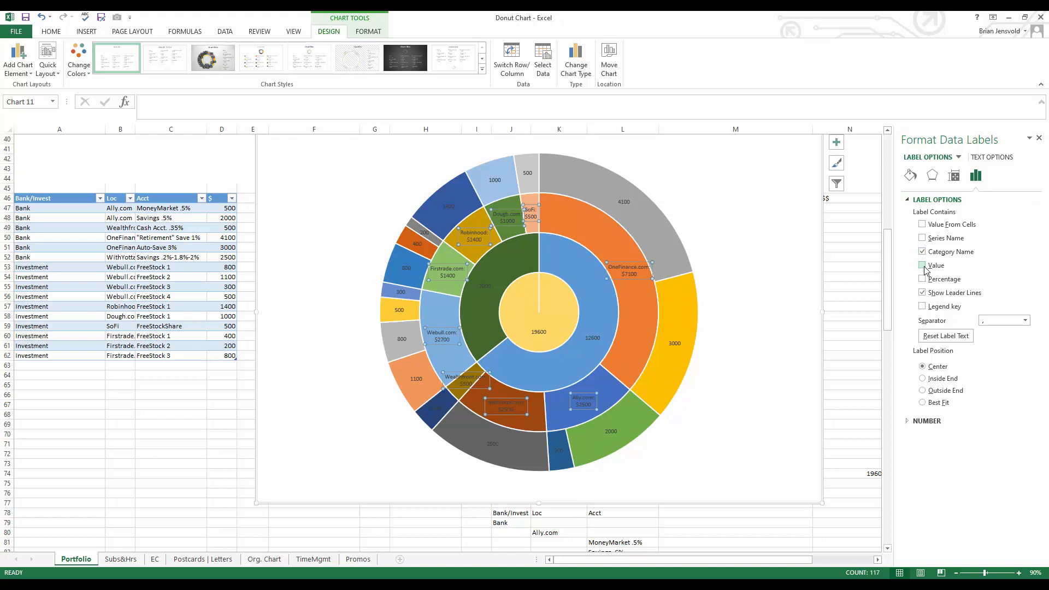
pyautogui.click(923, 265)
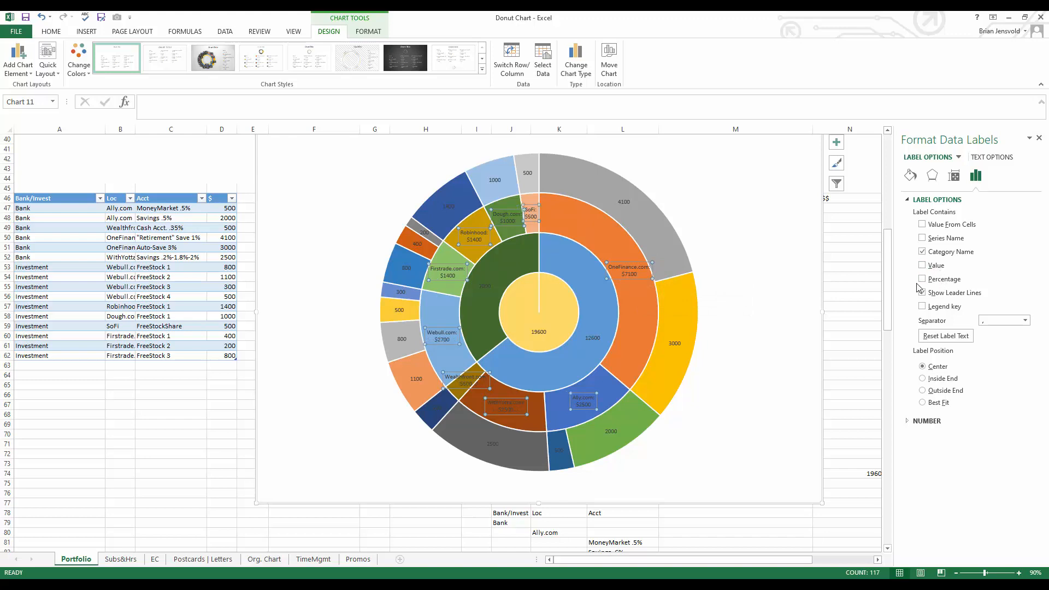
pyautogui.click(922, 279)
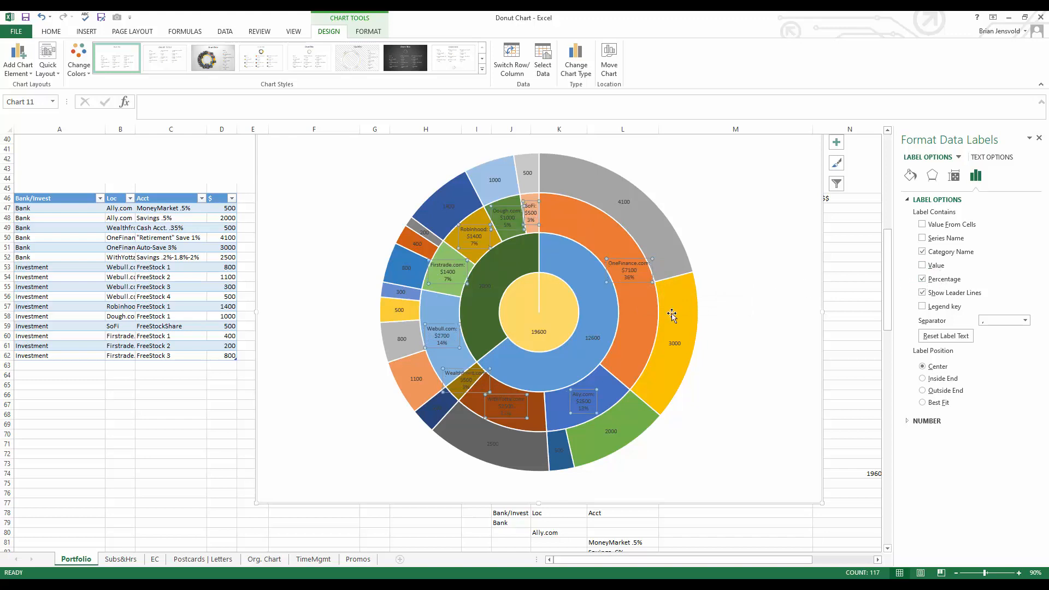
pyautogui.click(922, 293)
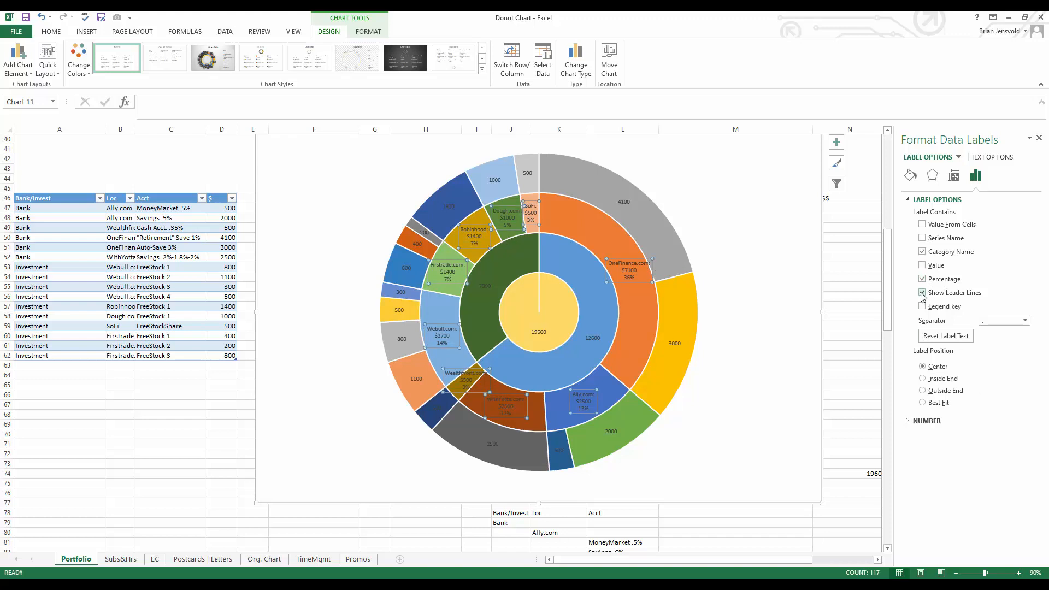
pyautogui.click(923, 292)
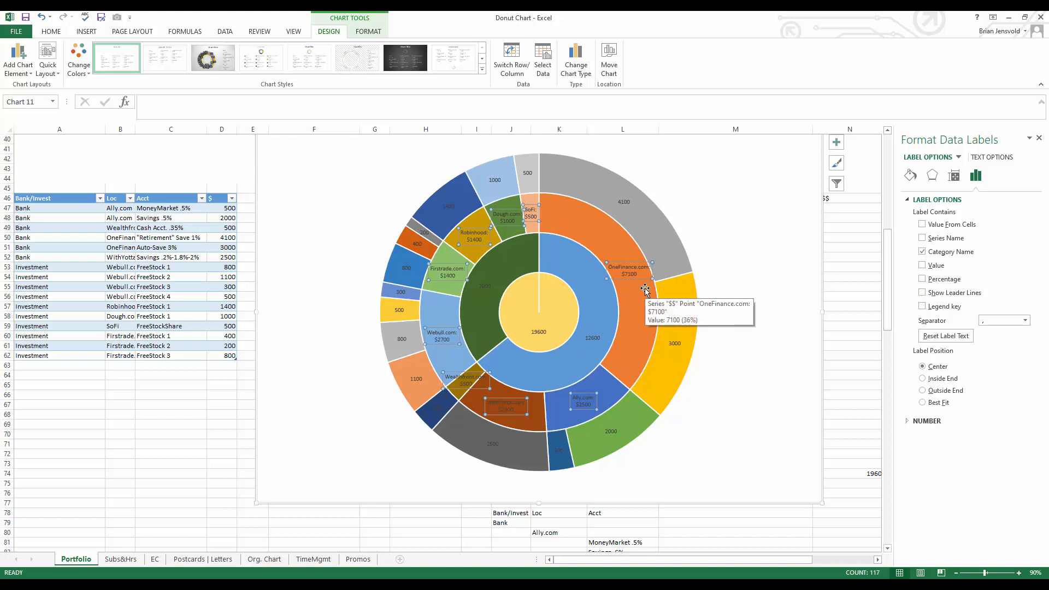
pyautogui.moveTo(597, 321)
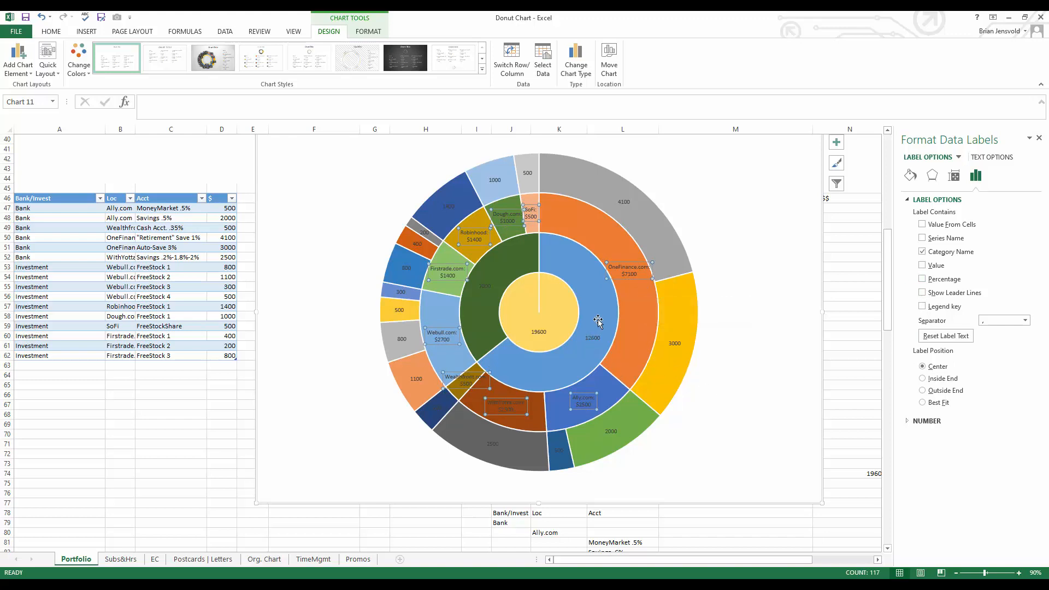
# Show Category Name without Value so the ring reads Bank: $12.6k and the center Grand Total: $19.6k
pyautogui.click(588, 337)
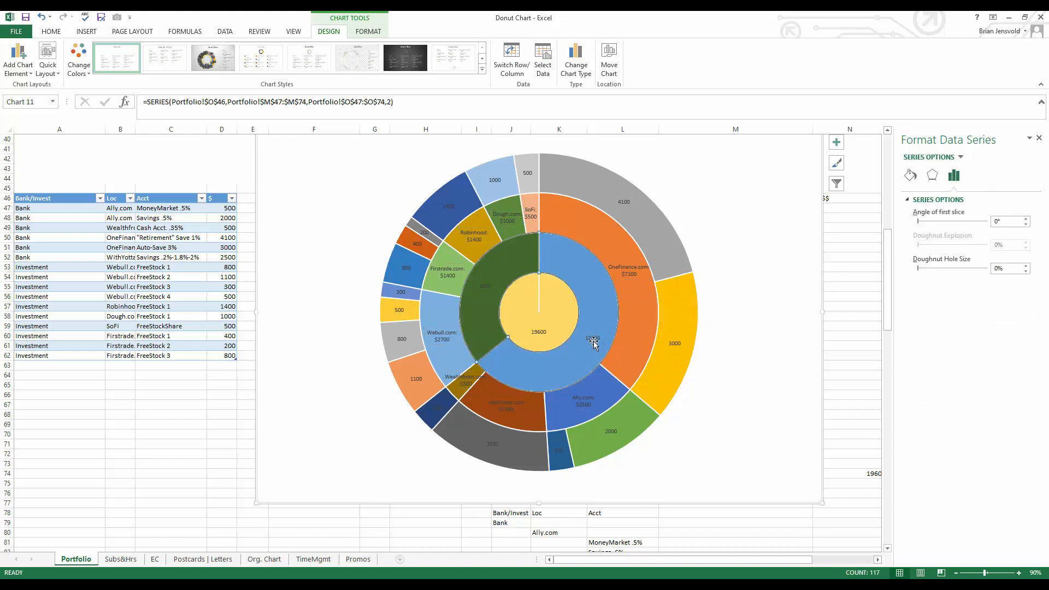
pyautogui.click(592, 338)
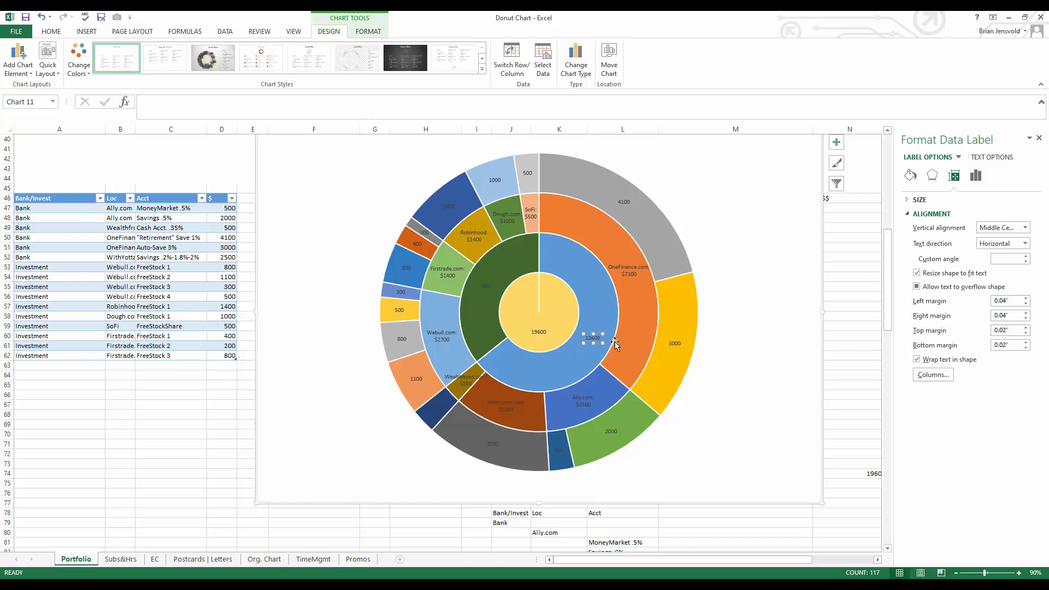
pyautogui.click(976, 176)
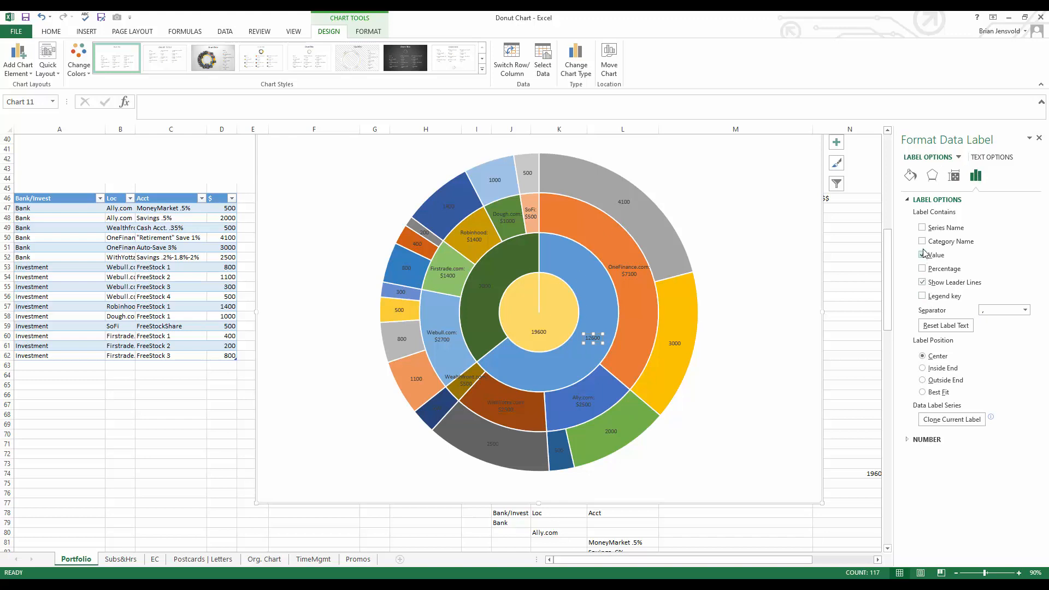
pyautogui.click(923, 241)
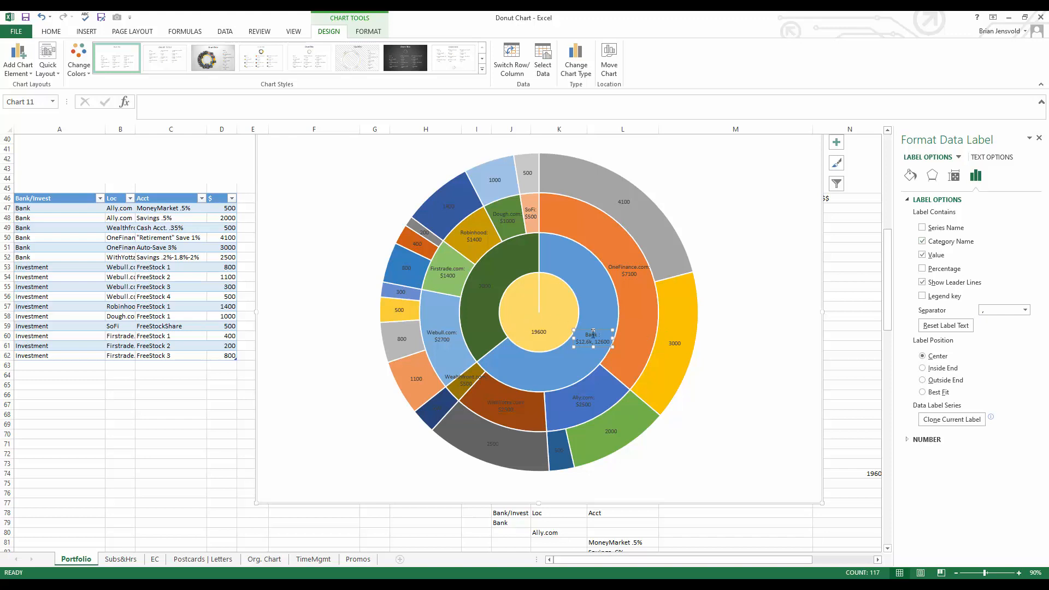
pyautogui.moveTo(537, 333)
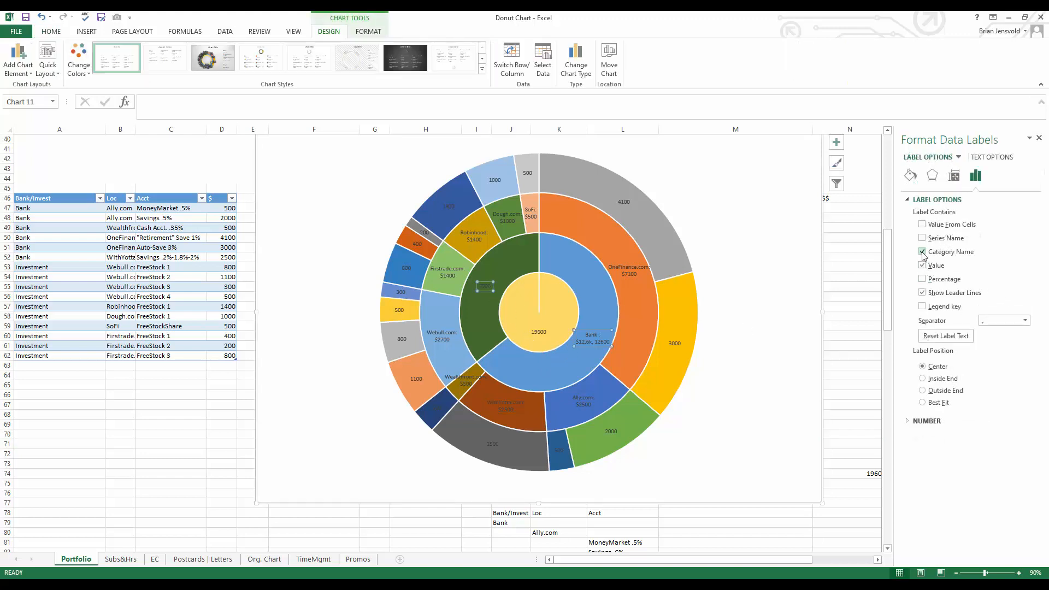
pyautogui.click(922, 265)
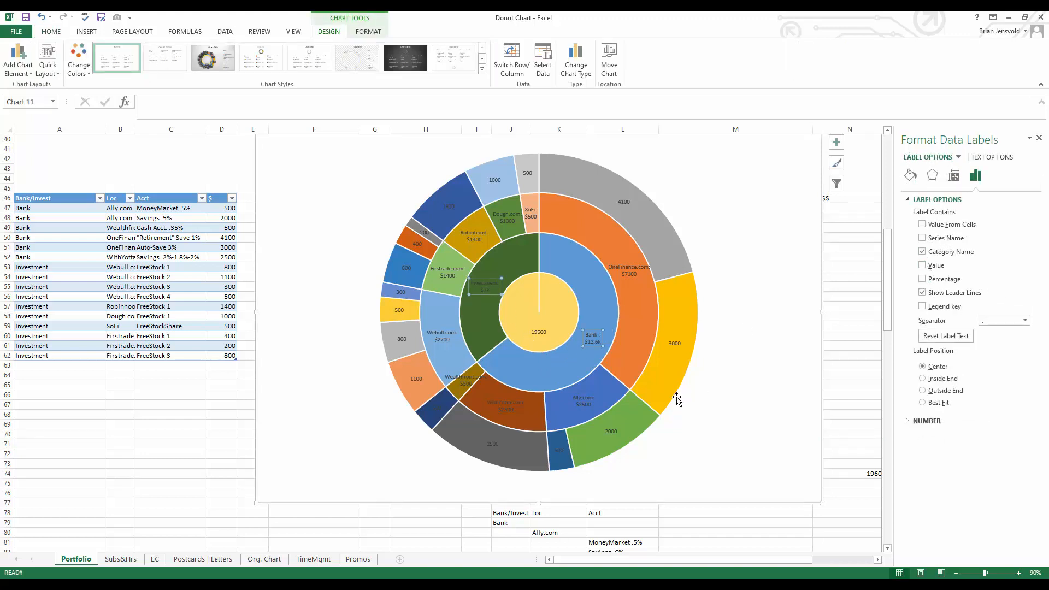
pyautogui.click(923, 265)
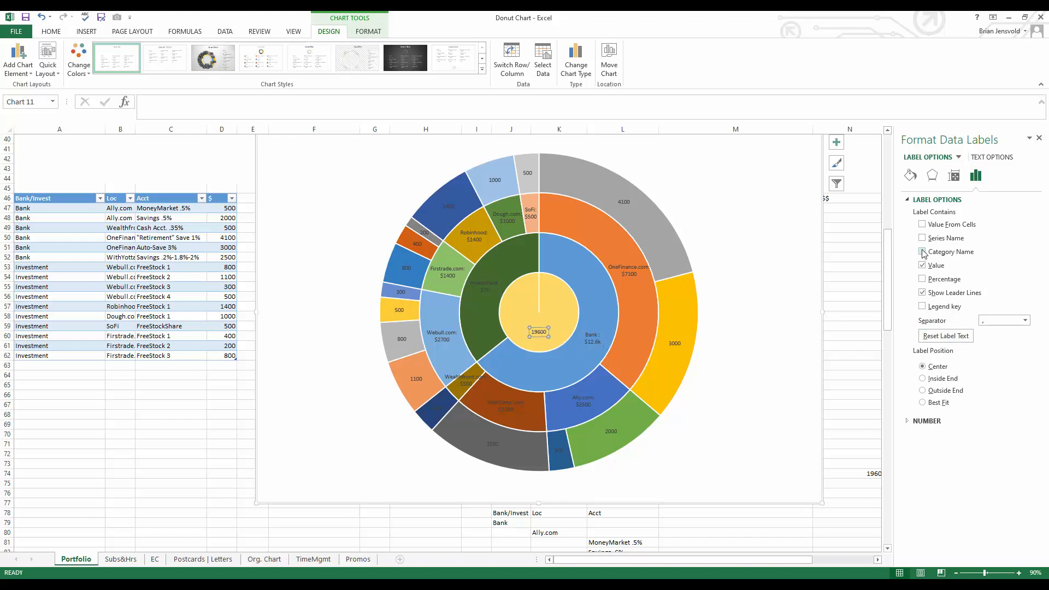
pyautogui.click(922, 238)
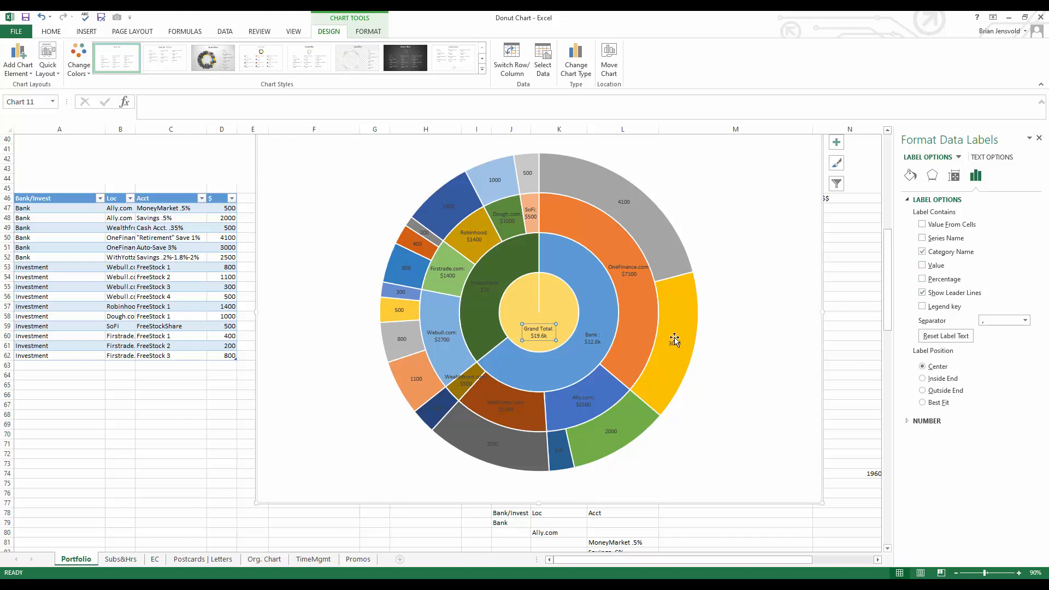
# Show Category Name instead of Value on the outer ring, e.g. "Retirement" Save 1% $4100
pyautogui.click(923, 265)
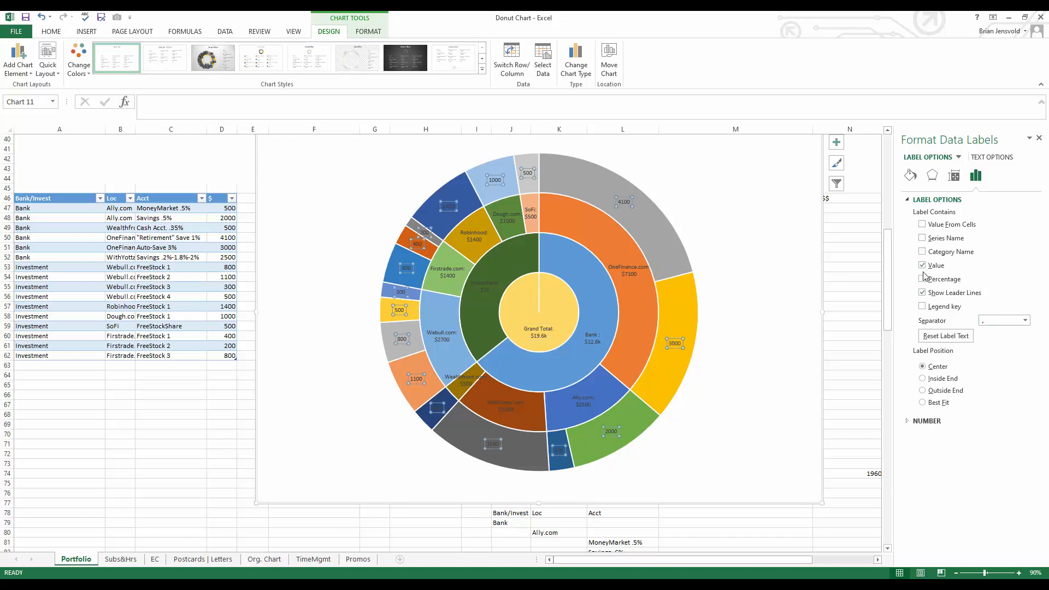
pyautogui.click(921, 251)
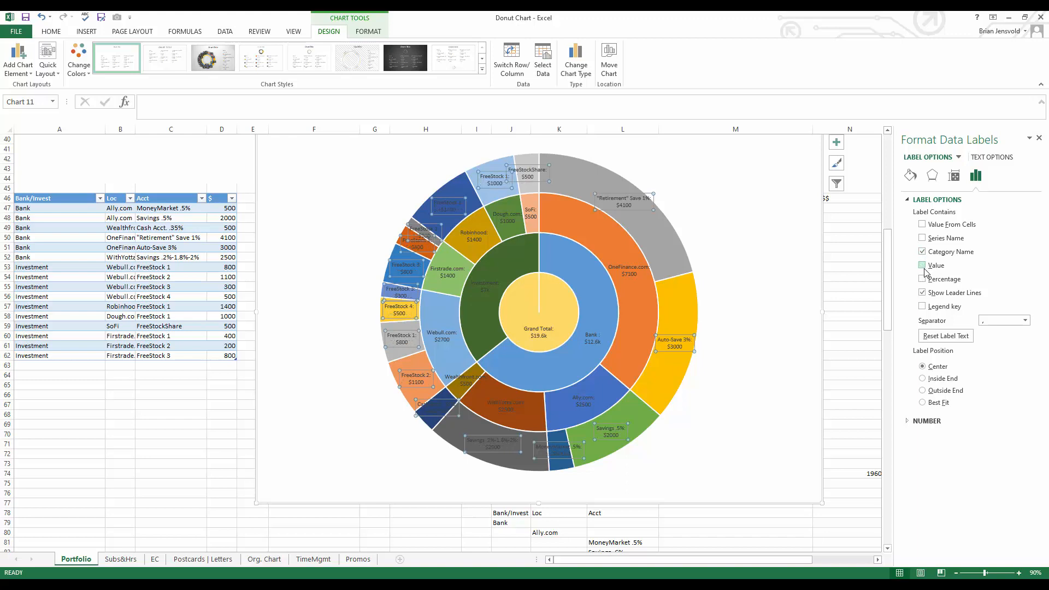
pyautogui.moveTo(780, 373)
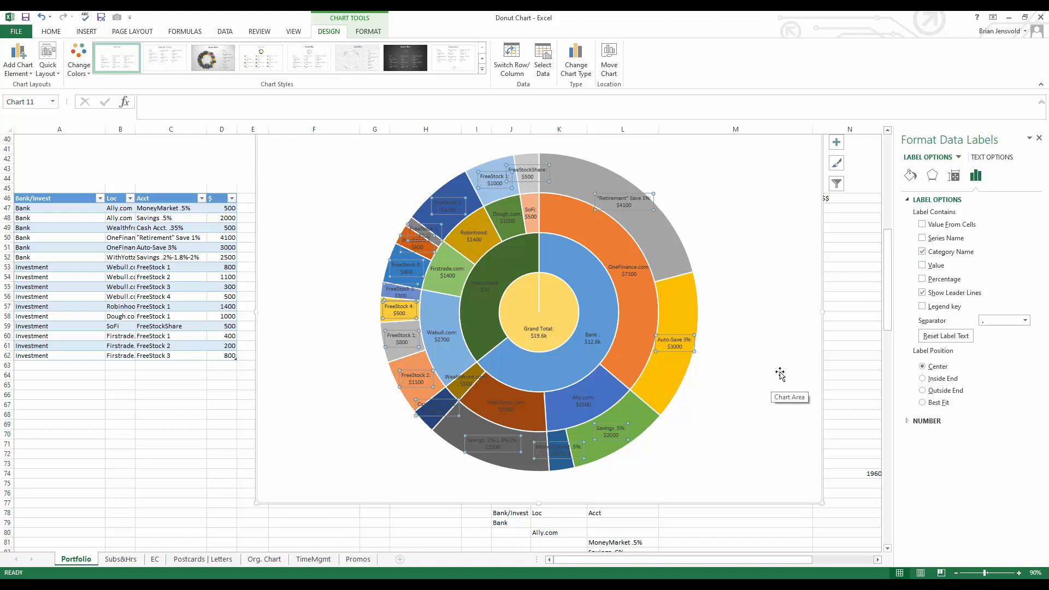
pyautogui.moveTo(419, 304)
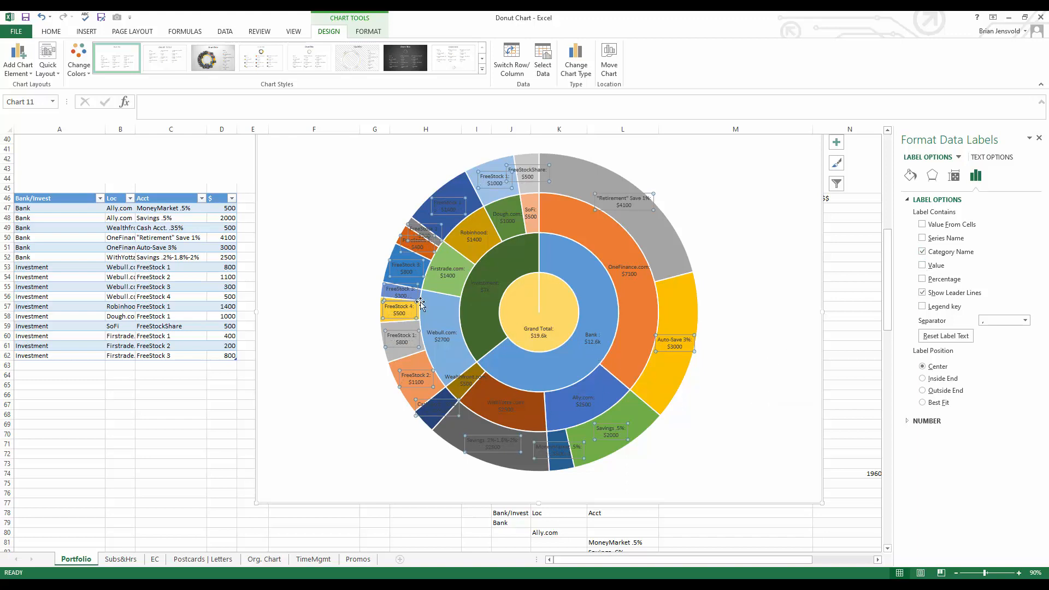
pyautogui.moveTo(597, 315)
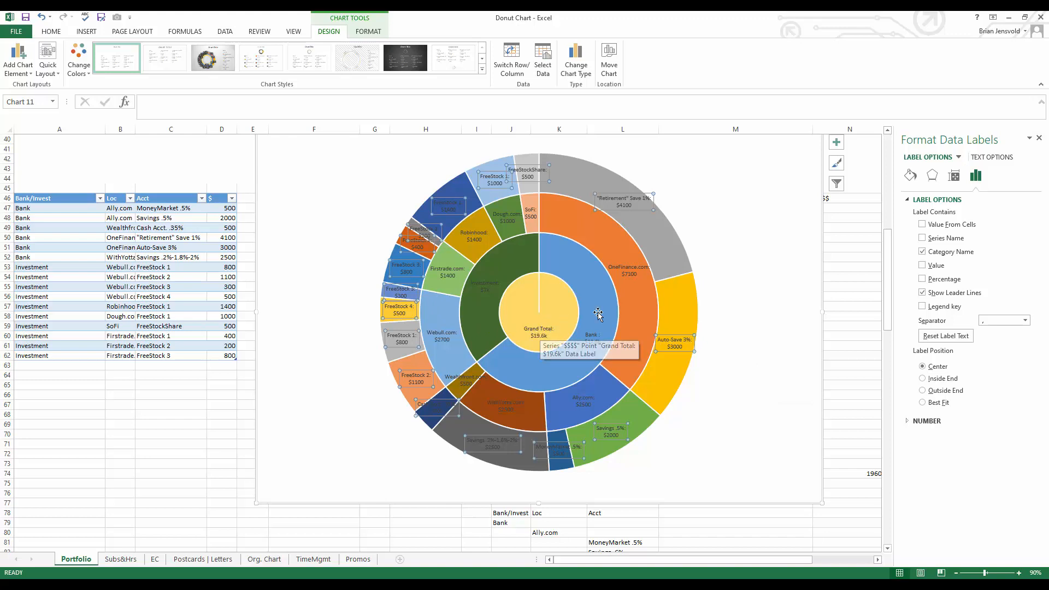
pyautogui.moveTo(540, 334)
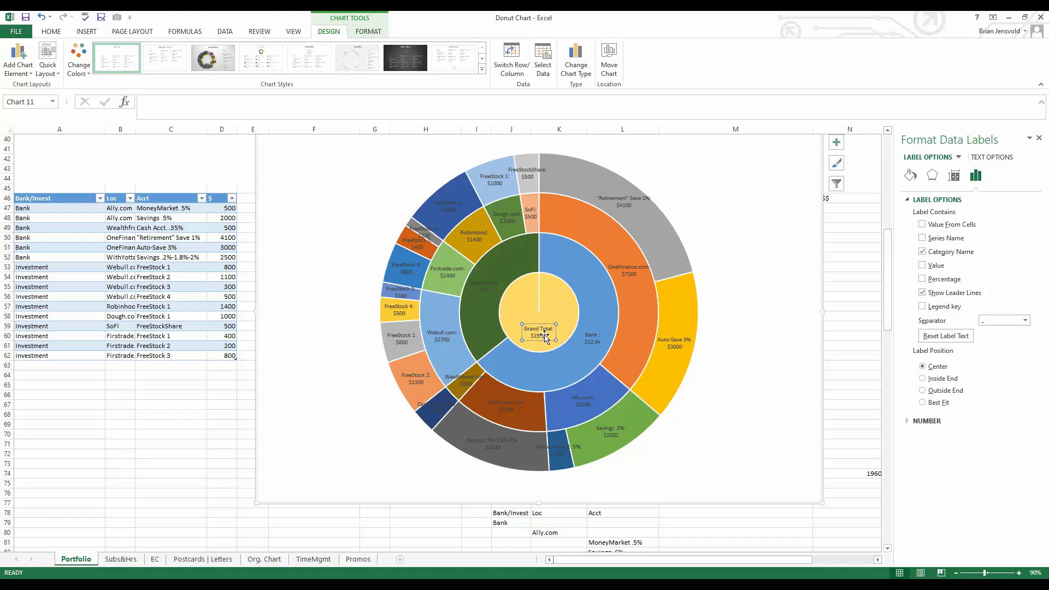
pyautogui.moveTo(542, 313)
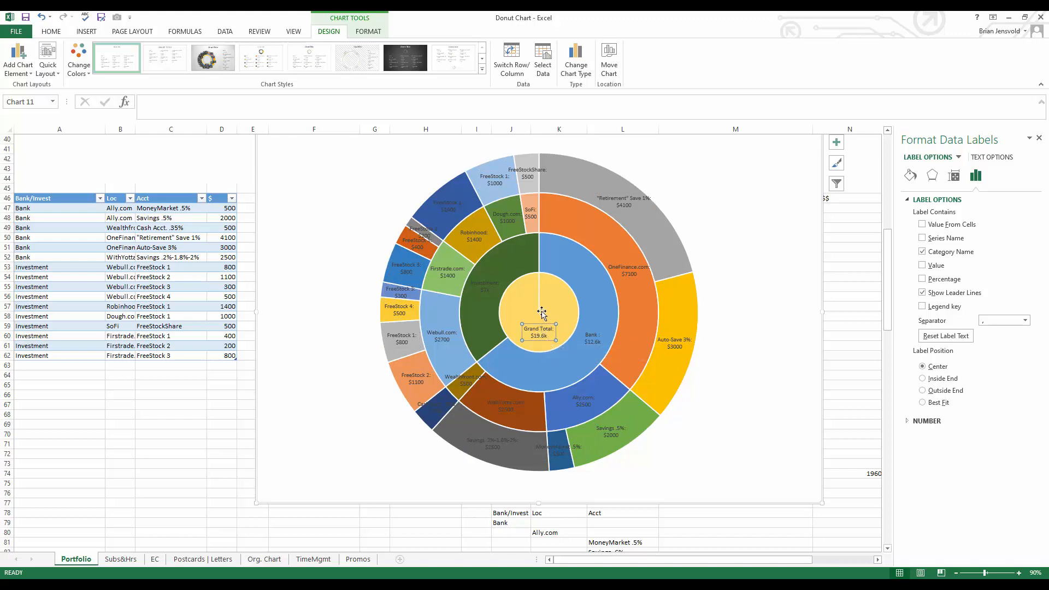
pyautogui.moveTo(511, 345)
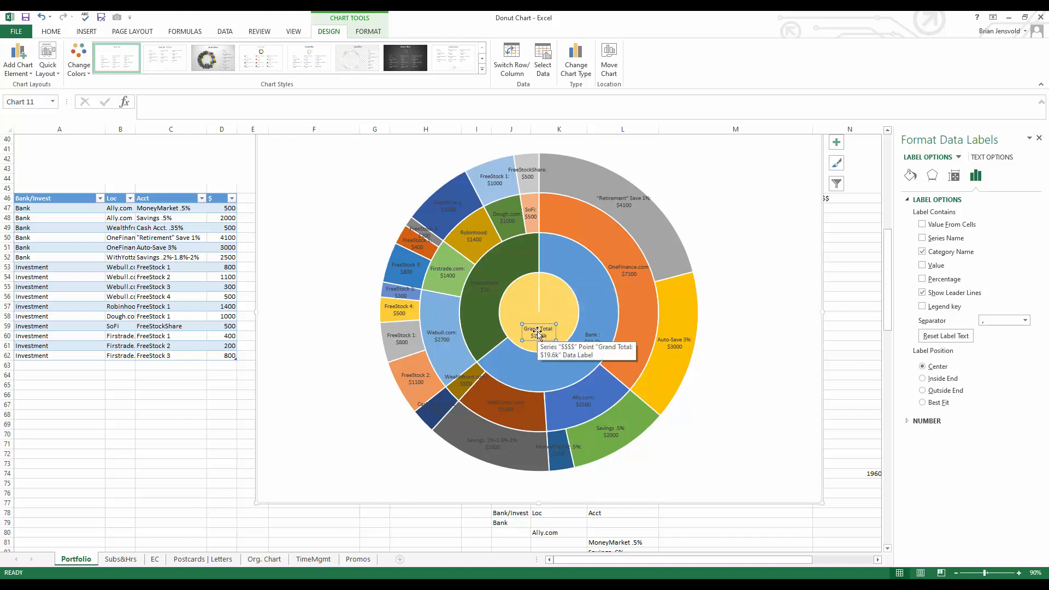
pyautogui.moveTo(548, 315)
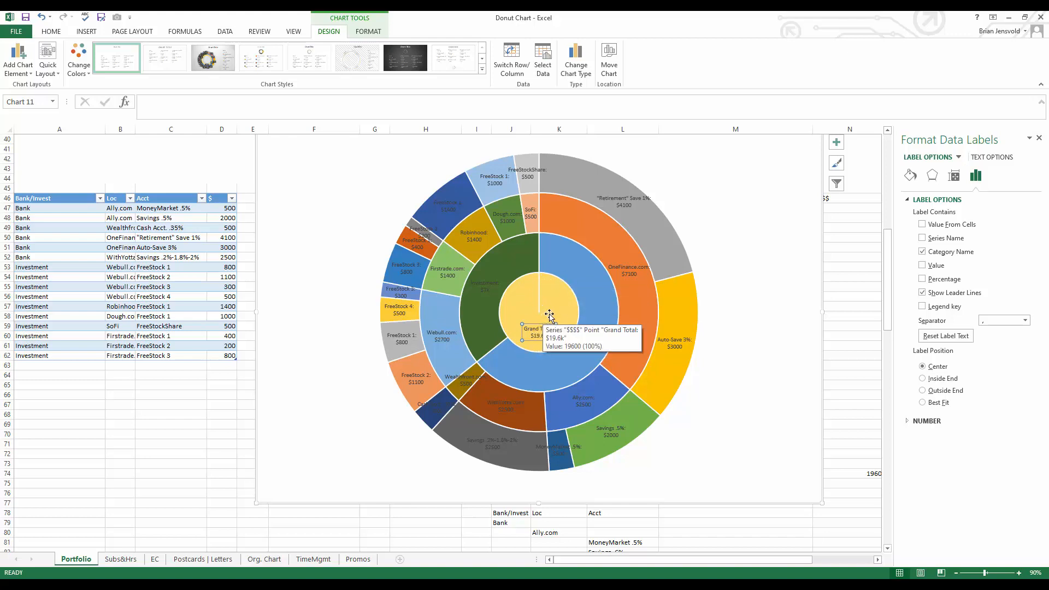
pyautogui.moveTo(729, 362)
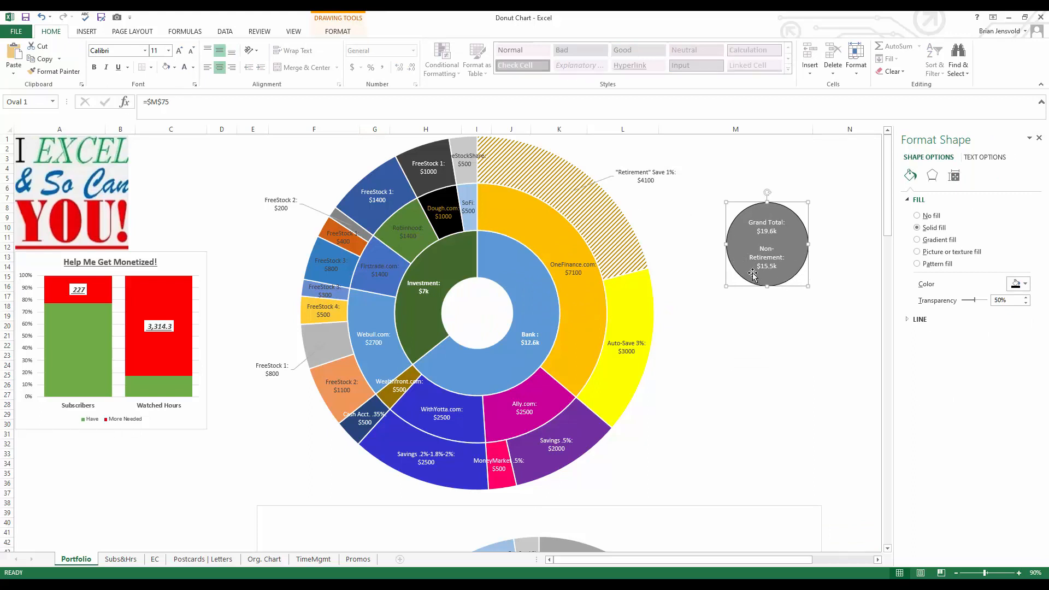
# Drag the gray Grand Total $19.6k / Non-Retirement $15.5k circle into the donut's centre hole
pyautogui.moveTo(767, 241); pyautogui.dragTo(477, 318)
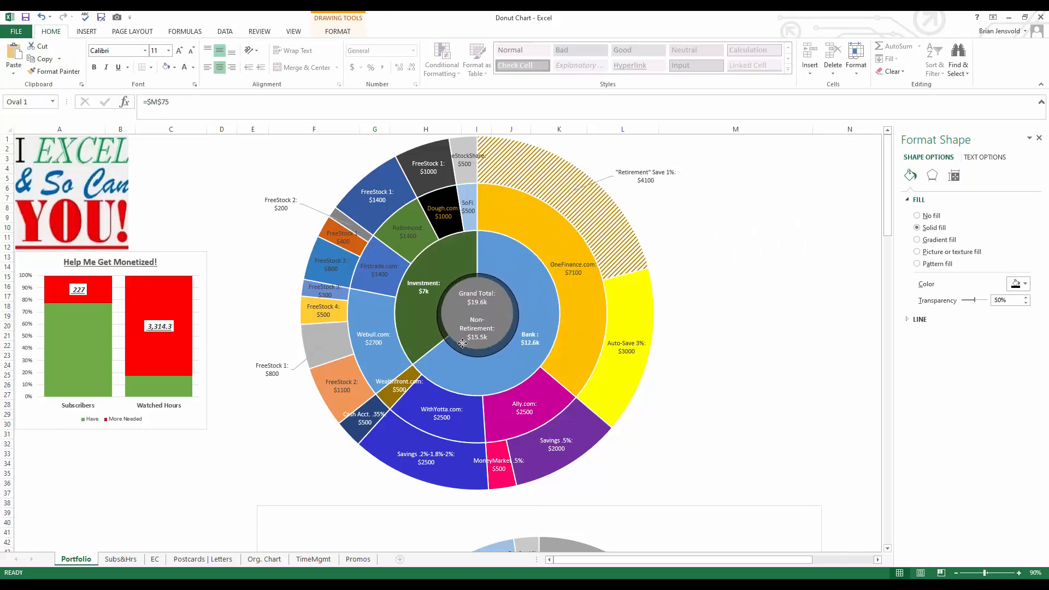
pyautogui.click(476, 311)
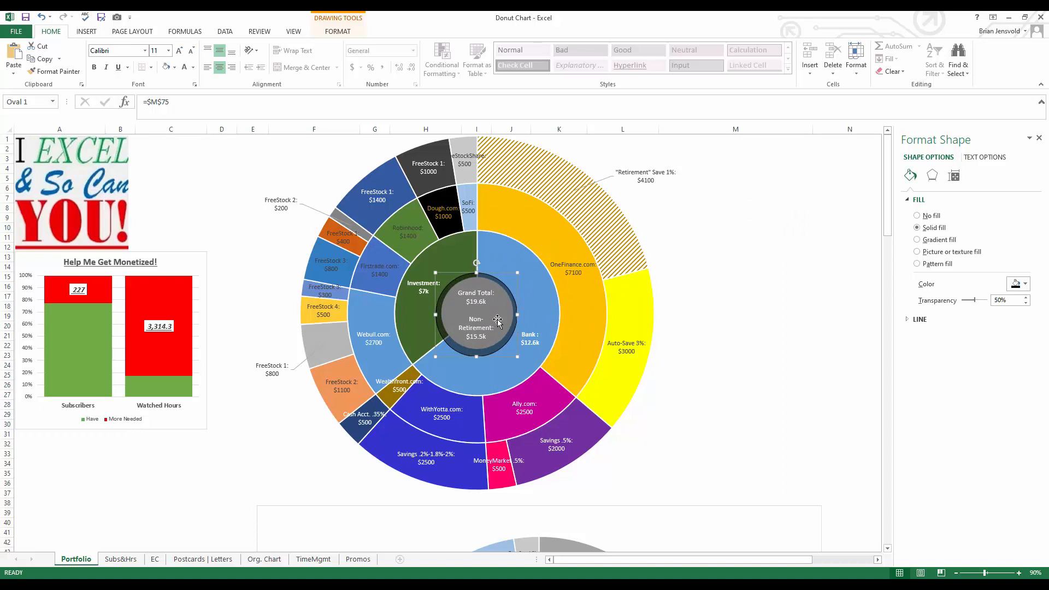
pyautogui.moveTo(314, 409)
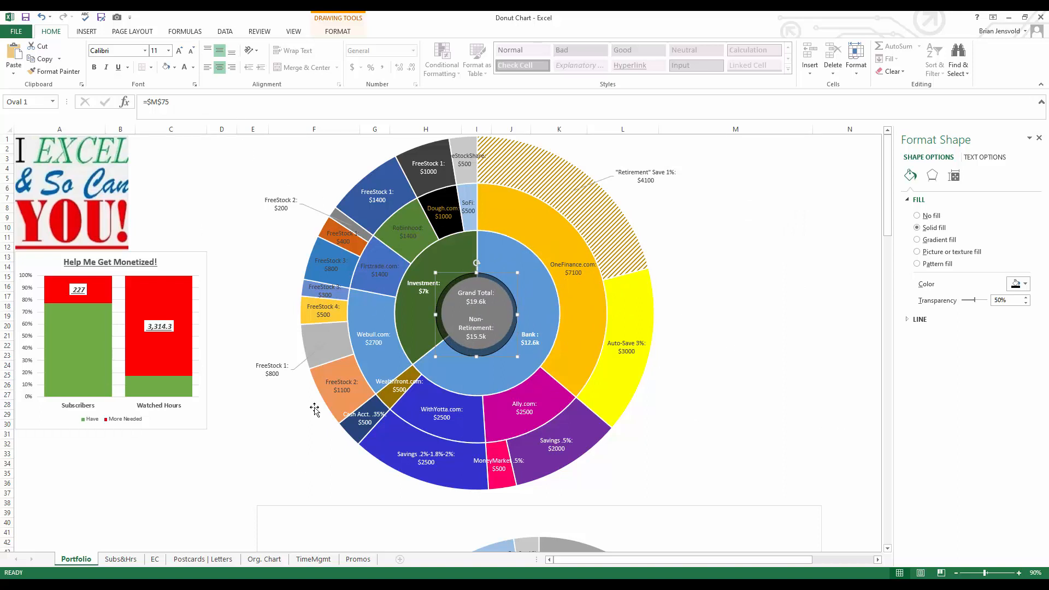
pyautogui.click(86, 31)
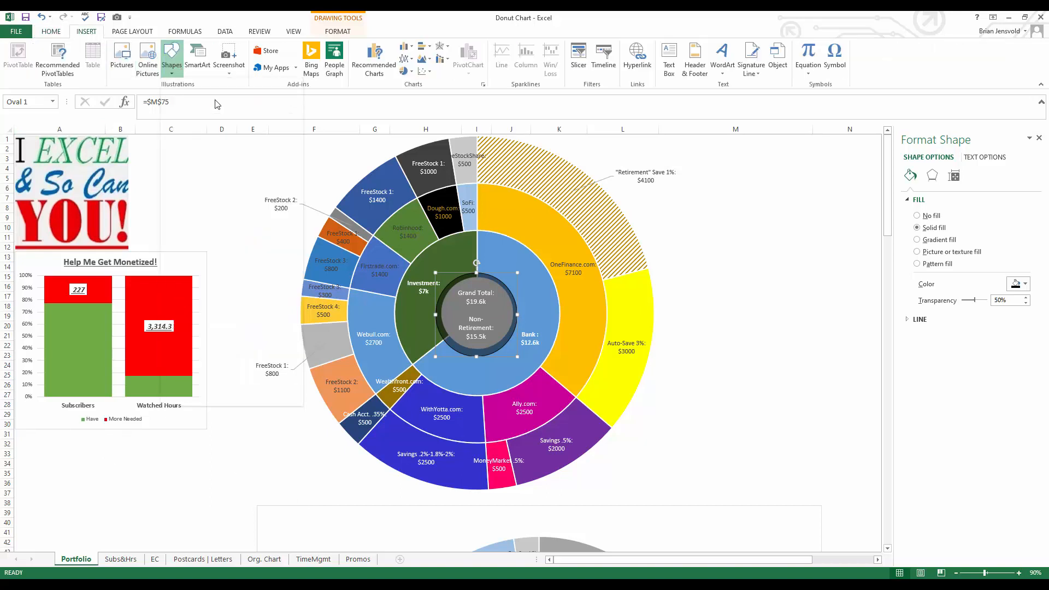
# Insert an Oval shape beside the chart and link its text to =$M$75
pyautogui.click(171, 57)
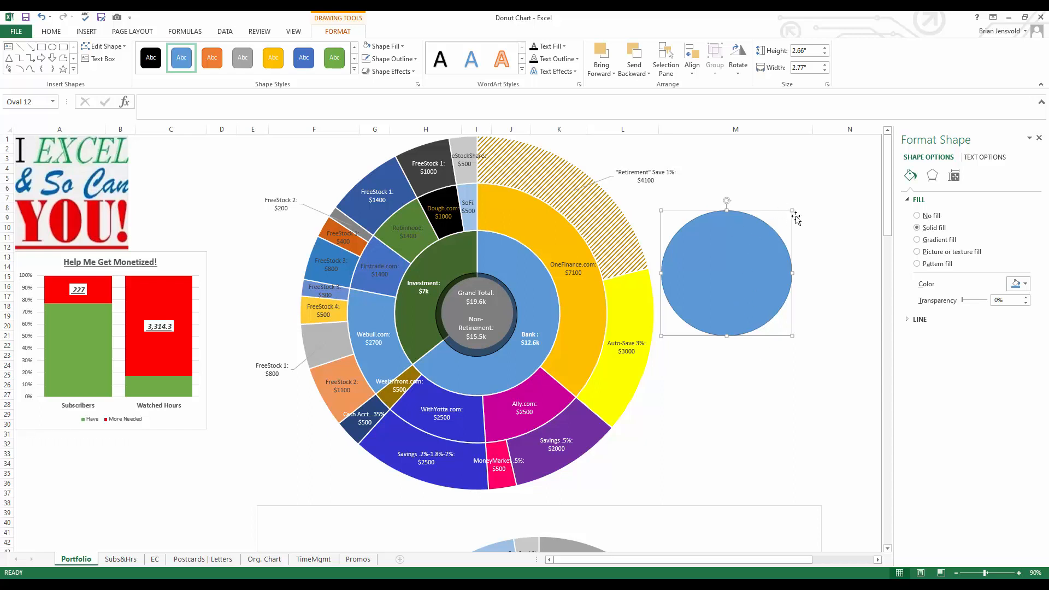
pyautogui.moveTo(745, 284)
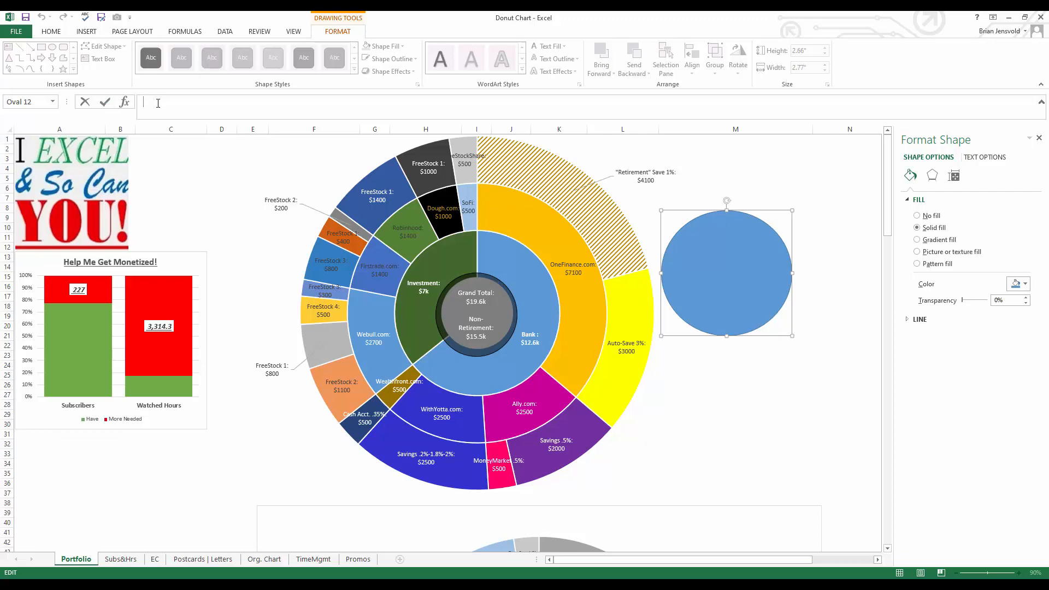
pyautogui.write('=')
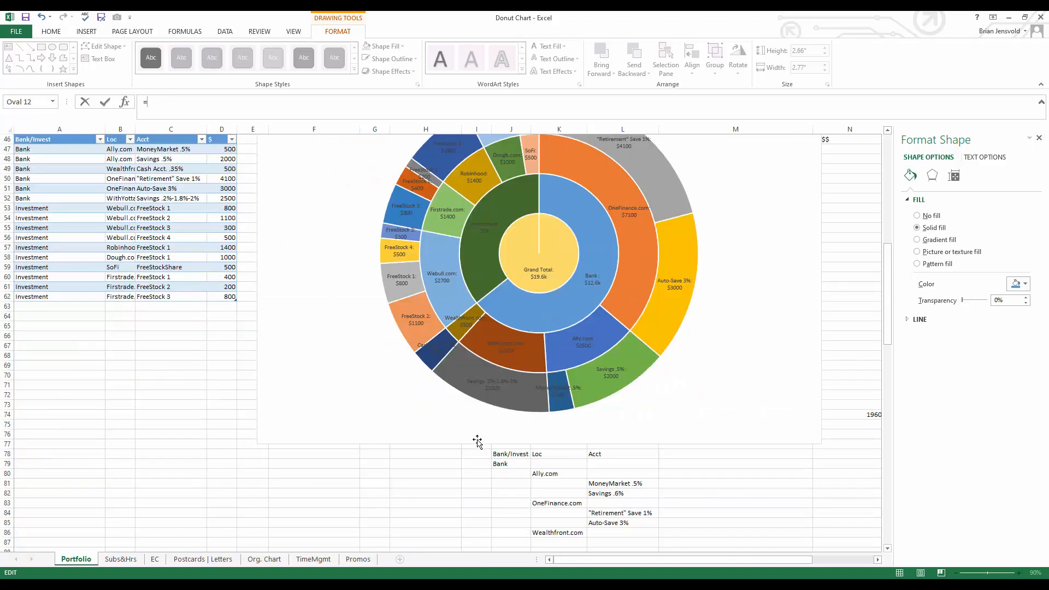
pyautogui.scroll(-3)
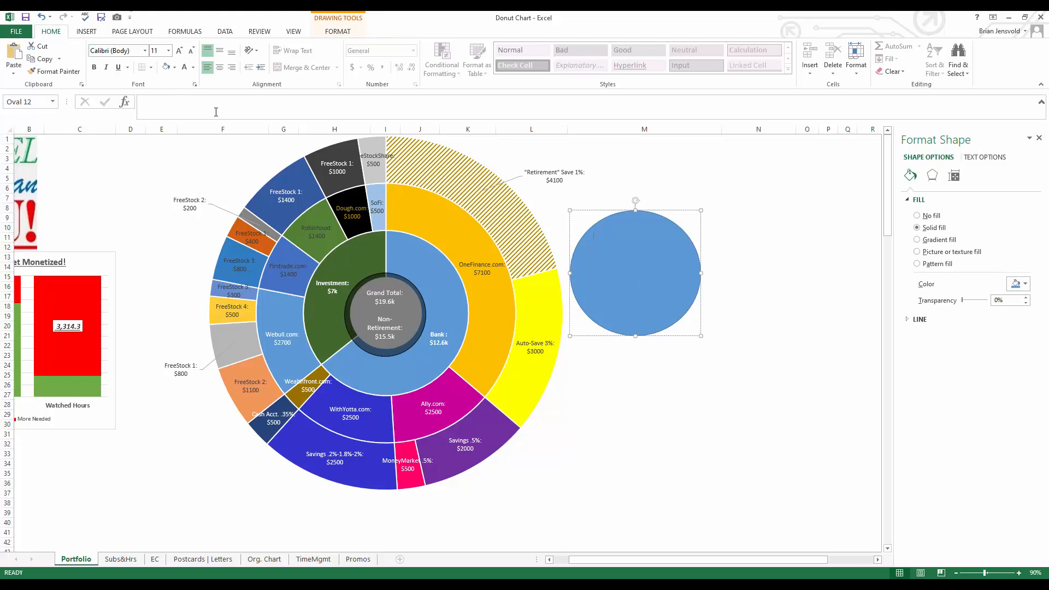
pyautogui.moveTo(640, 281)
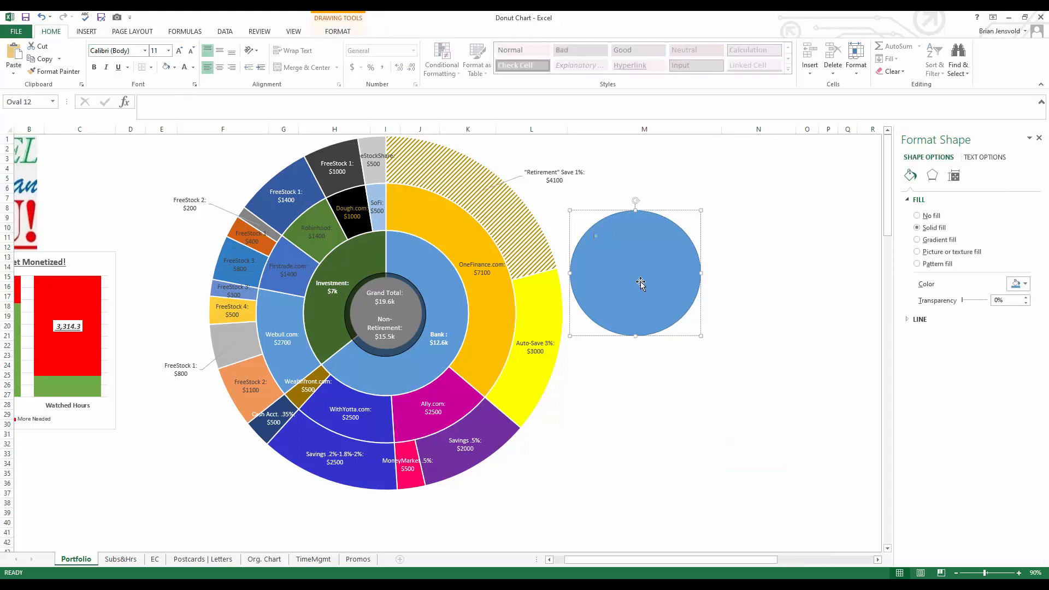
pyautogui.moveTo(584, 259)
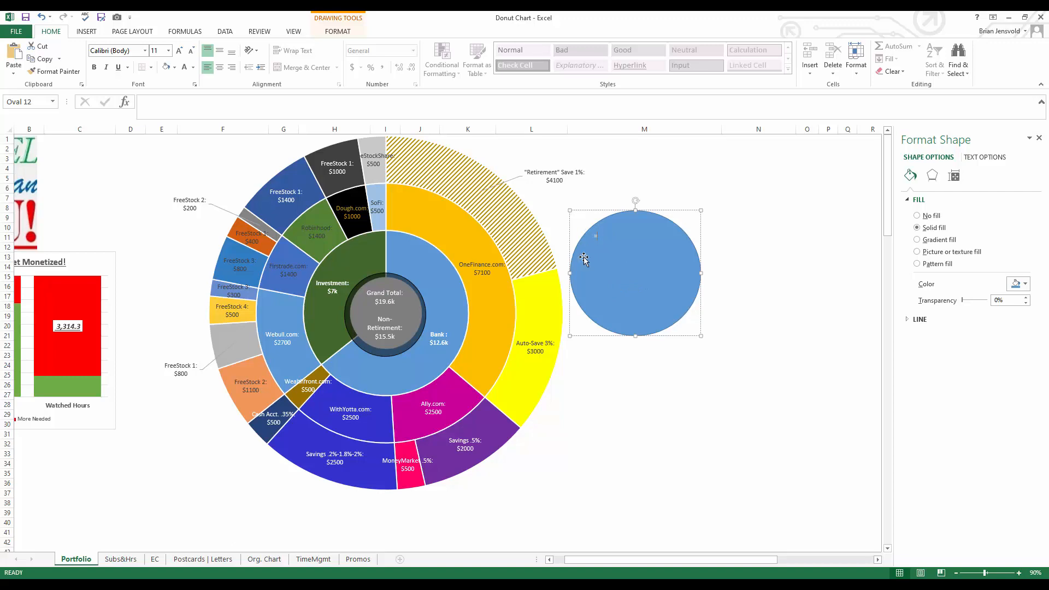
pyautogui.doubleClick(635, 273)
pyautogui.write('=$M$75')
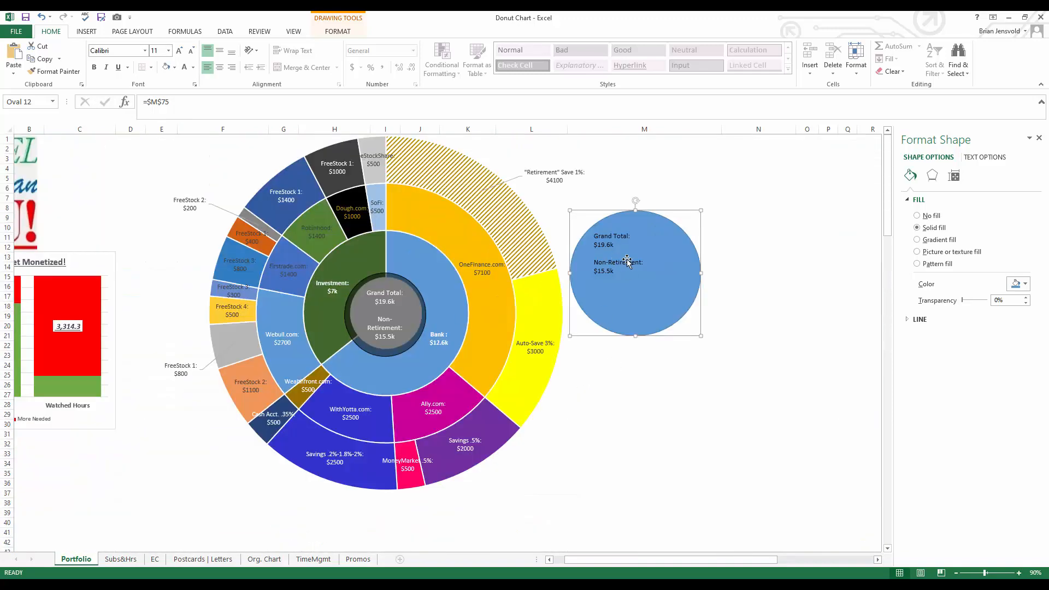
pyautogui.moveTo(185, 109)
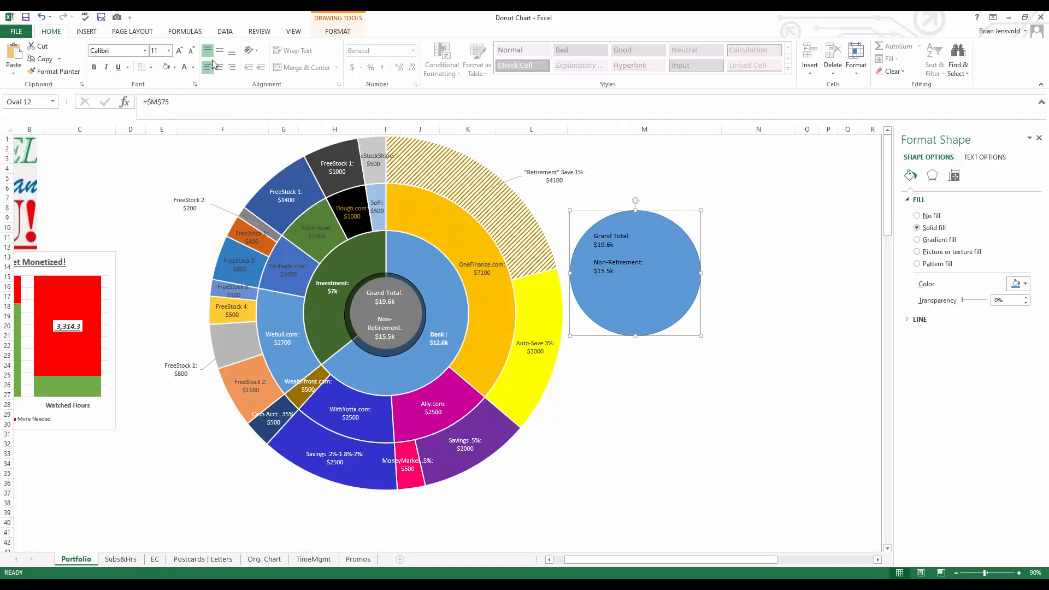
# Centre the linked totals text in the blue circle, test it over the donut centre, and leave it beside the chart
pyautogui.click(220, 51)
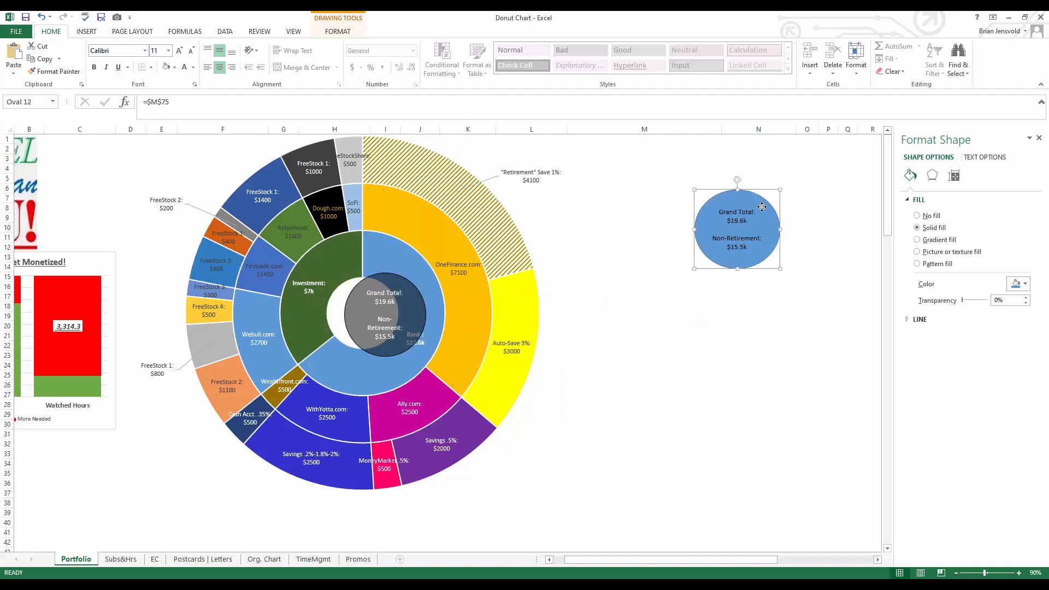
pyautogui.moveTo(736, 227); pyautogui.dragTo(387, 307)
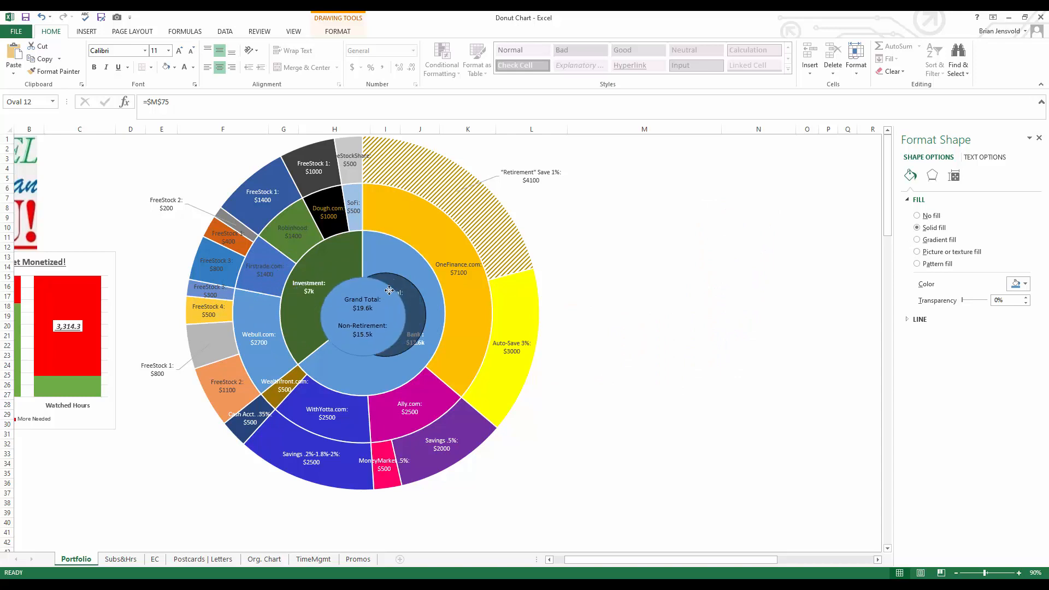
pyautogui.moveTo(387, 290); pyautogui.dragTo(796, 227)
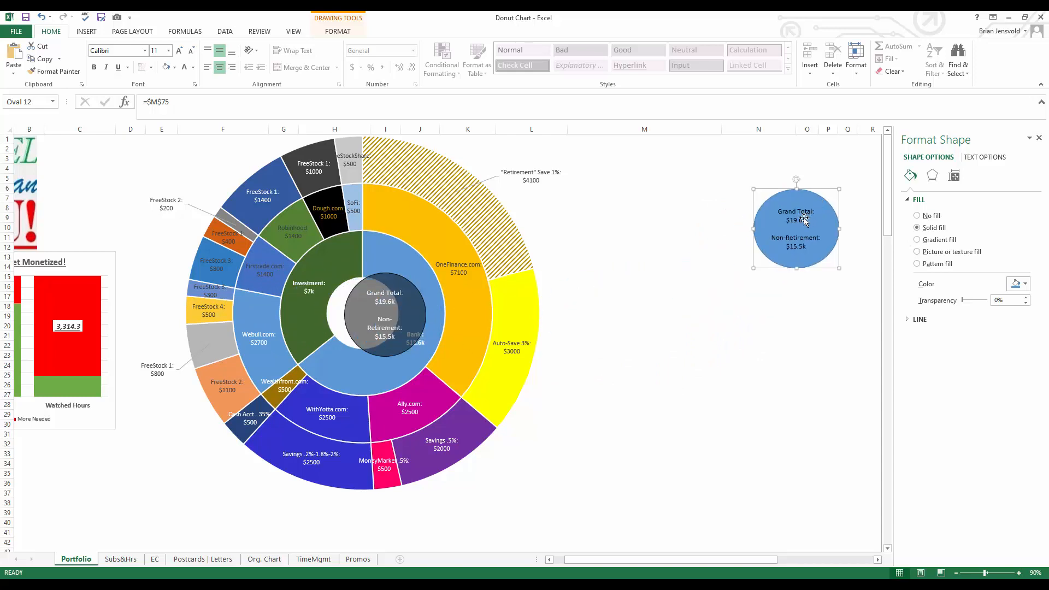
pyautogui.moveTo(774, 204)
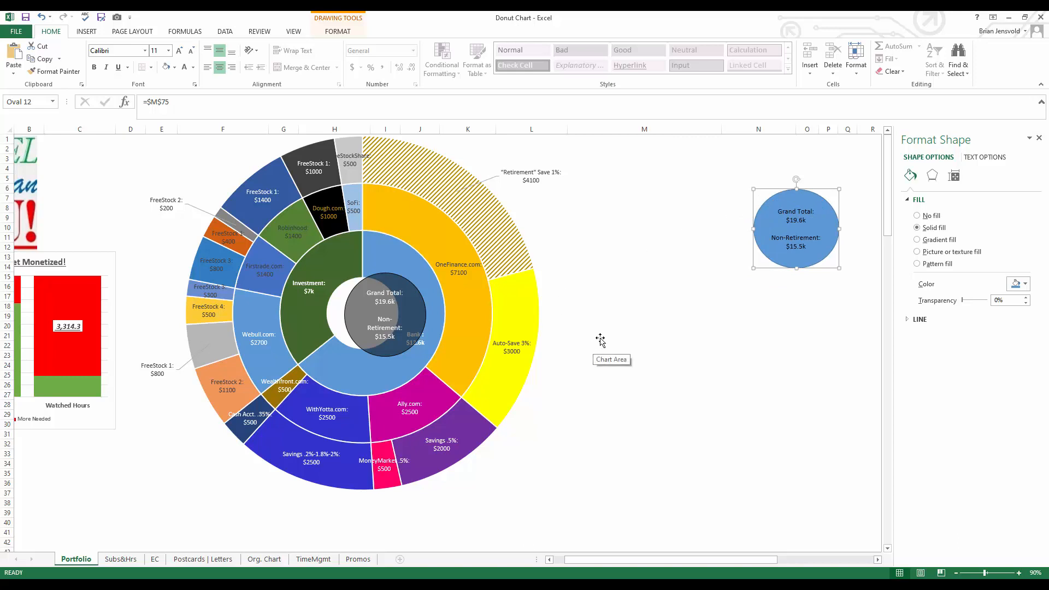
pyautogui.moveTo(430, 234)
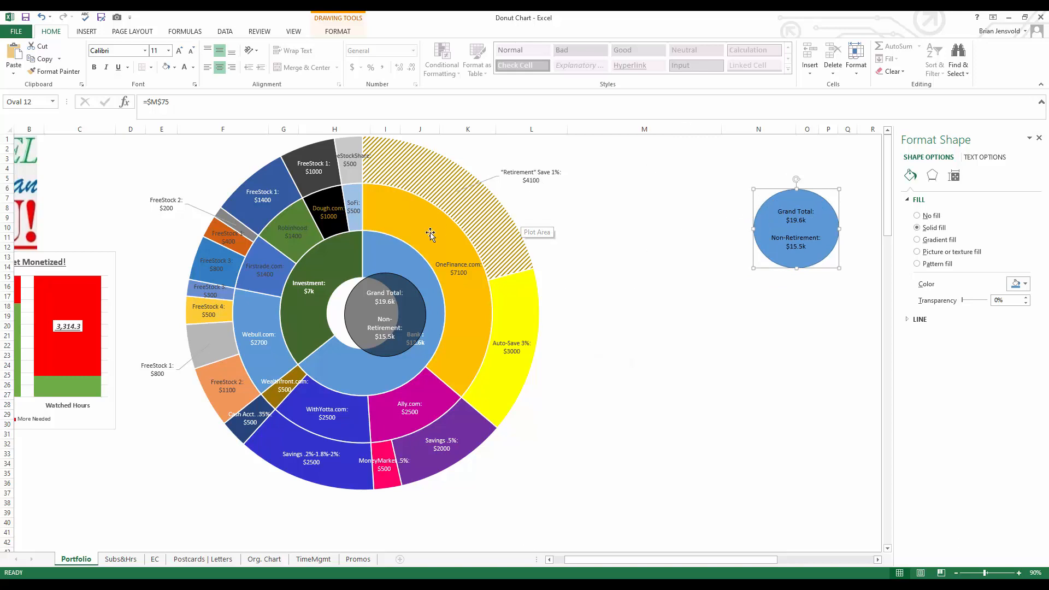
pyautogui.moveTo(519, 220)
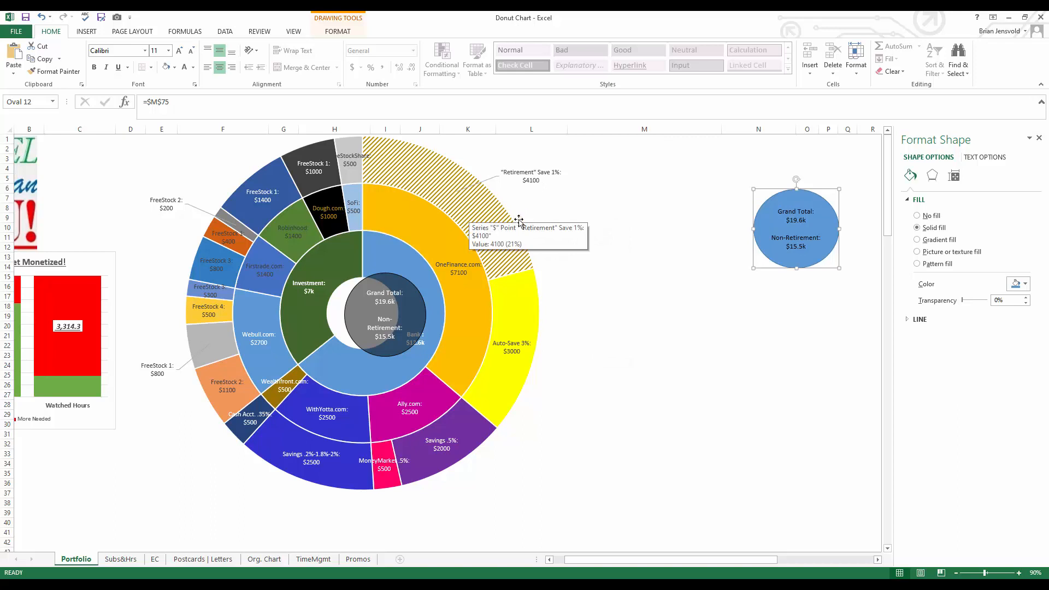
pyautogui.moveTo(458, 281)
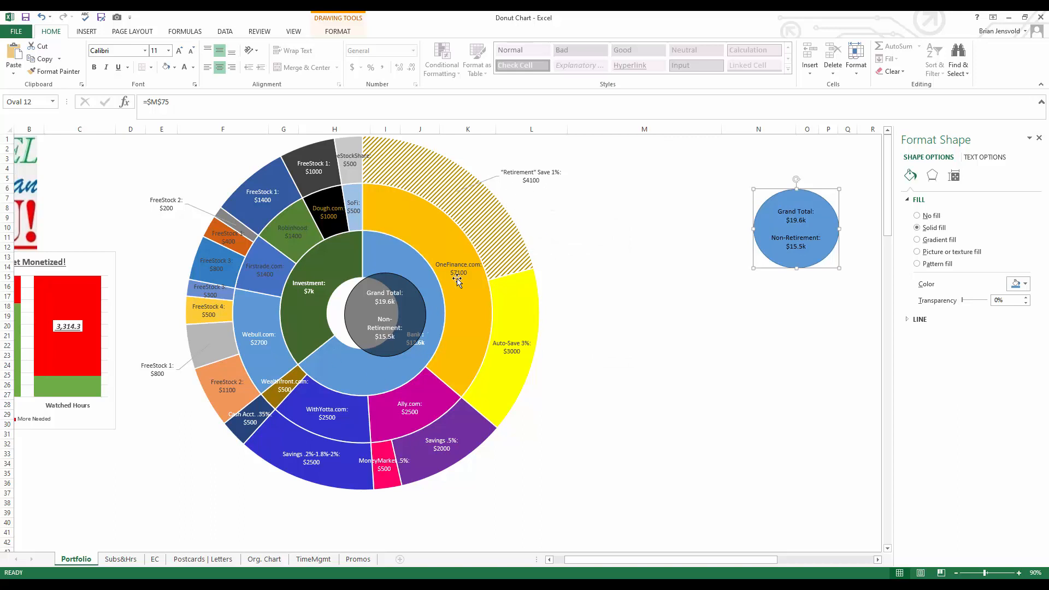
pyautogui.moveTo(792, 253)
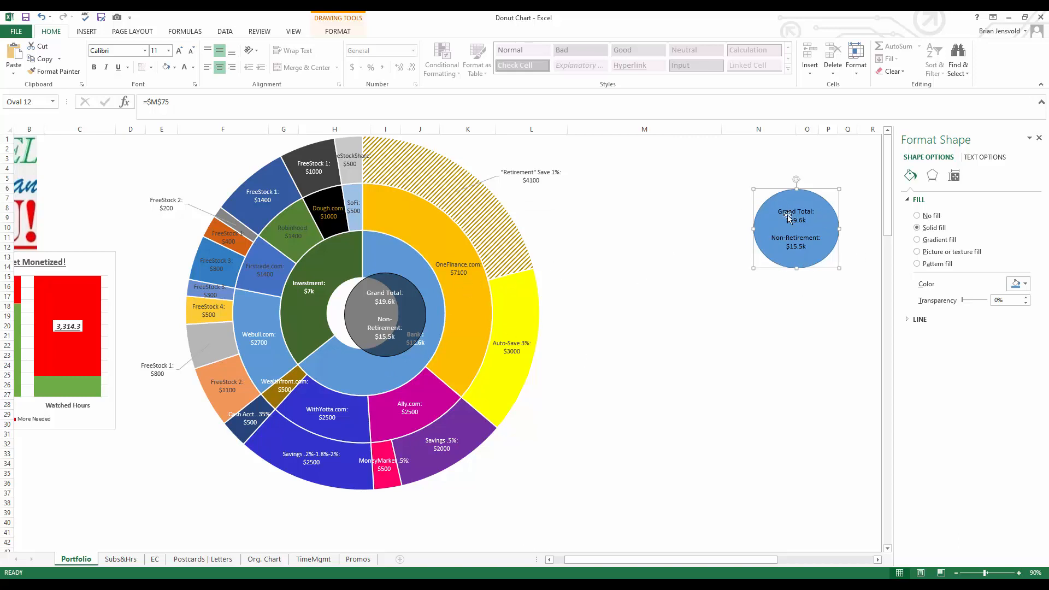
pyautogui.moveTo(766, 245)
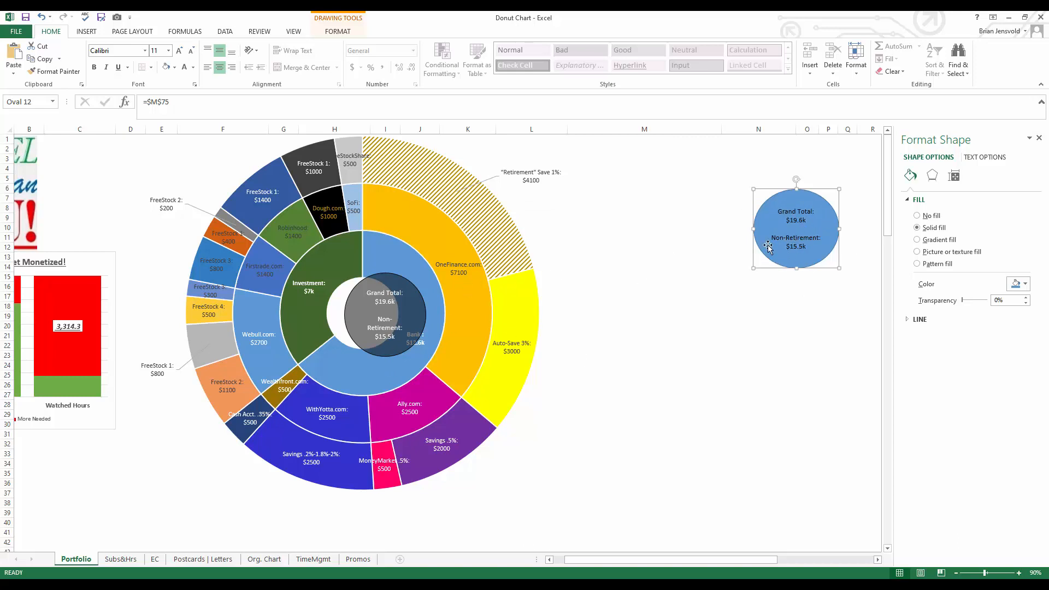
pyautogui.moveTo(799, 256)
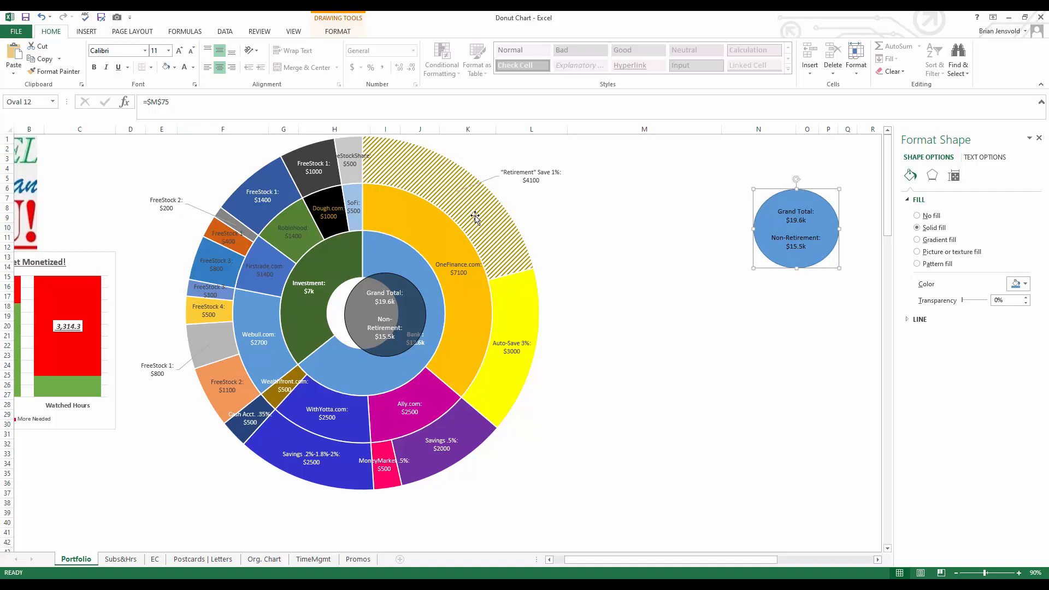
pyautogui.click(758, 390)
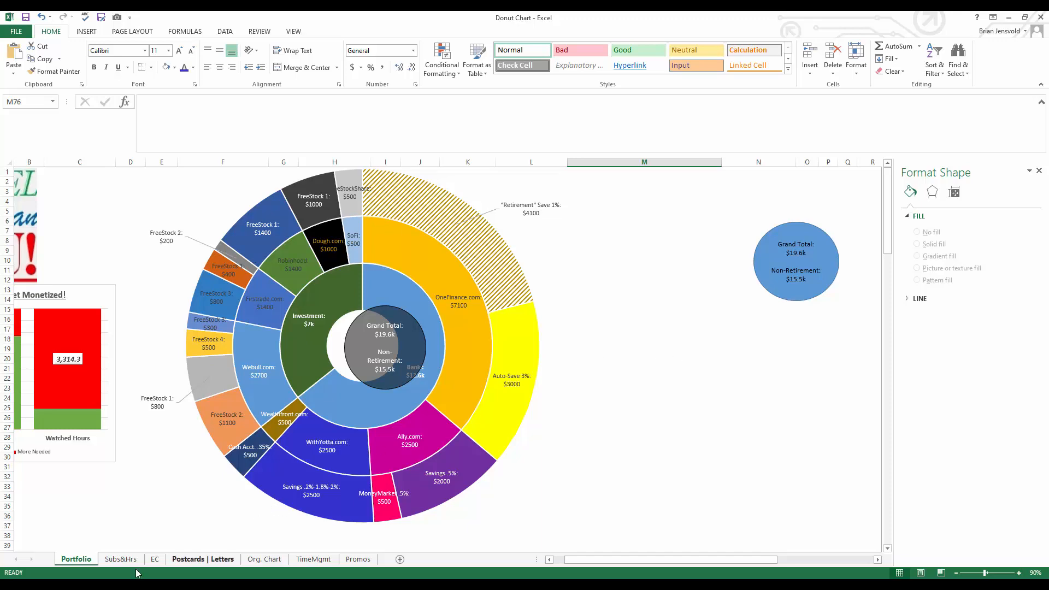
# Switch to the Promos sheet listing each website's referral link and description
pyautogui.click(357, 559)
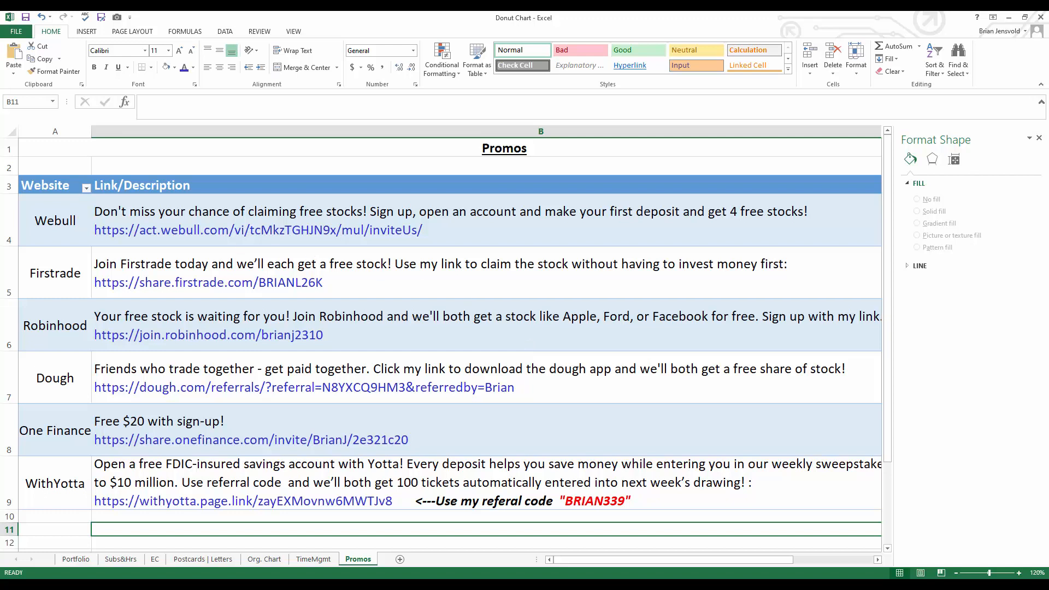
pyautogui.moveTo(530, 256)
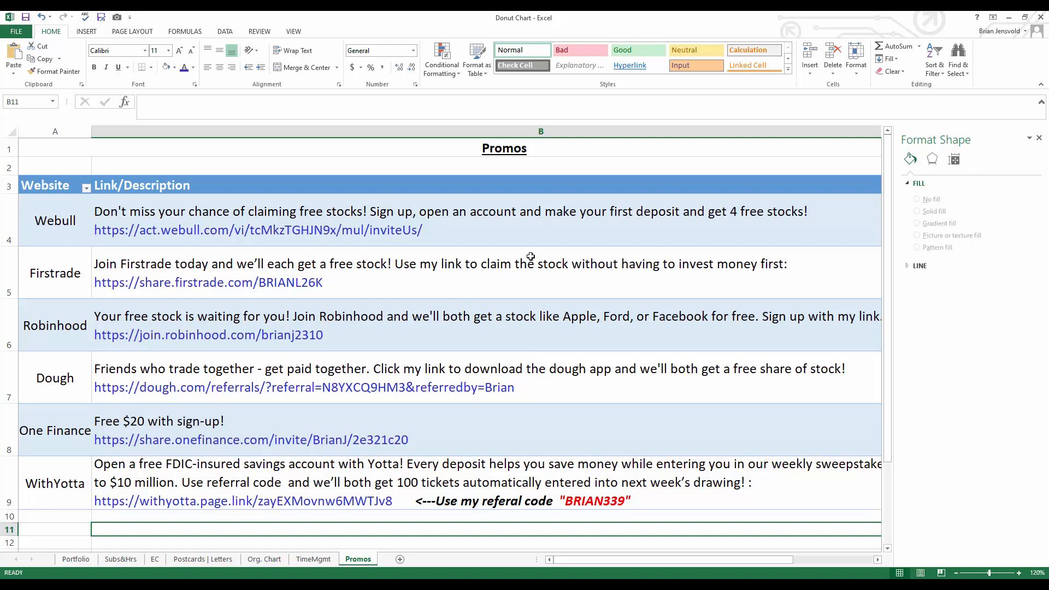
pyautogui.moveTo(381, 235)
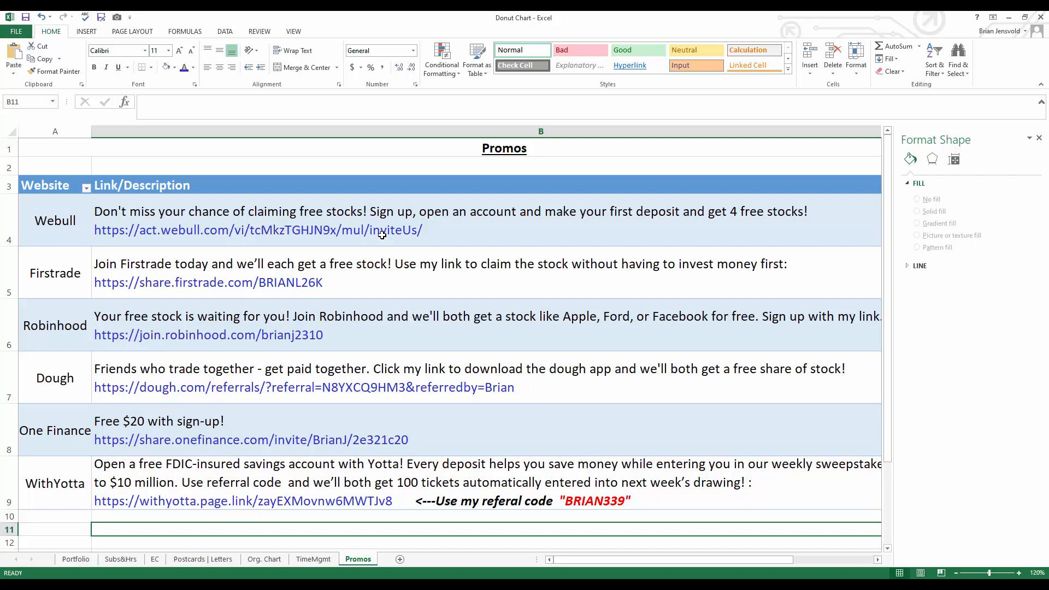
pyautogui.moveTo(725, 244)
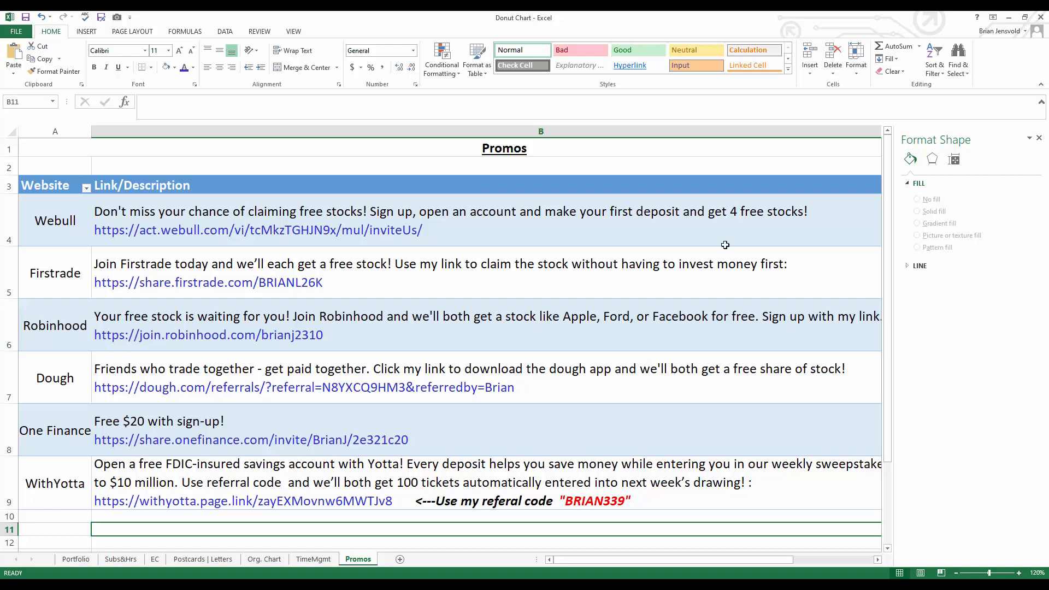
pyautogui.moveTo(804, 244)
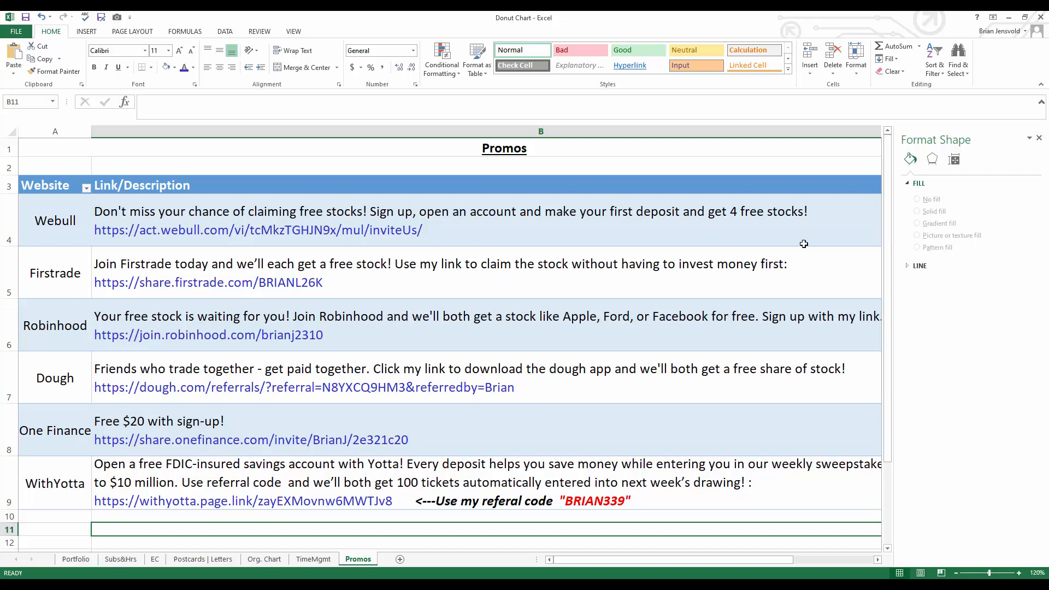
pyautogui.moveTo(144, 463)
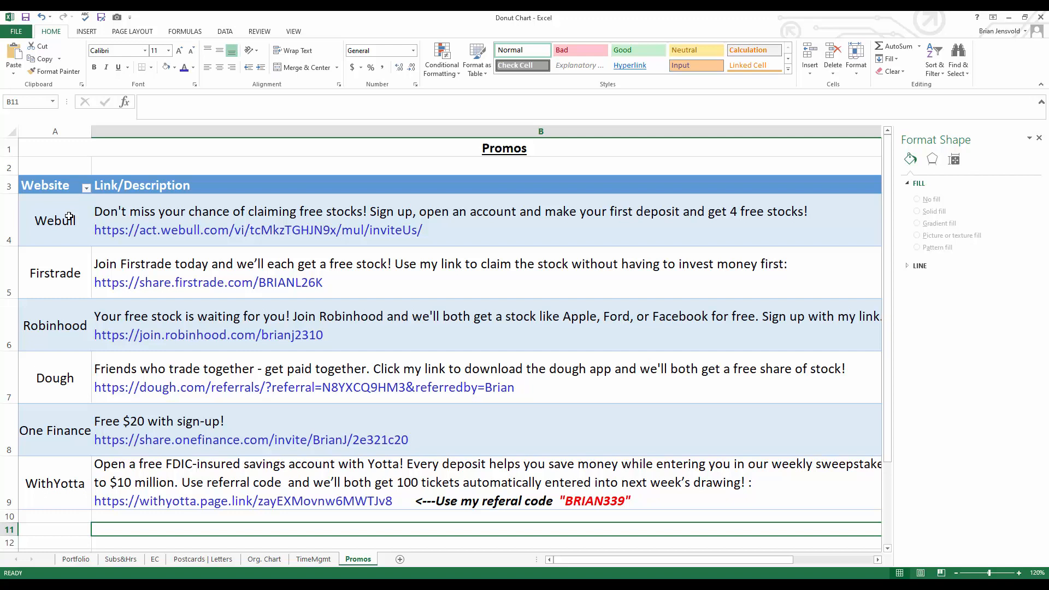
pyautogui.moveTo(66, 286)
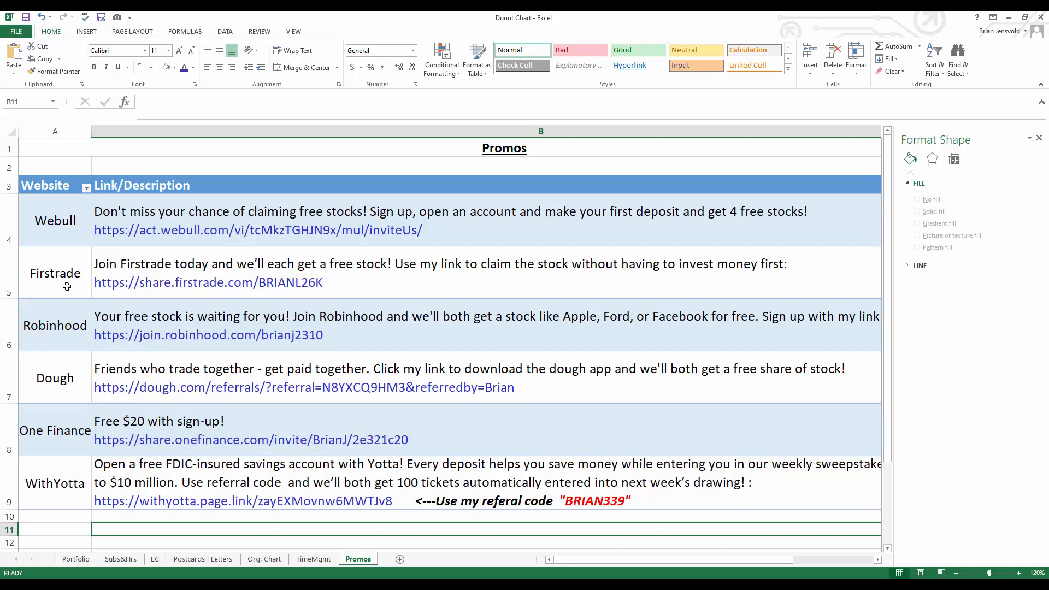
pyautogui.moveTo(418, 286)
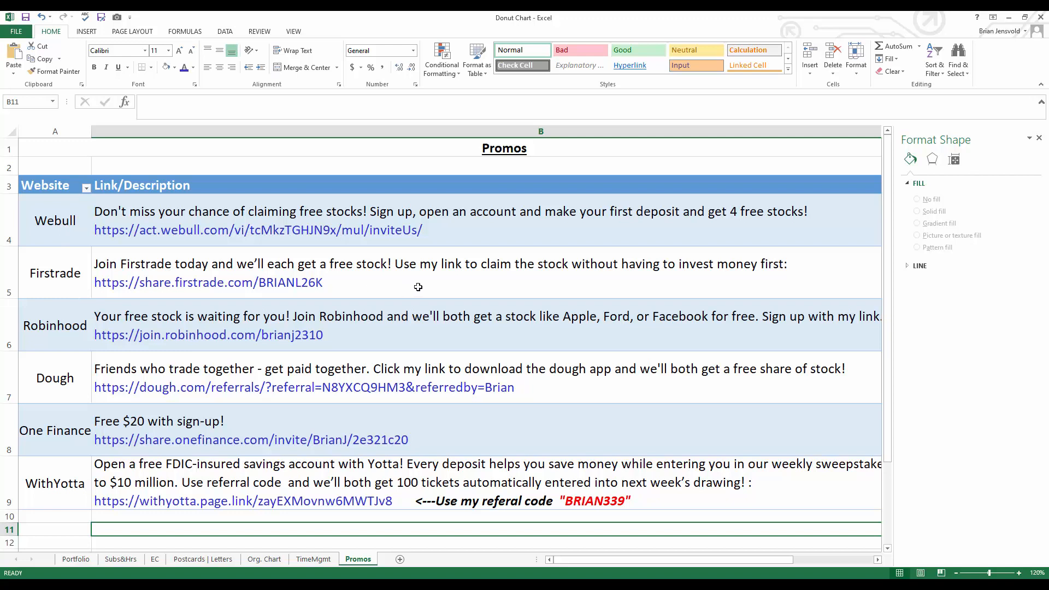
pyautogui.moveTo(396, 300)
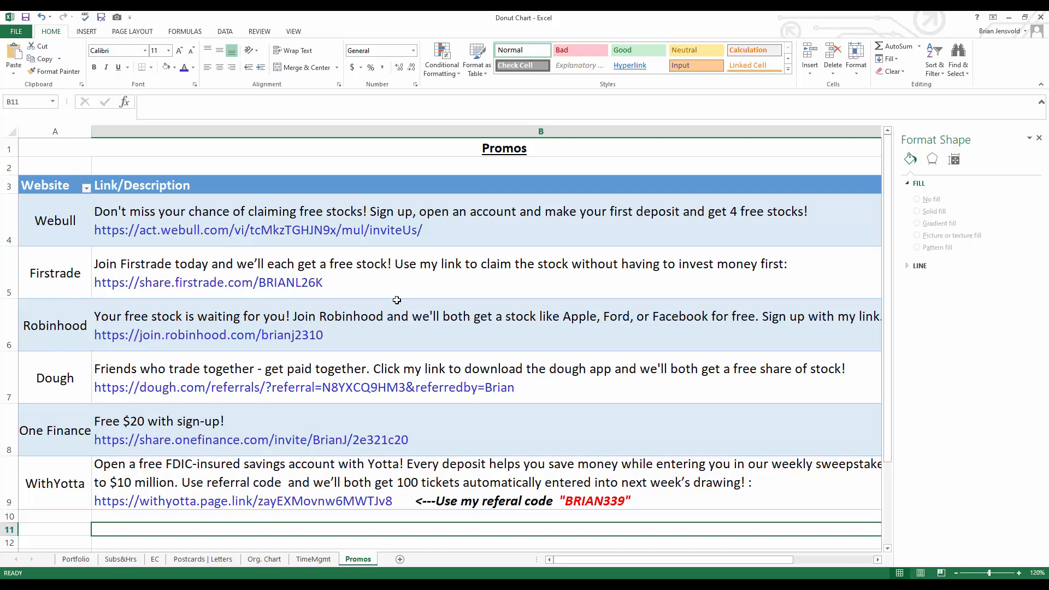
pyautogui.moveTo(420, 291)
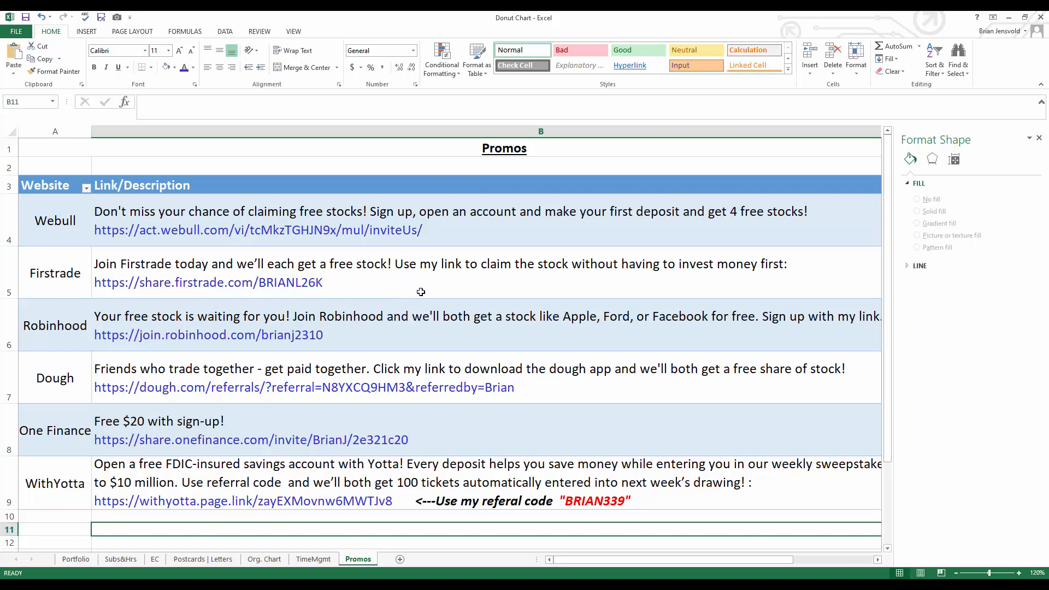
pyautogui.moveTo(383, 328)
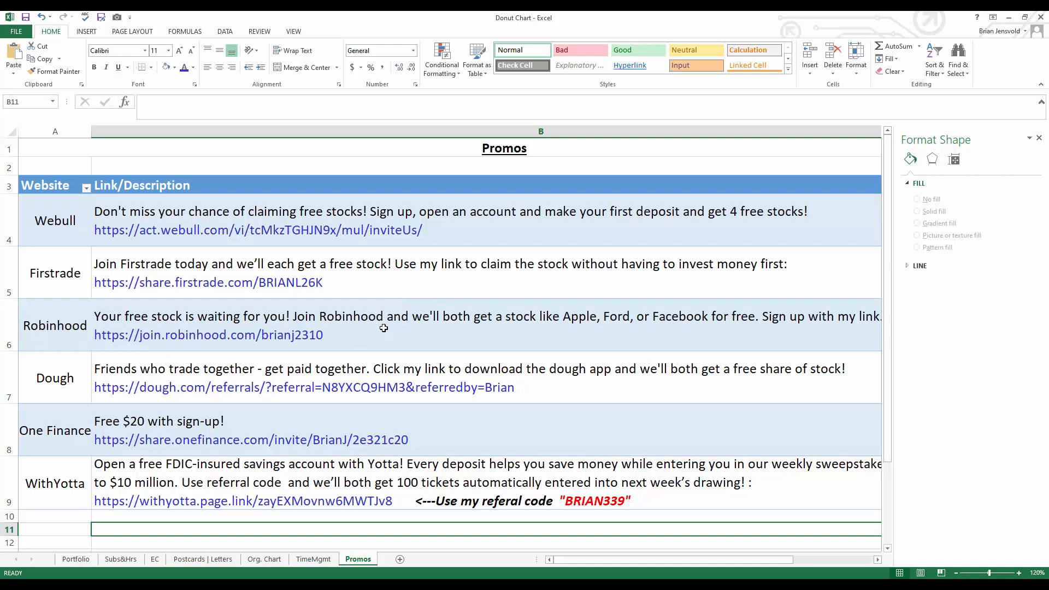
pyautogui.moveTo(84, 388)
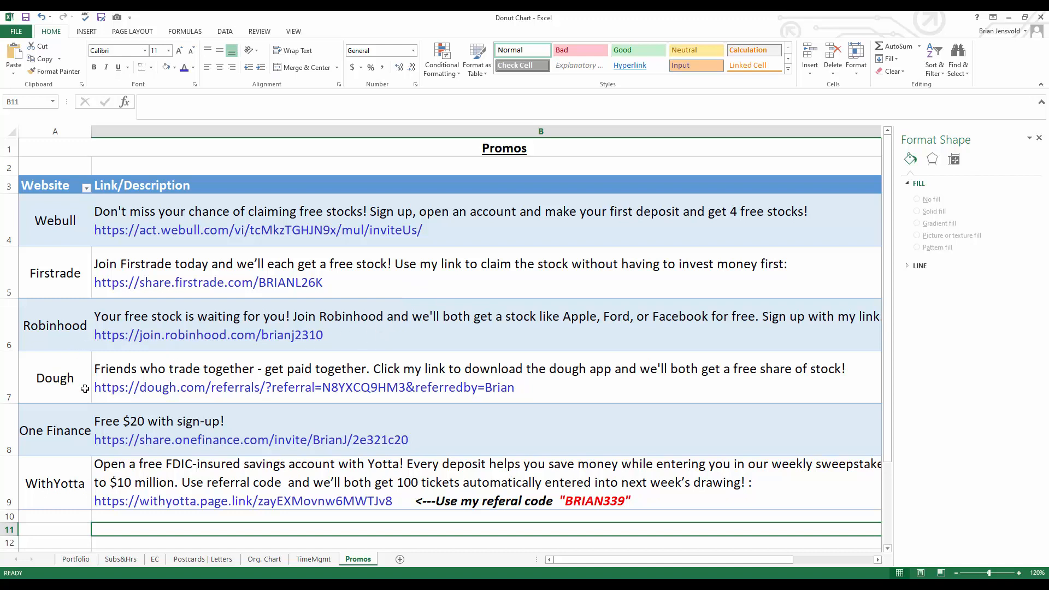
pyautogui.moveTo(561, 393)
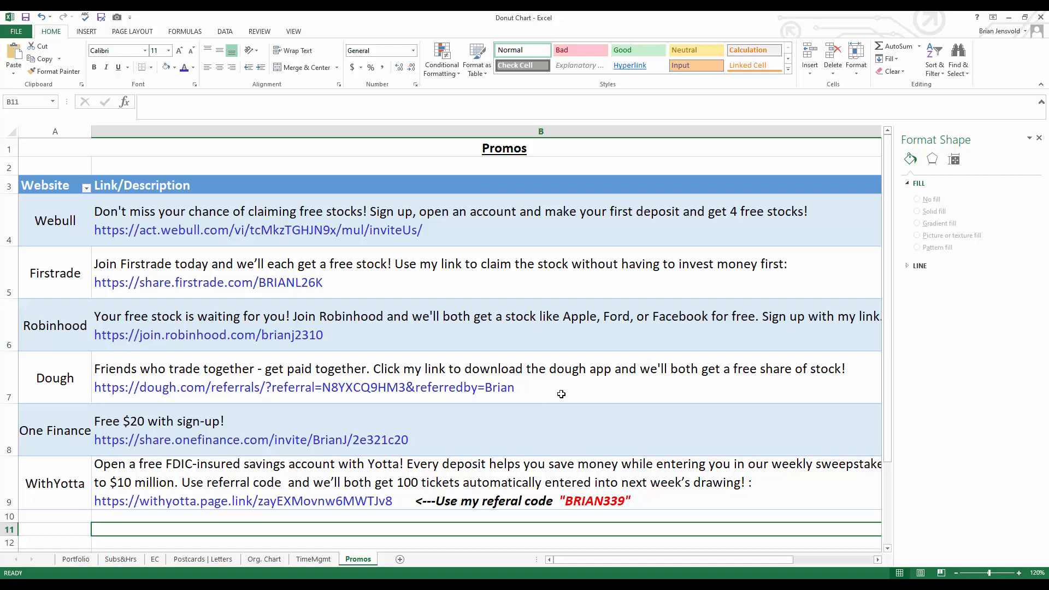
pyautogui.moveTo(554, 381)
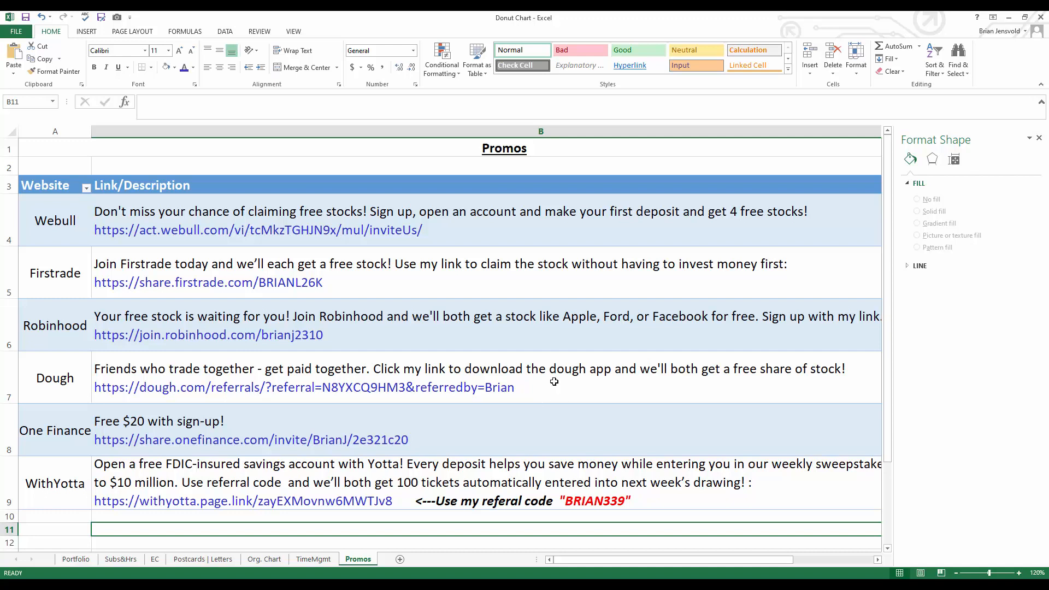
pyautogui.moveTo(553, 374)
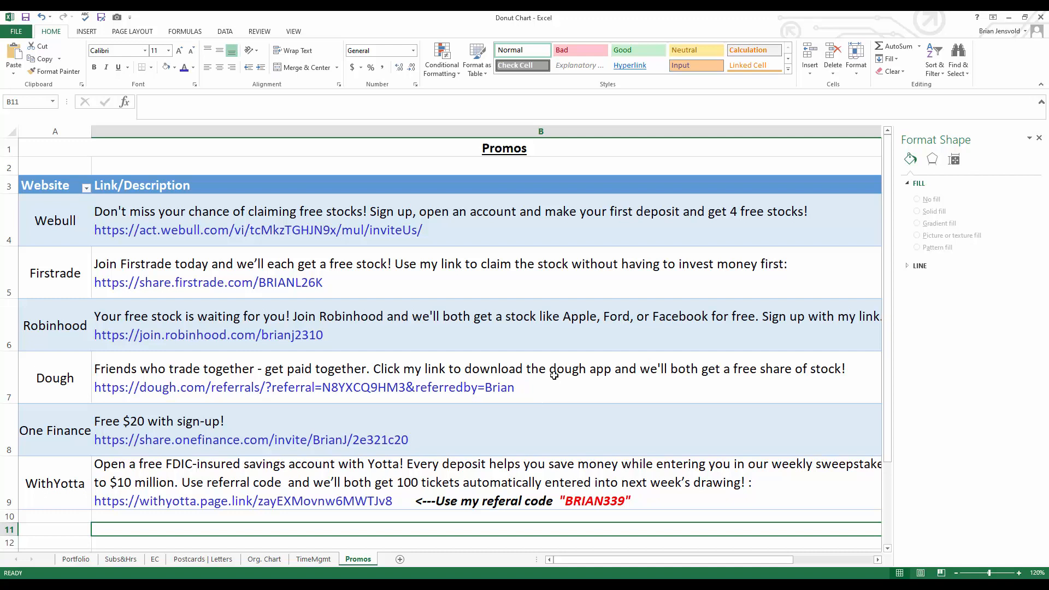
pyautogui.moveTo(577, 392)
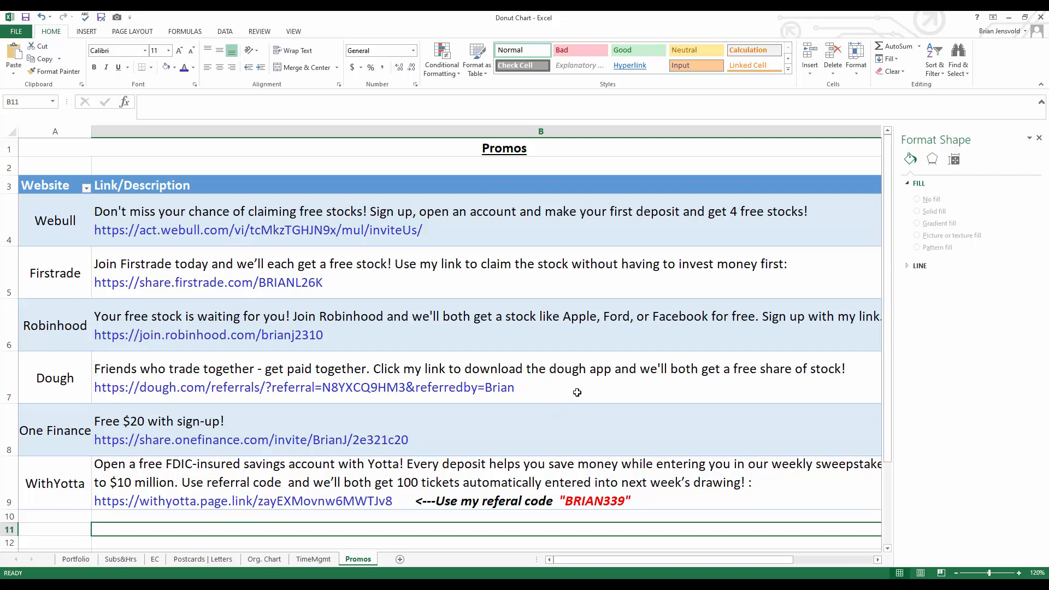
pyautogui.moveTo(594, 390)
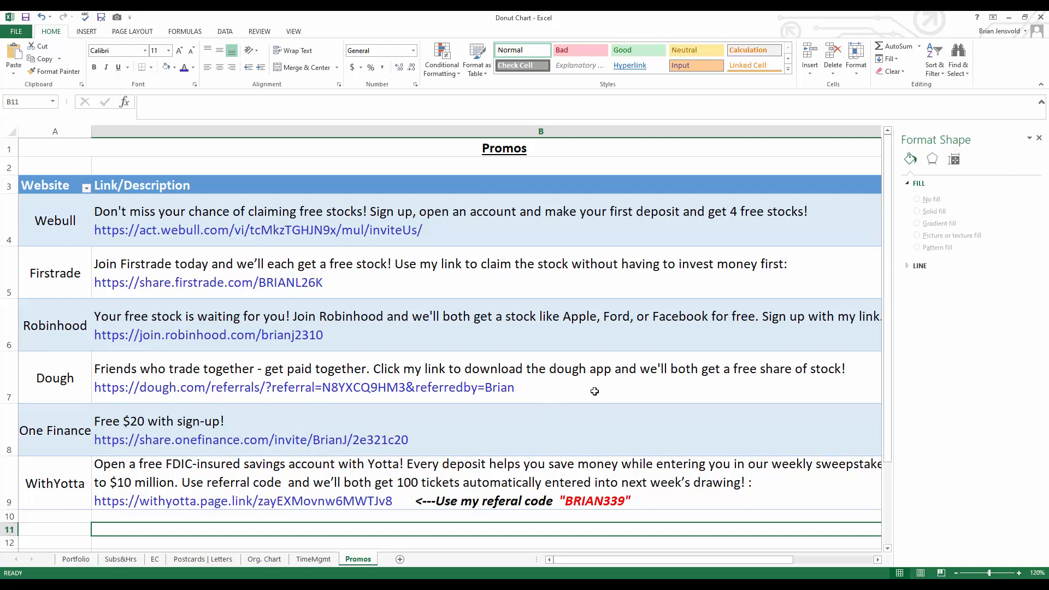
pyautogui.moveTo(74, 420)
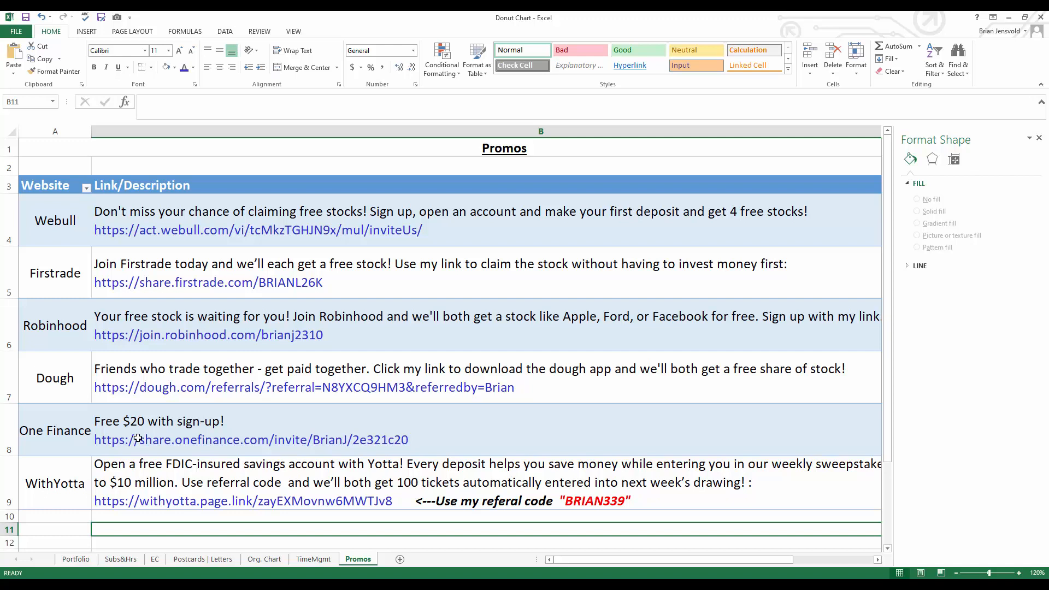
pyautogui.moveTo(113, 439)
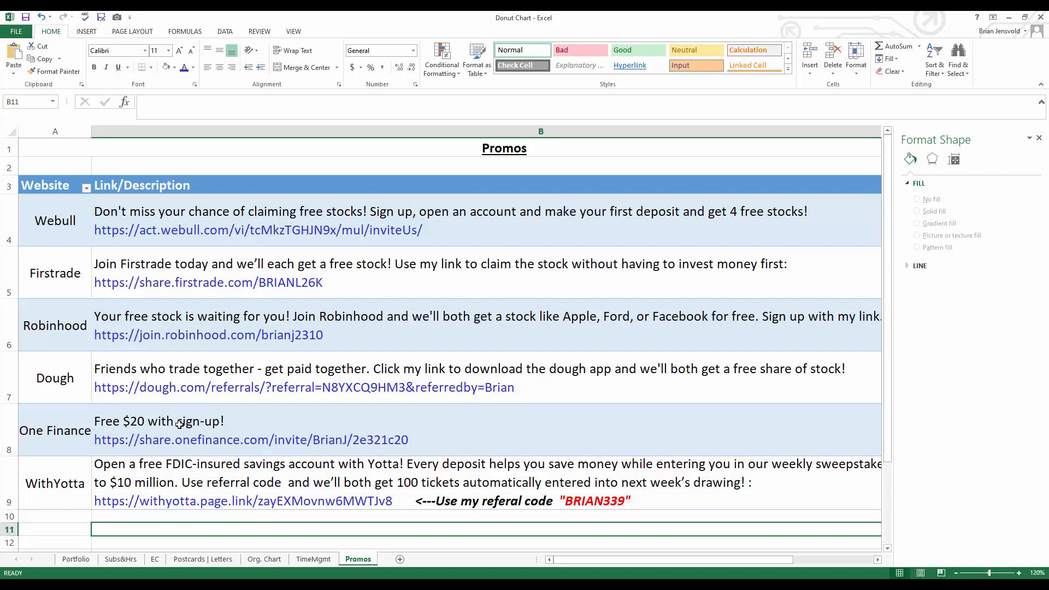
pyautogui.moveTo(67, 498)
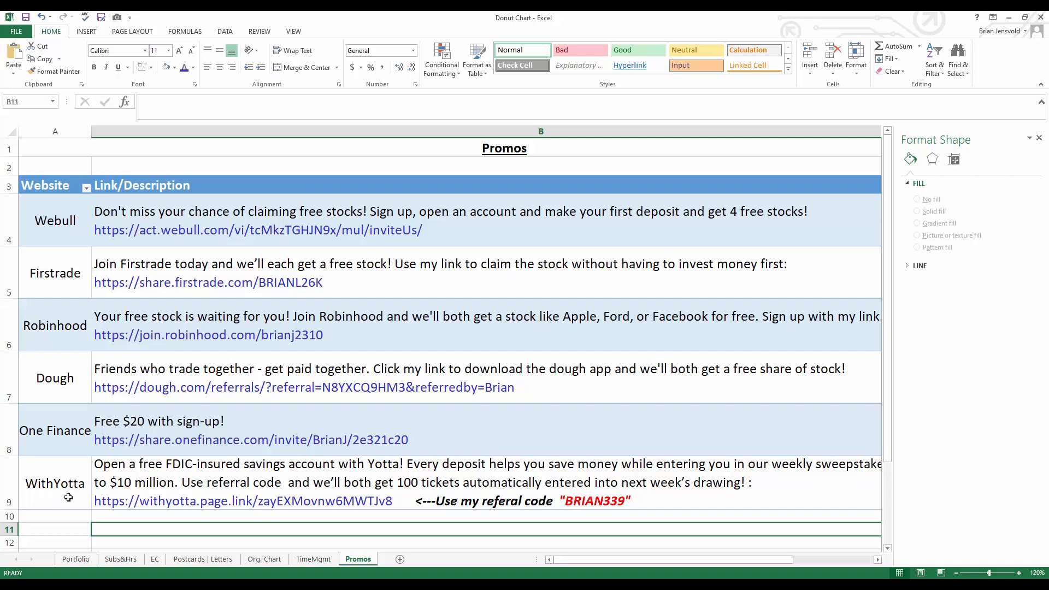
pyautogui.moveTo(847, 518)
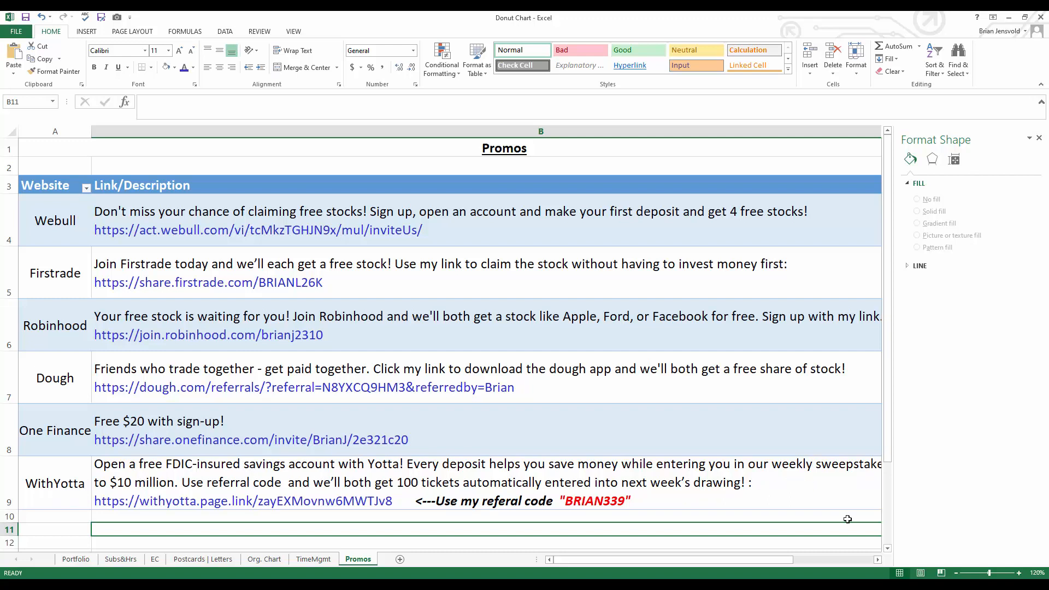
# Close the Format Shape pane and scroll to view the full Promos table descriptions
pyautogui.click(1039, 138)
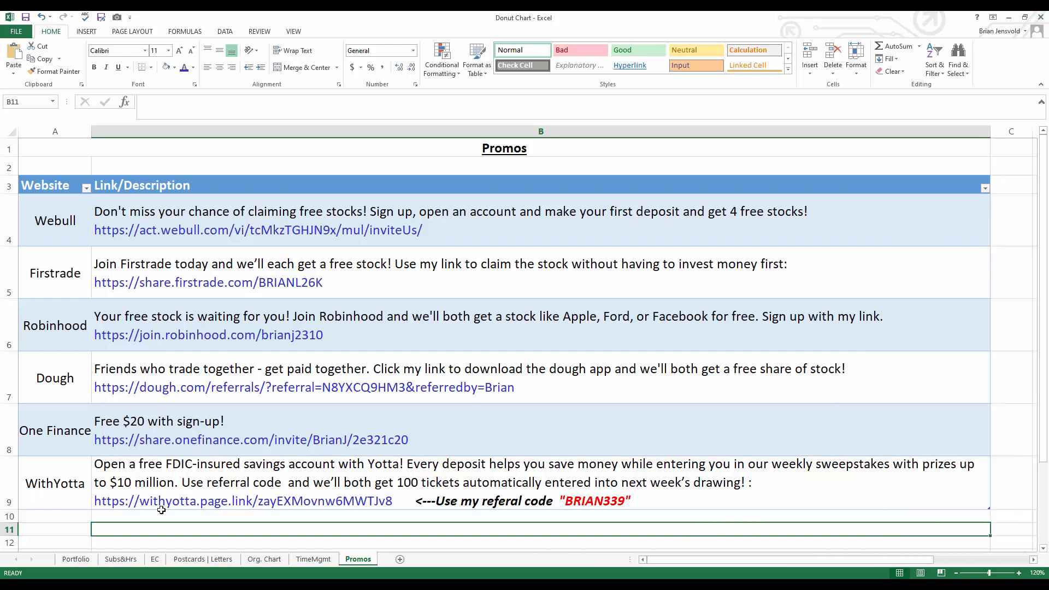
pyautogui.moveTo(292, 503)
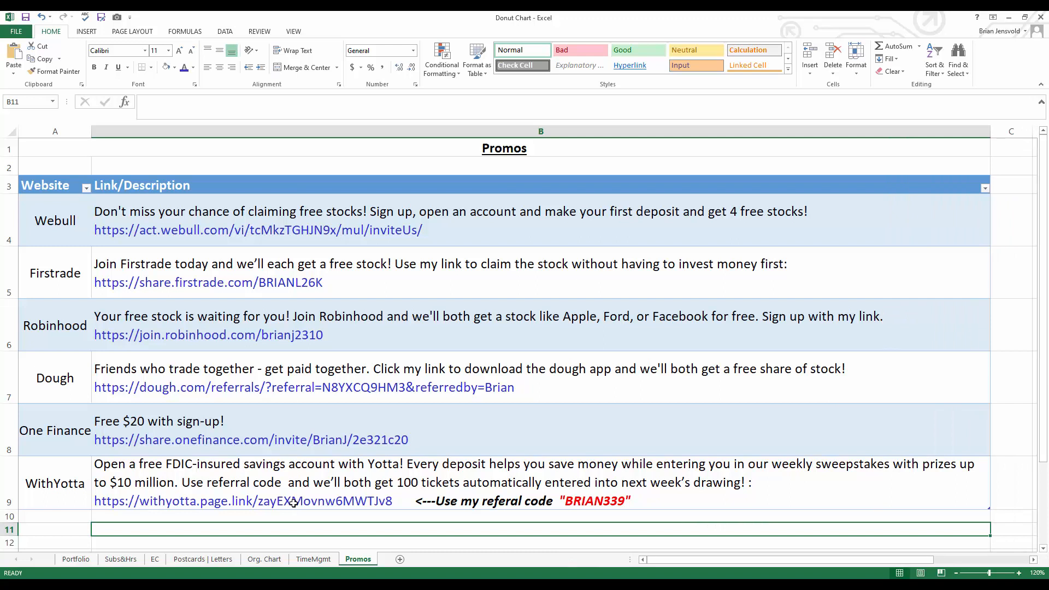
pyautogui.moveTo(420, 488)
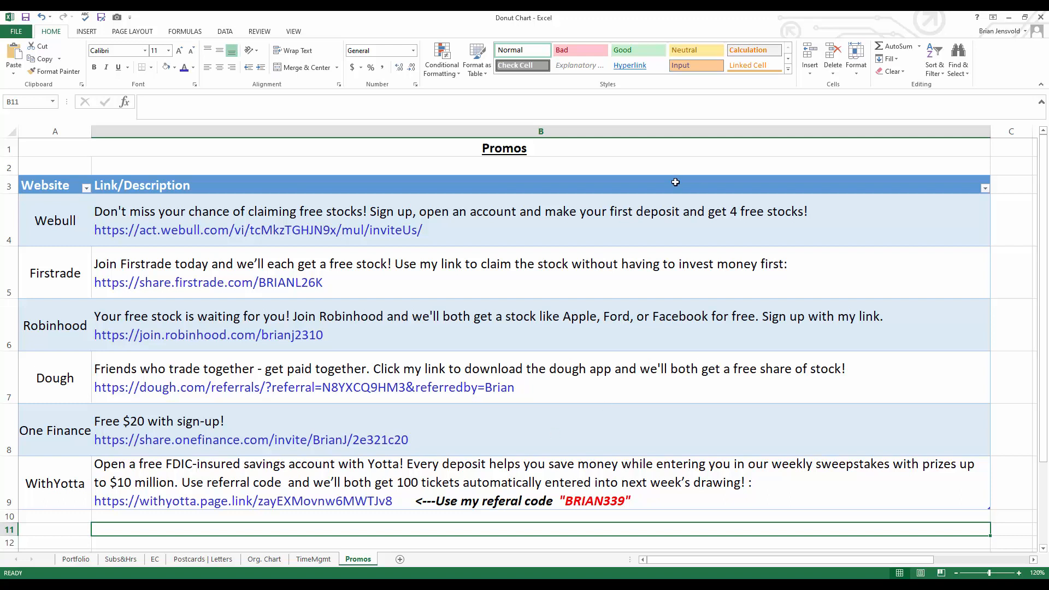
pyautogui.scroll(-3)
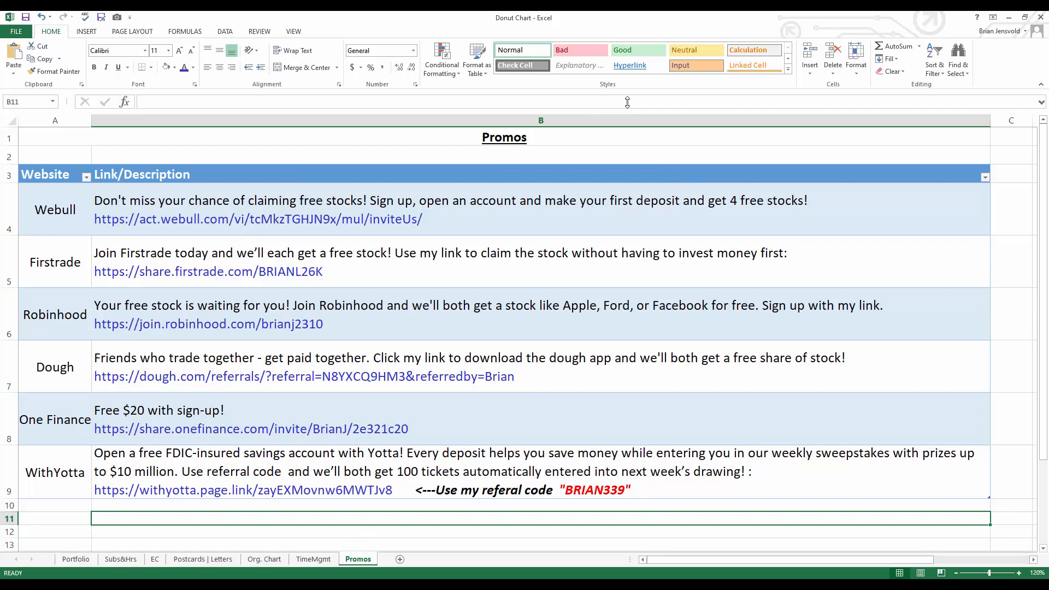
pyautogui.moveTo(626, 102)
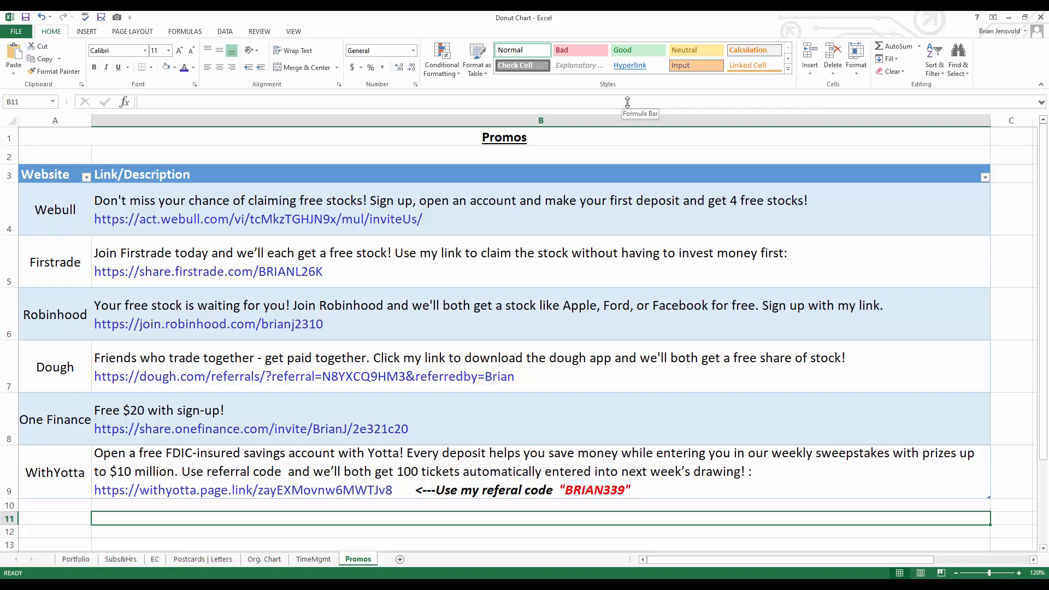
pyautogui.moveTo(675, 567)
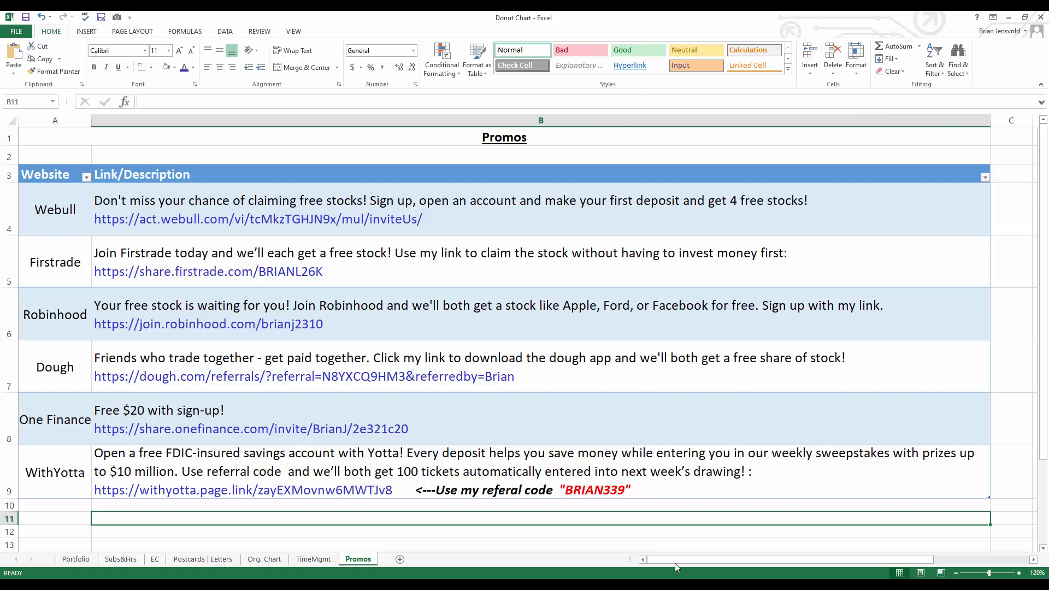